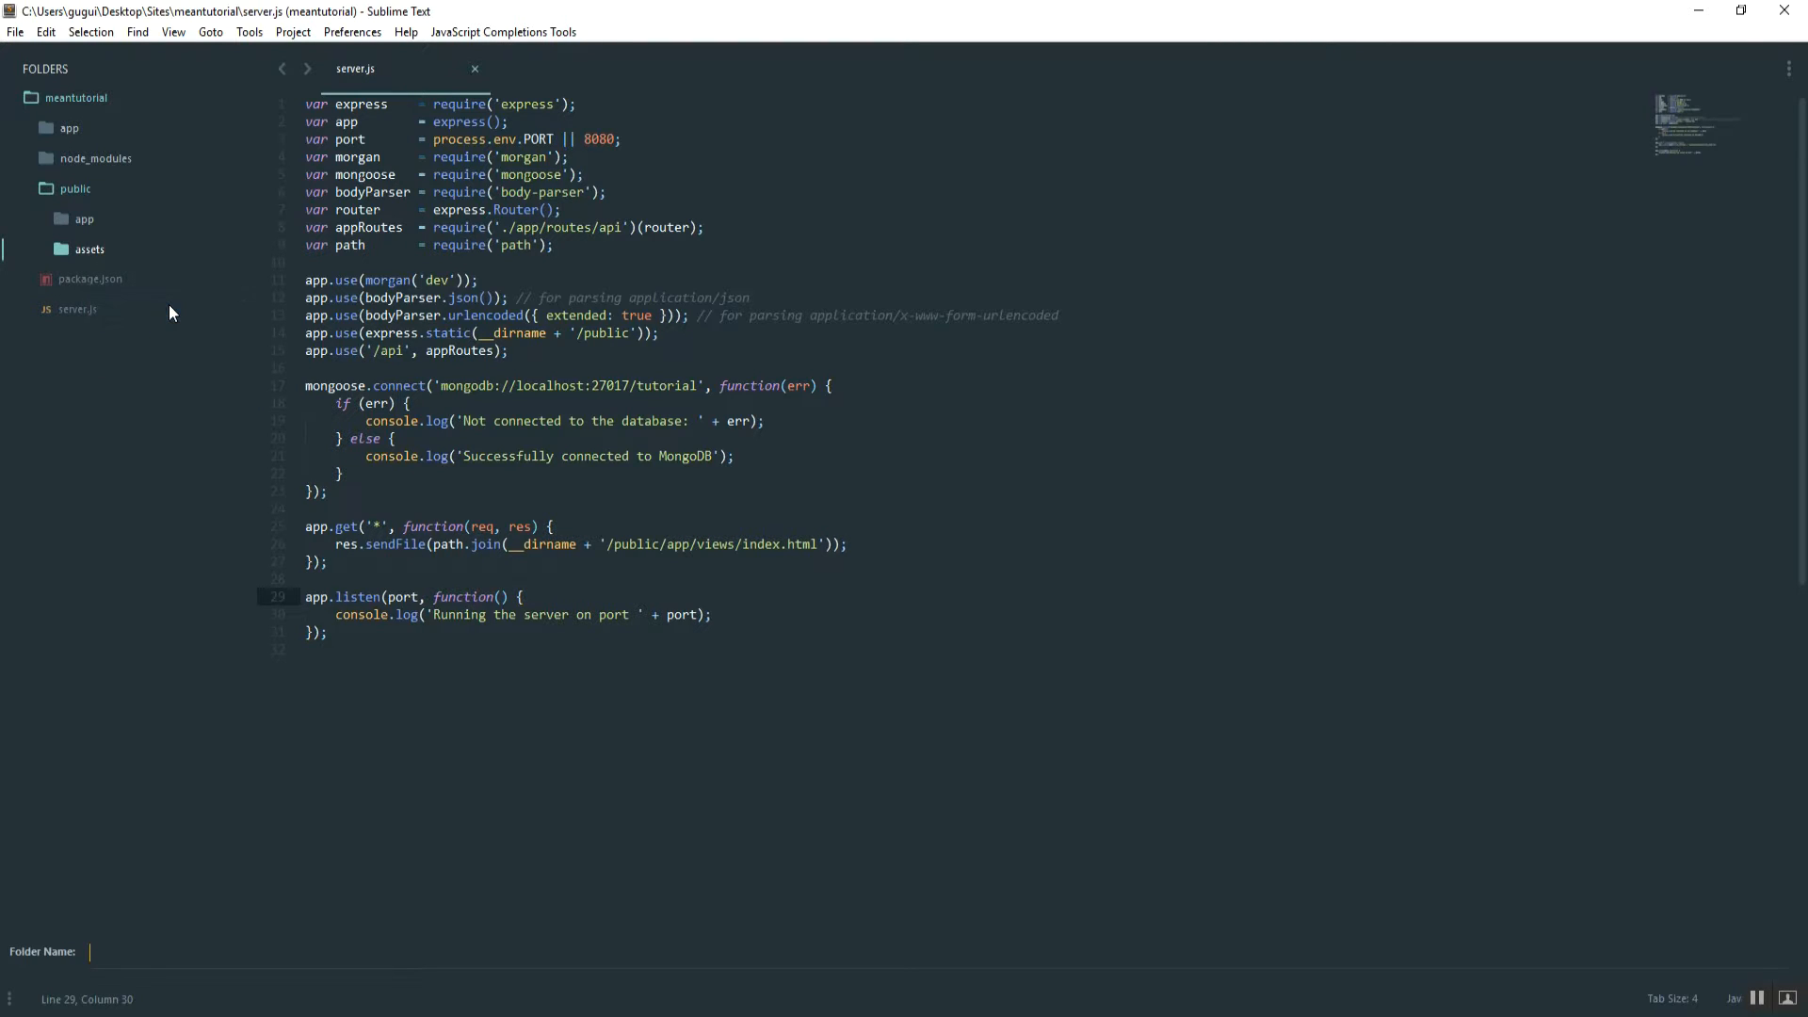
# Create js, css and fonts subfolders inside public/assets, then collapse assets.
pyautogui.click(88, 249)
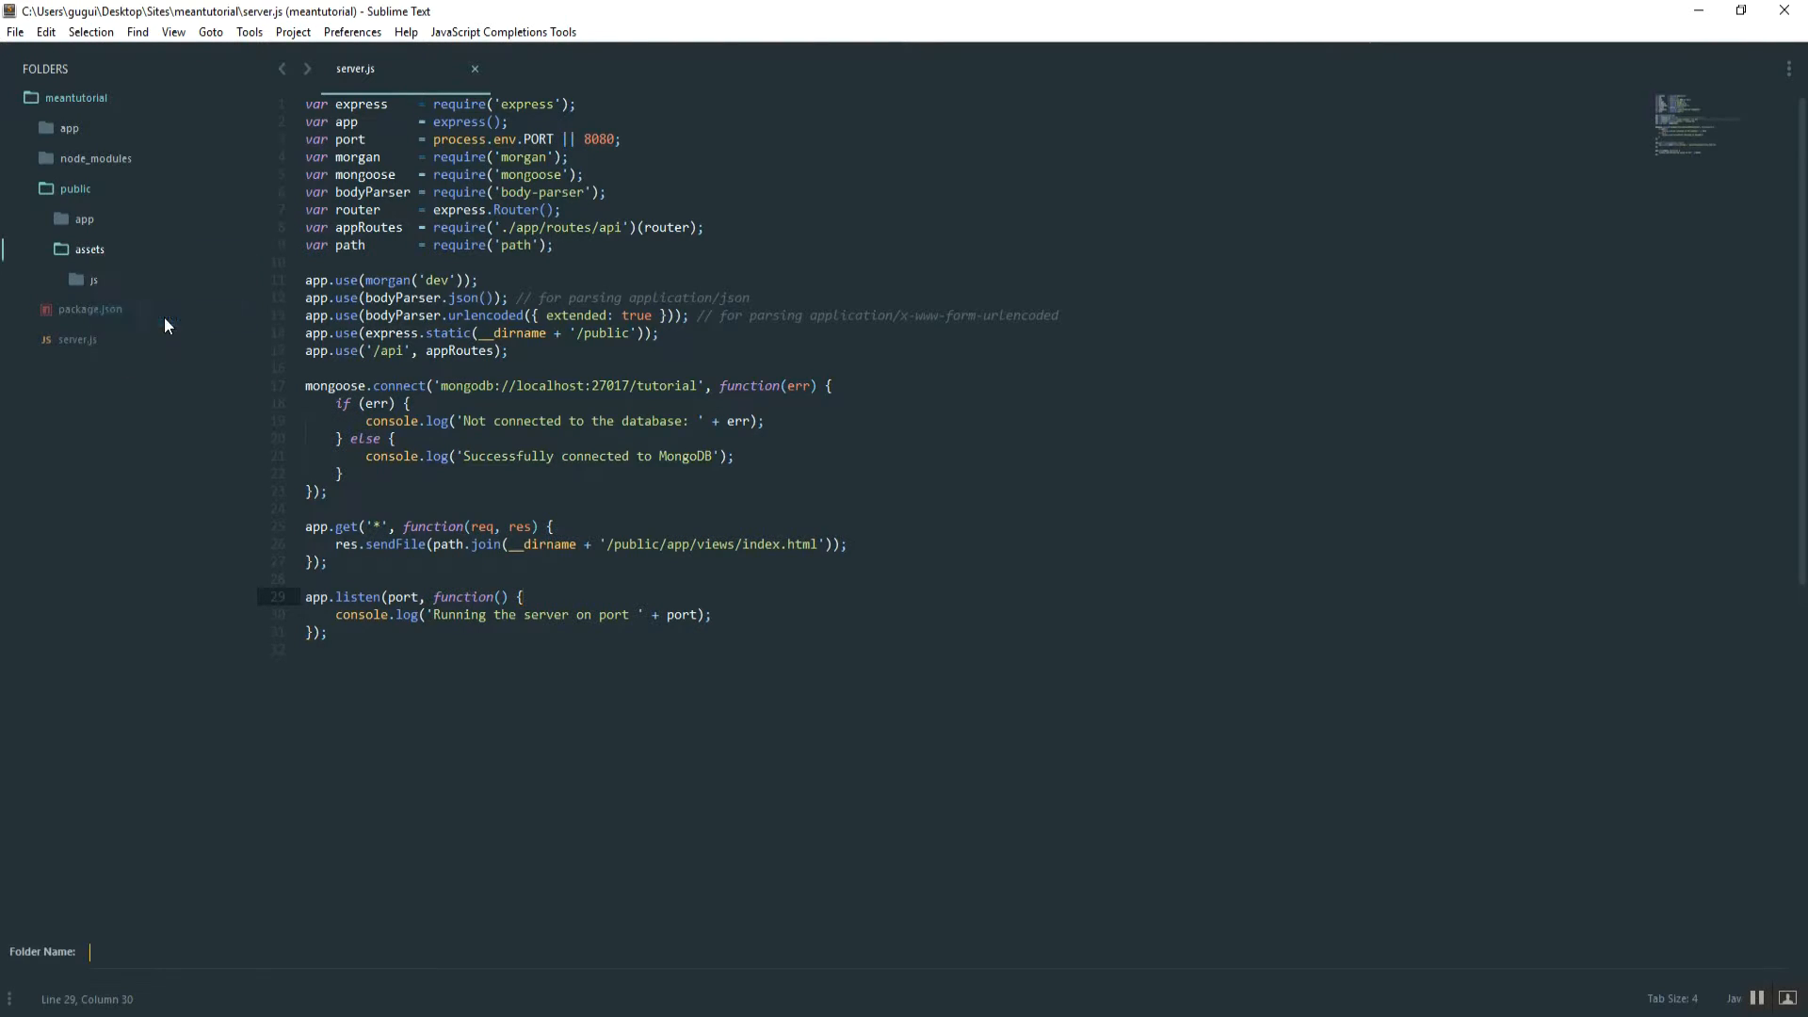
pyautogui.rightClick(95, 279)
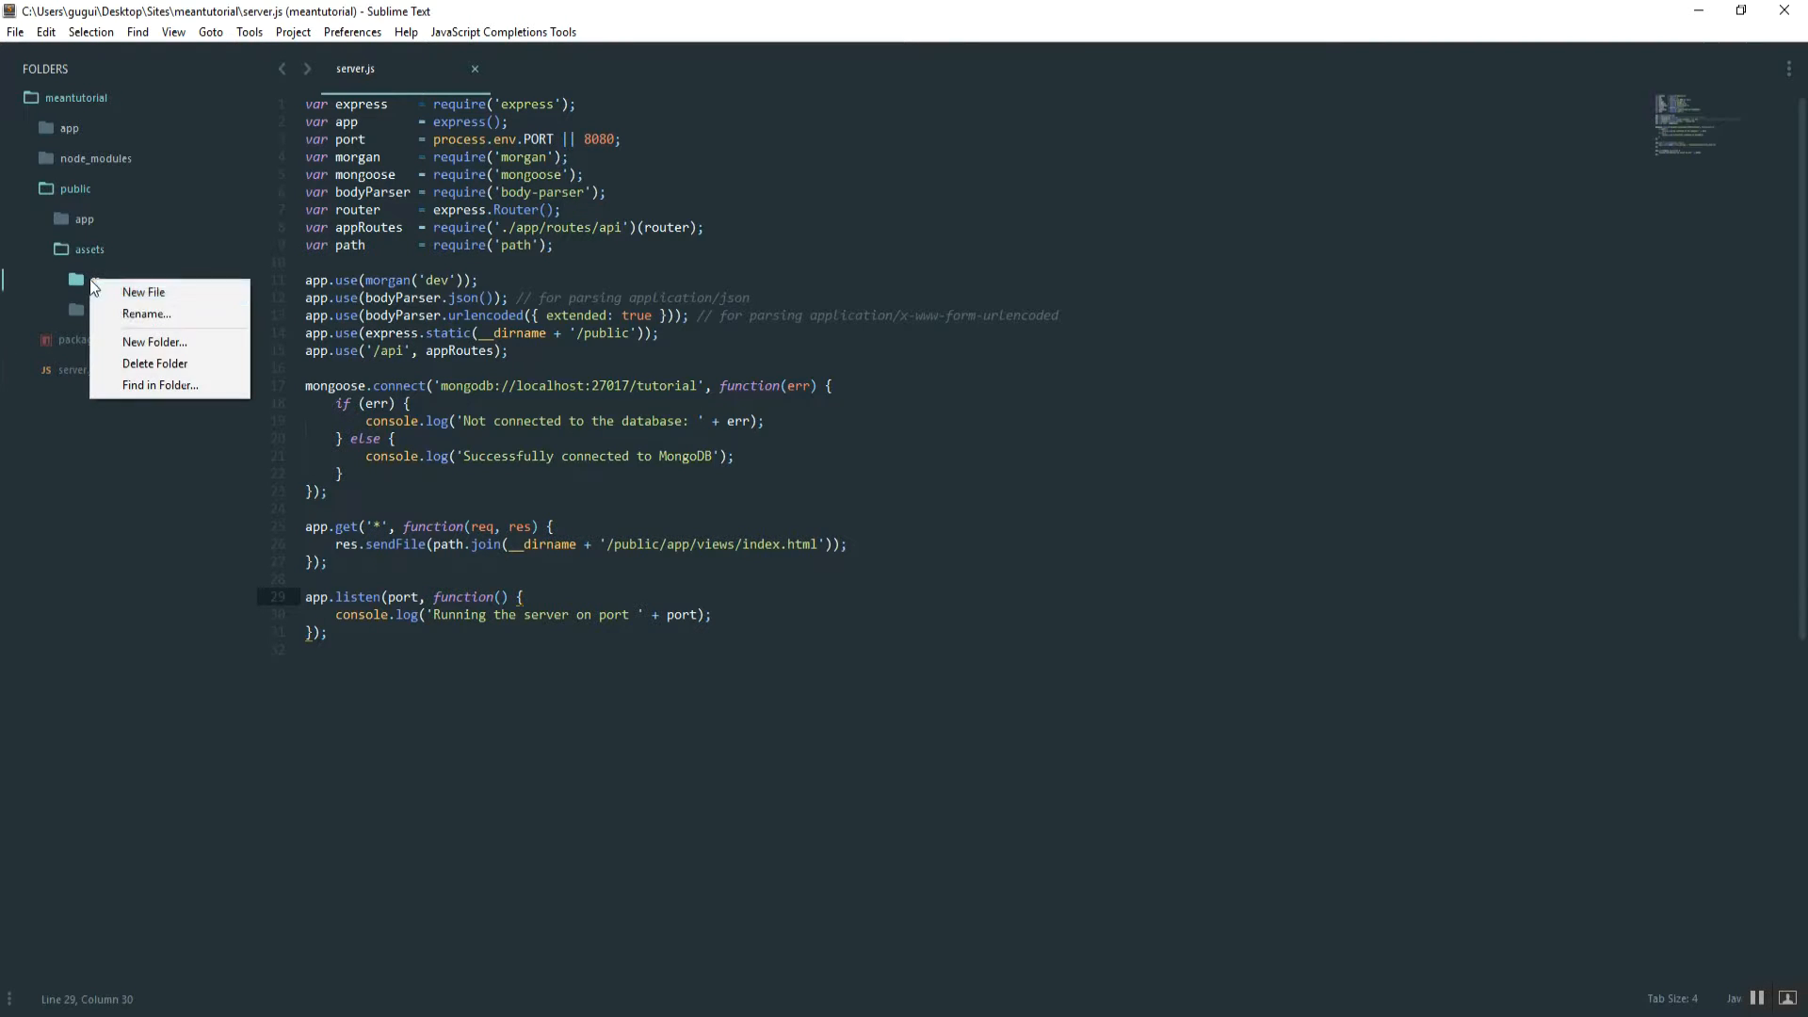
pyautogui.click(145, 315)
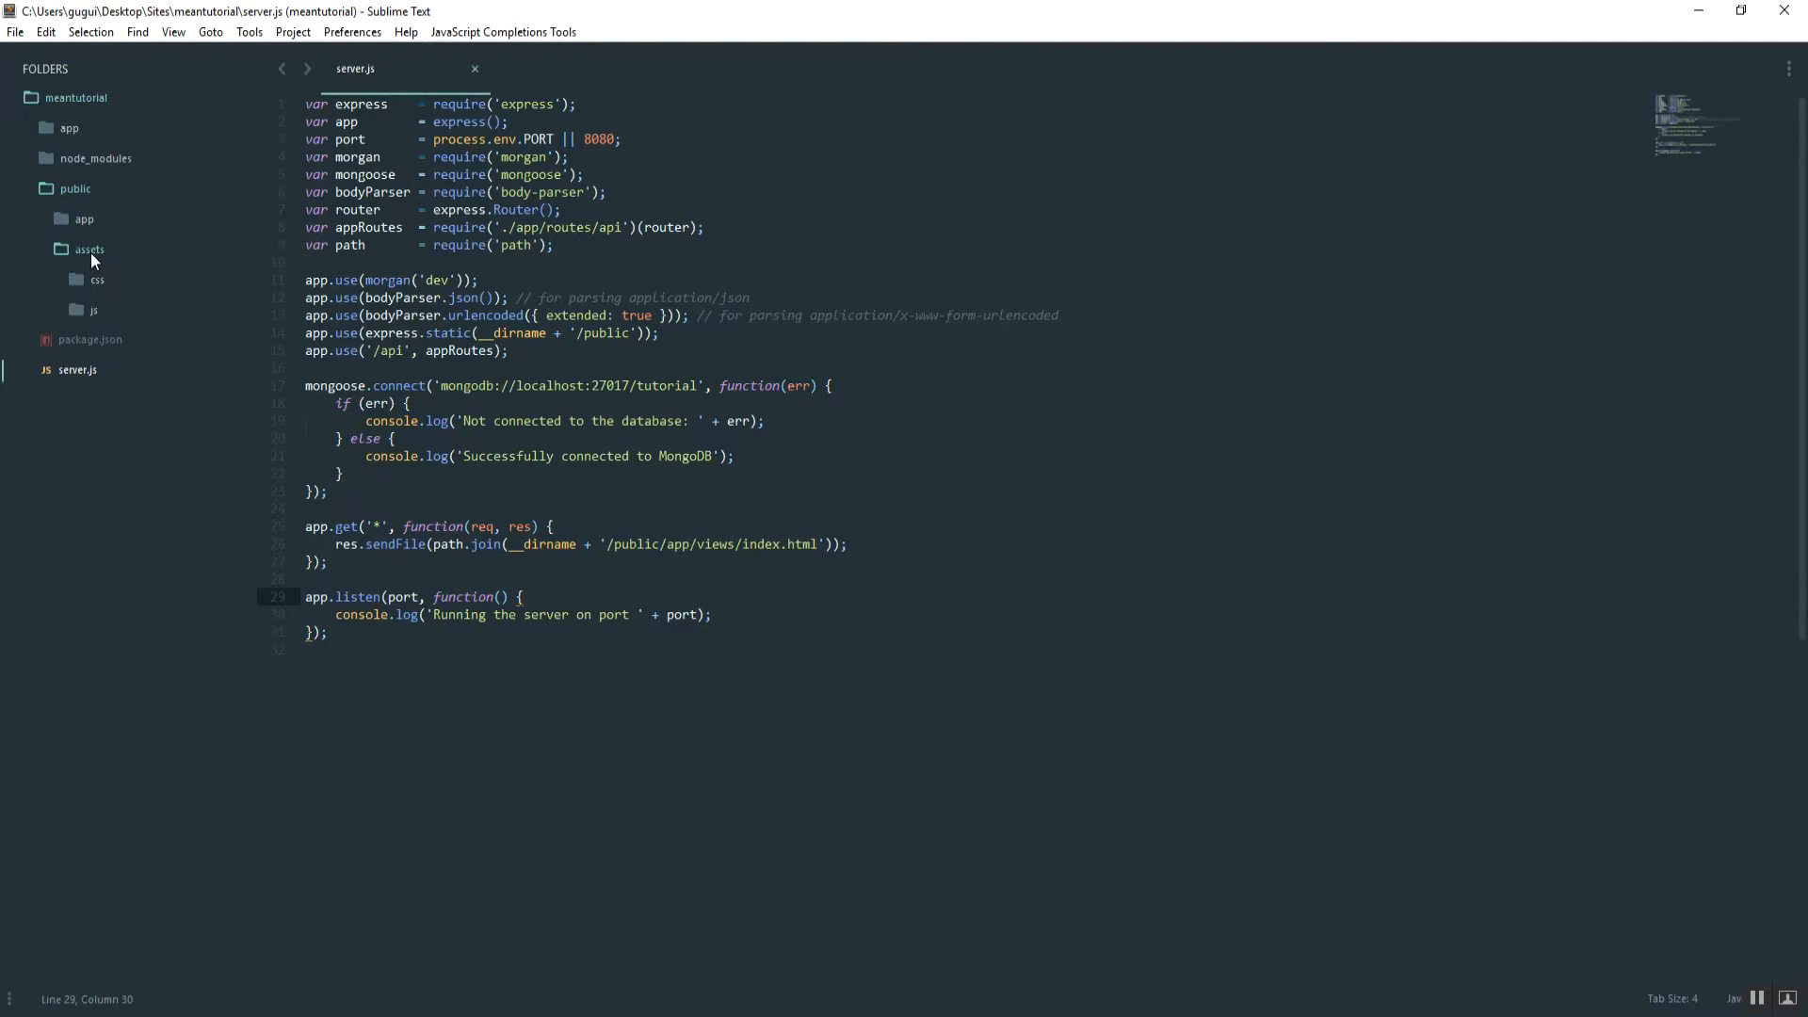
pyautogui.write('fo')
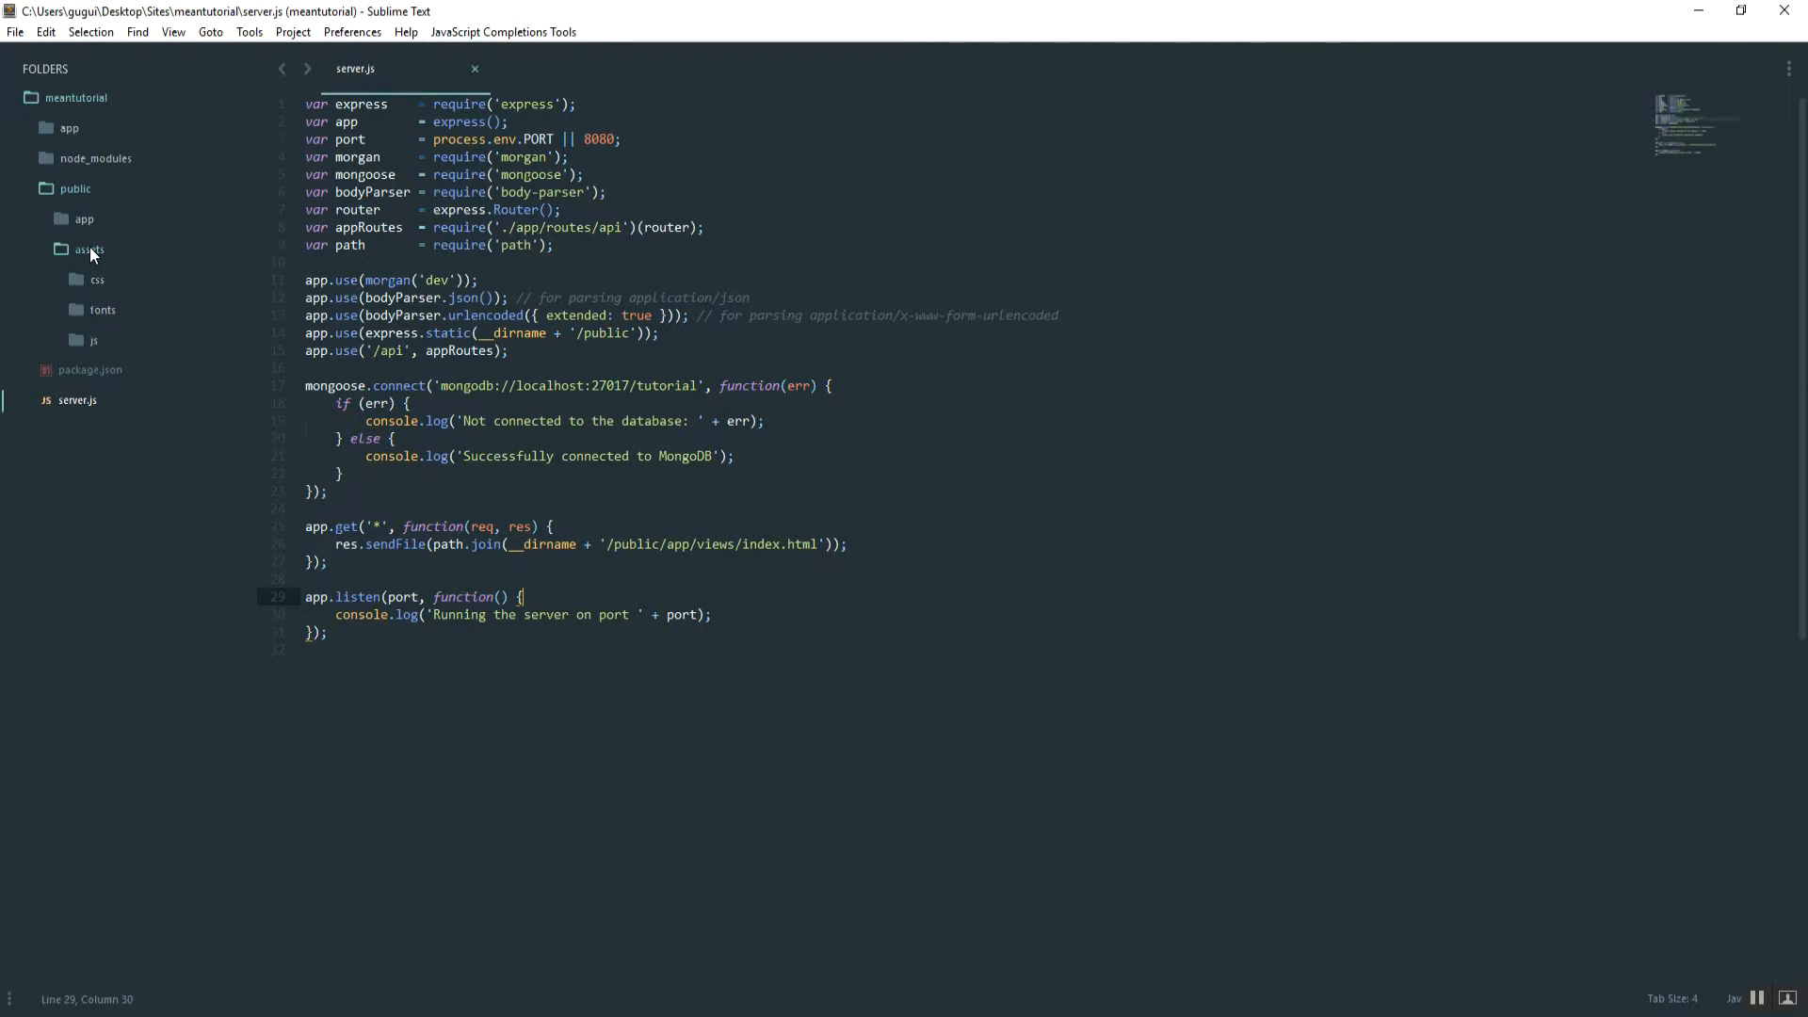
pyautogui.click(89, 249)
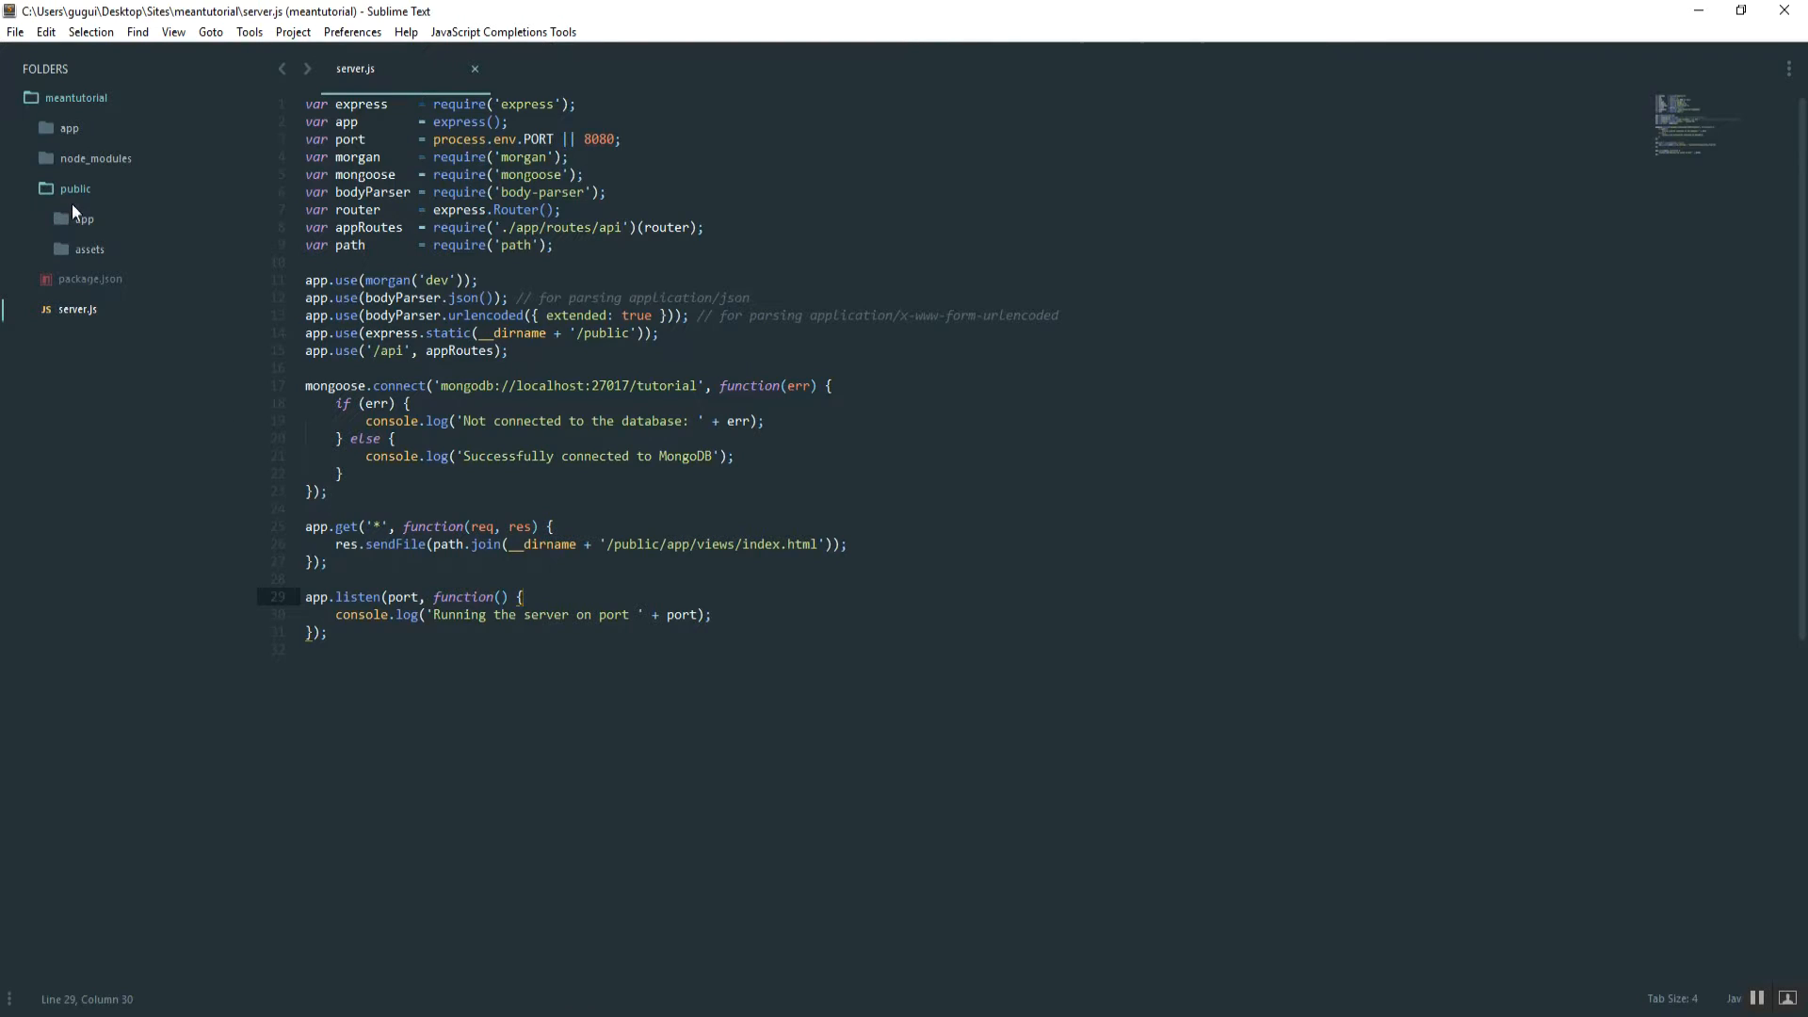
pyautogui.moveTo(194, 403)
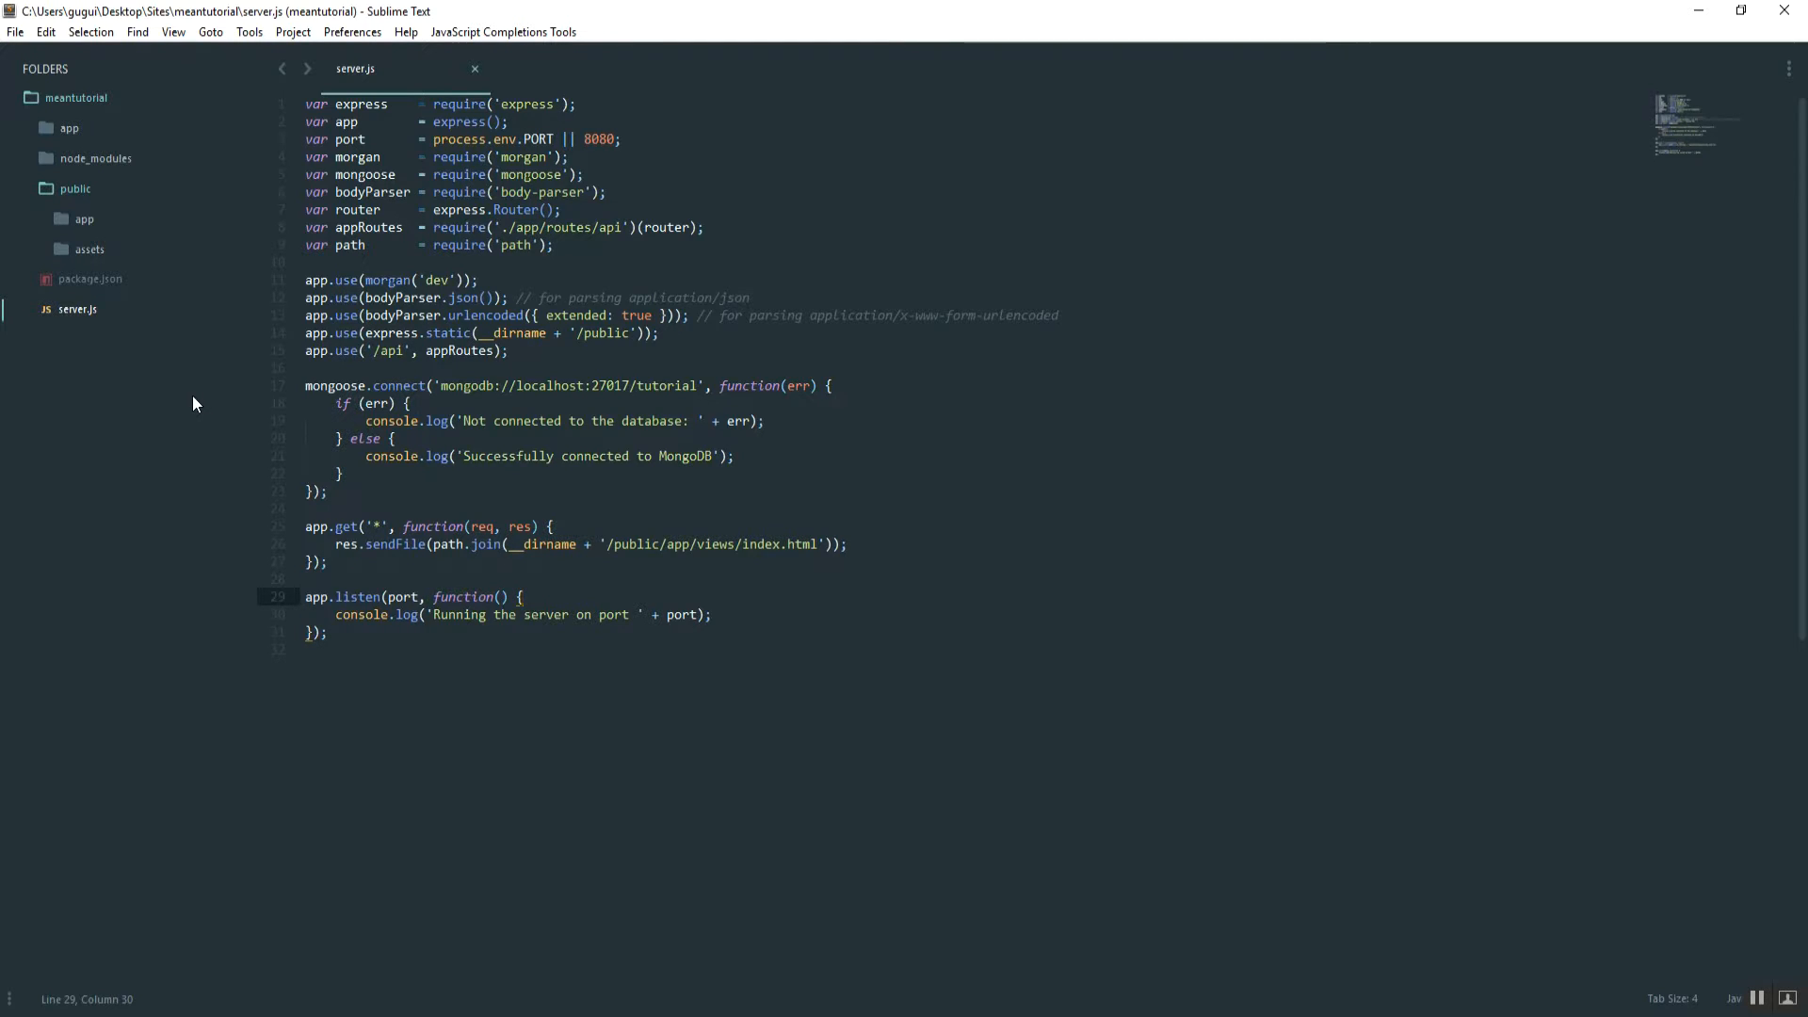
# Bring Chrome forward showing the localhost:8080 Index page reading hello from index.
pyautogui.click(522, 597)
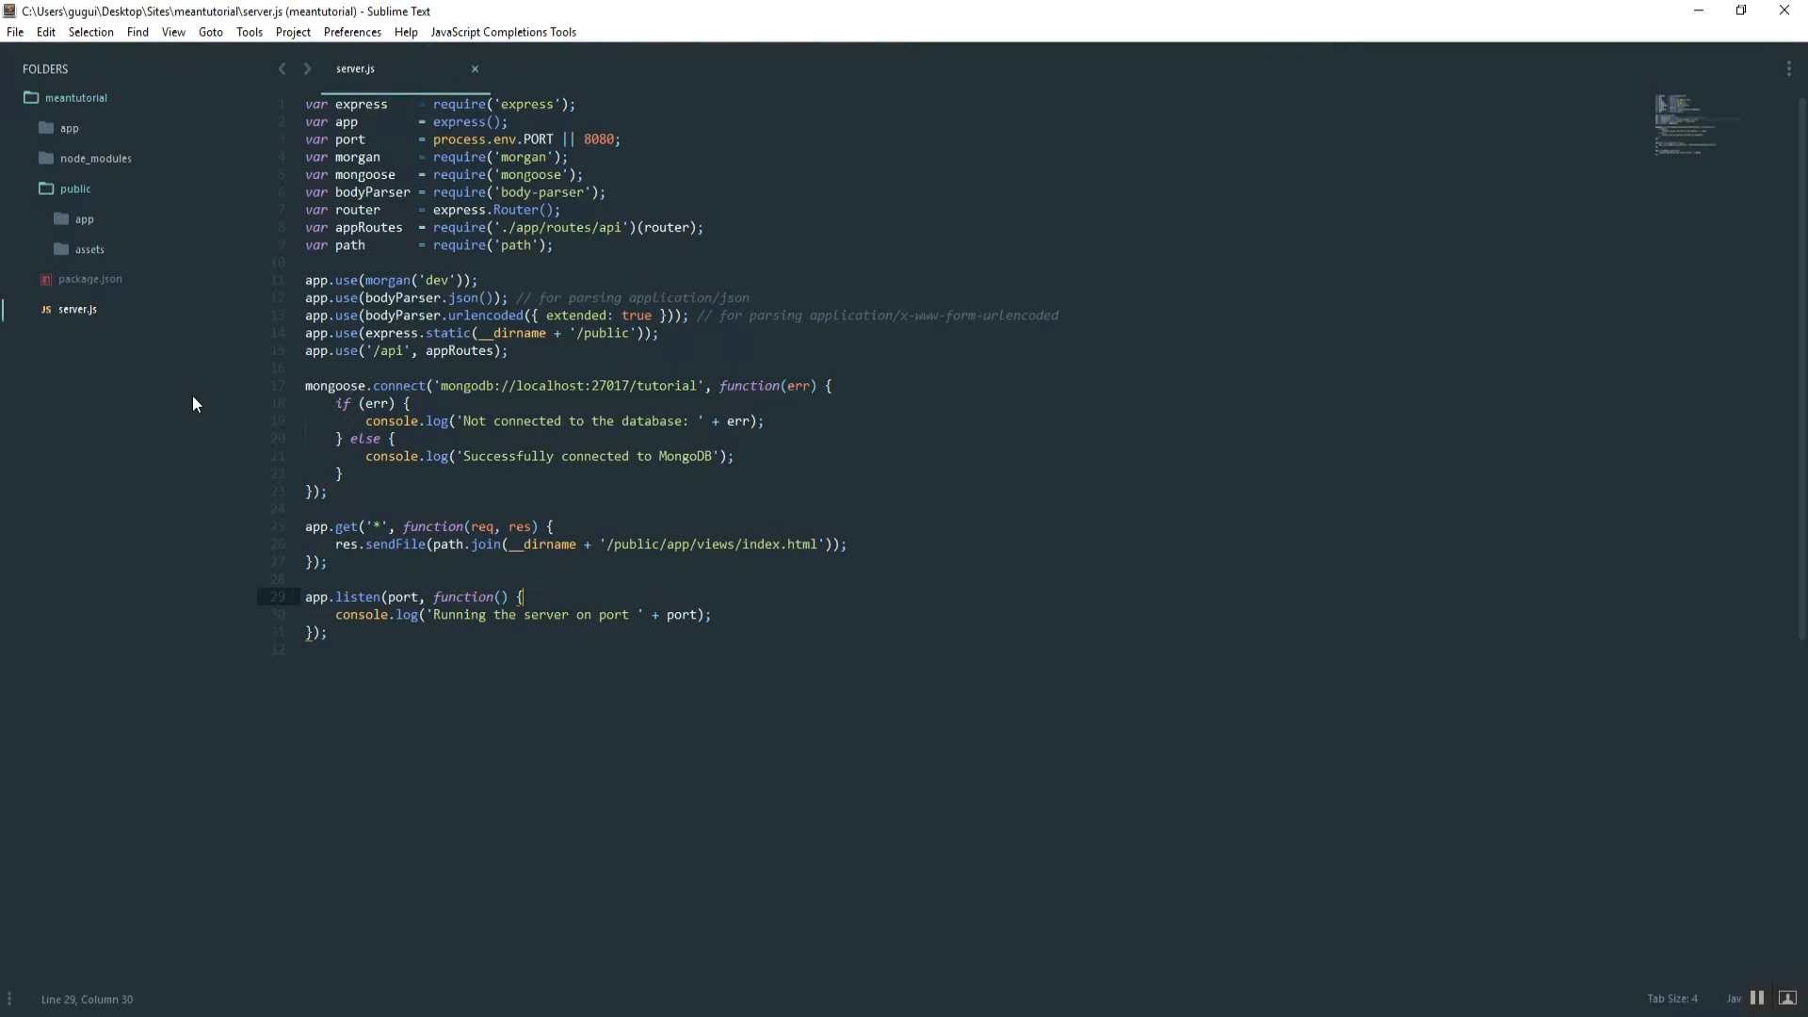
pyautogui.moveTo(599, 851)
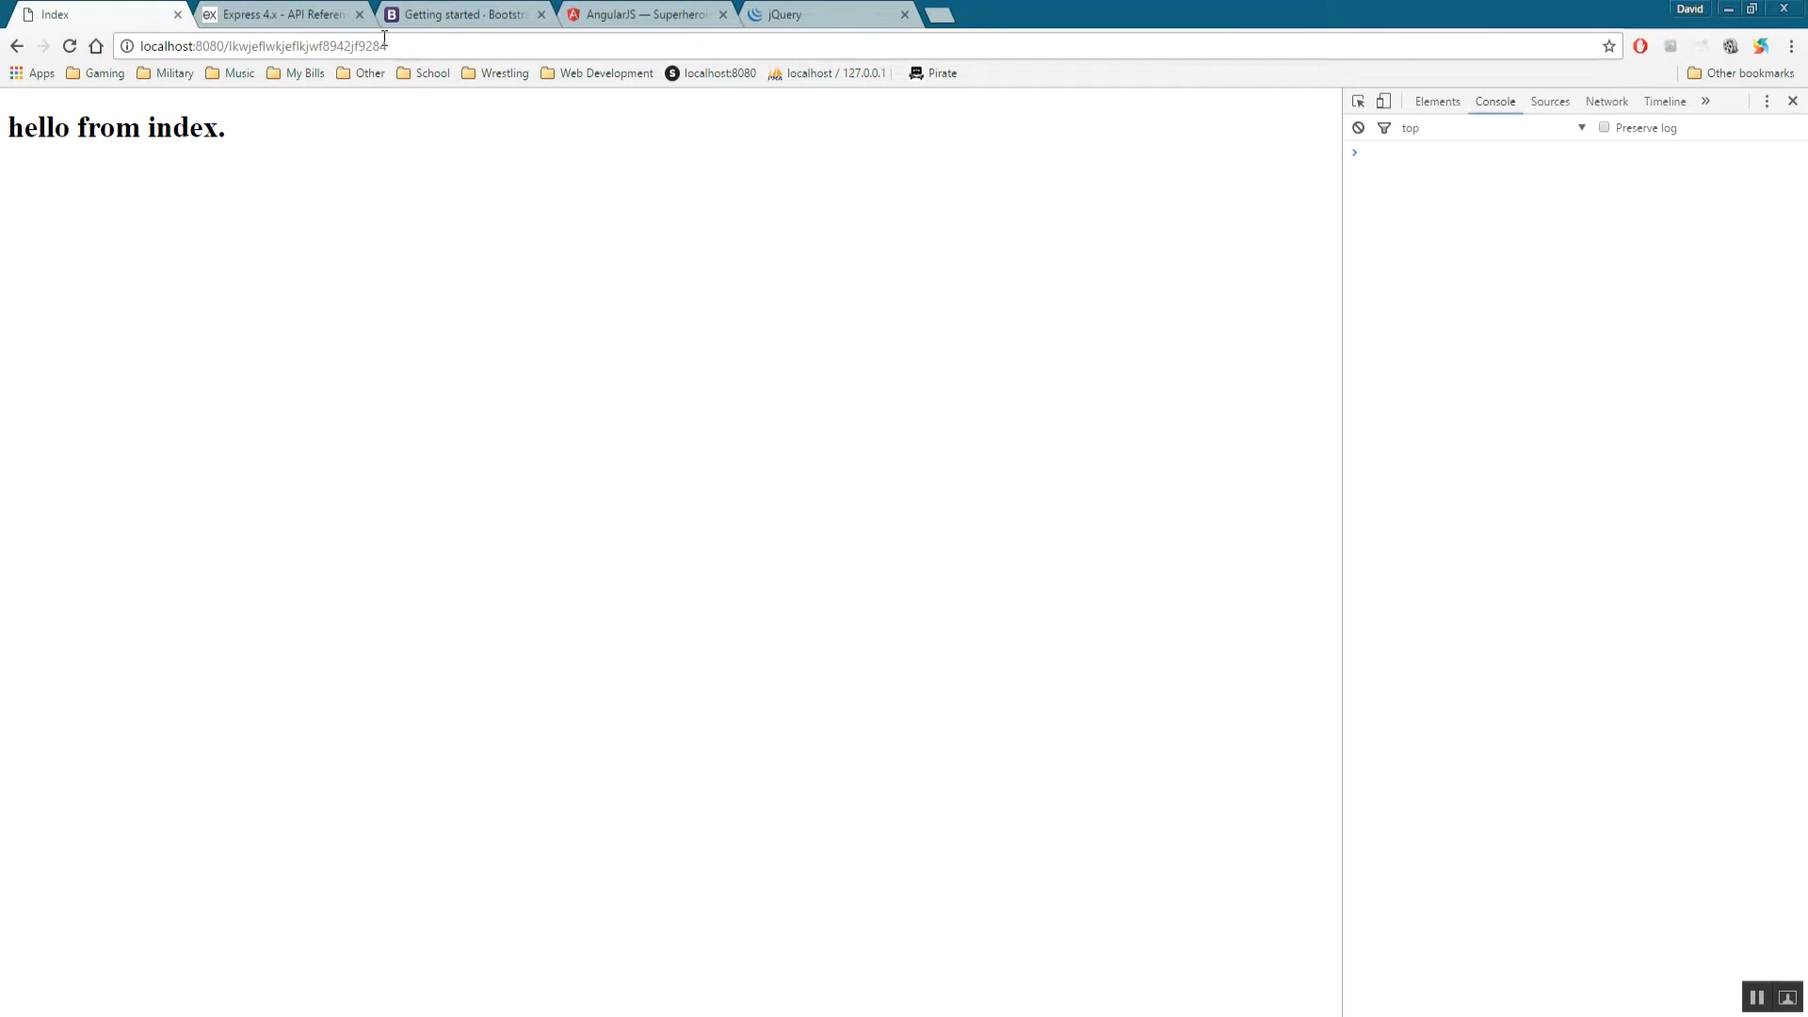
# Browse Bootstrap's Getting started page down to the Examples section and pick Bootstrap theme.
pyautogui.click(461, 13)
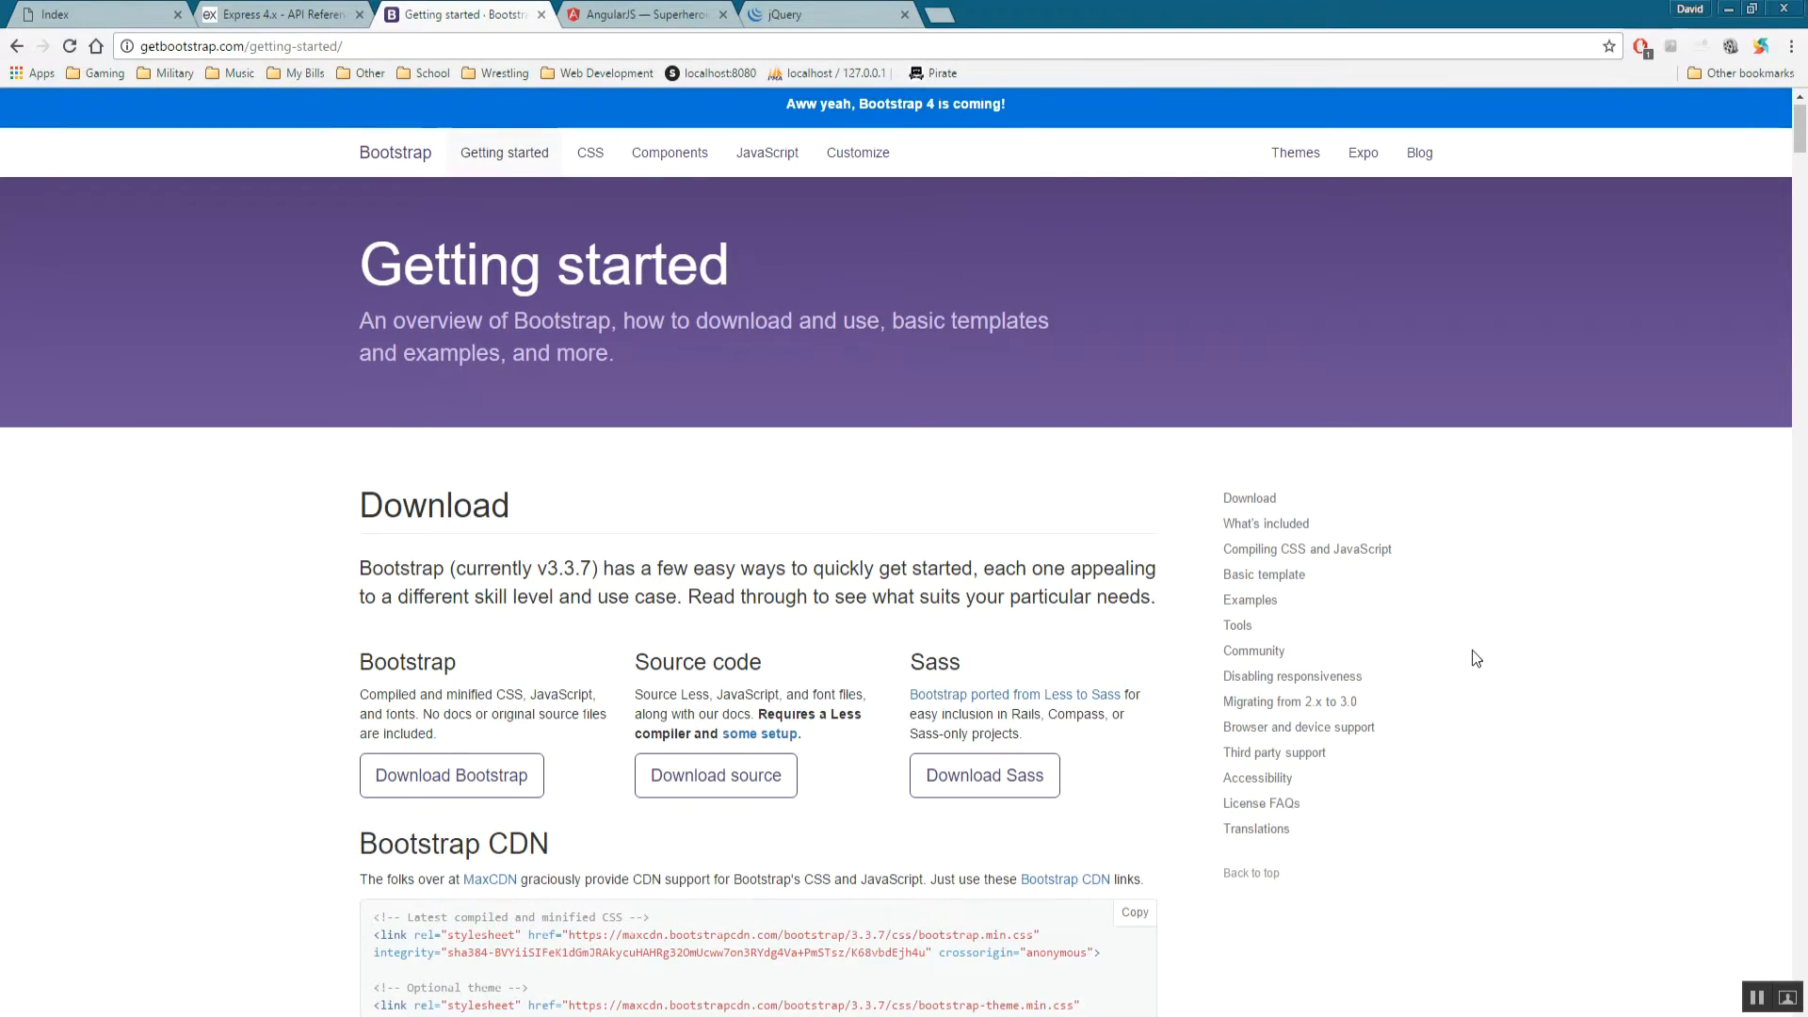
pyautogui.scroll(-3)
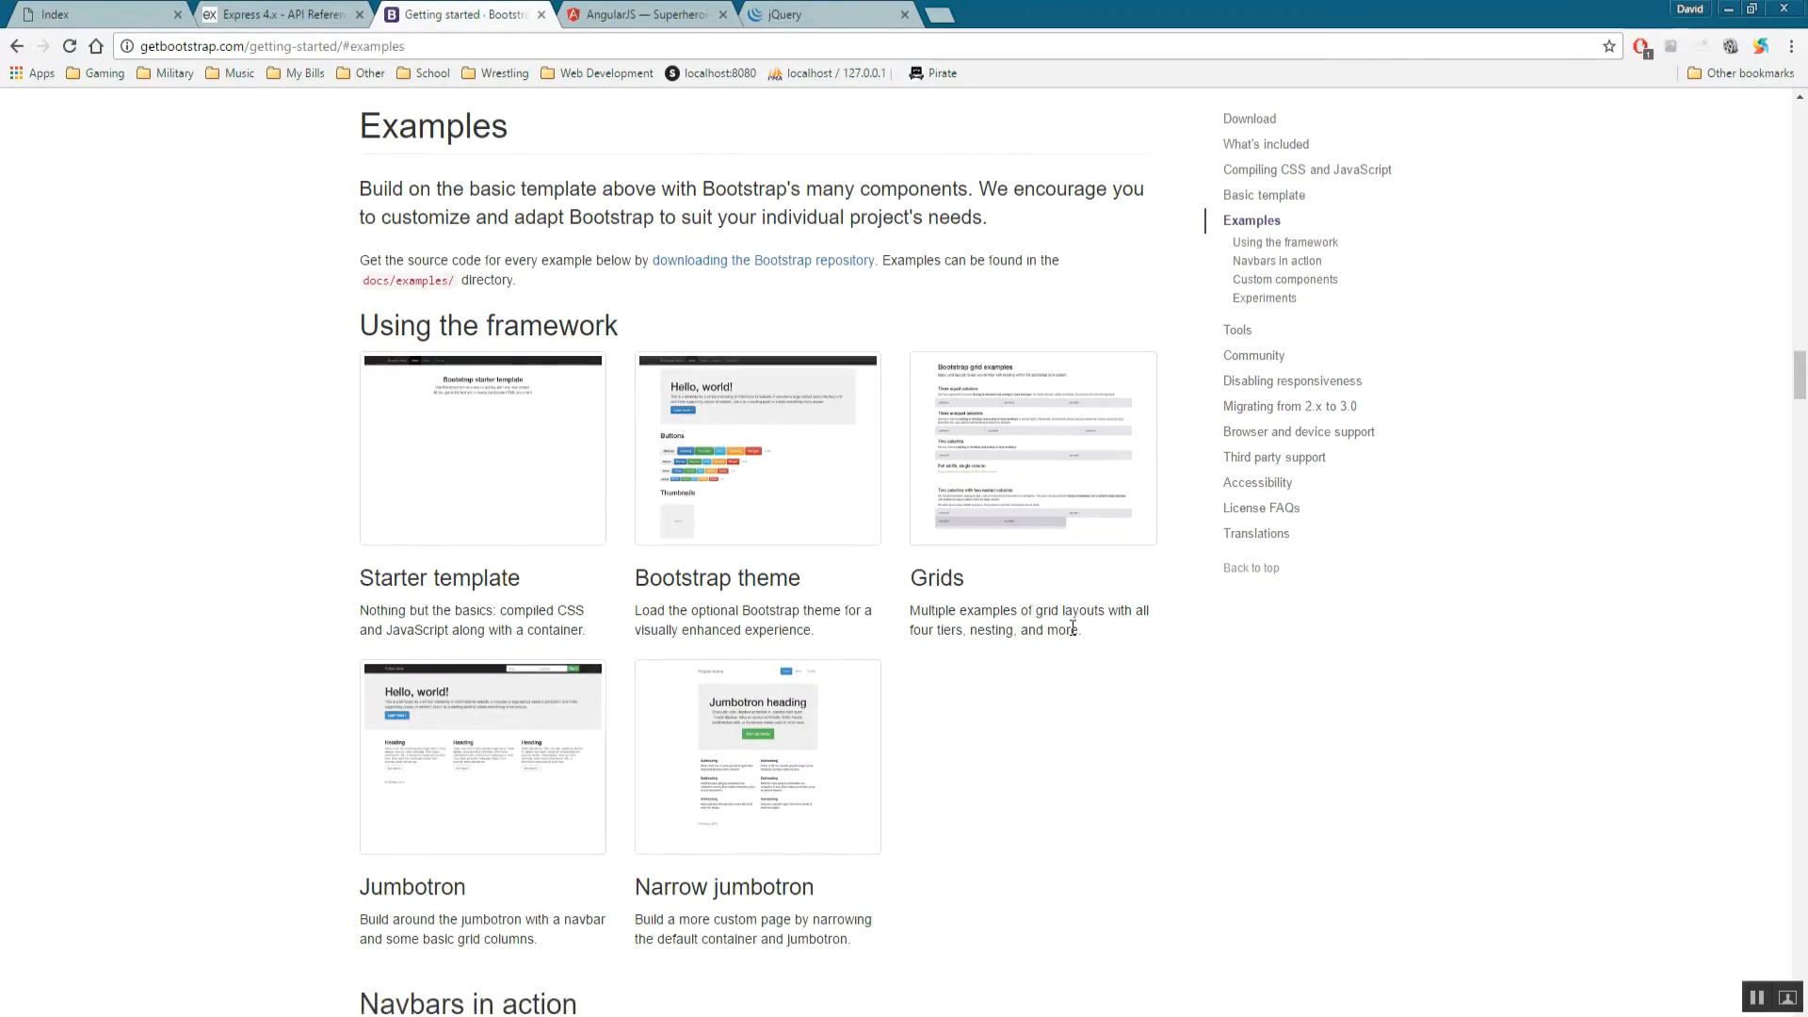
pyautogui.scroll(-3)
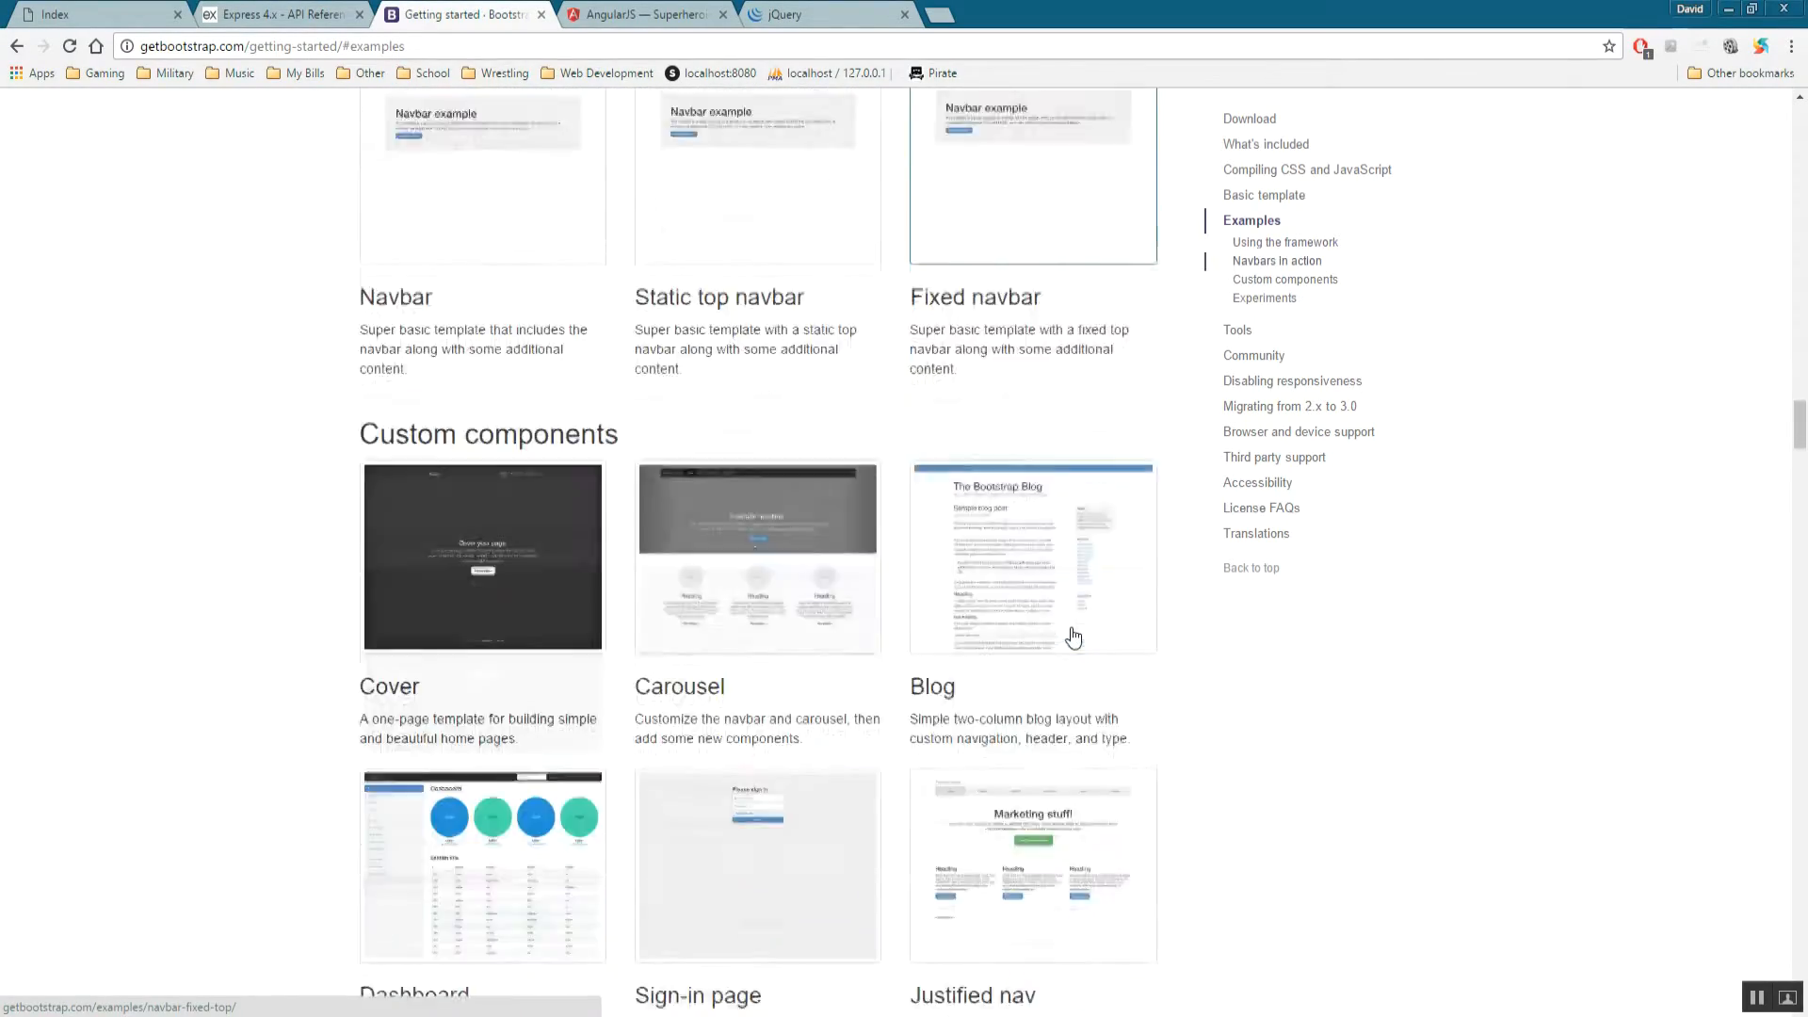
pyautogui.scroll(3)
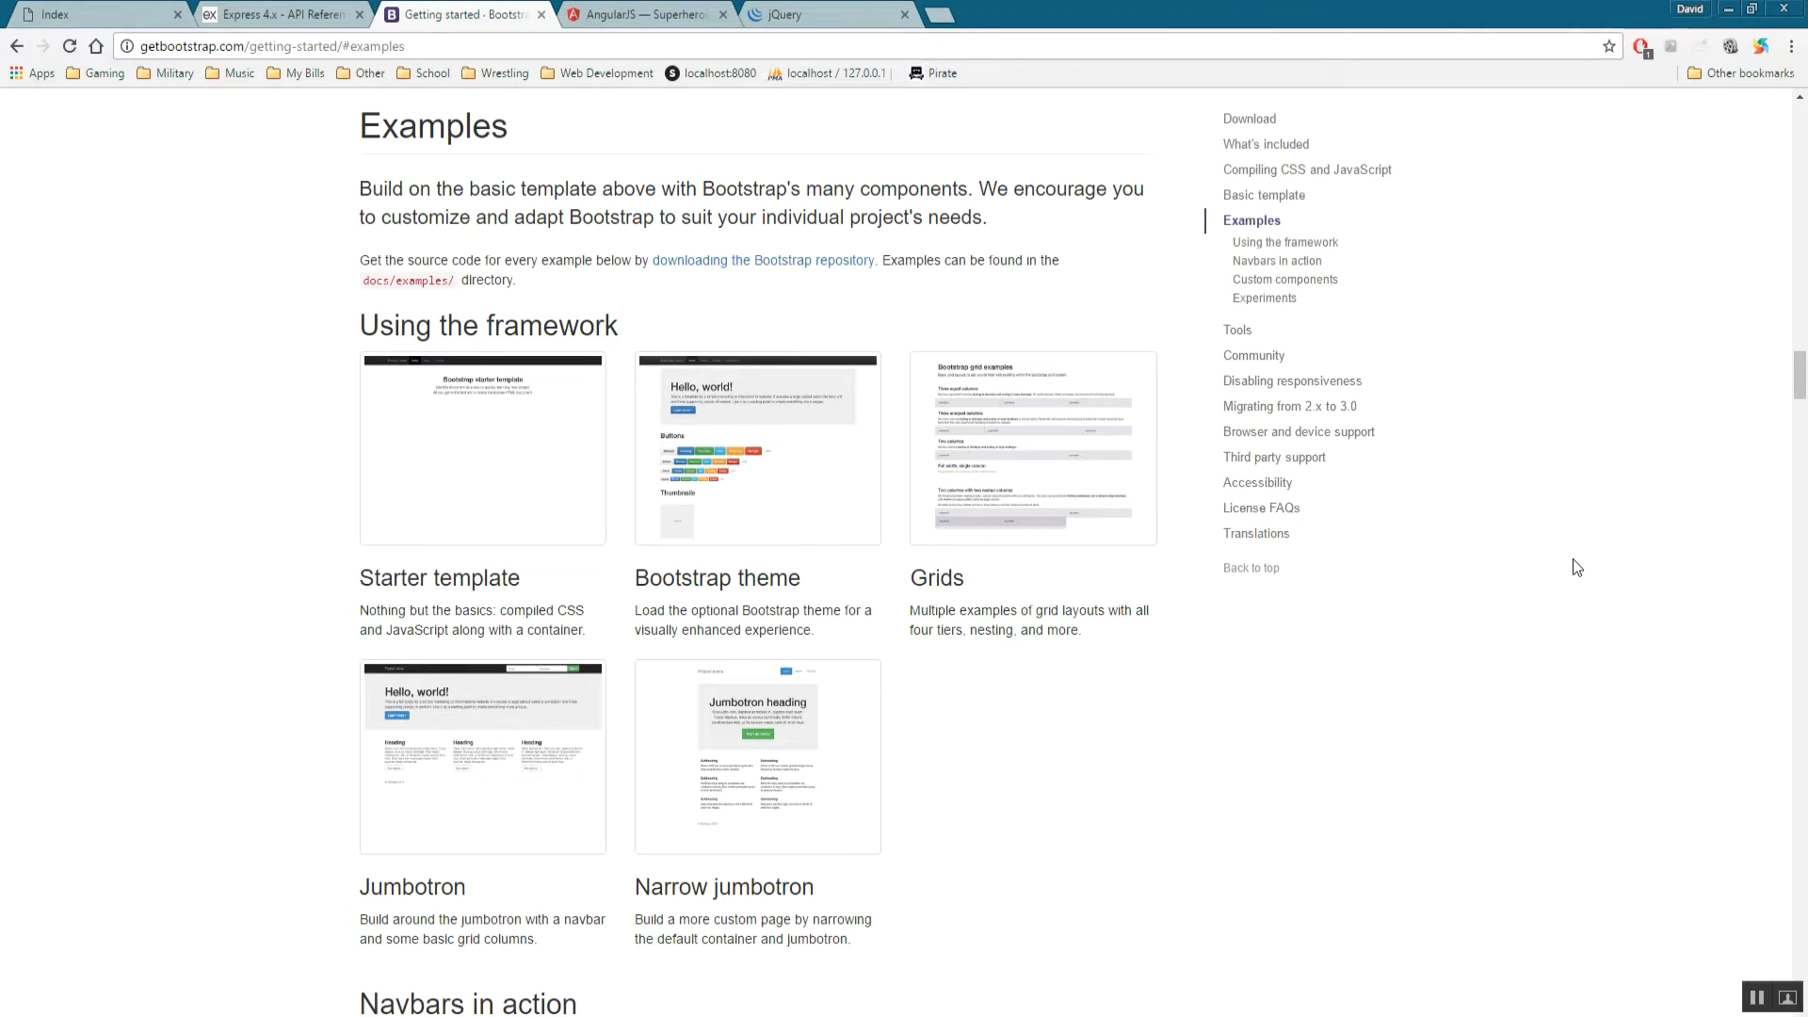
pyautogui.moveTo(1256, 435)
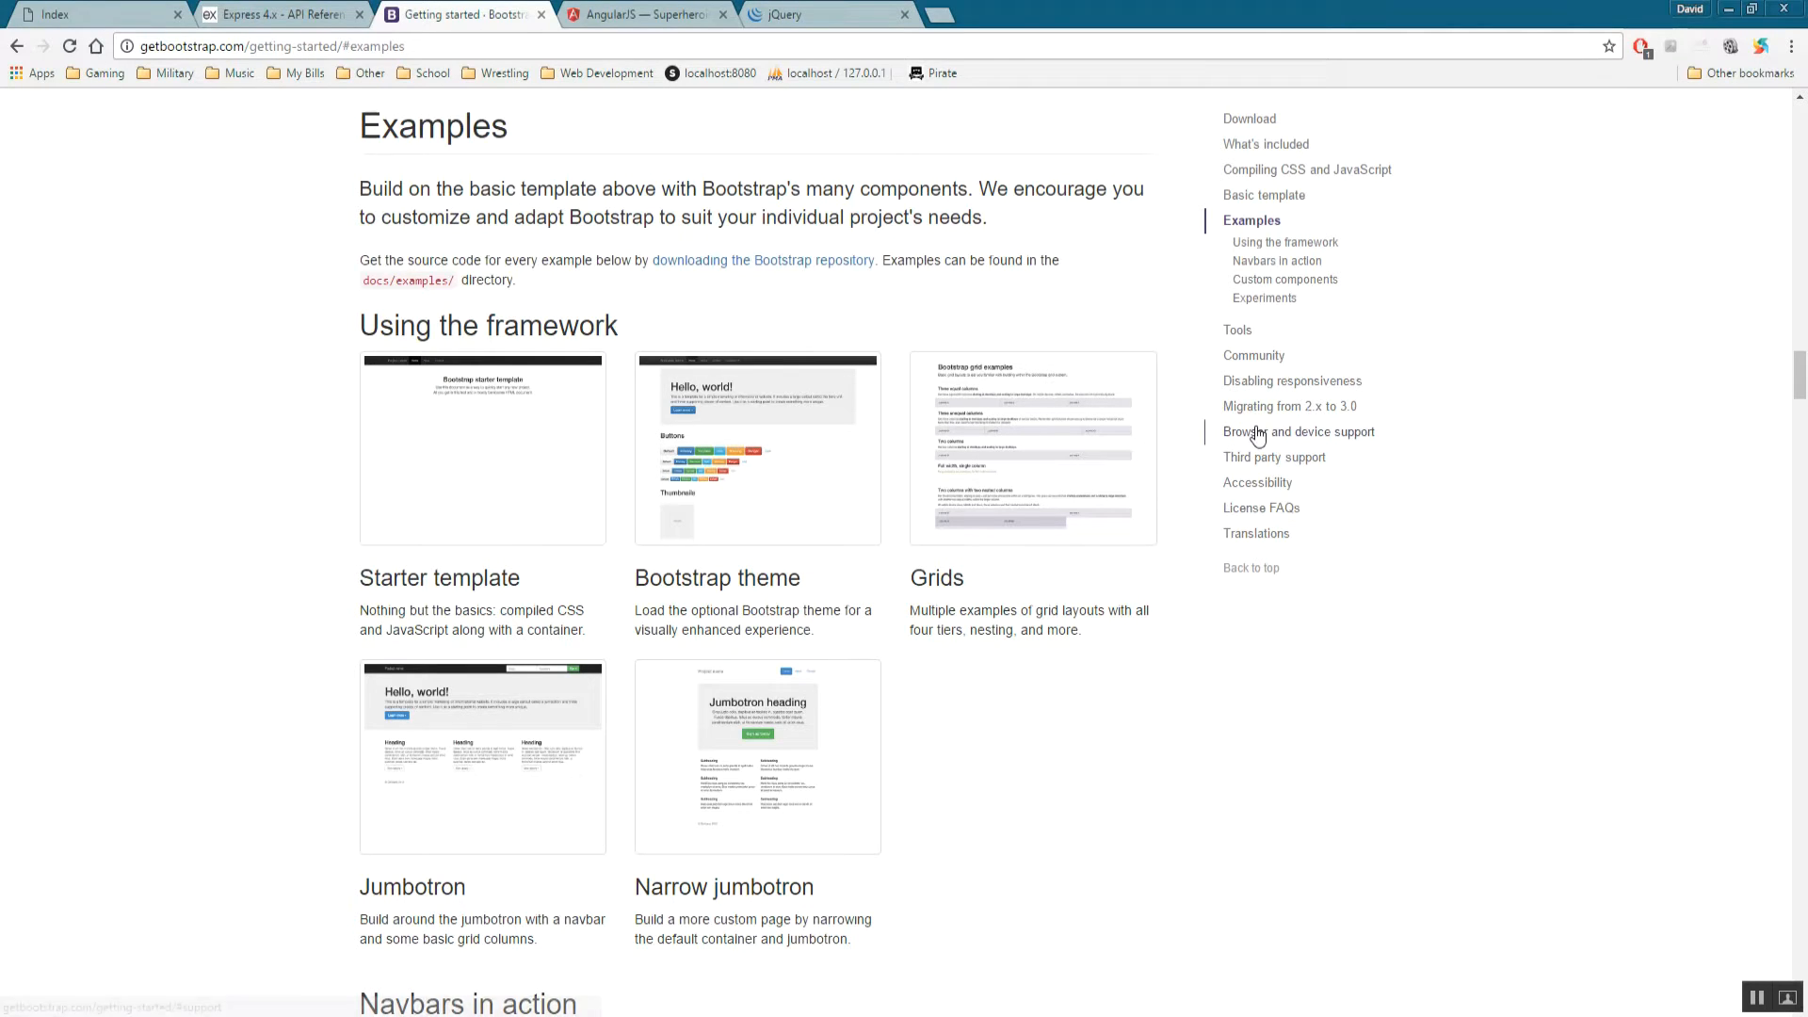
pyautogui.moveTo(707, 503)
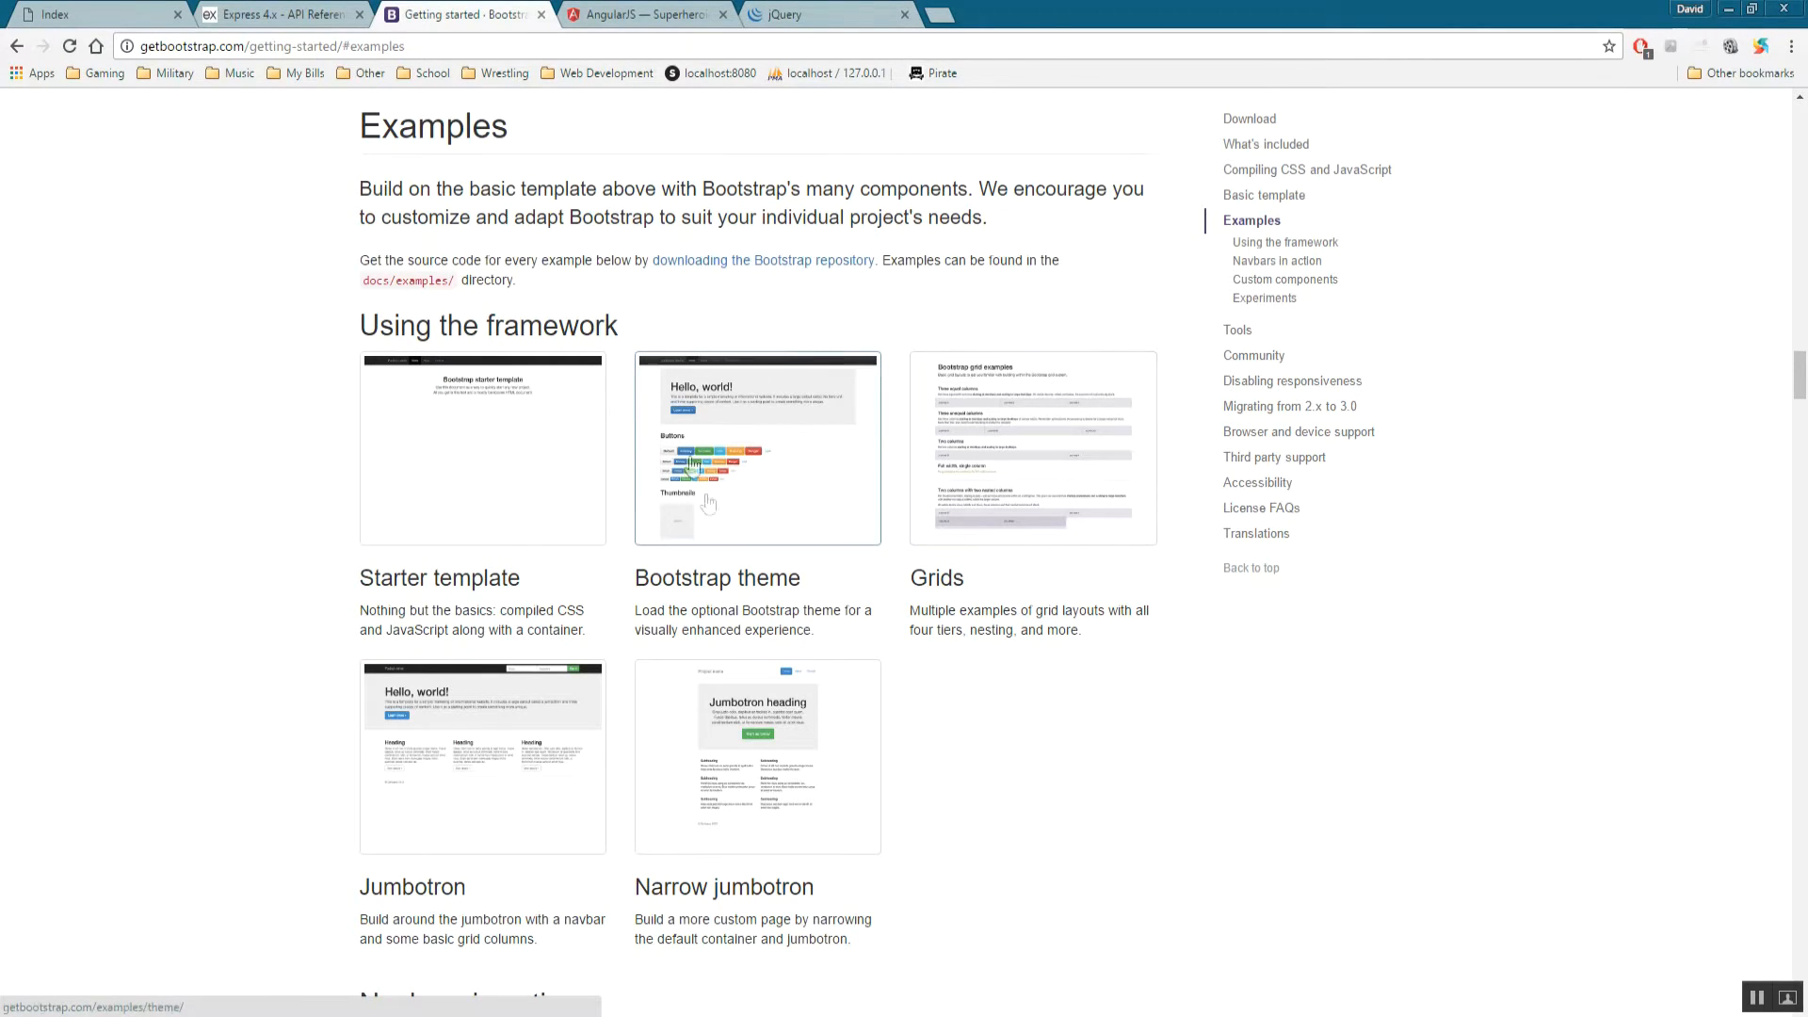
pyautogui.moveTo(762, 471)
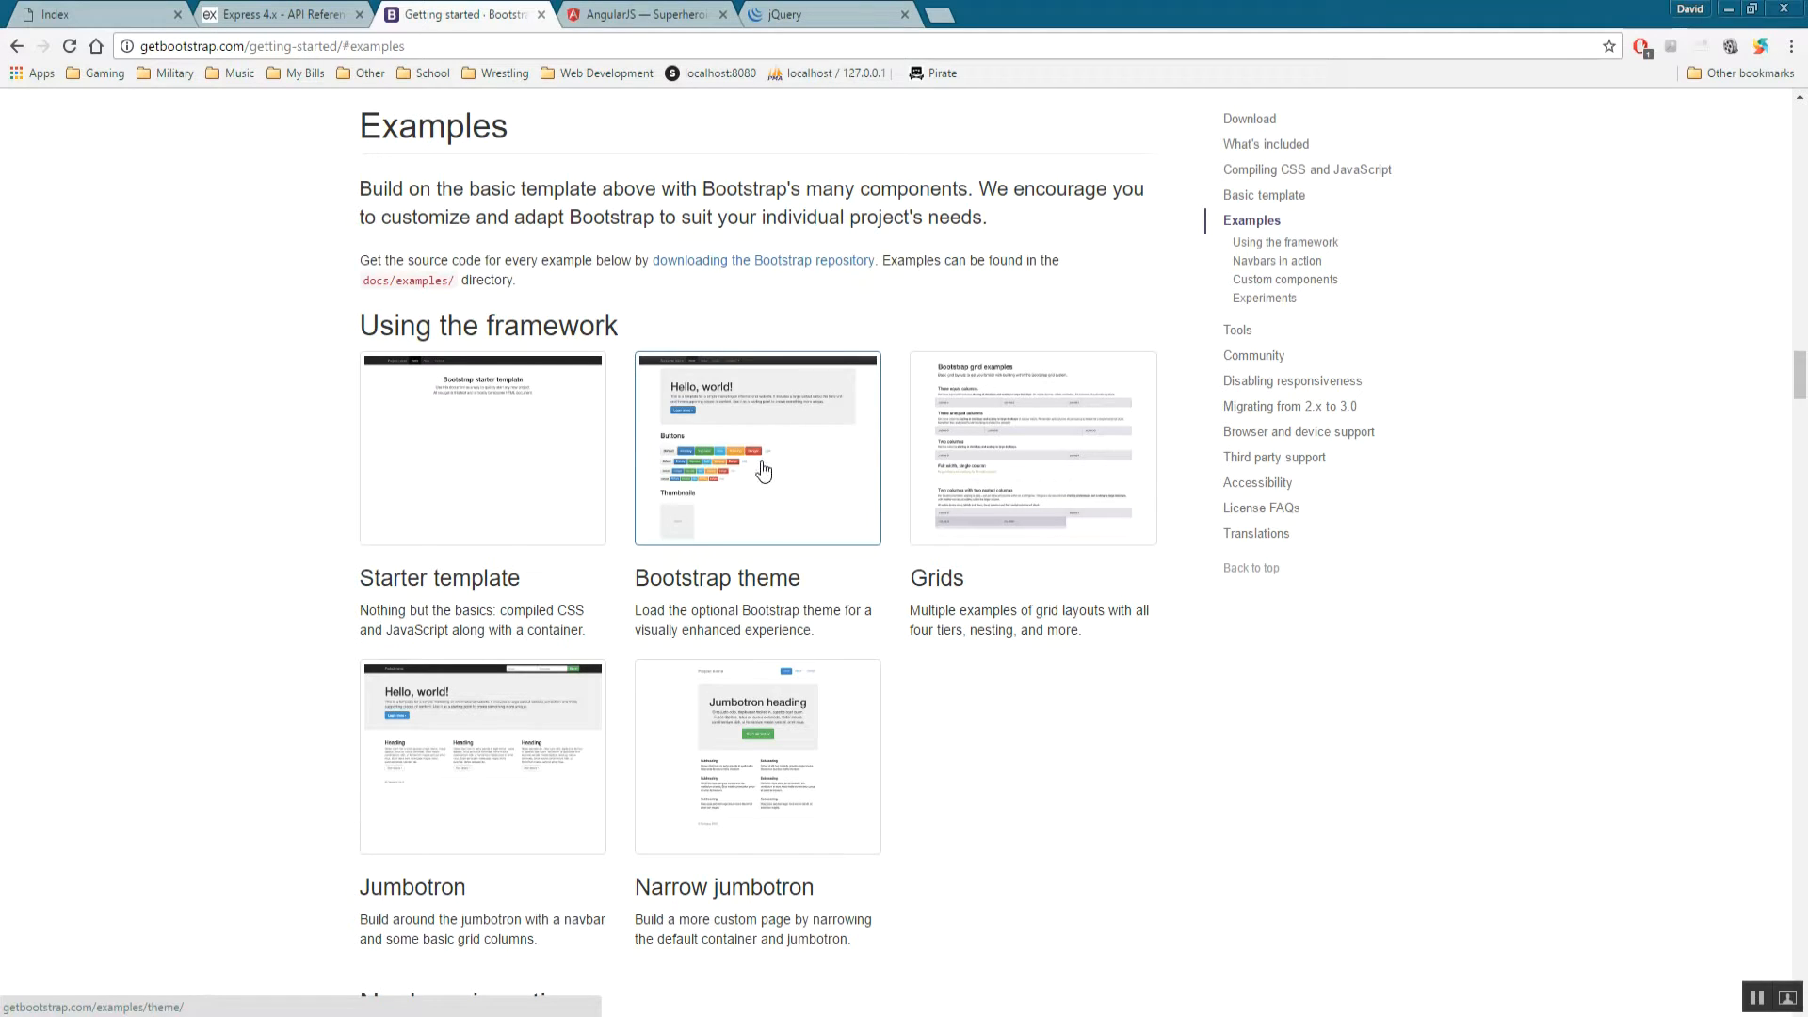
pyautogui.click(757, 448)
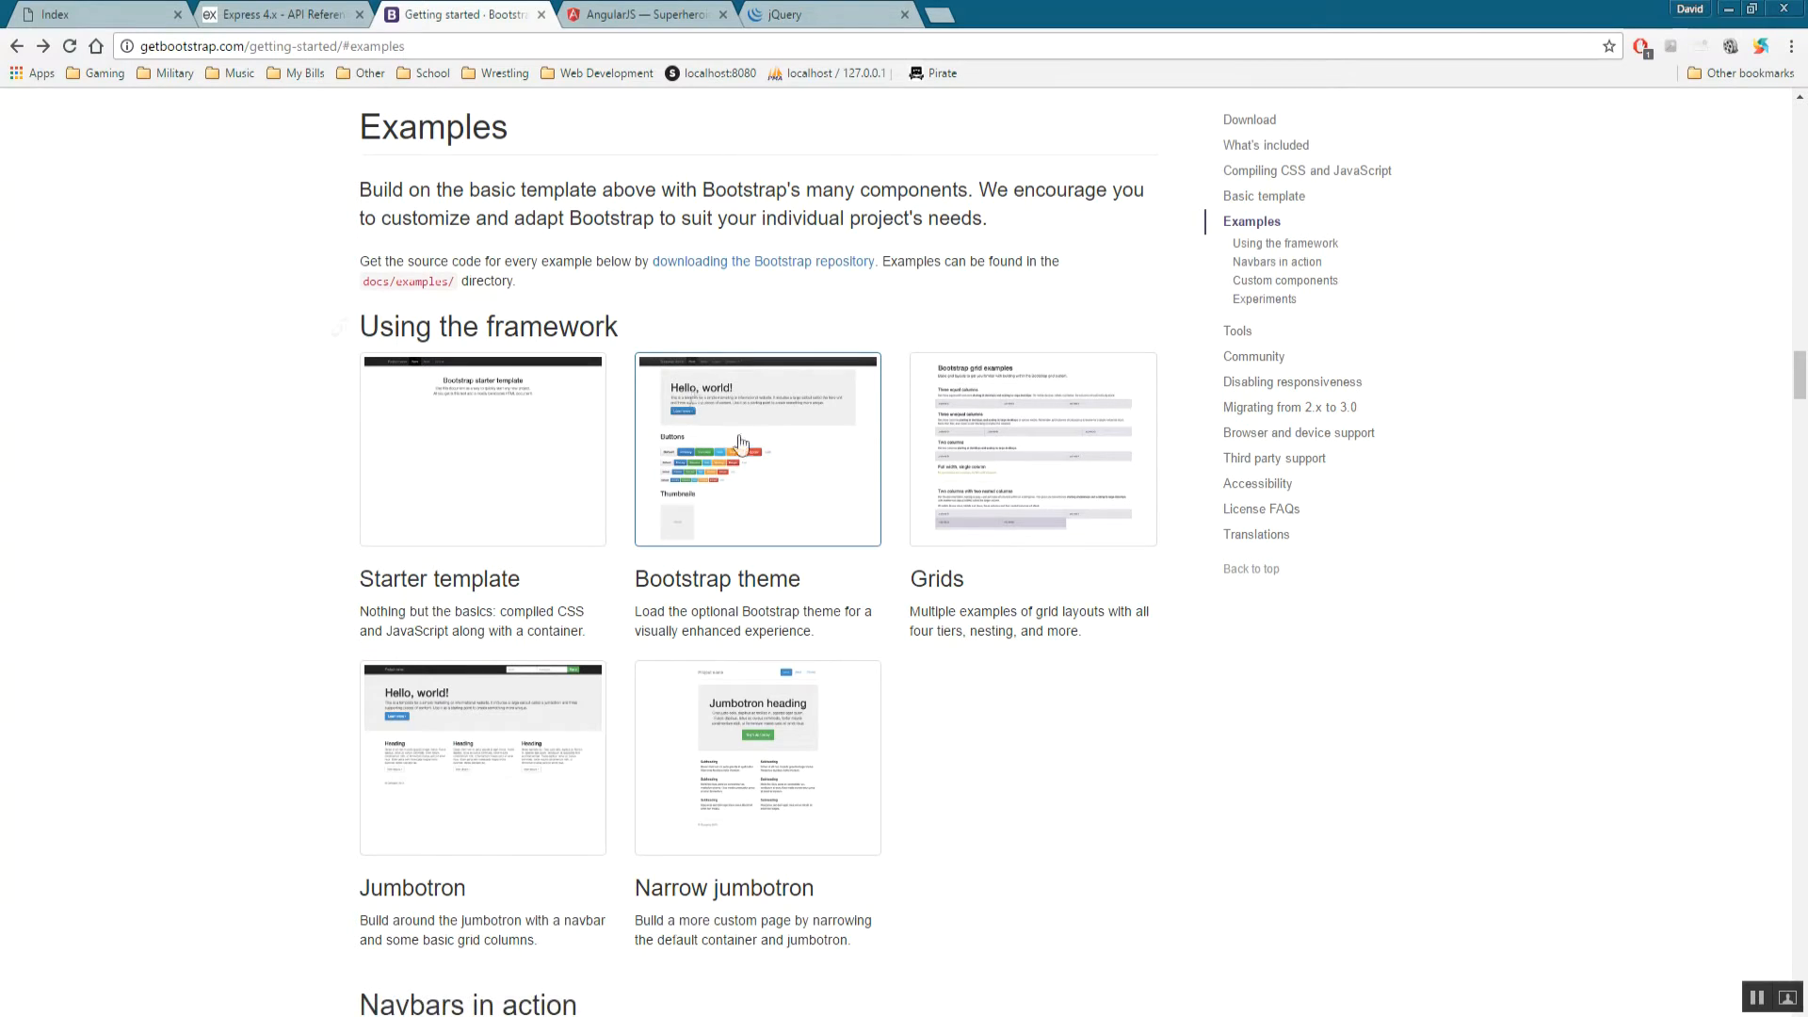
# View the Bootstrap theme example's HTML source and reach Chrome's More tools menu.
pyautogui.click(758, 450)
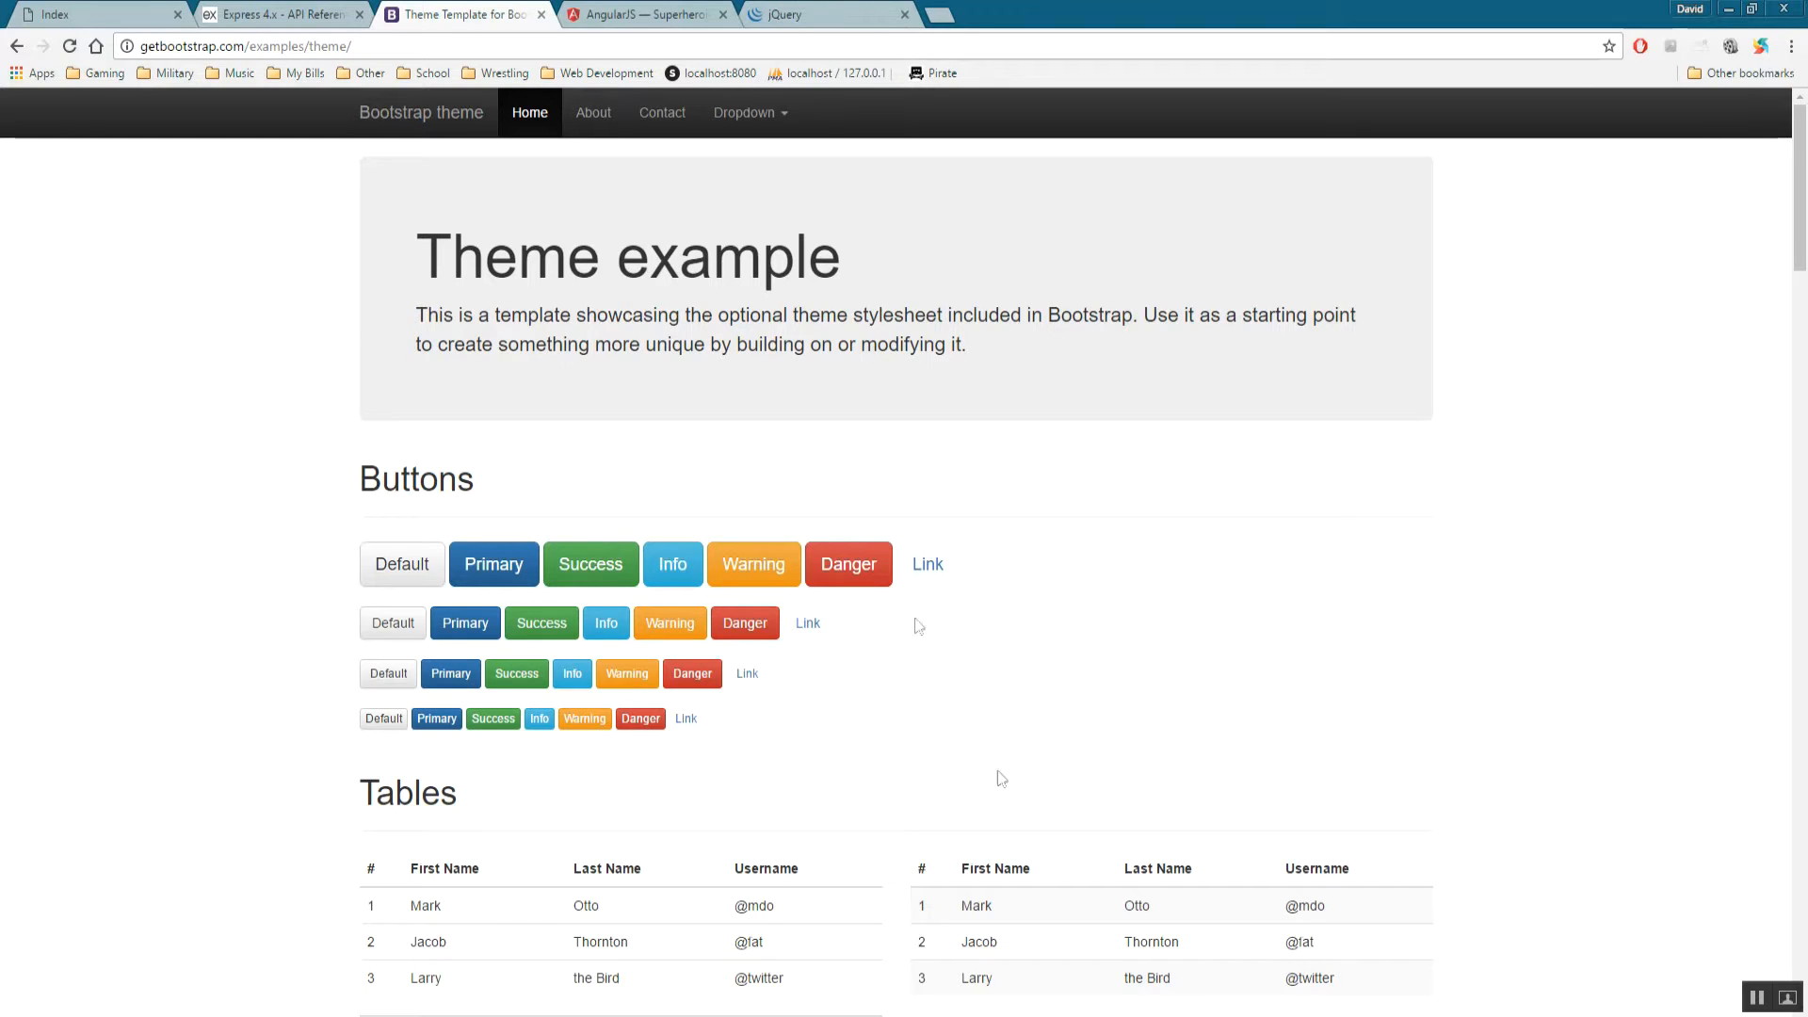
pyautogui.moveTo(1220, 665)
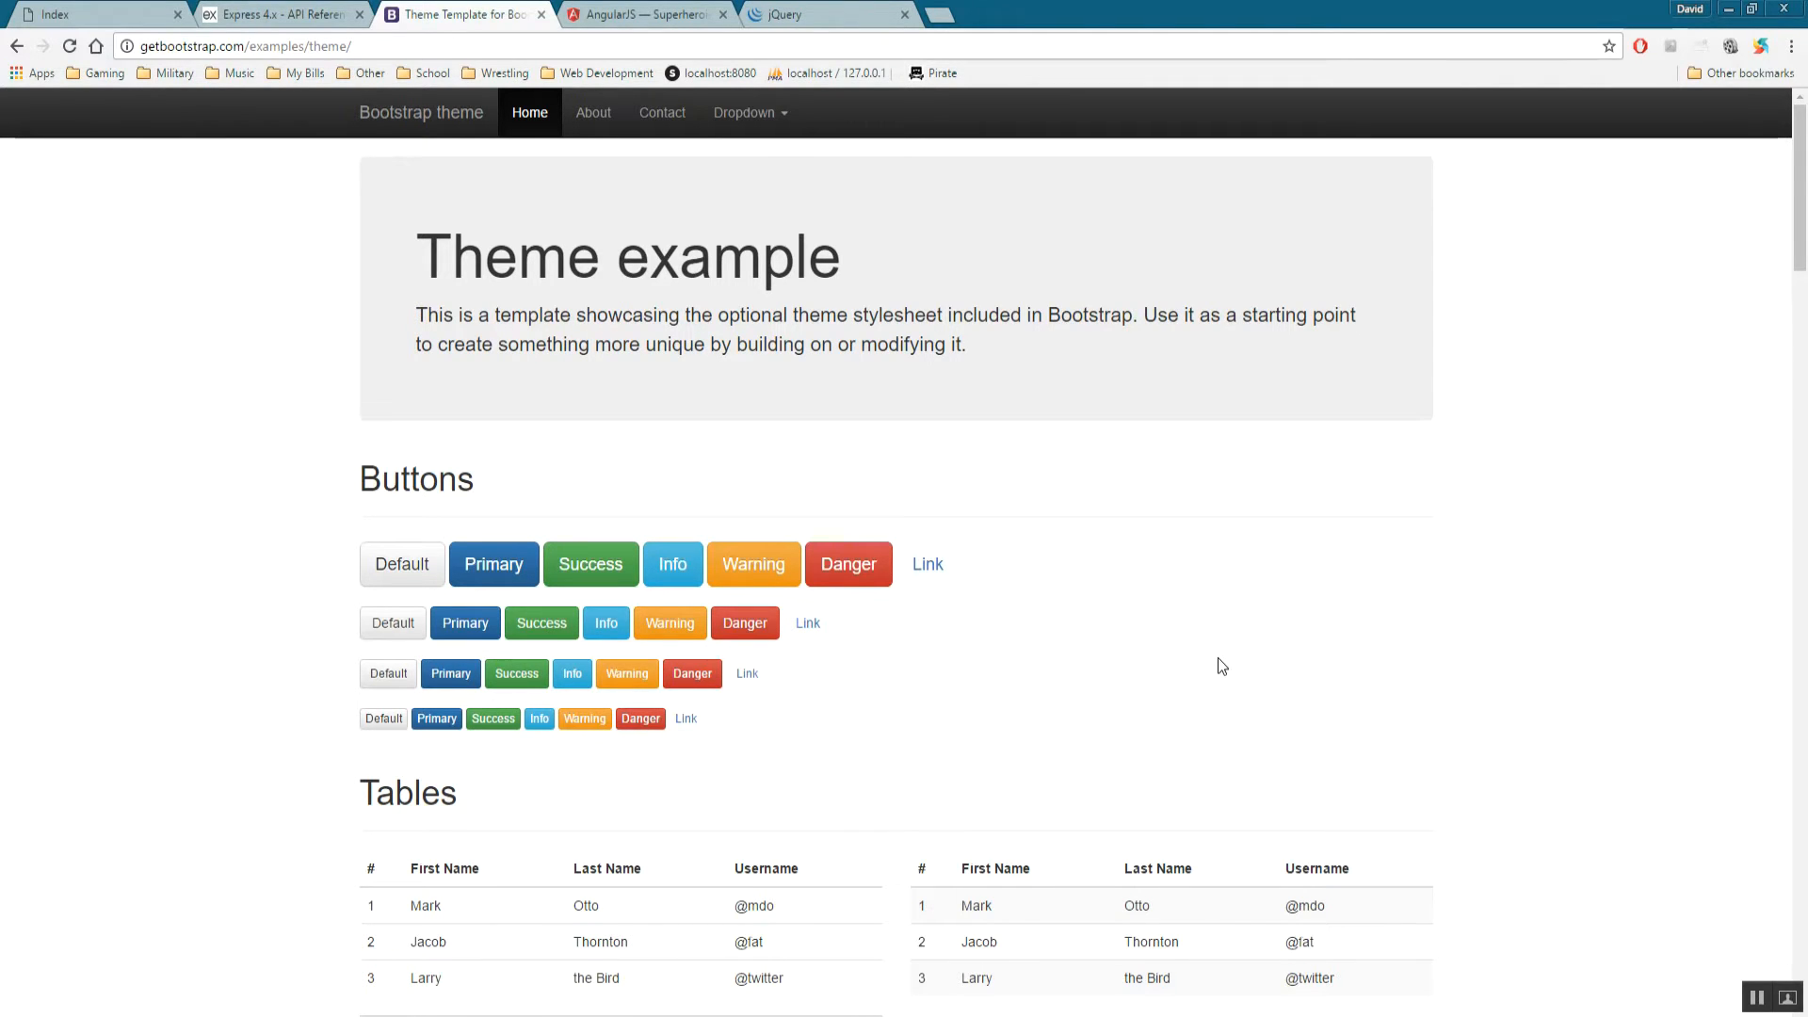
pyautogui.press('ctrl+u')
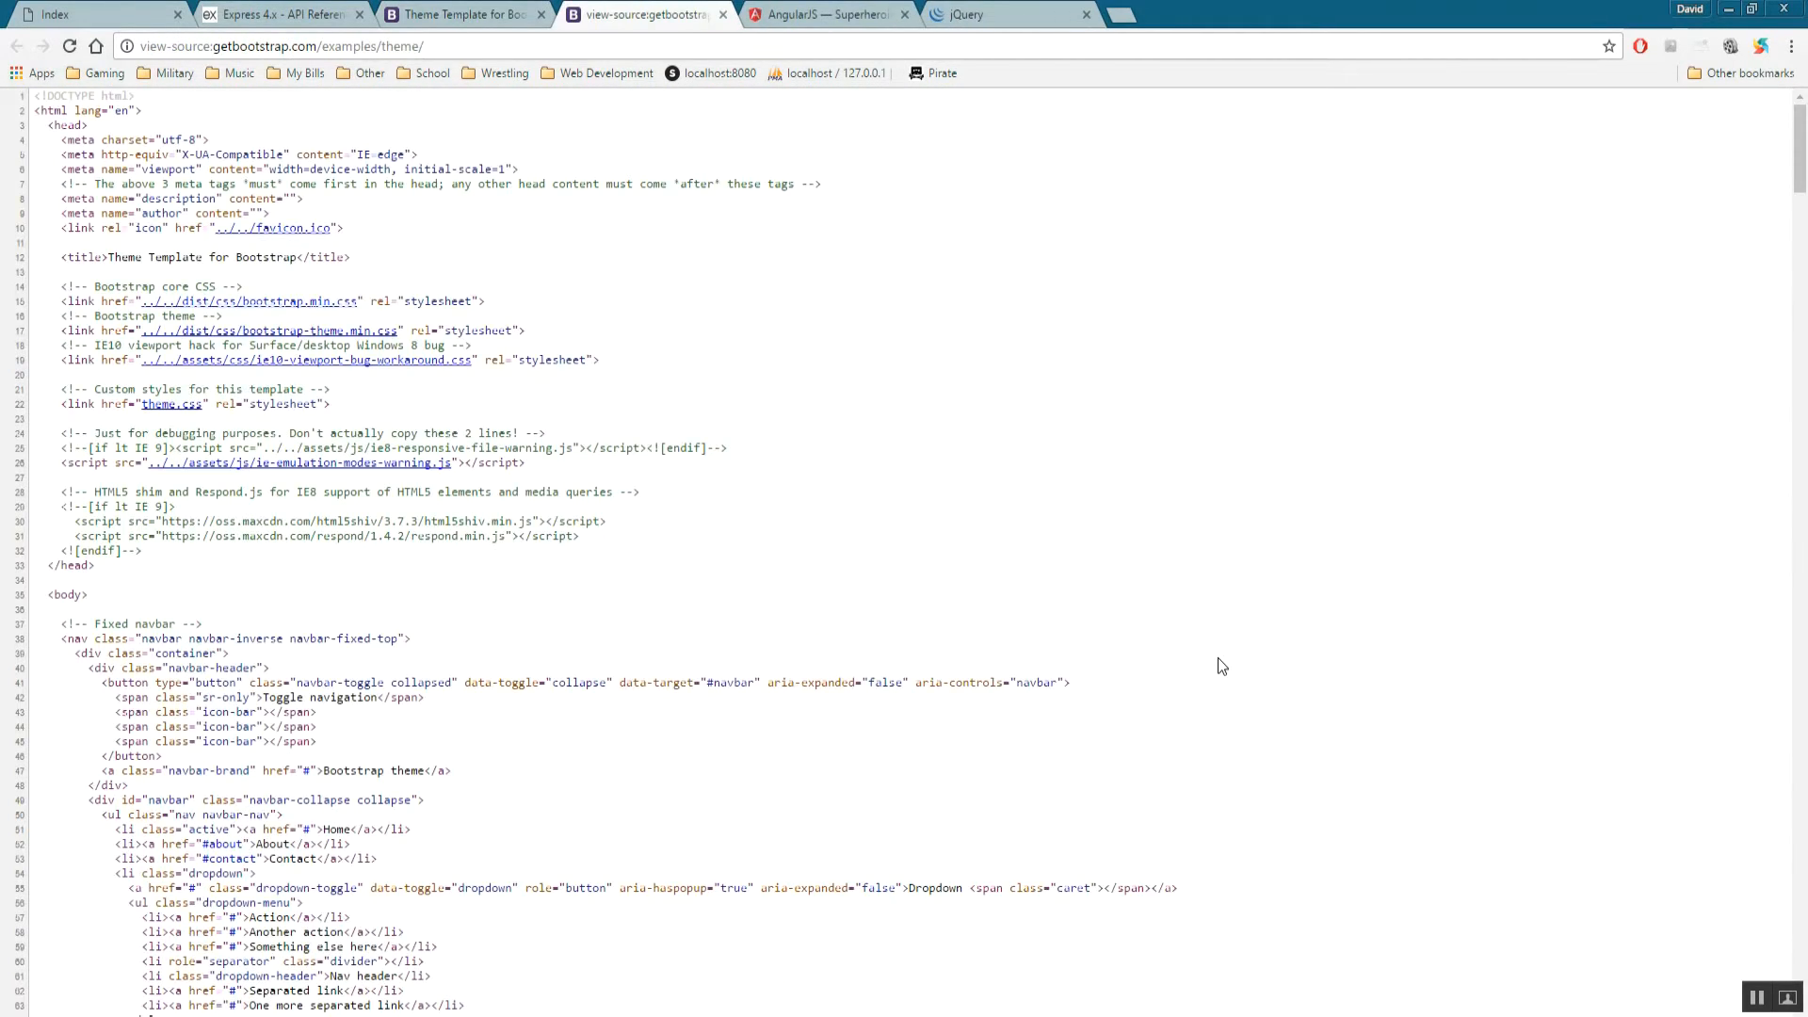
pyautogui.scroll(-3)
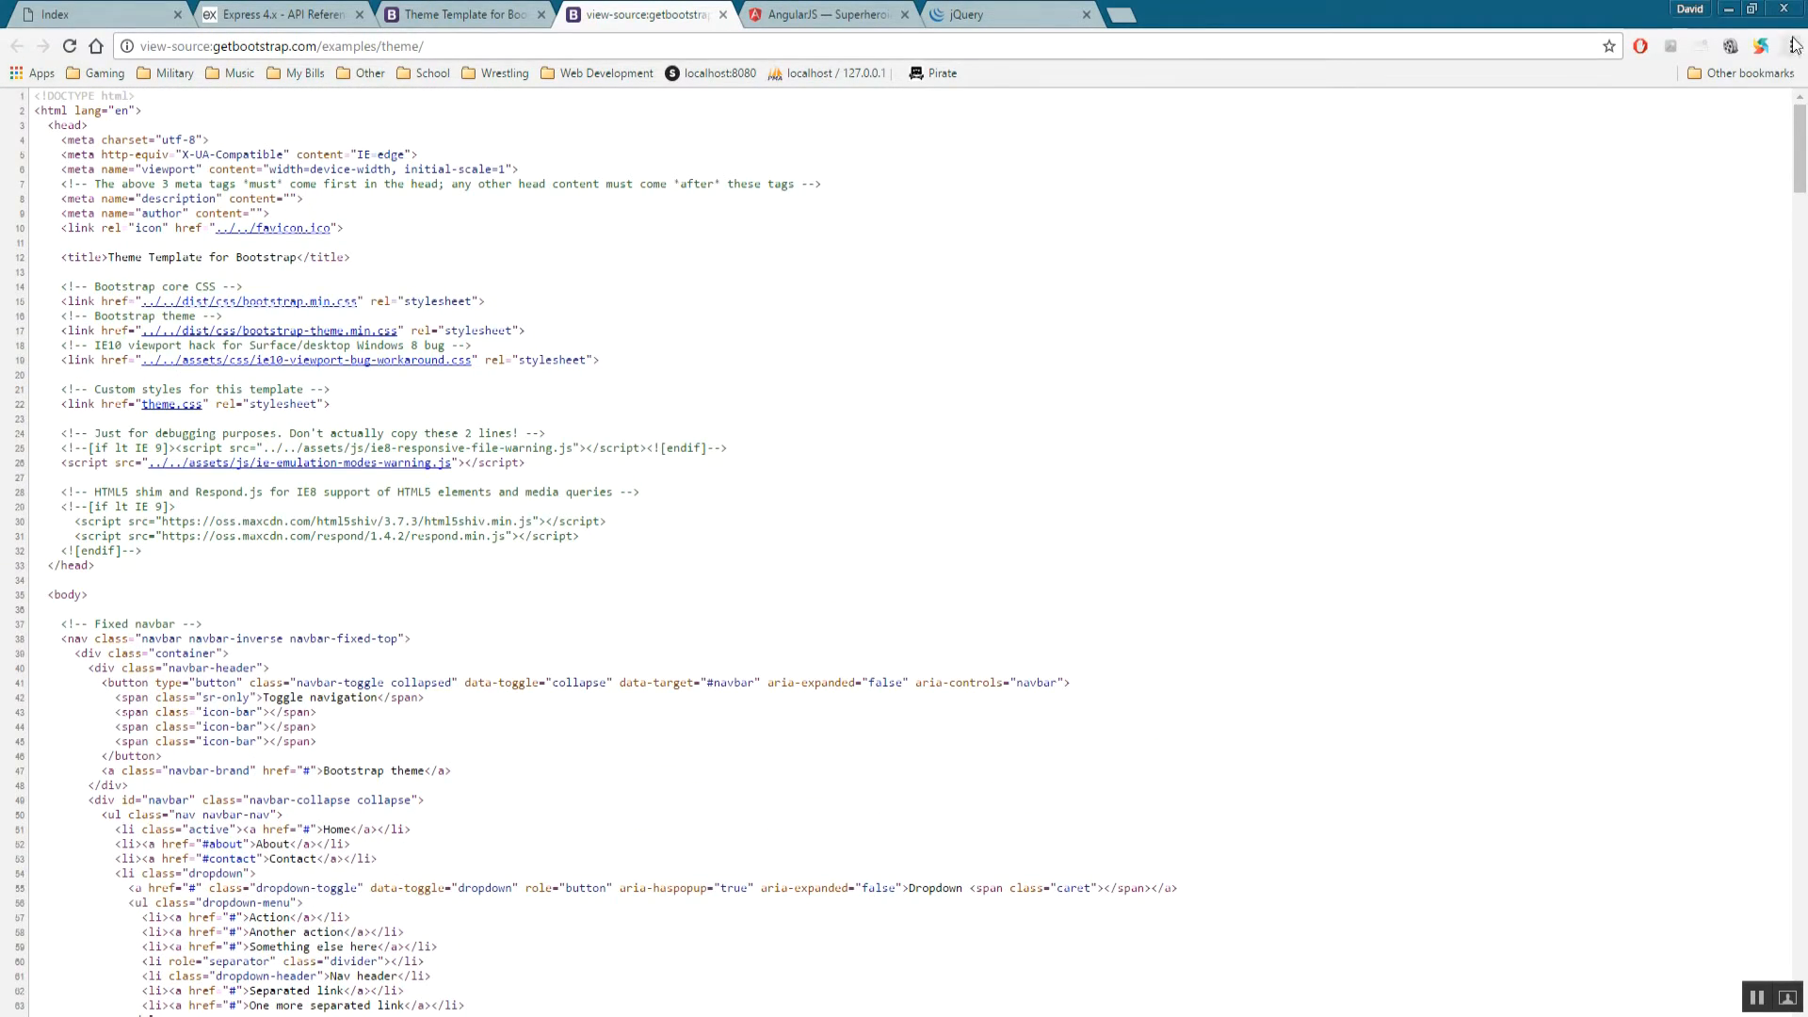
pyautogui.click(1791, 45)
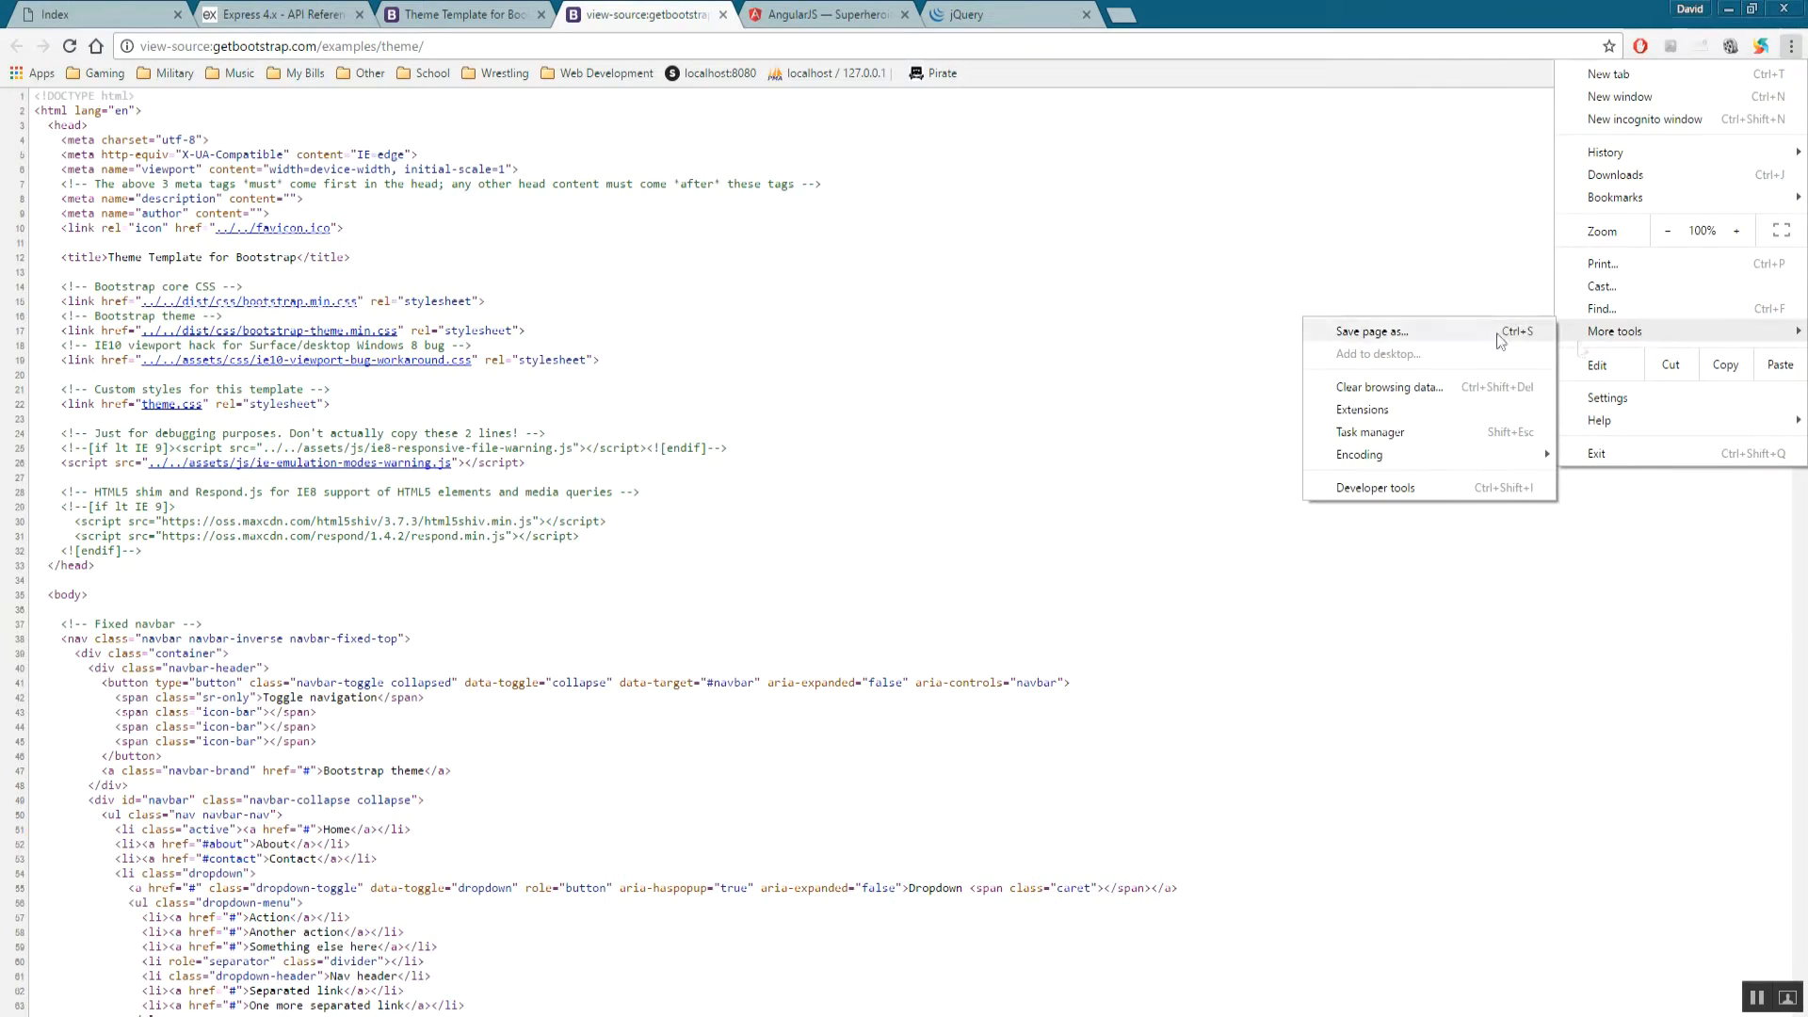
pyautogui.click(335, 591)
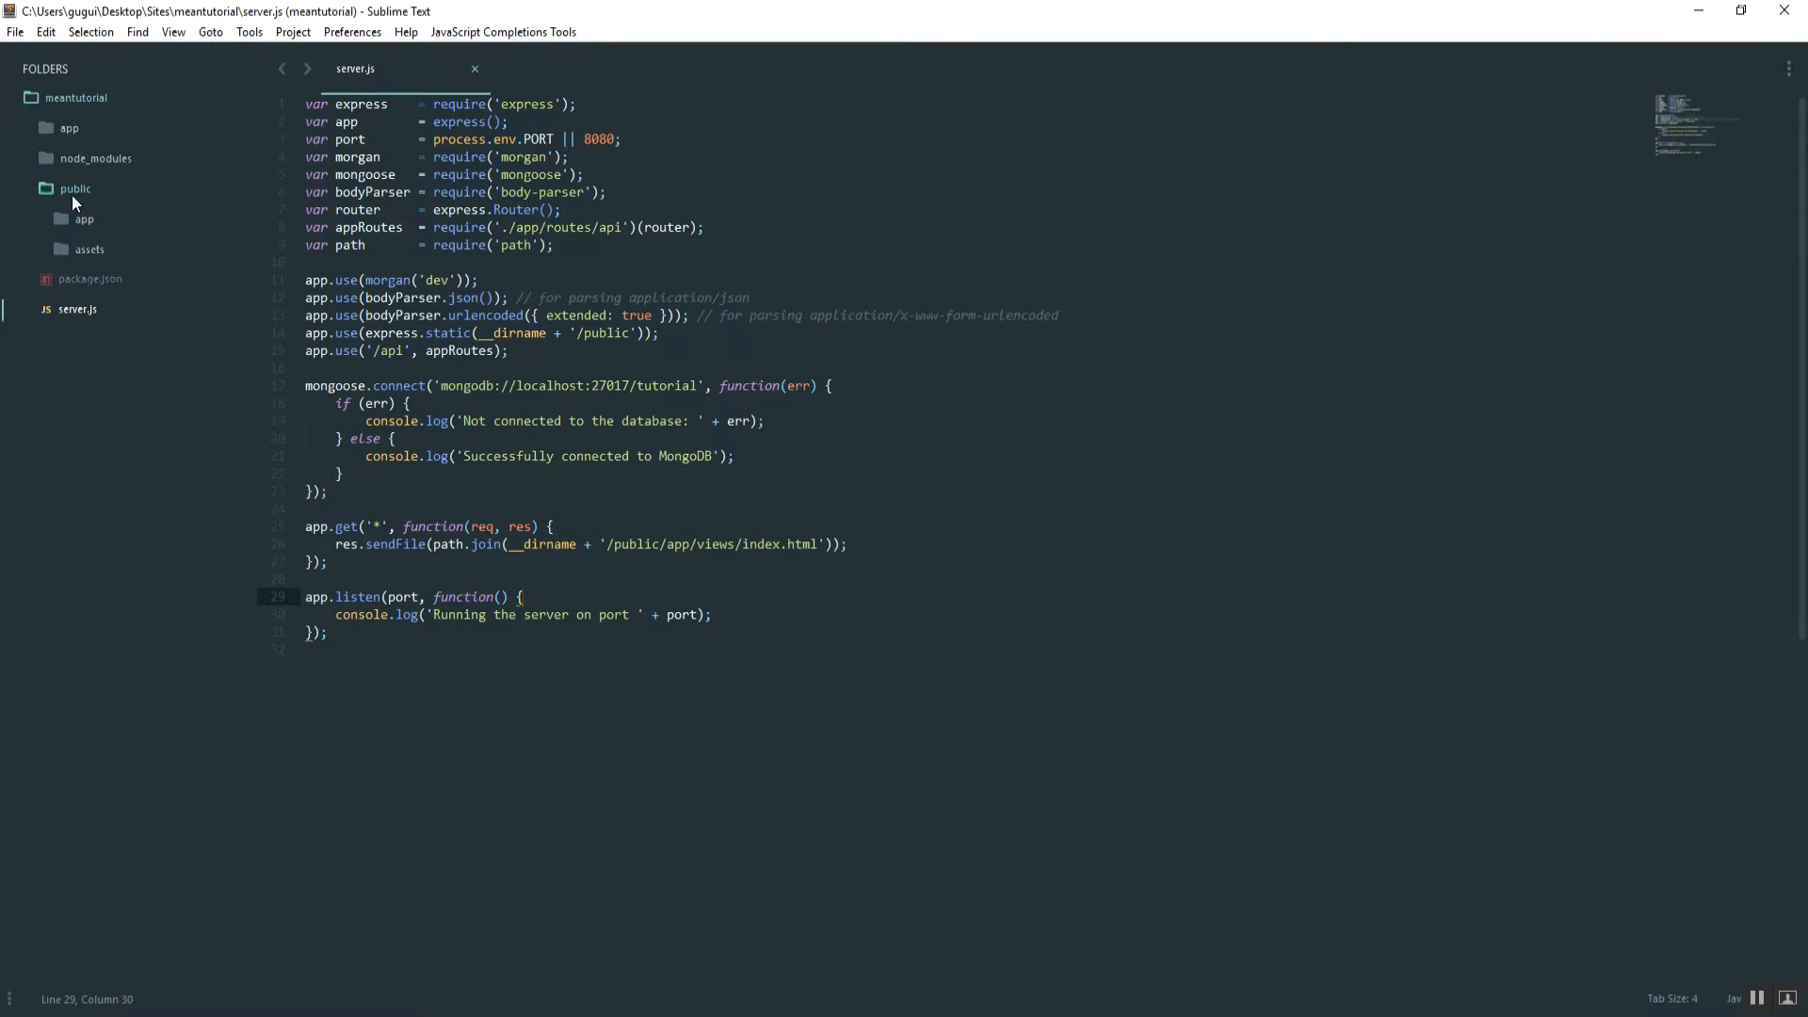
# Fill public/app/views/index.html with the Bootstrap theme template markup and review it.
pyautogui.click(82, 219)
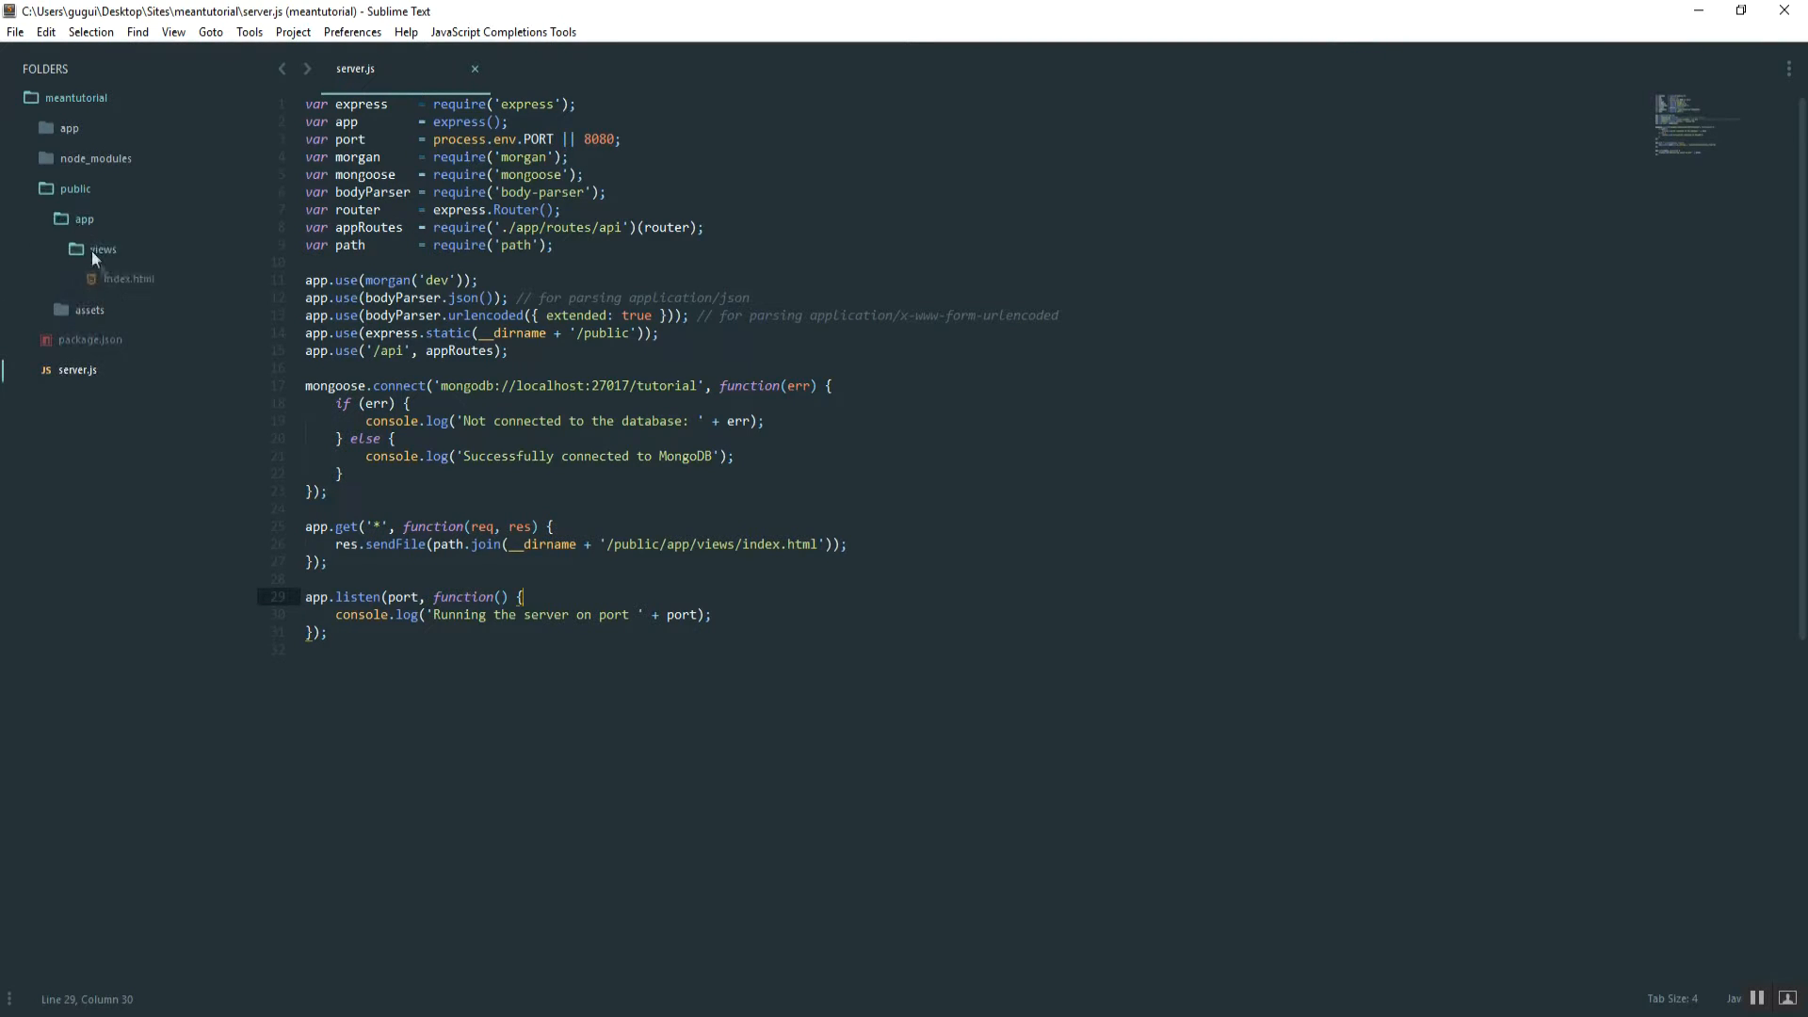
pyautogui.doubleClick(128, 279)
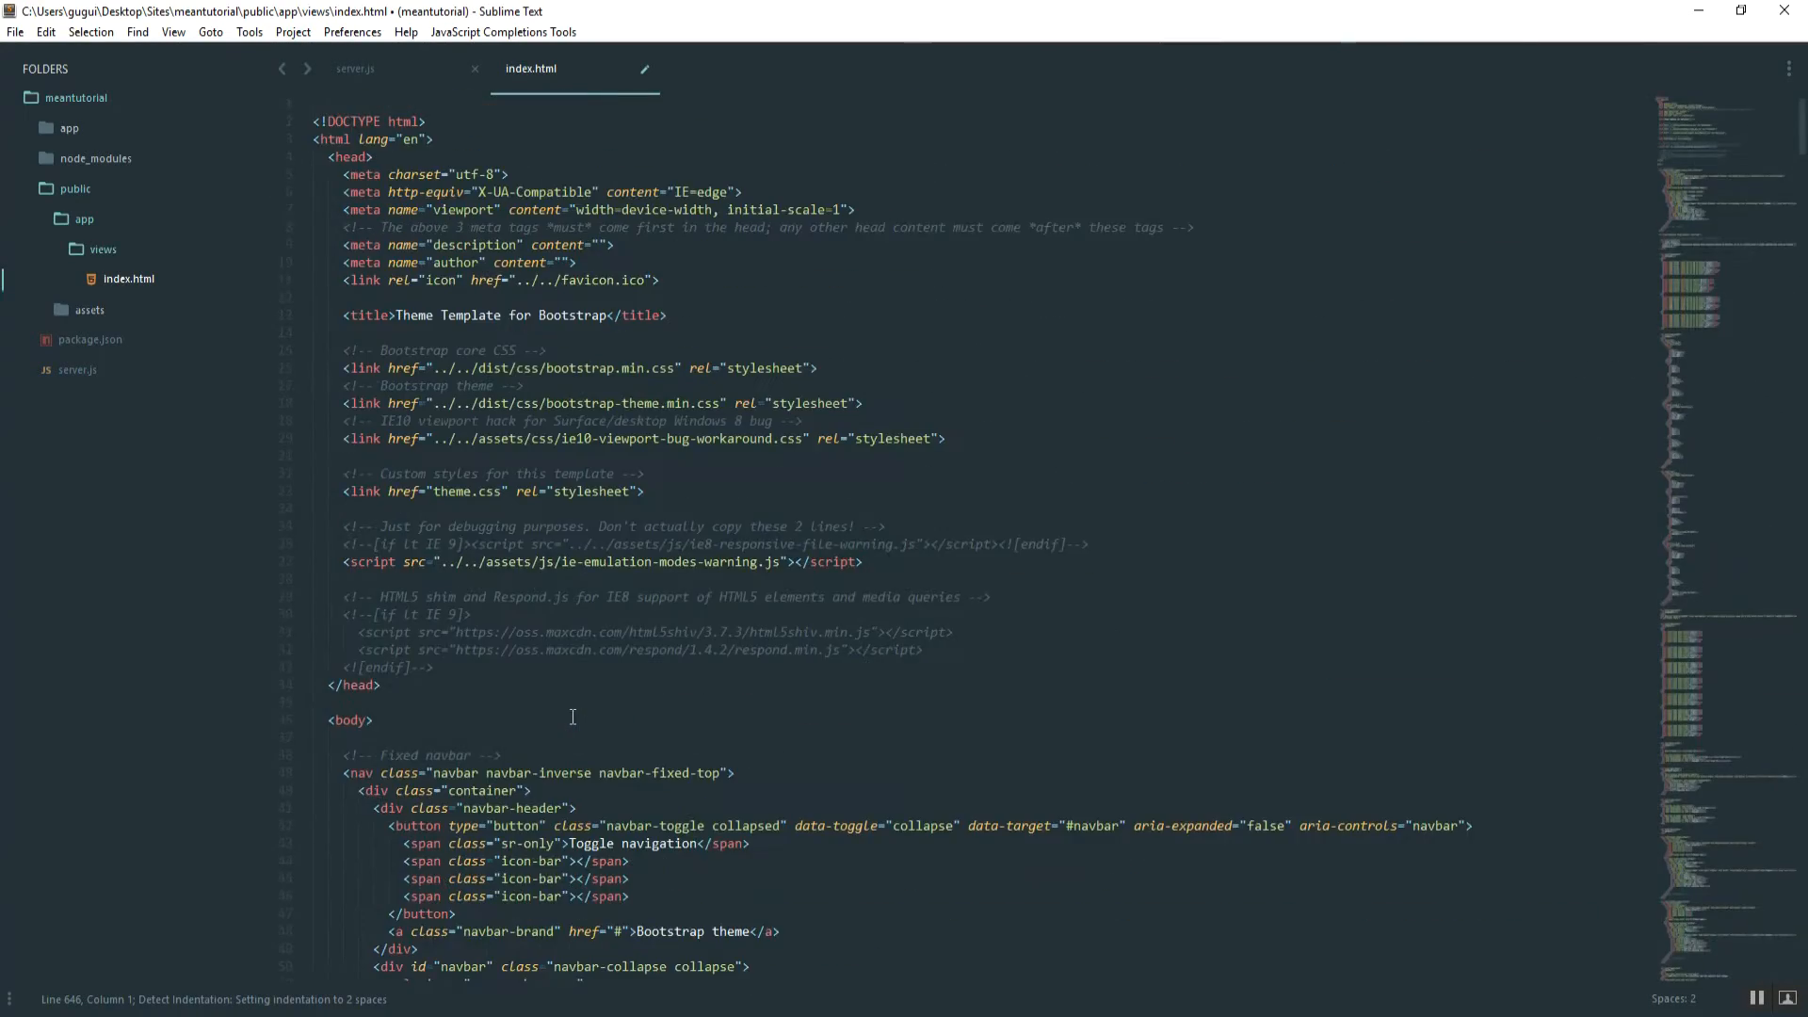
pyautogui.scroll(-3)
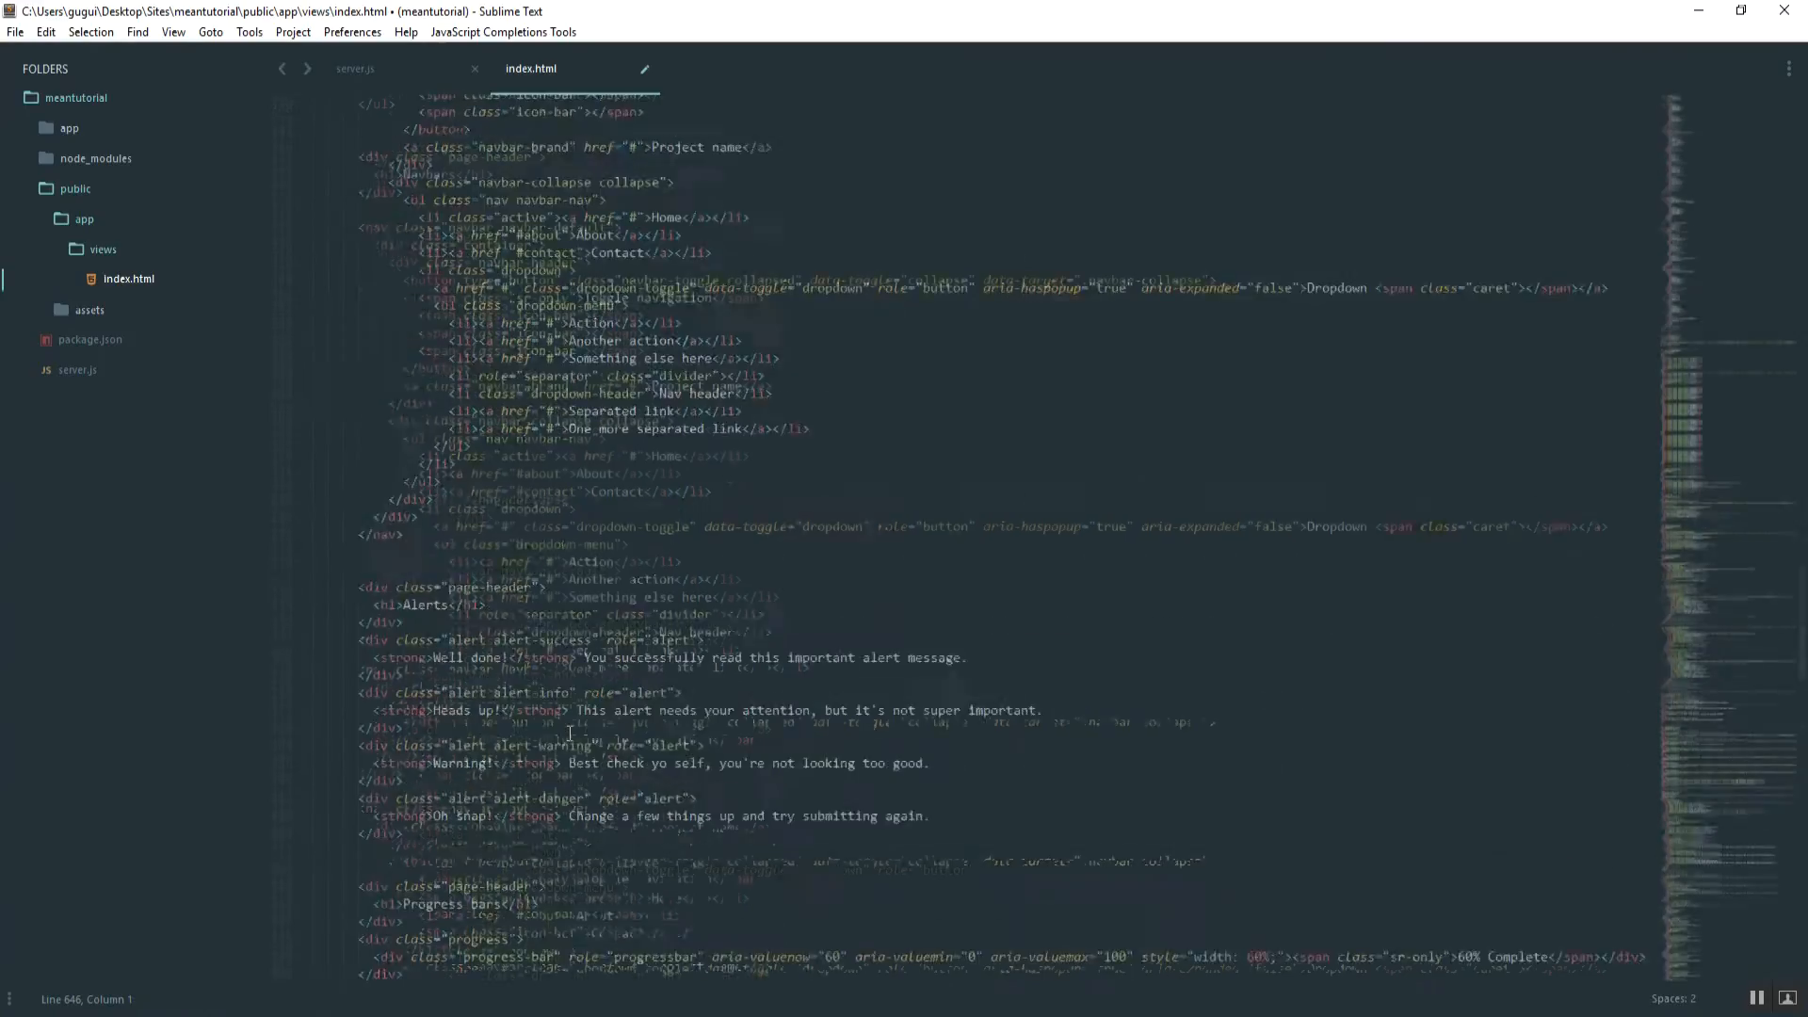
pyautogui.scroll(-3)
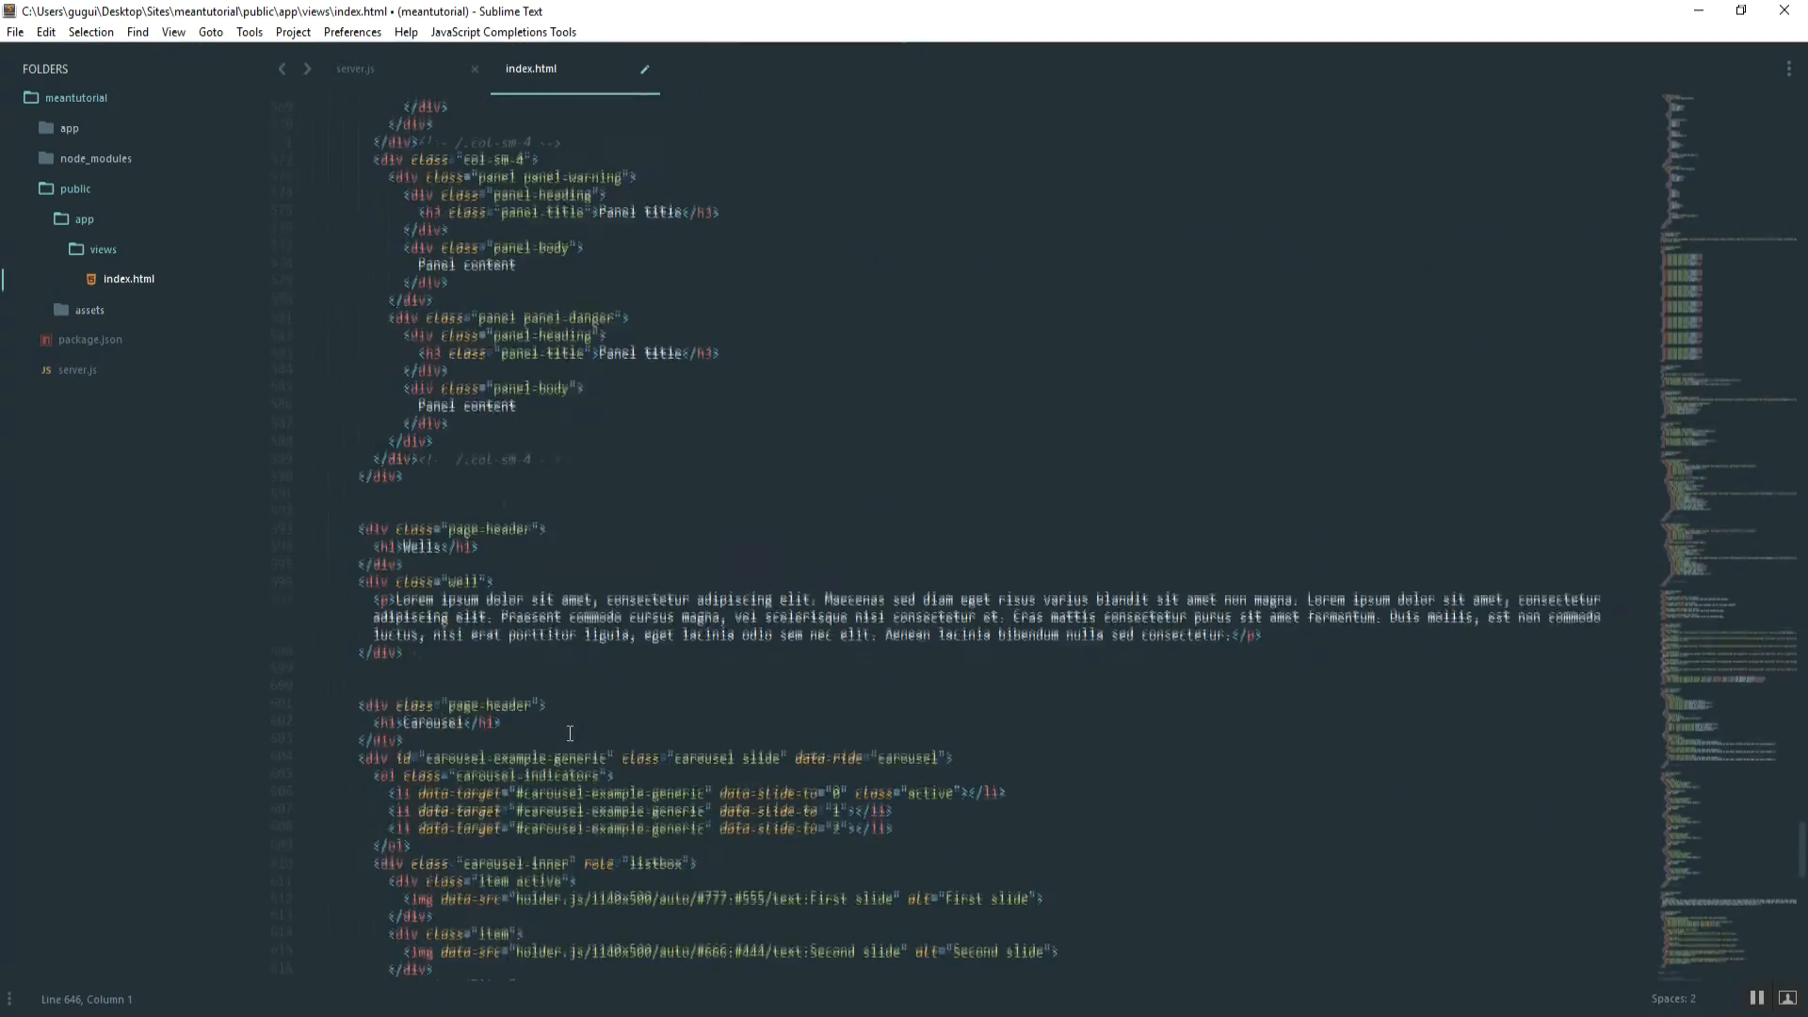
pyautogui.scroll(-3)
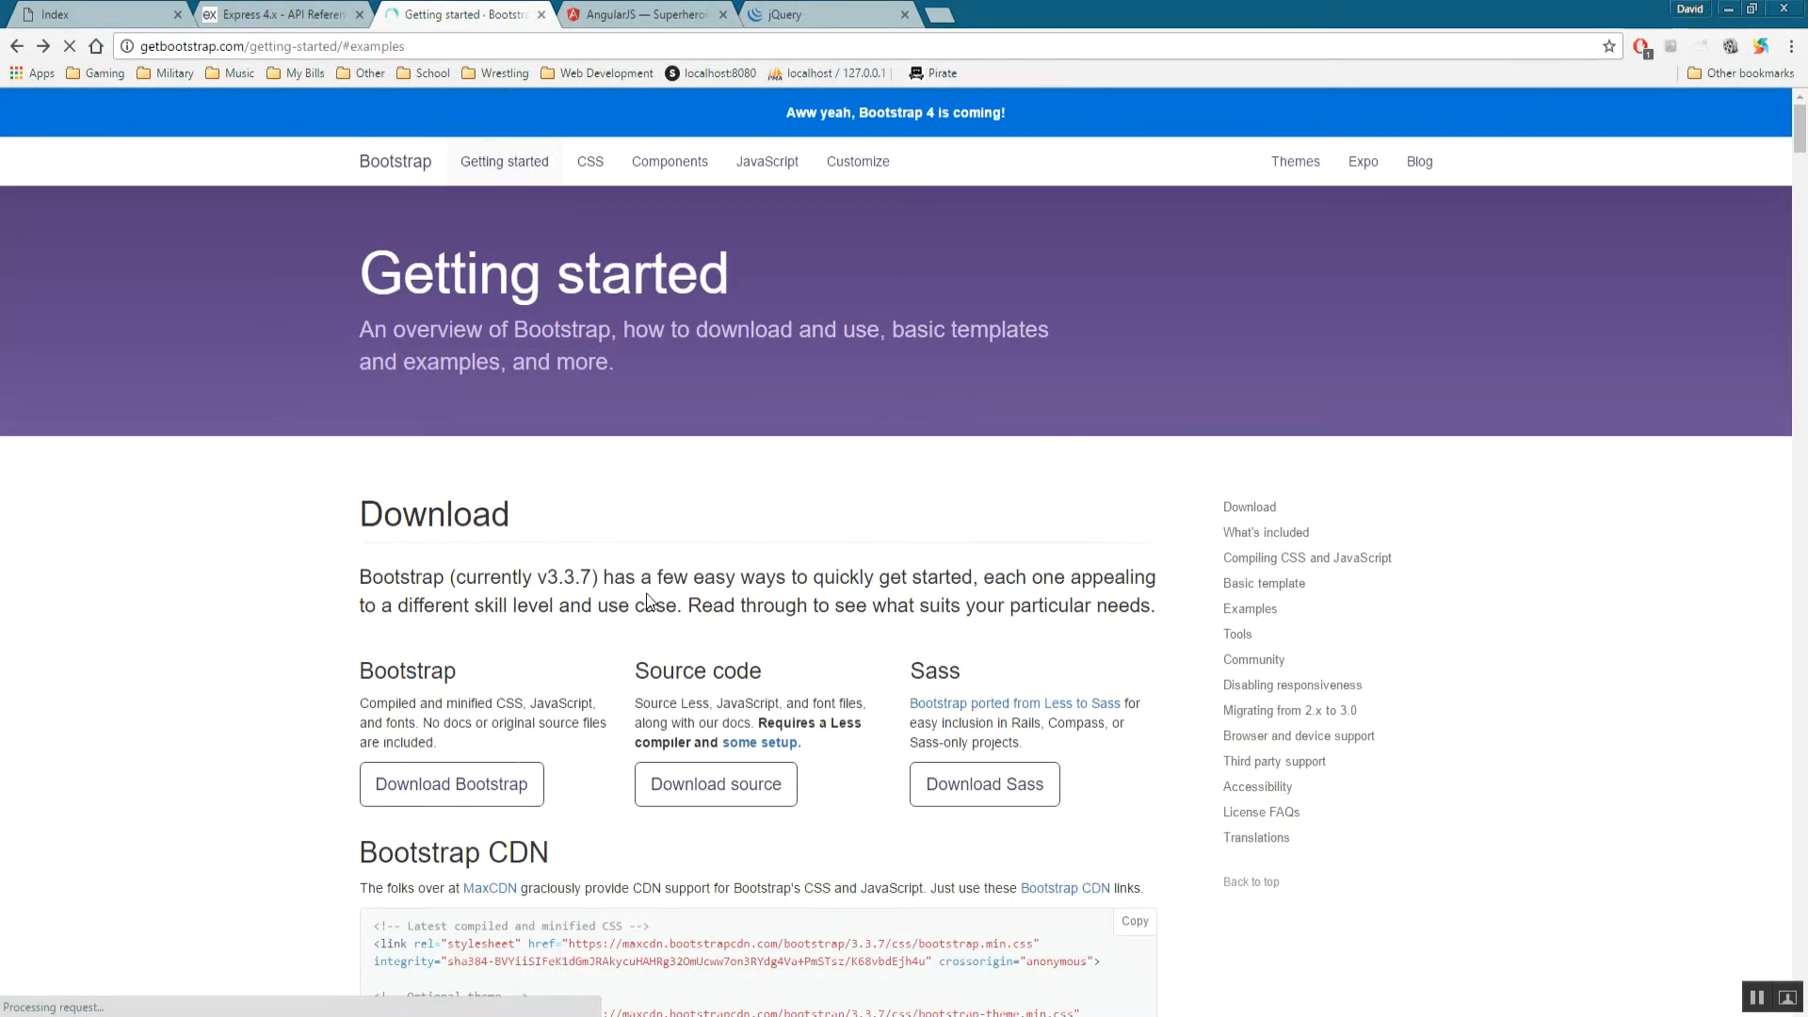
# Review the CDN link snippets, then download Bootstrap 3.3.7 and reach its extracted dist folder.
pyautogui.scroll(-3)
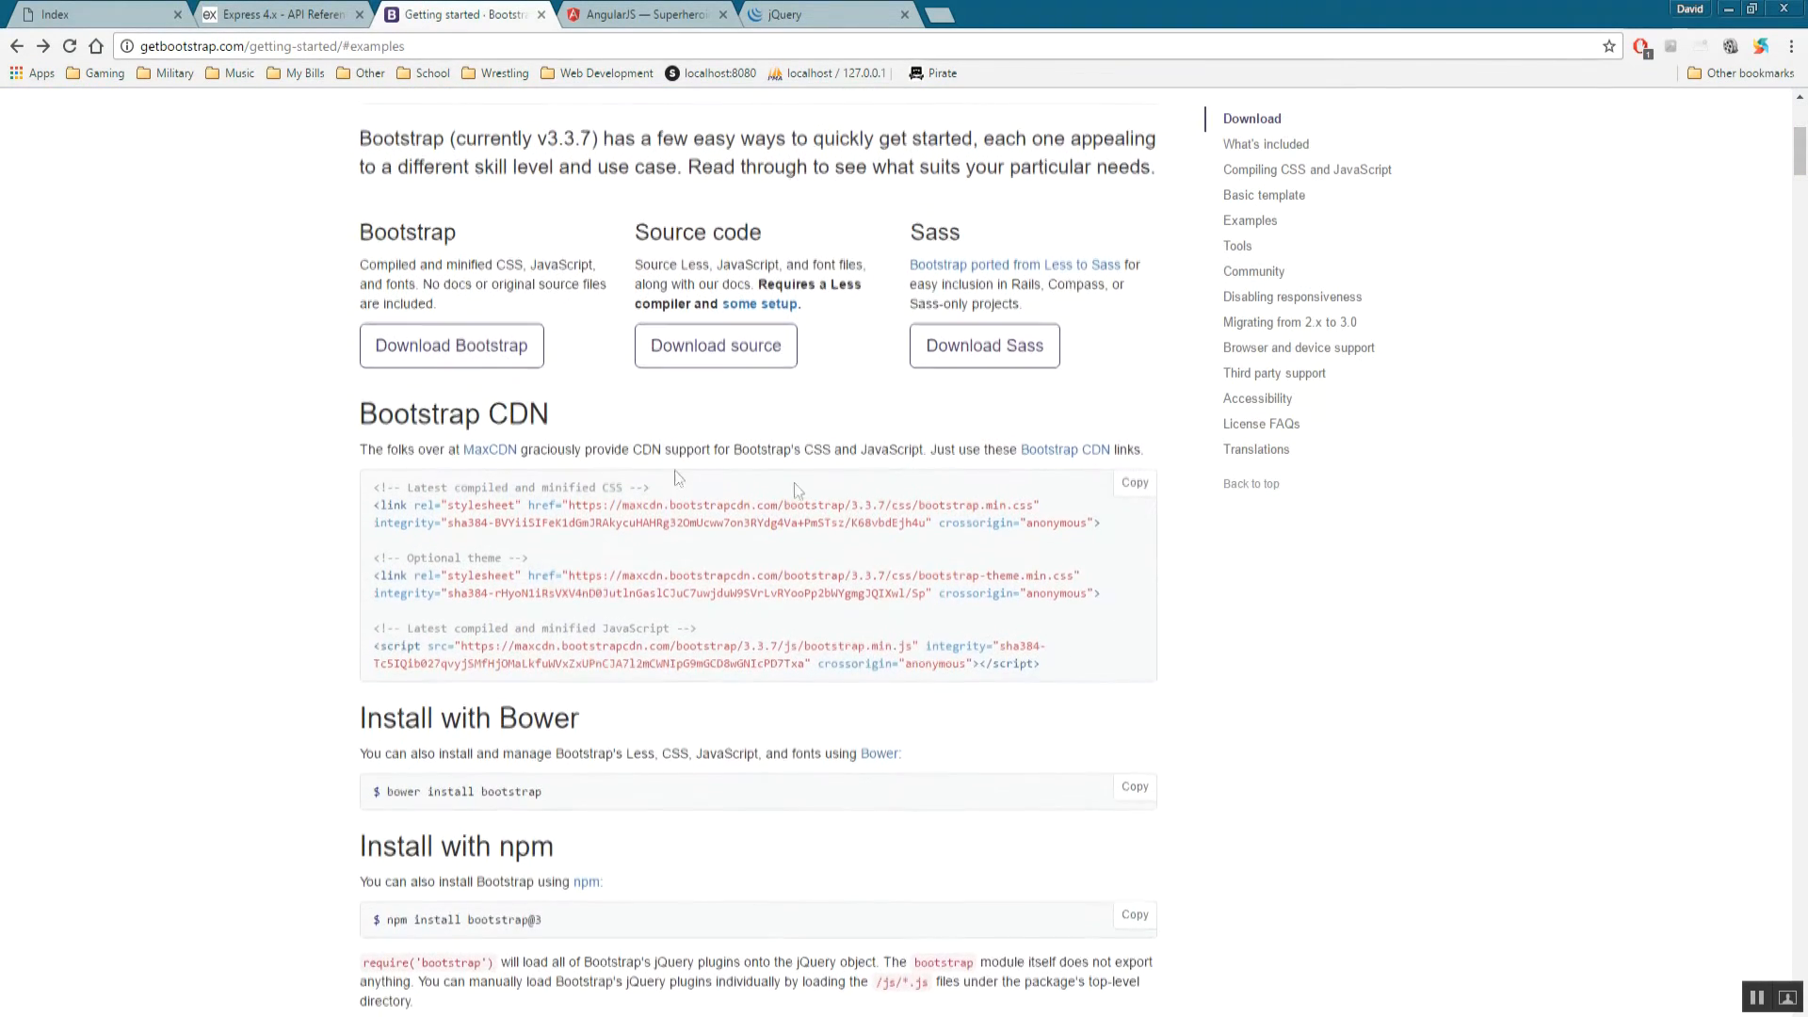
pyautogui.moveTo(373, 486); pyautogui.dragTo(1102, 594)
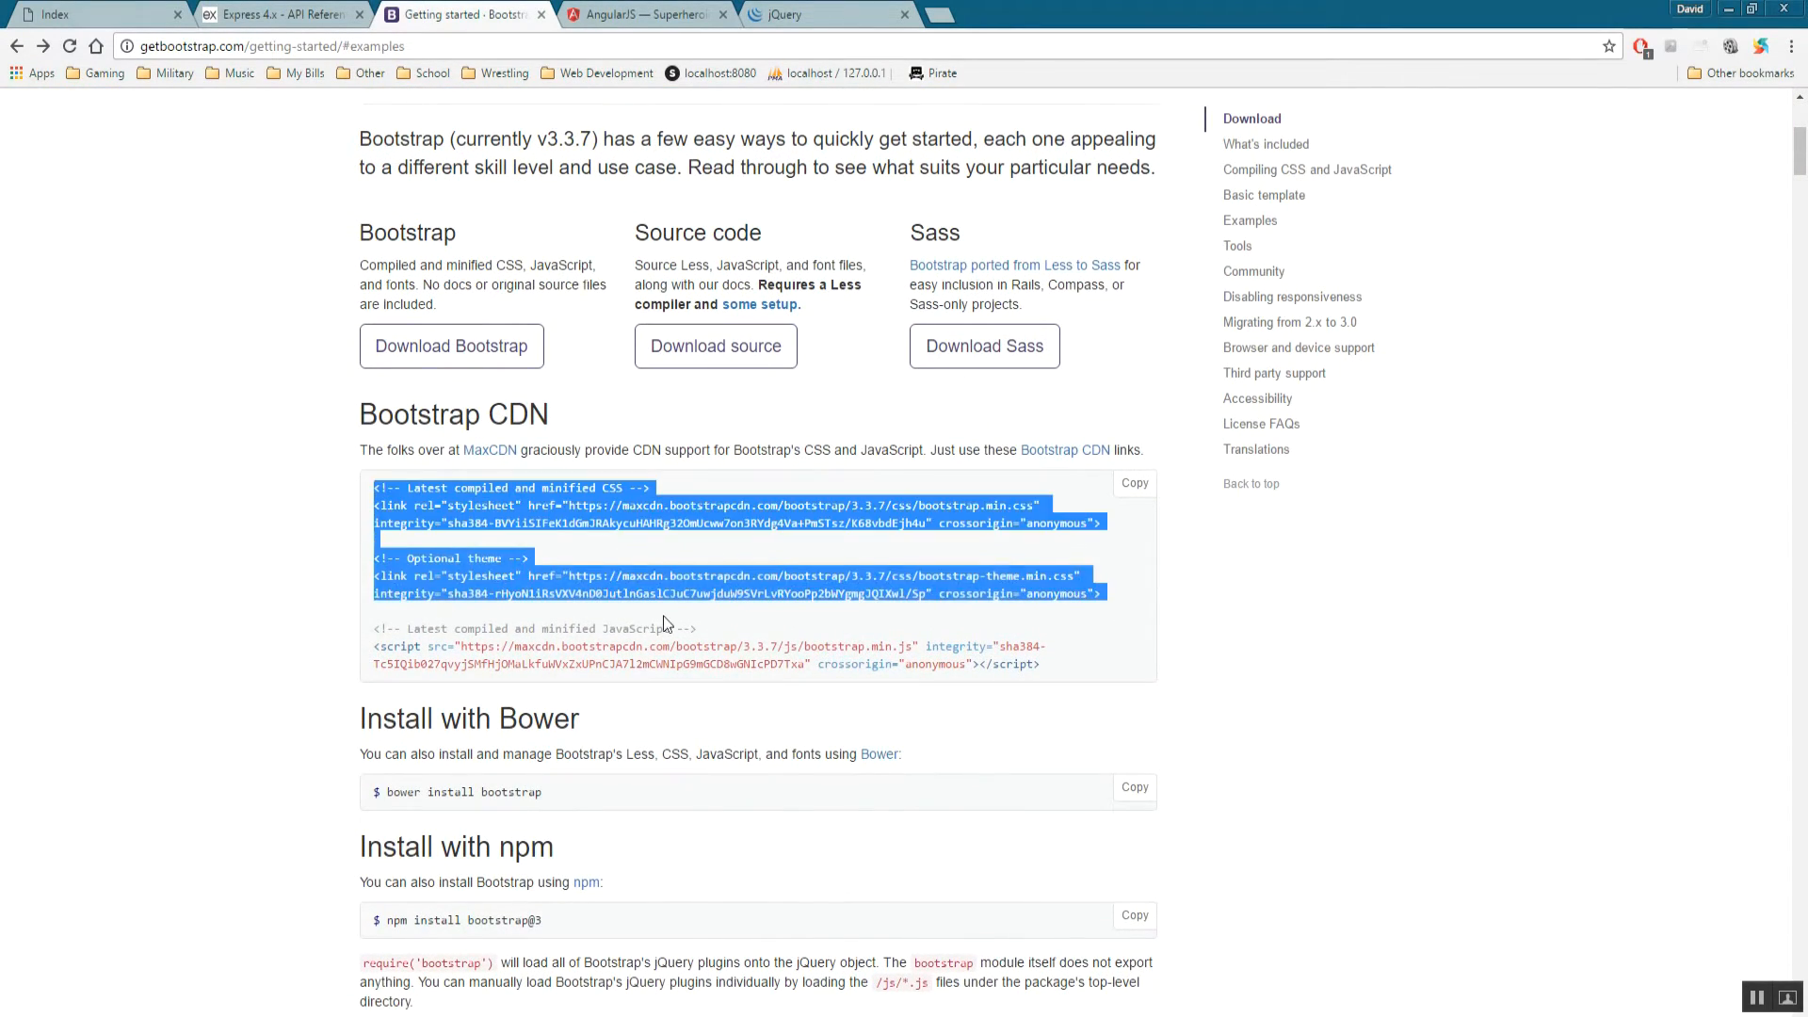
pyautogui.click(663, 624)
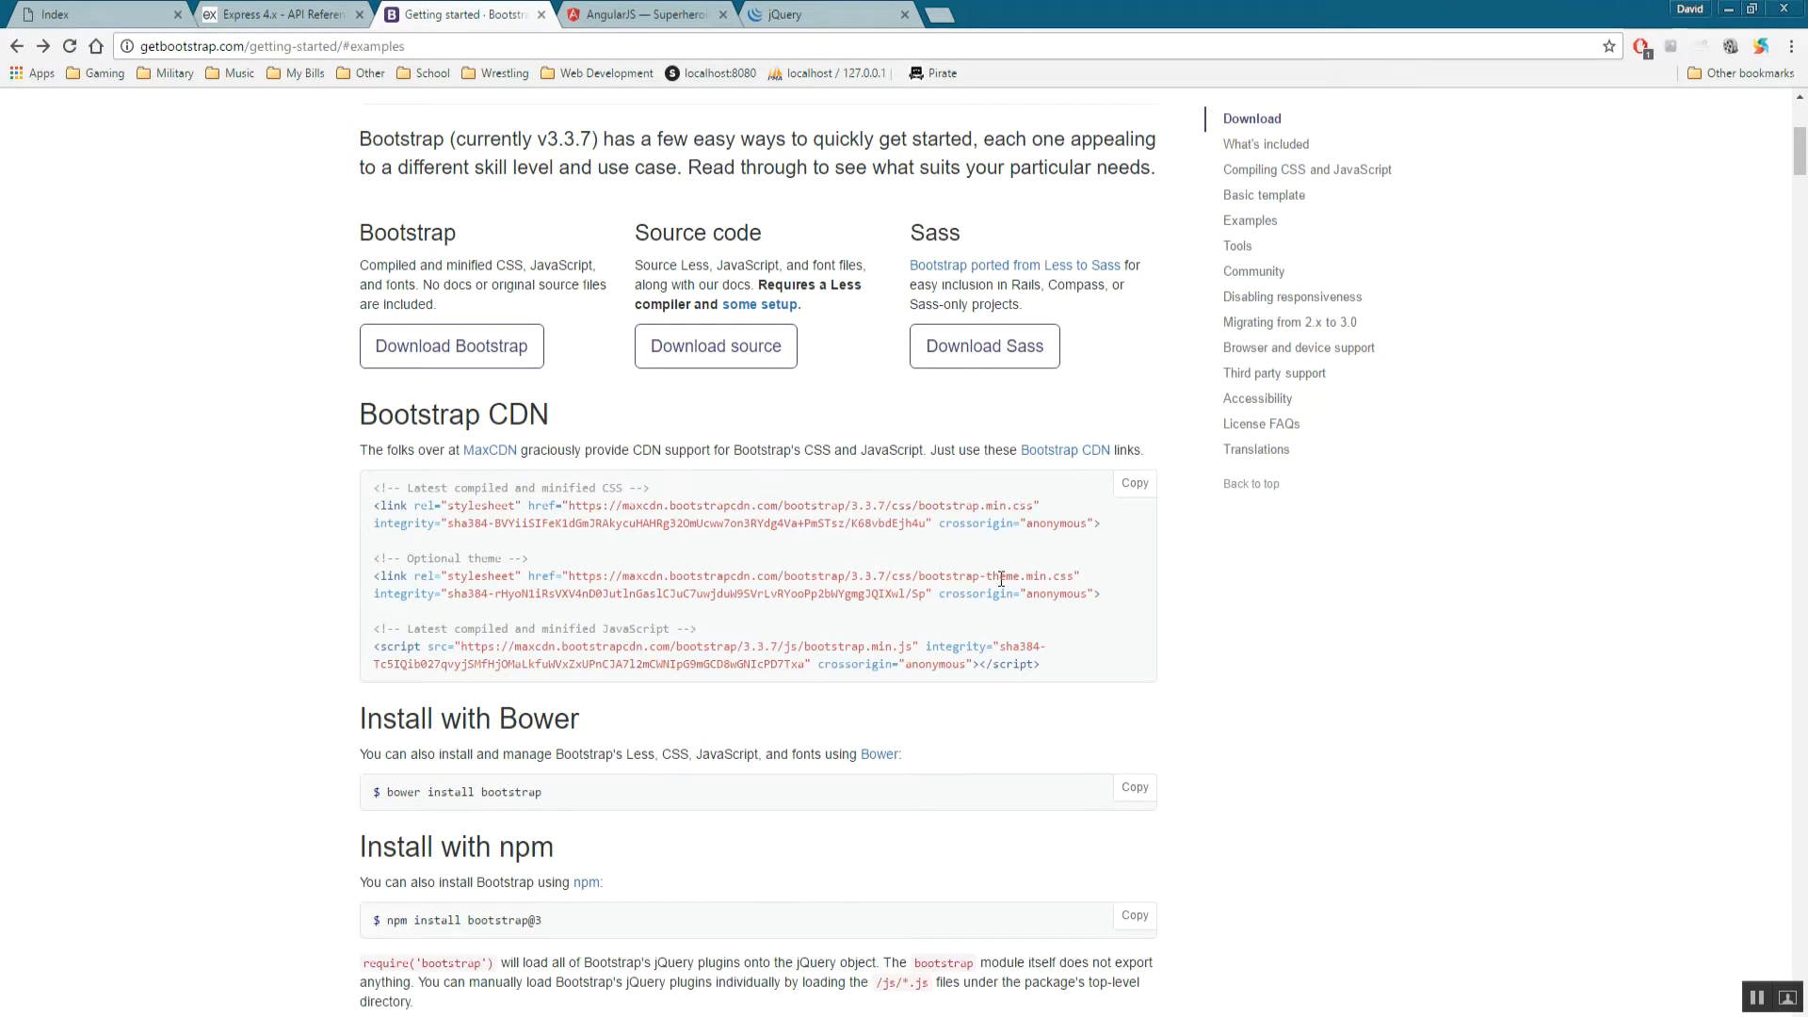
pyautogui.moveTo(619, 810)
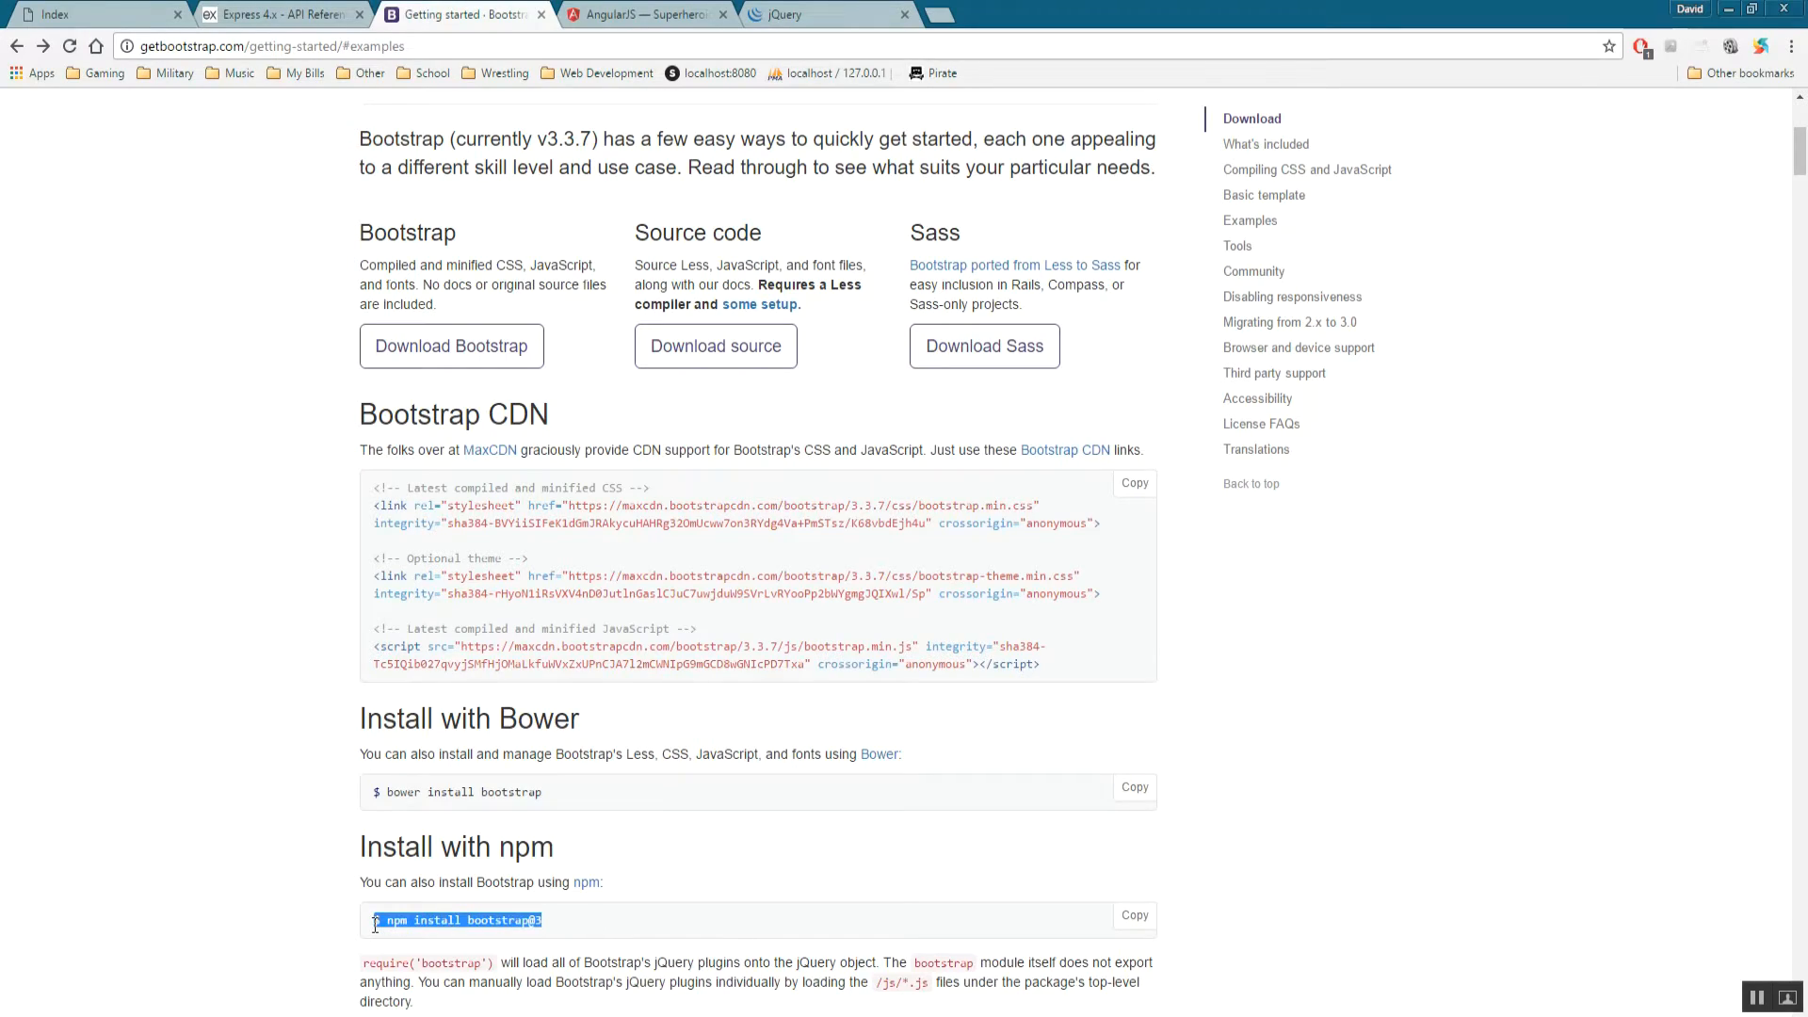
pyautogui.scroll(-3)
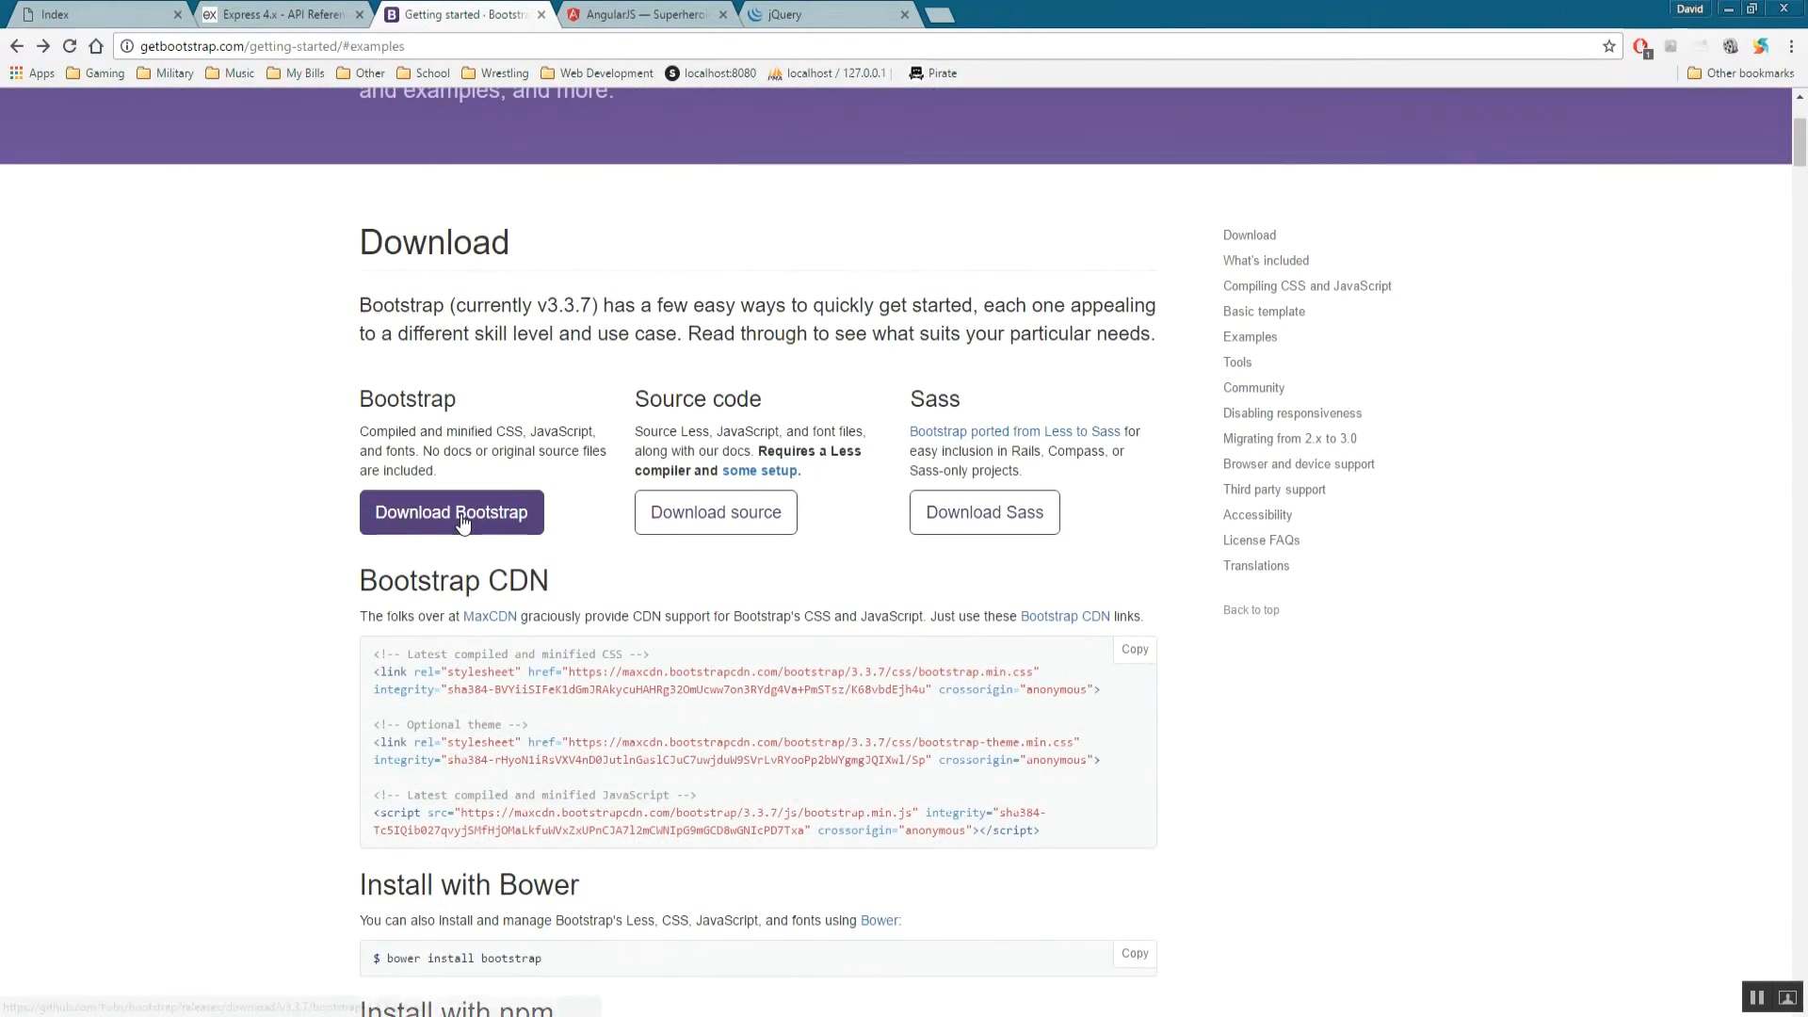
pyautogui.scroll(3)
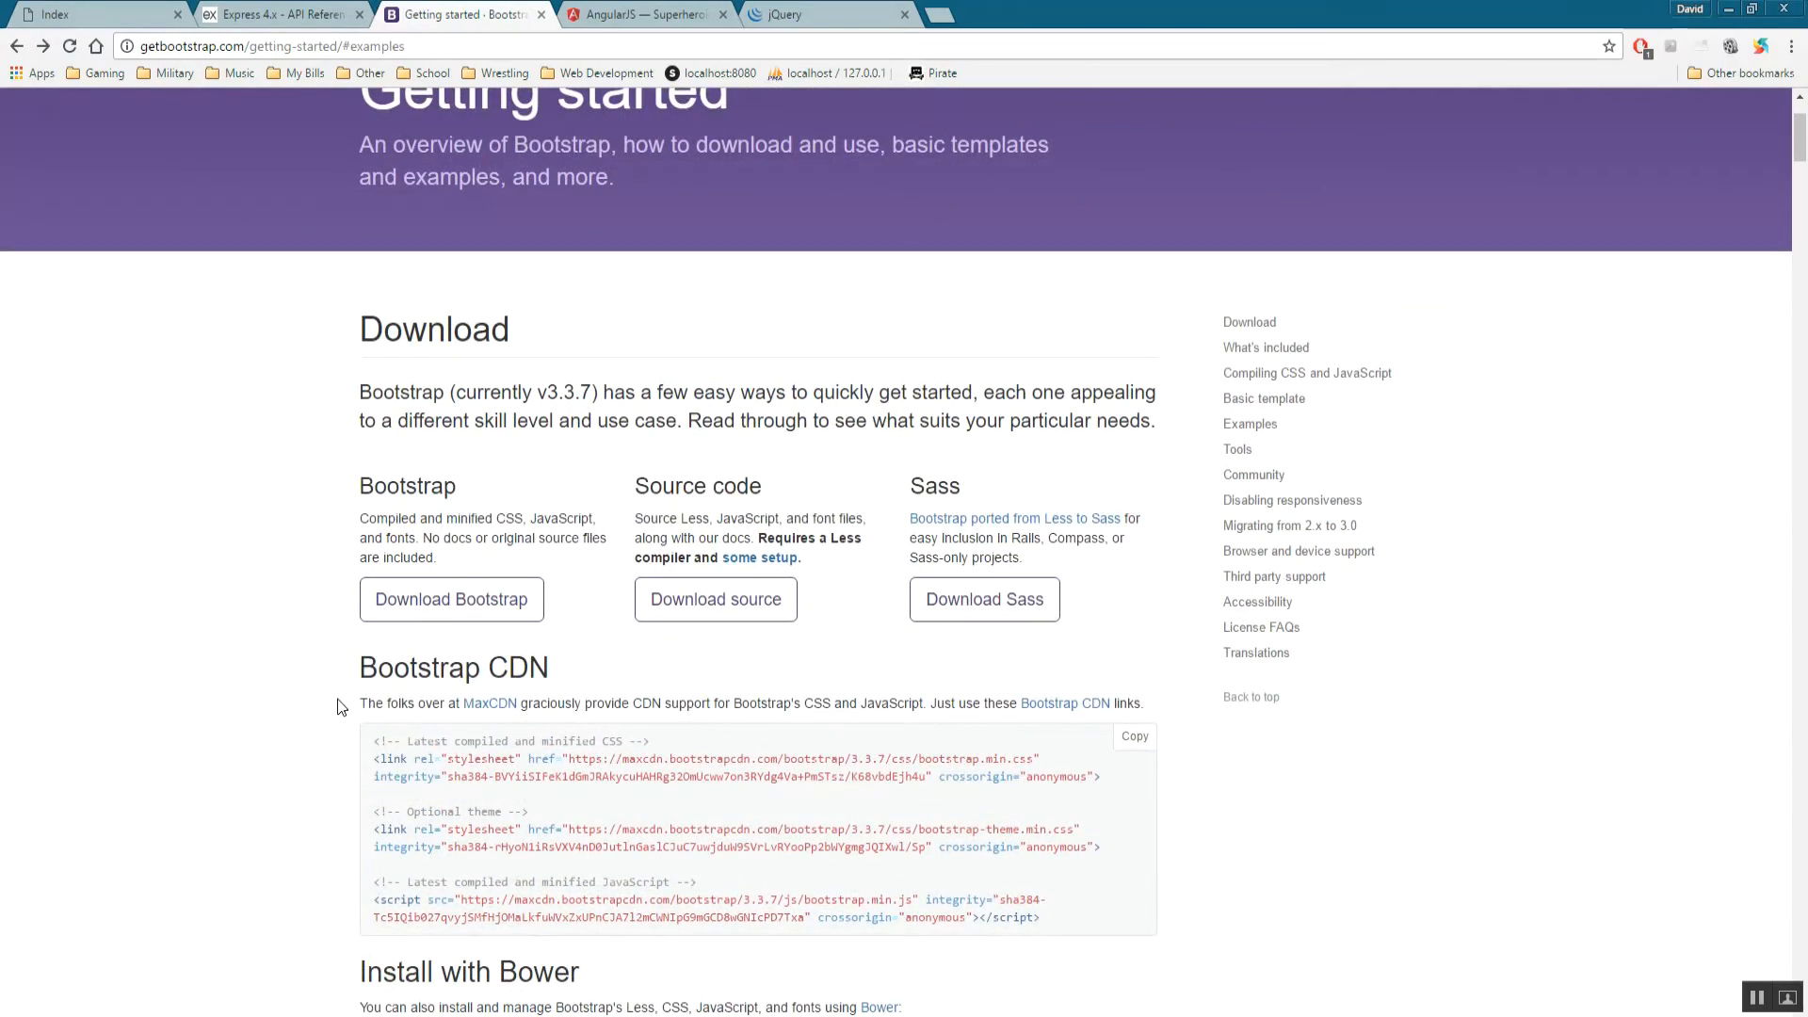
pyautogui.scroll(-3)
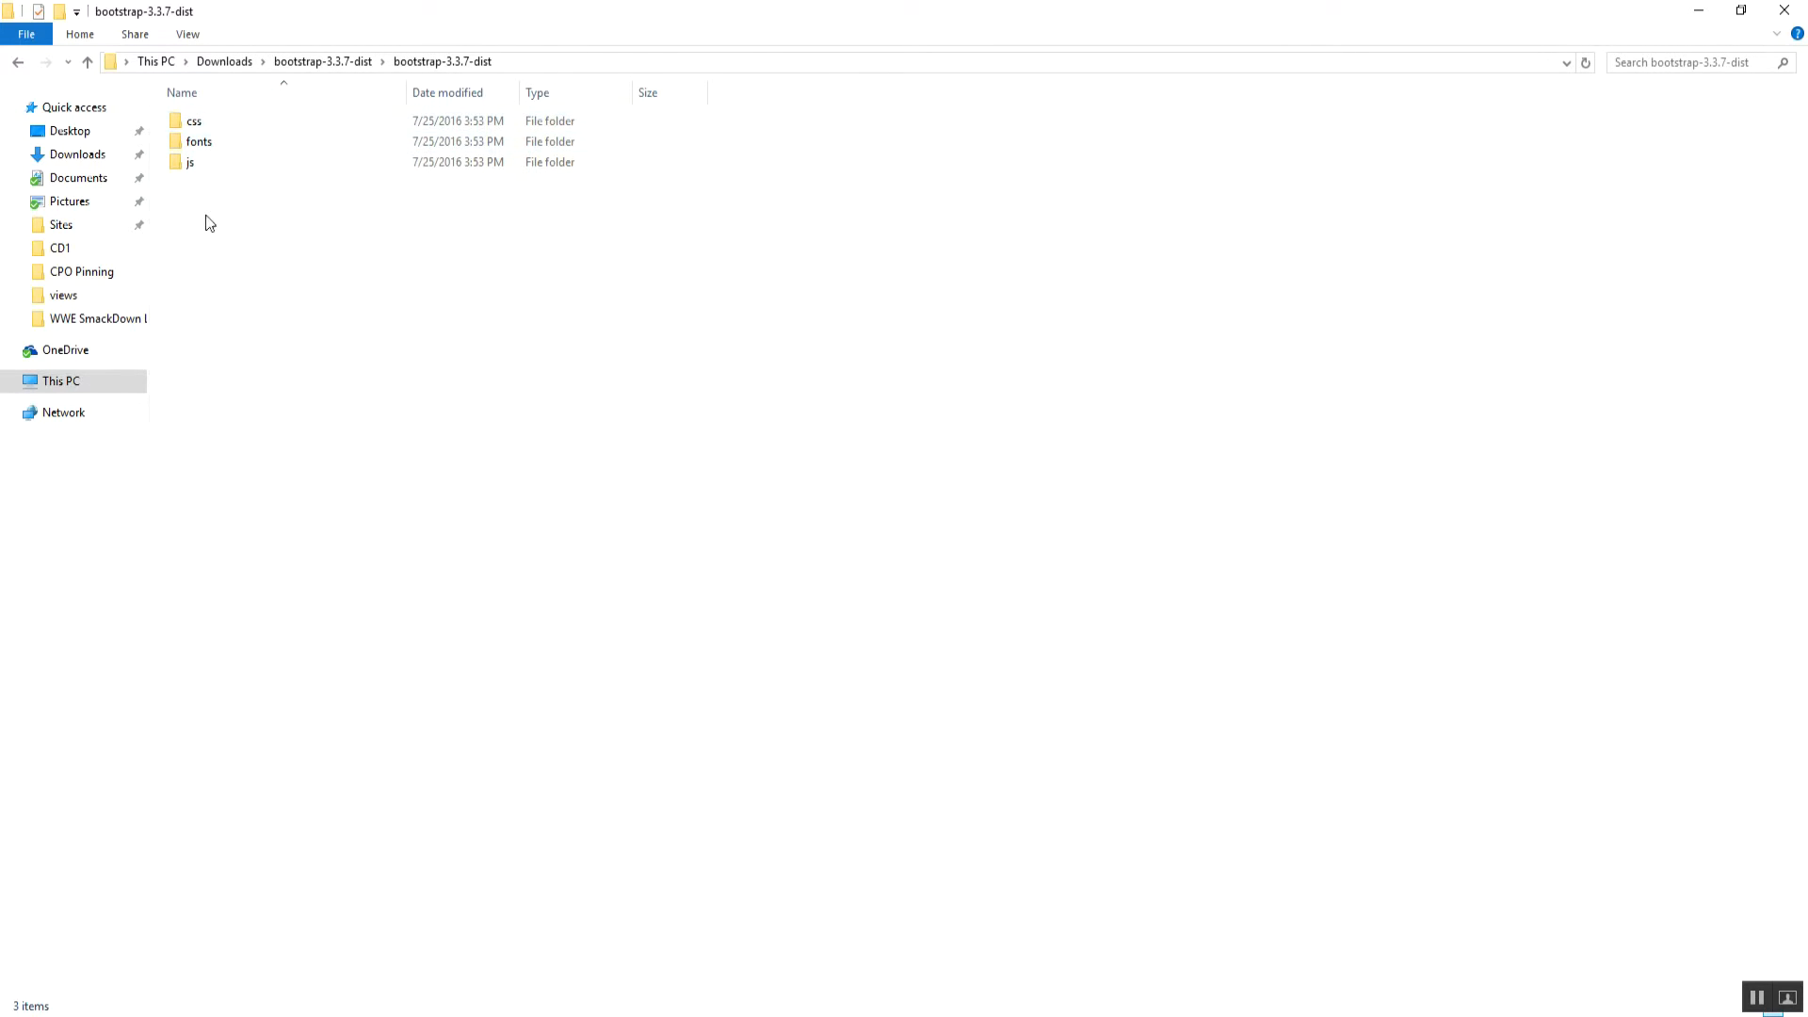
# Copy Bootstrap's js files from bootstrap-3.3.7-dist into meantutorial/public/assets/js.
pyautogui.click(192, 120)
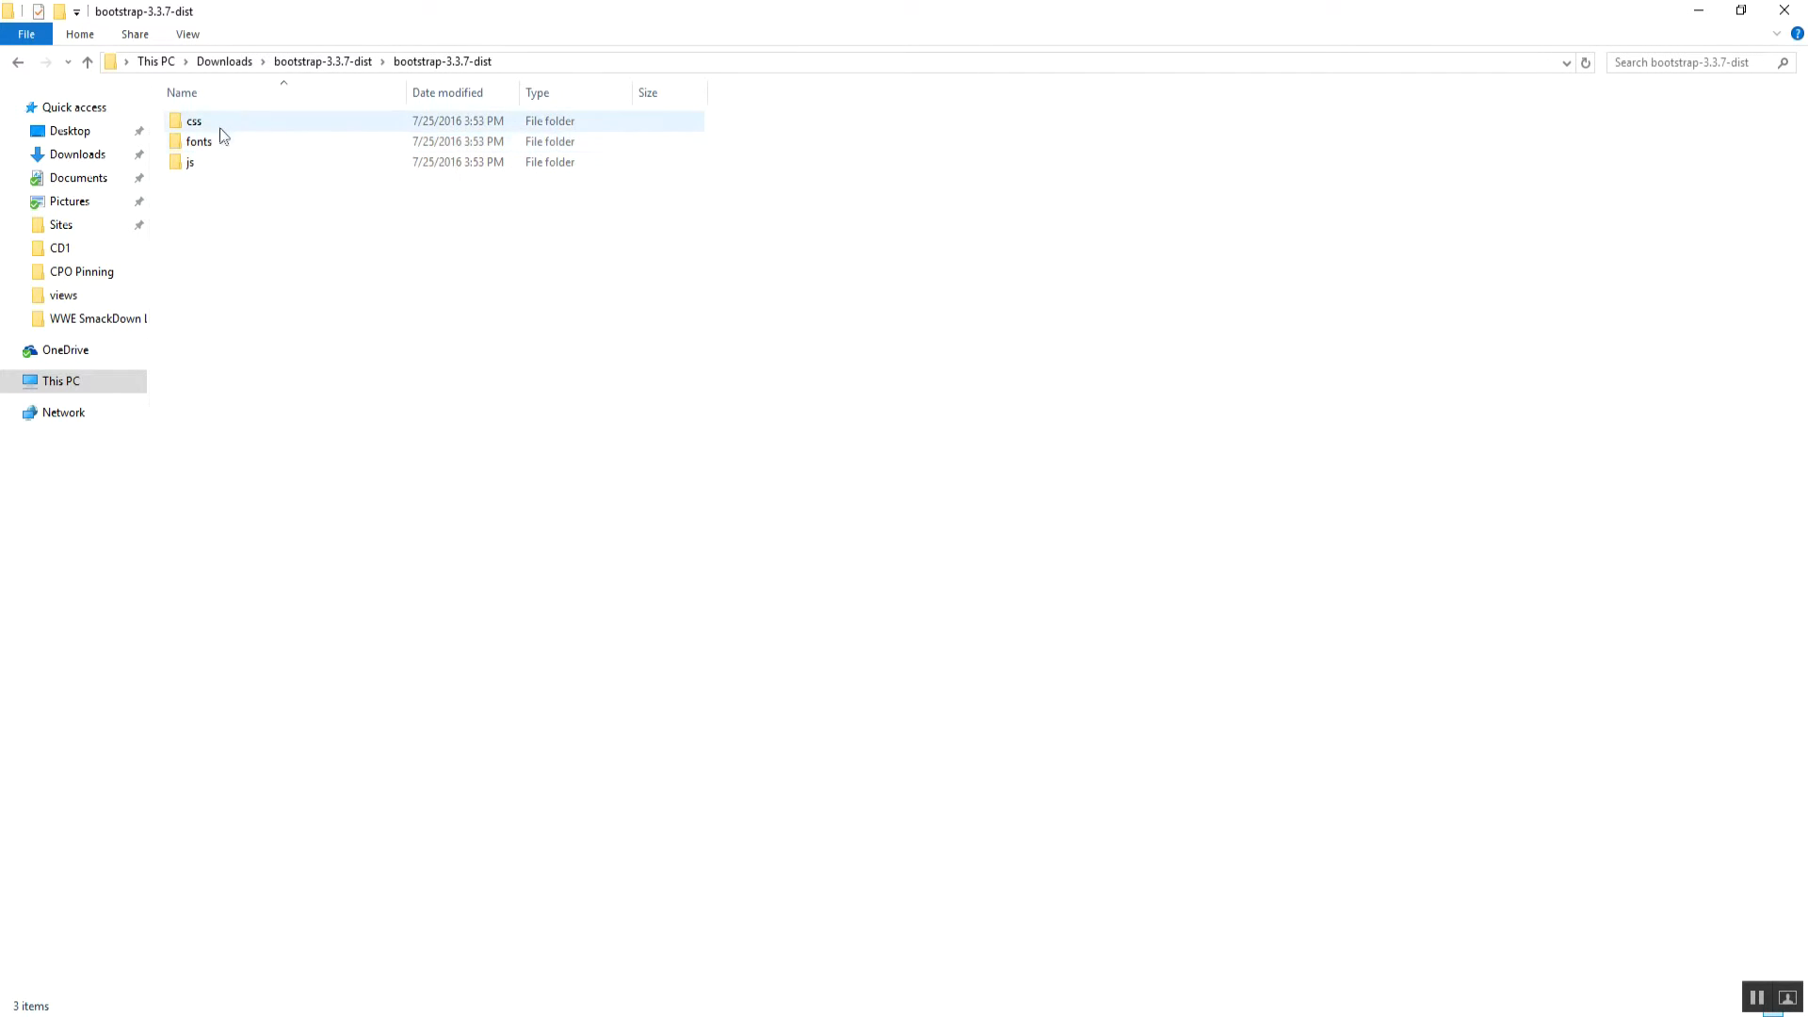
pyautogui.moveTo(207, 162)
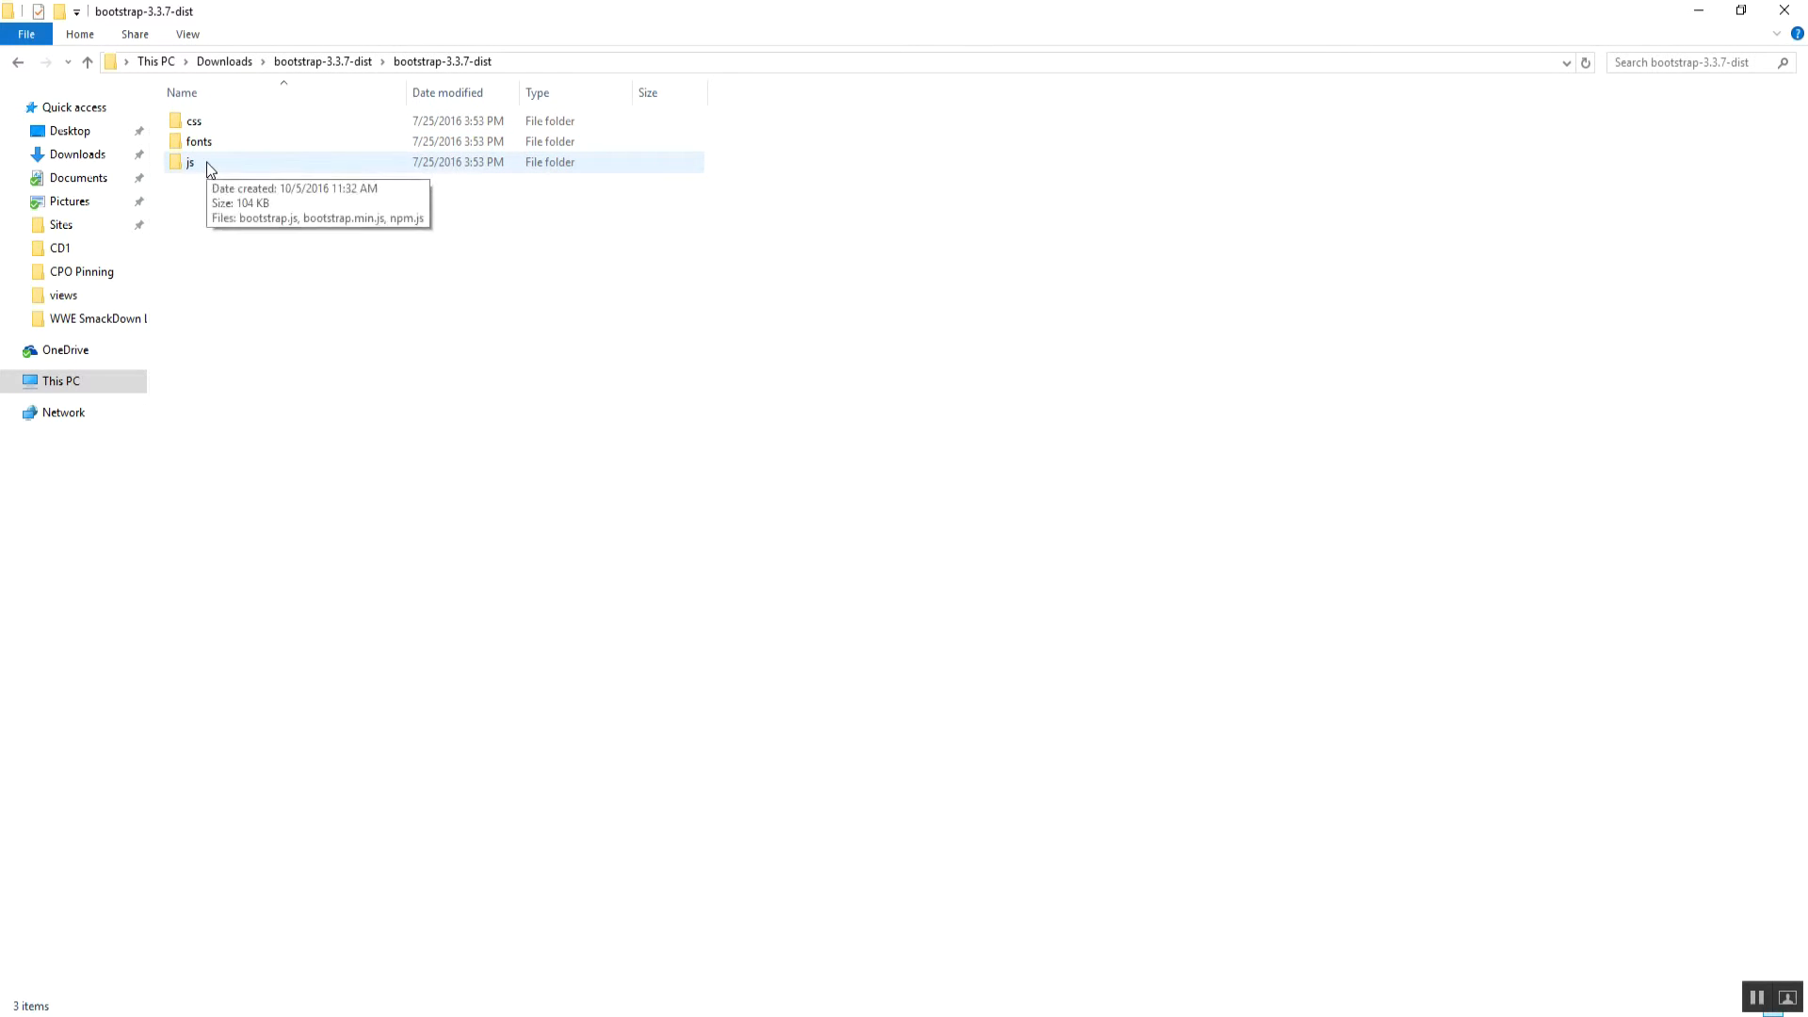
pyautogui.doubleClick(191, 162)
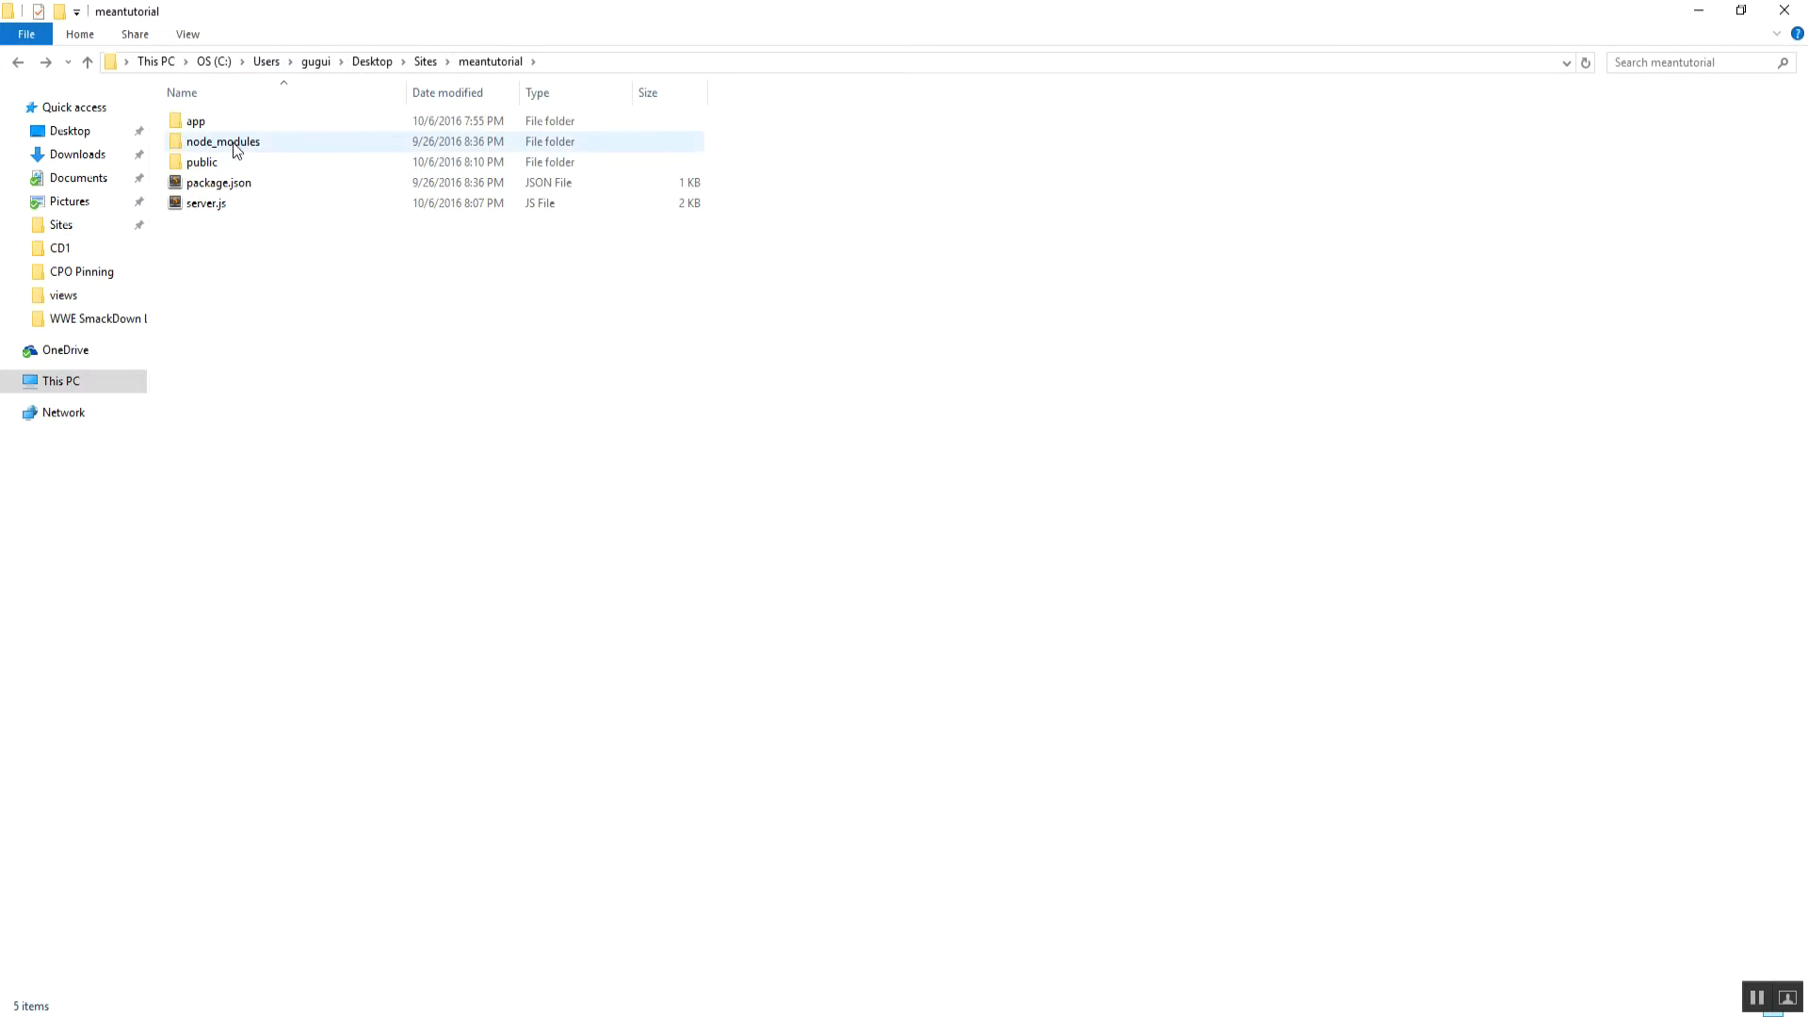
pyautogui.doubleClick(201, 162)
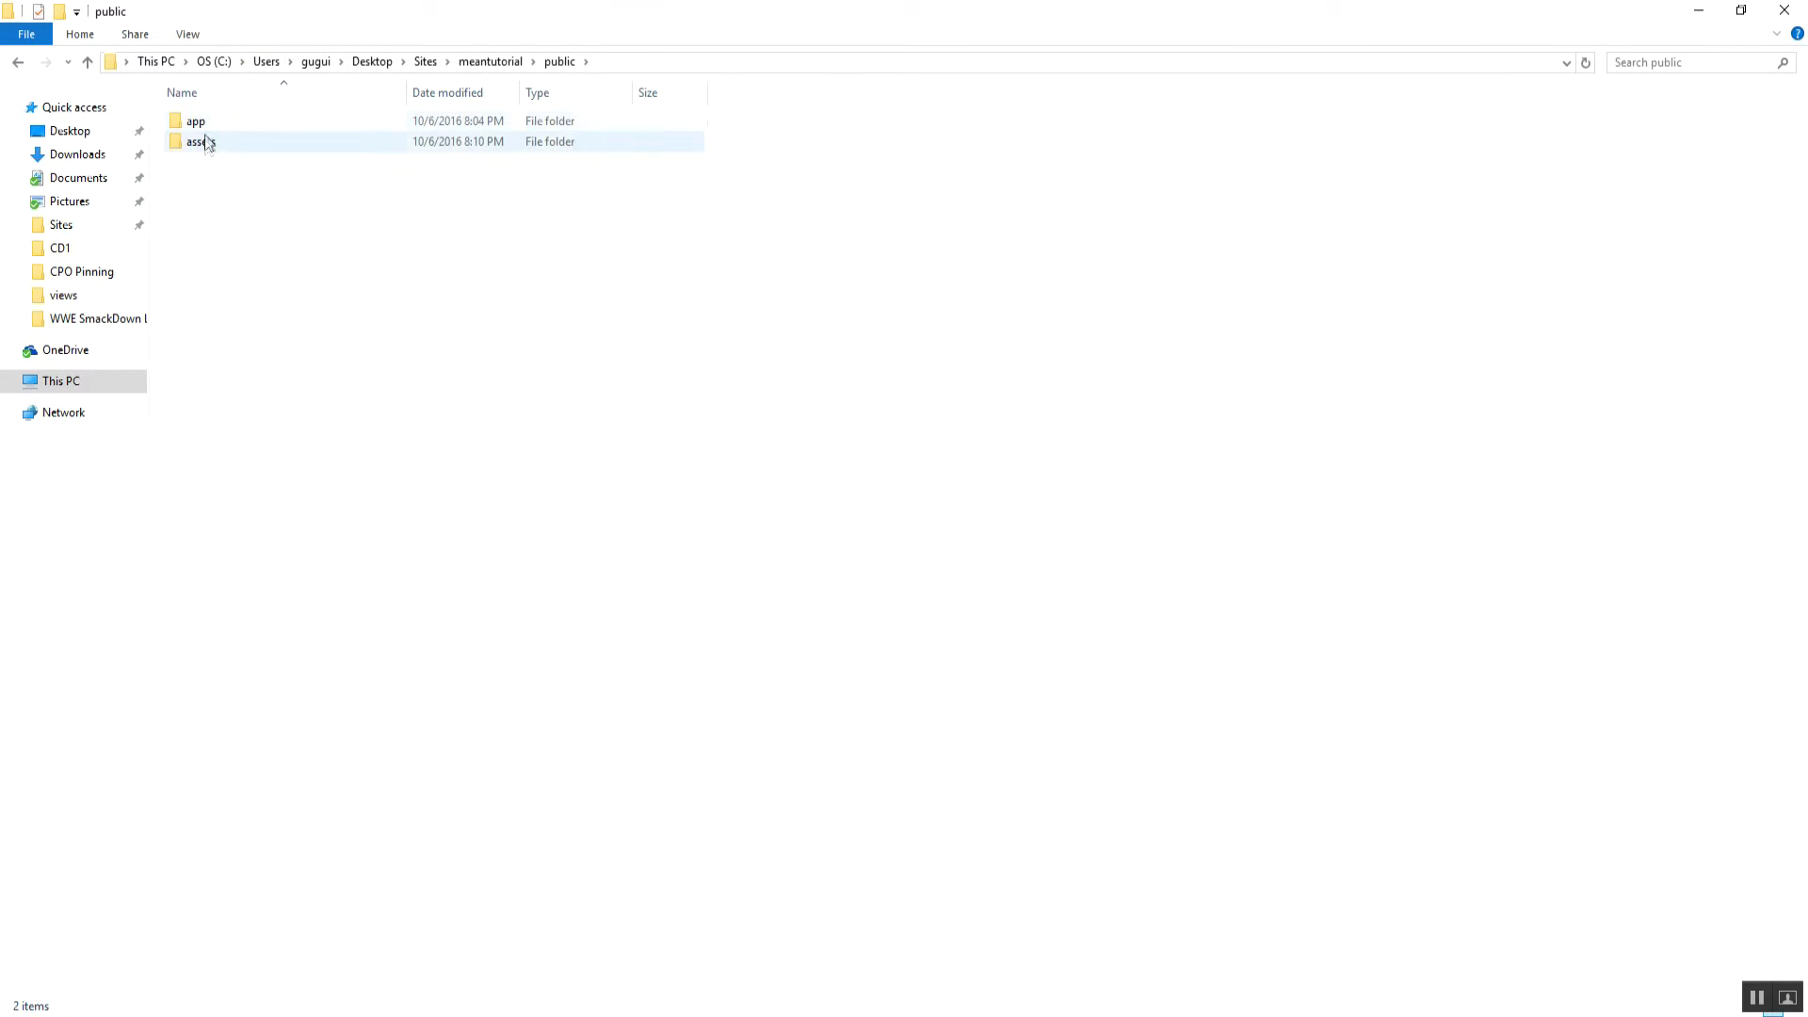
pyautogui.doubleClick(198, 141)
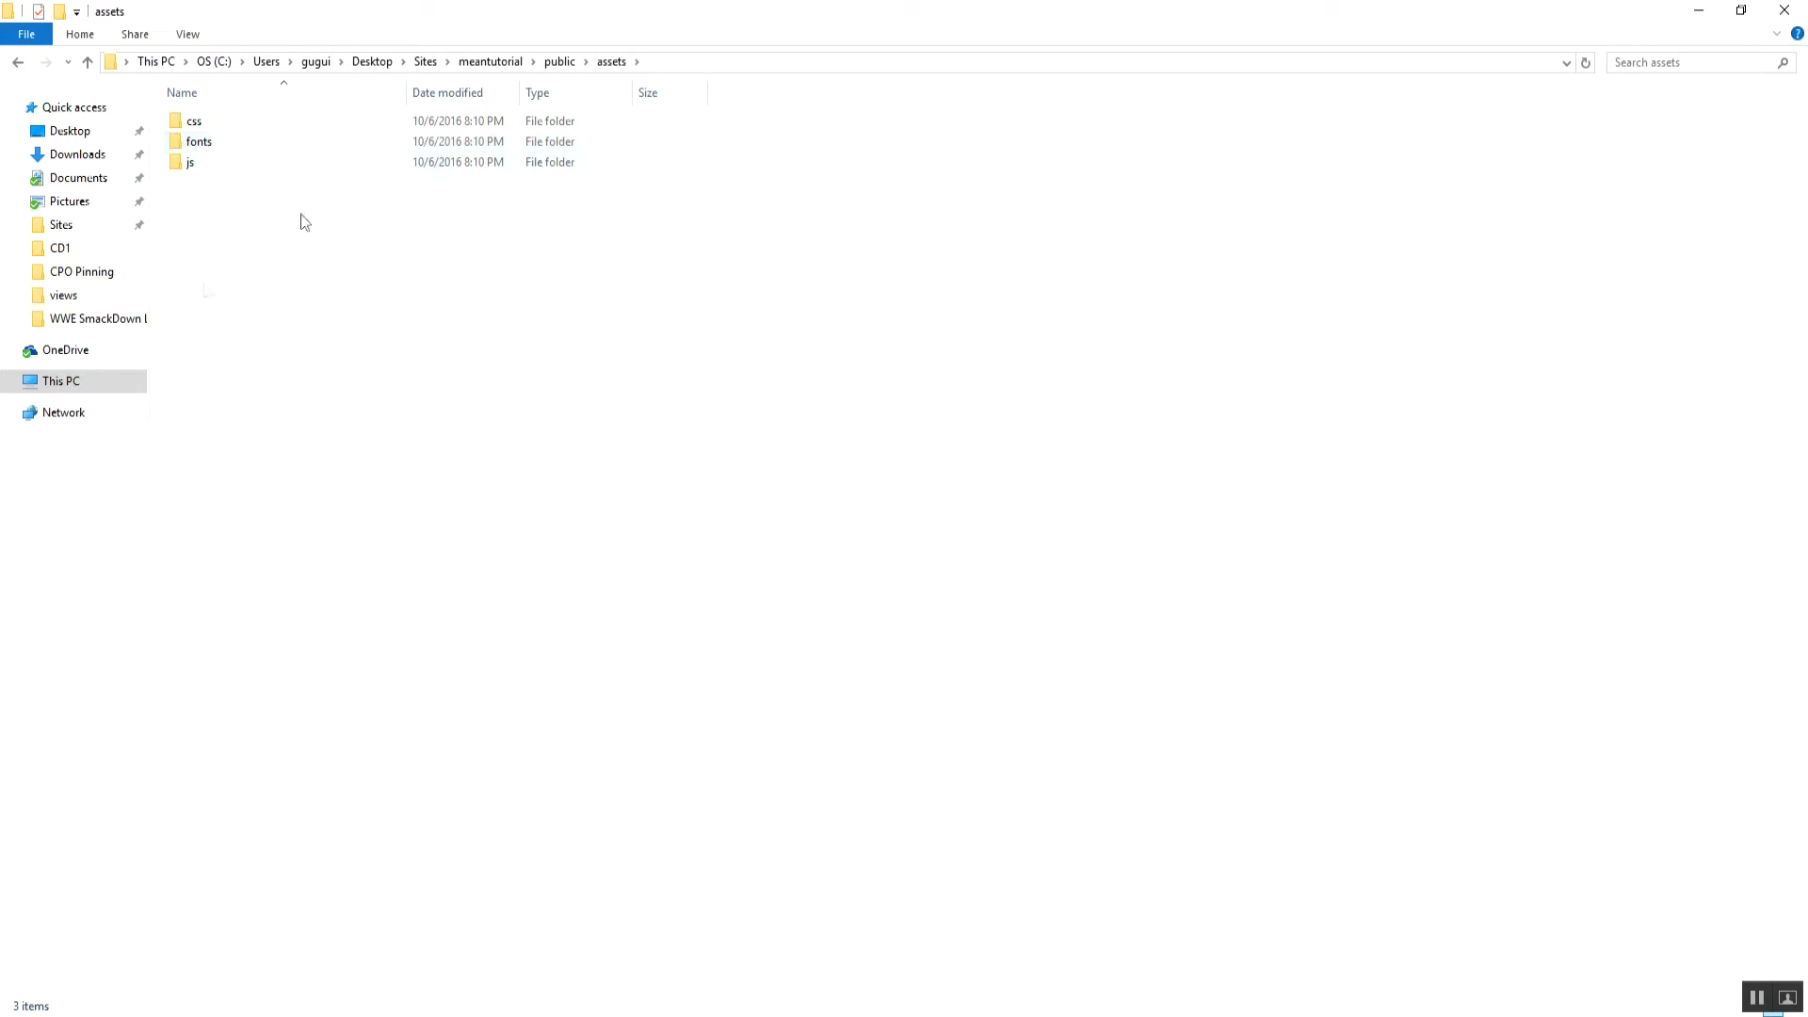
pyautogui.doubleClick(189, 162)
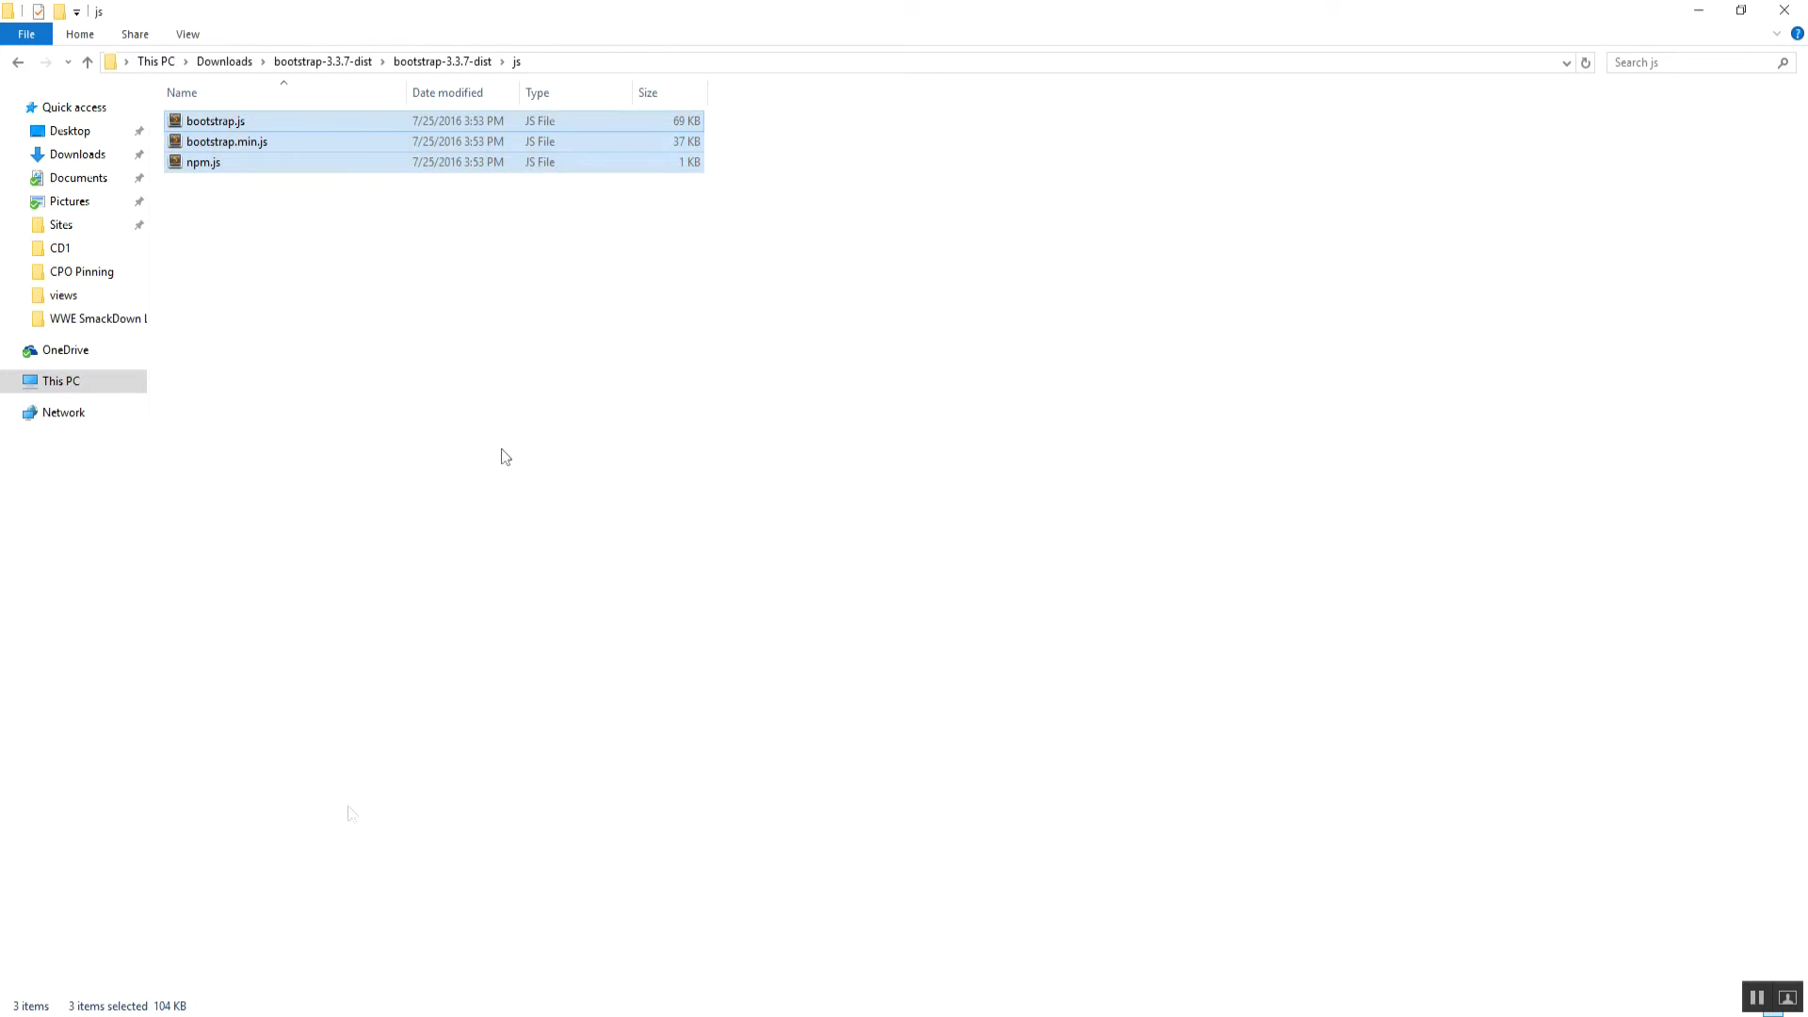
pyautogui.click(445, 60)
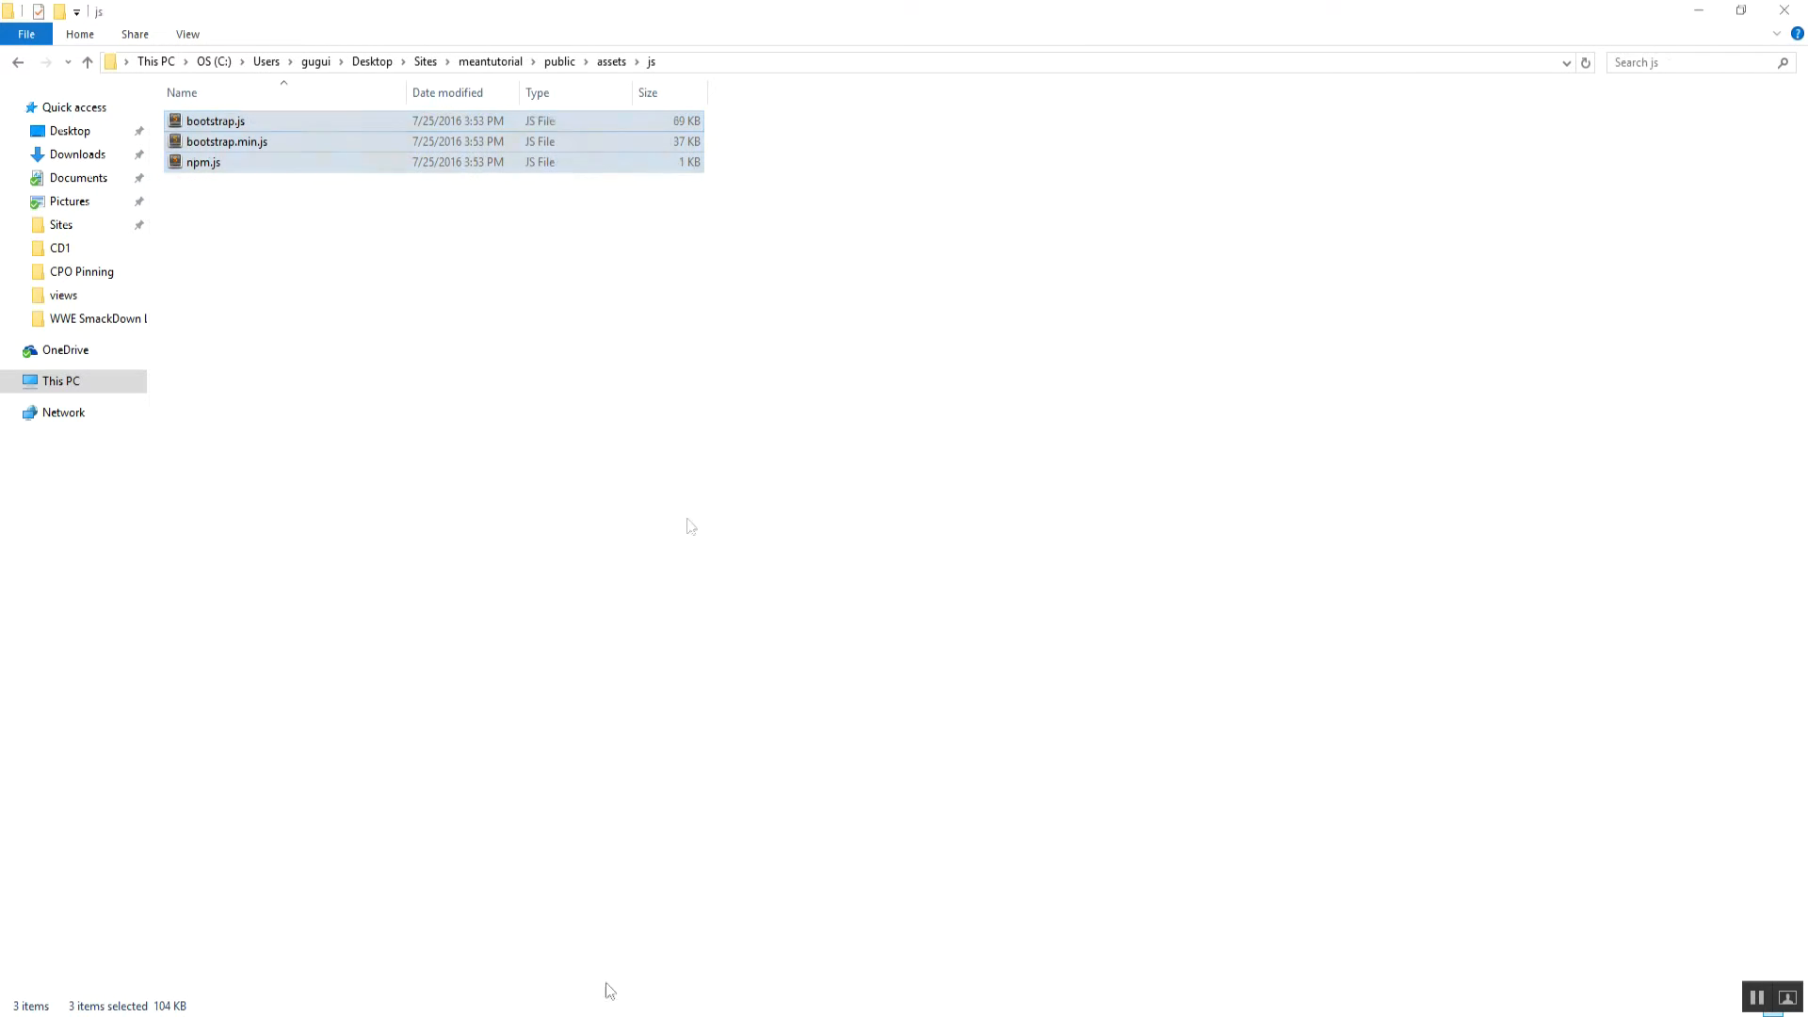
# Copy Bootstrap's css files from bootstrap-3.3.7-dist into meantutorial/public/assets/css.
pyautogui.click(558, 61)
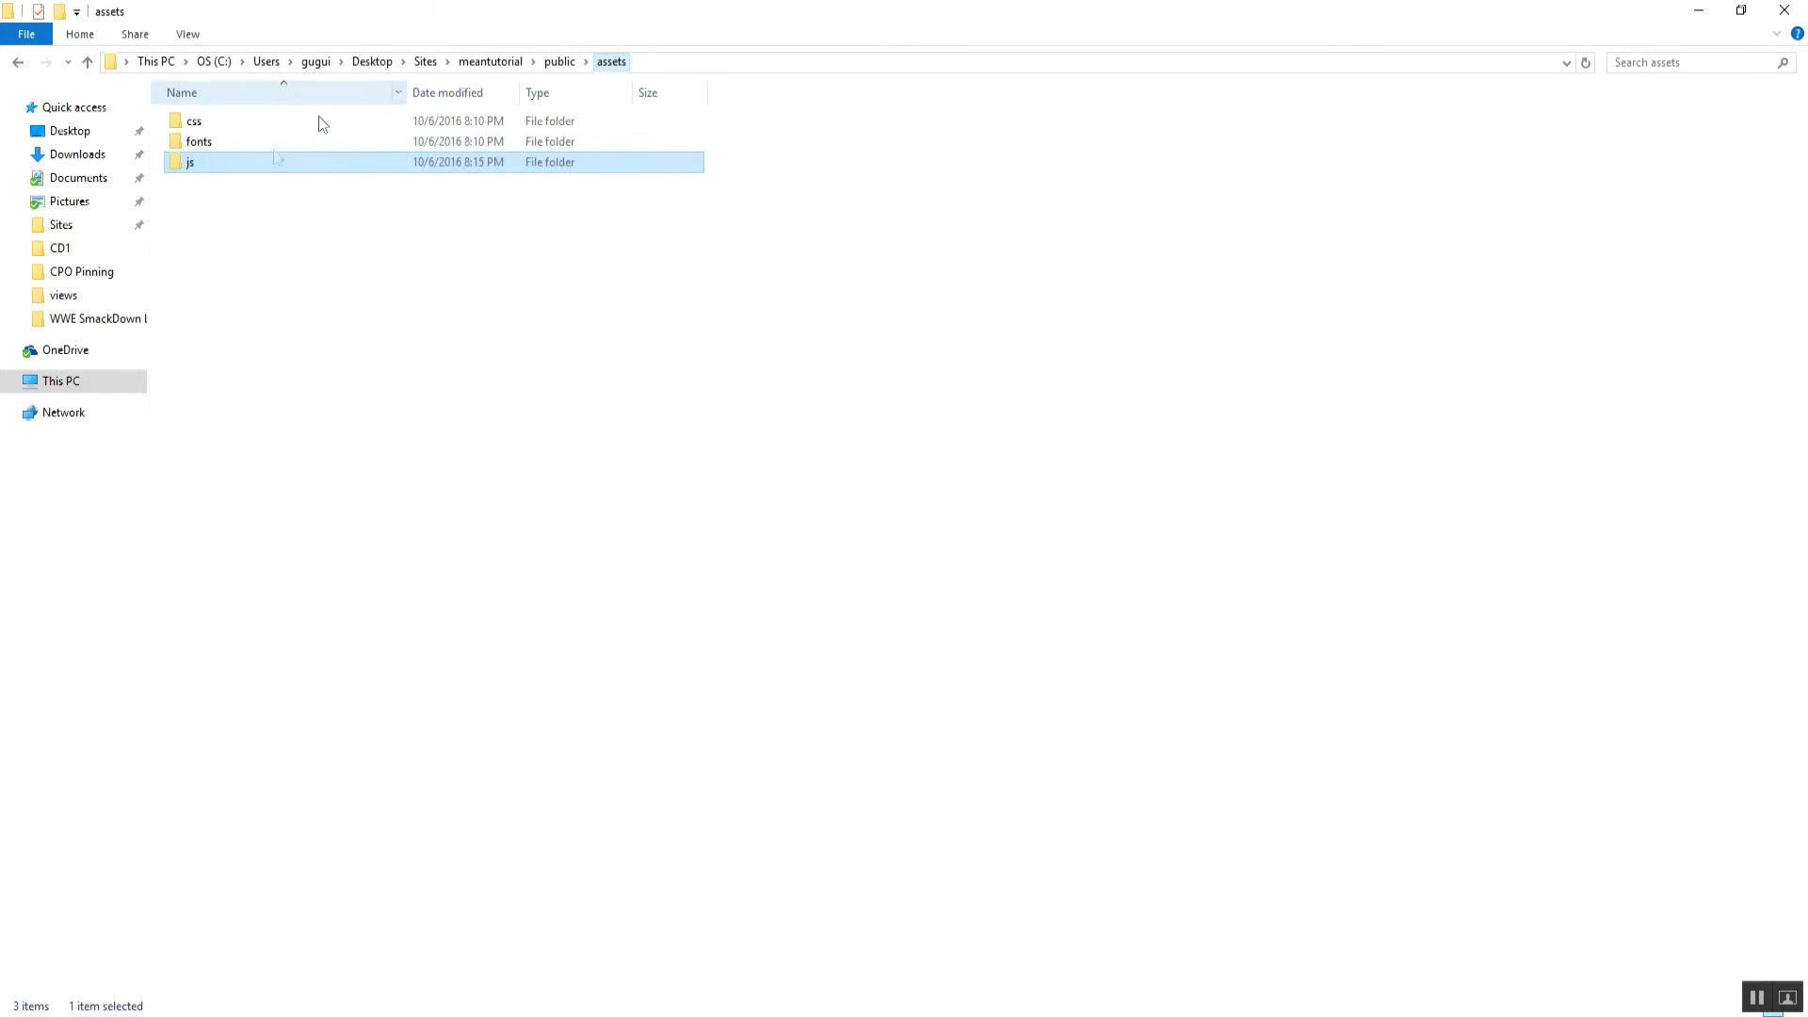
pyautogui.doubleClick(197, 141)
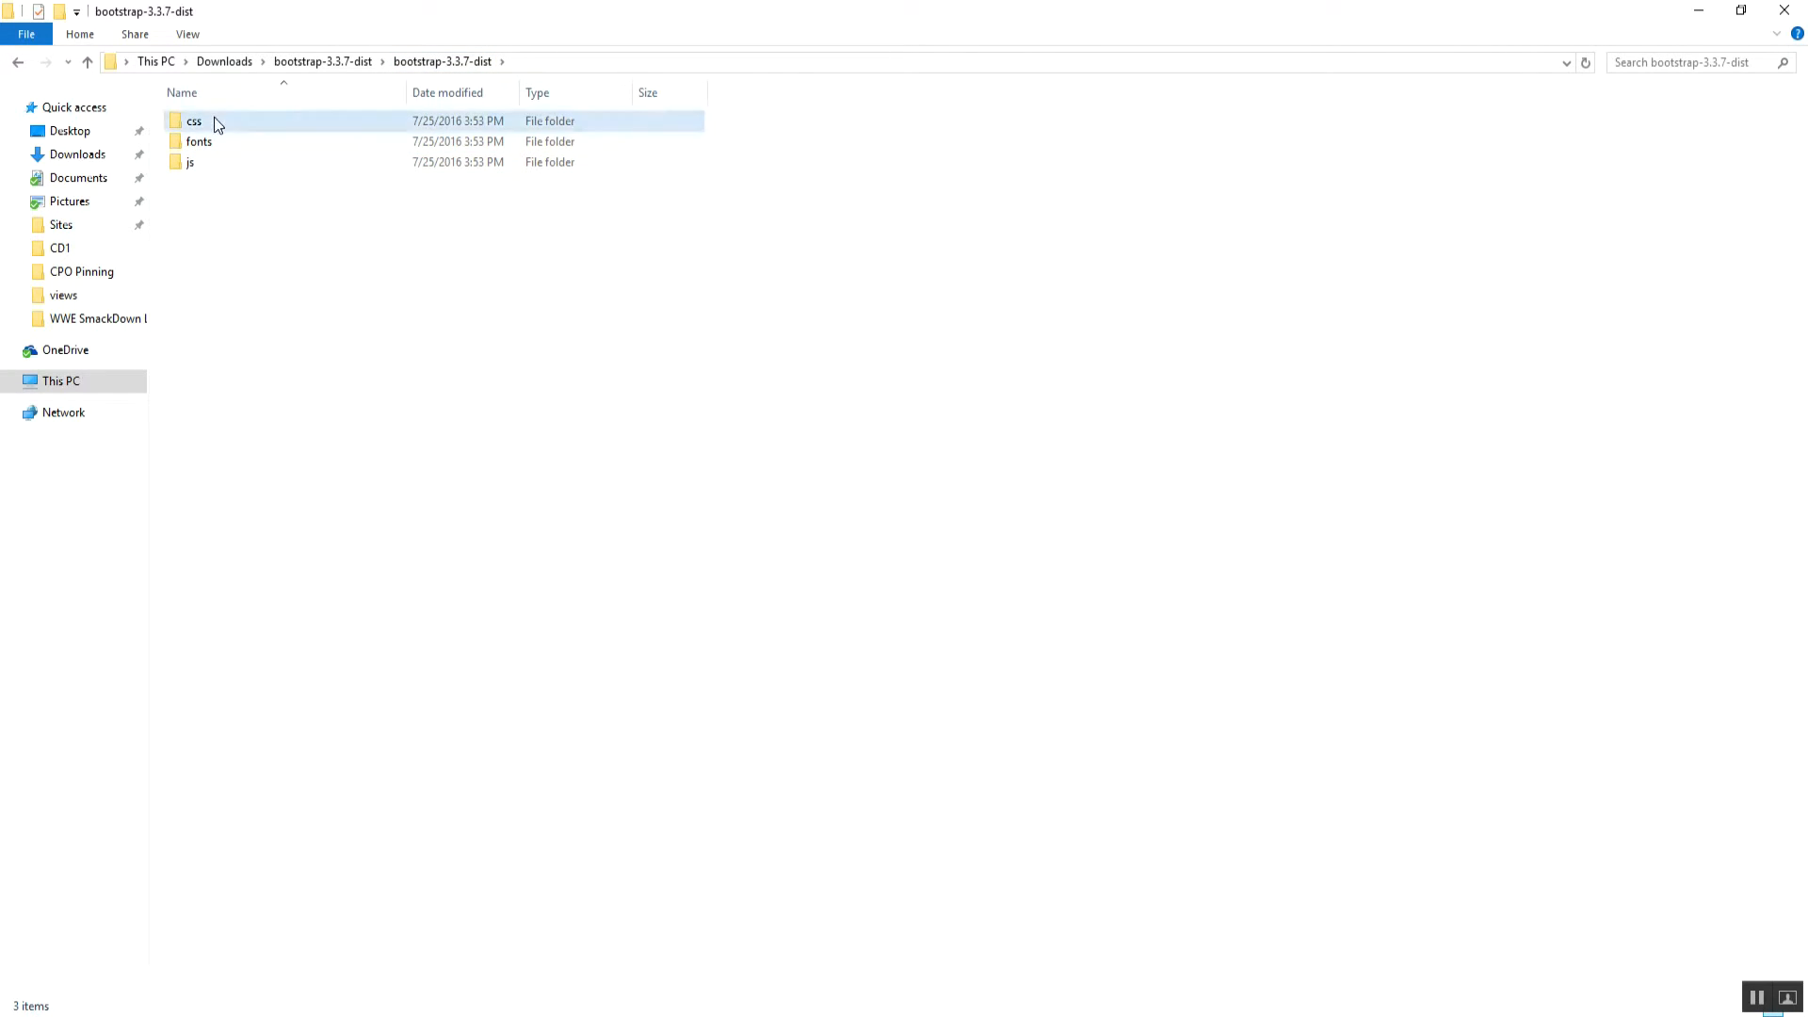
pyautogui.doubleClick(192, 121)
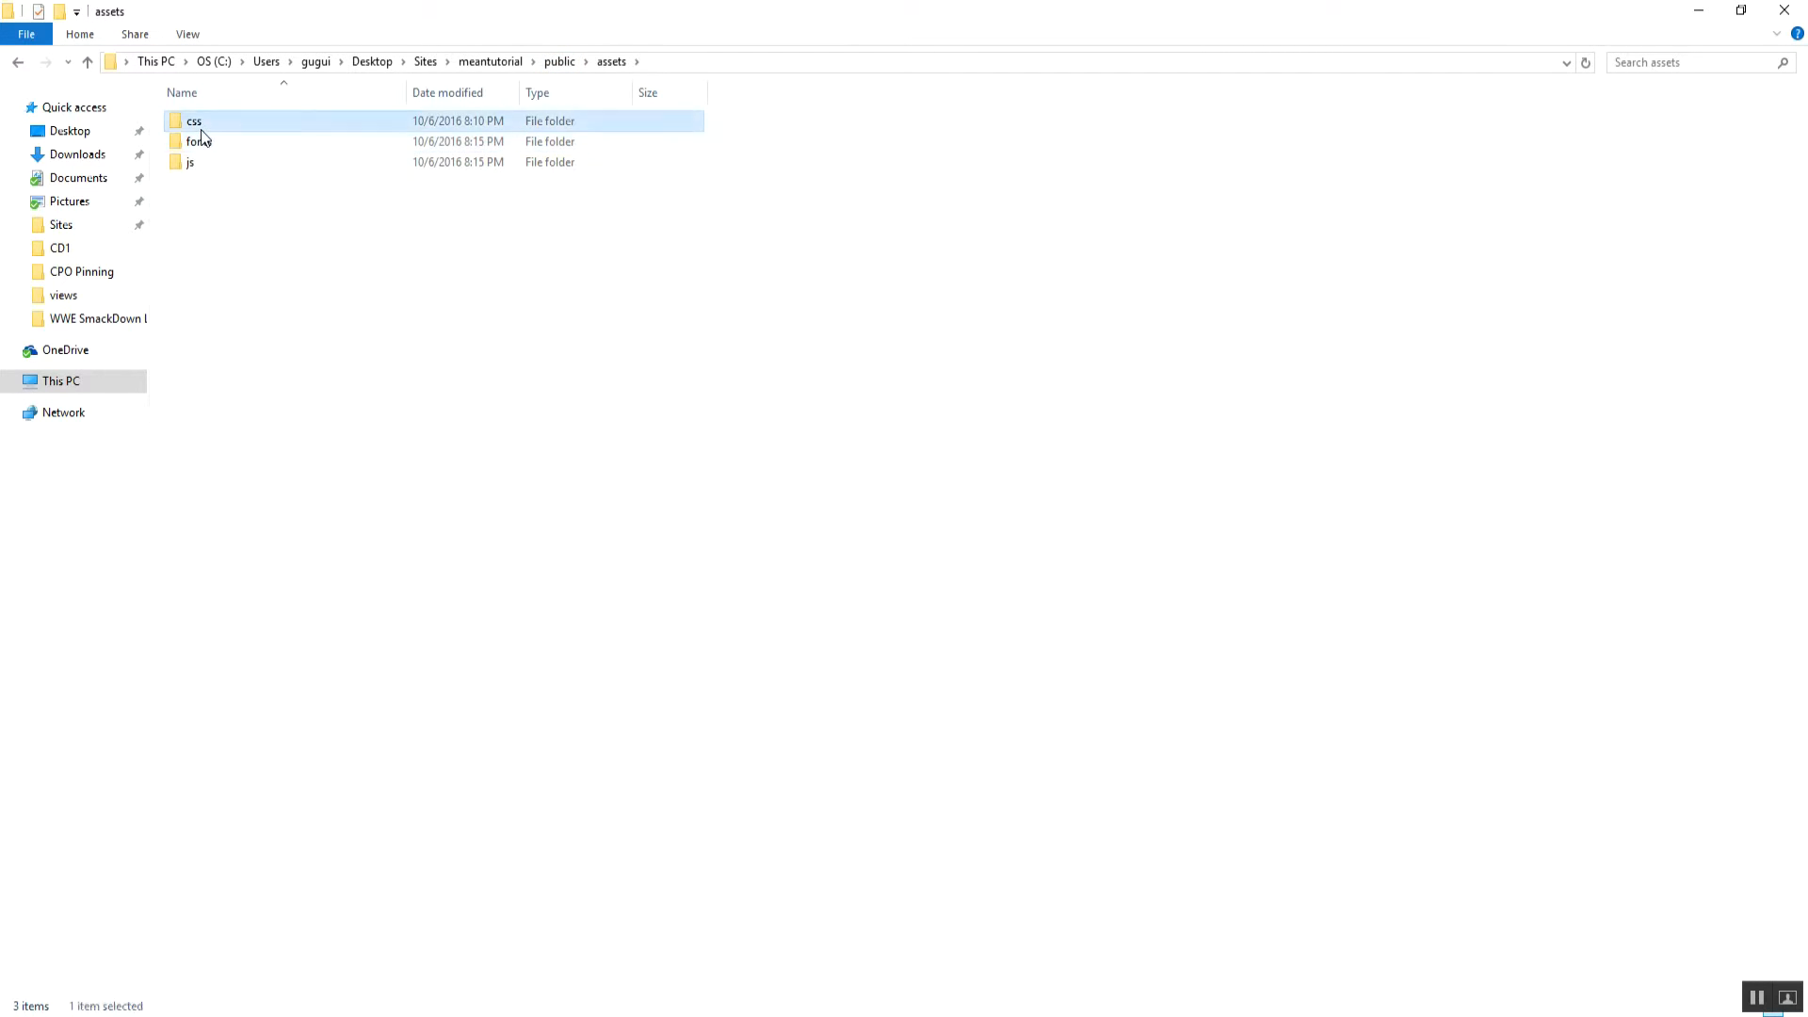
pyautogui.doubleClick(193, 120)
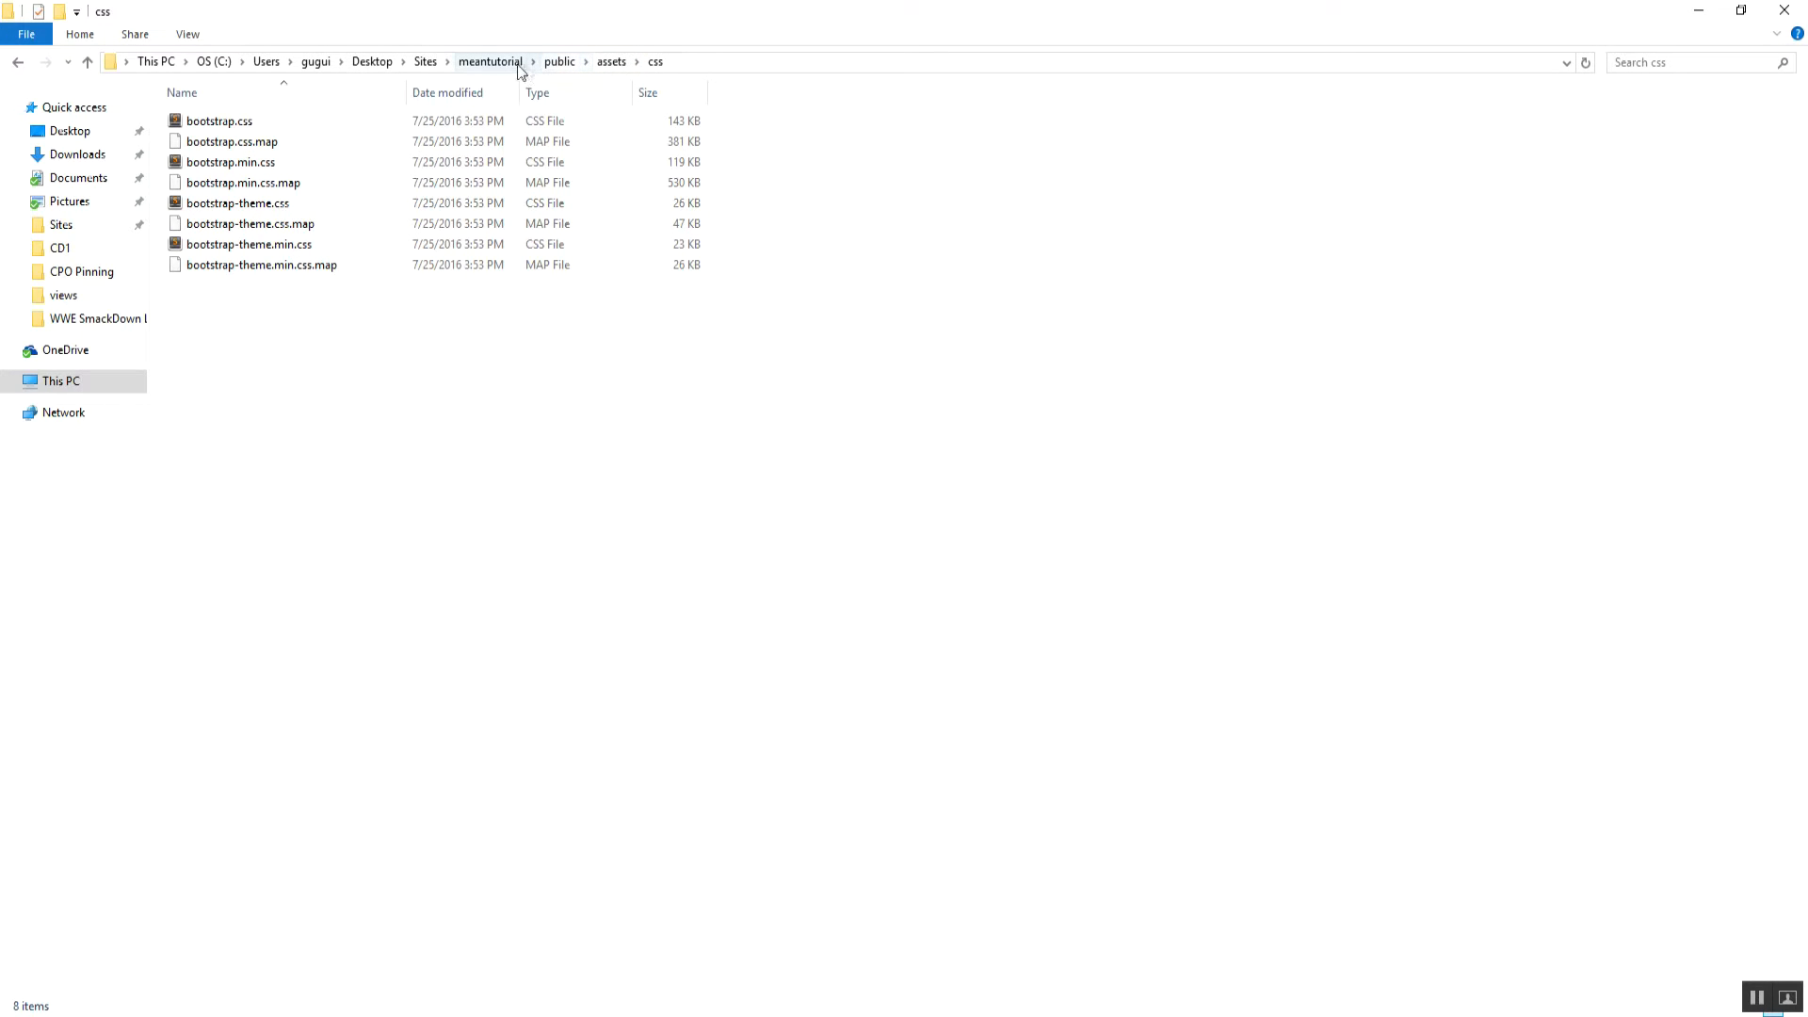
# Visit the jQuery site, then check AngularJS 1.5.x download options on the AngularJS site.
pyautogui.click(558, 60)
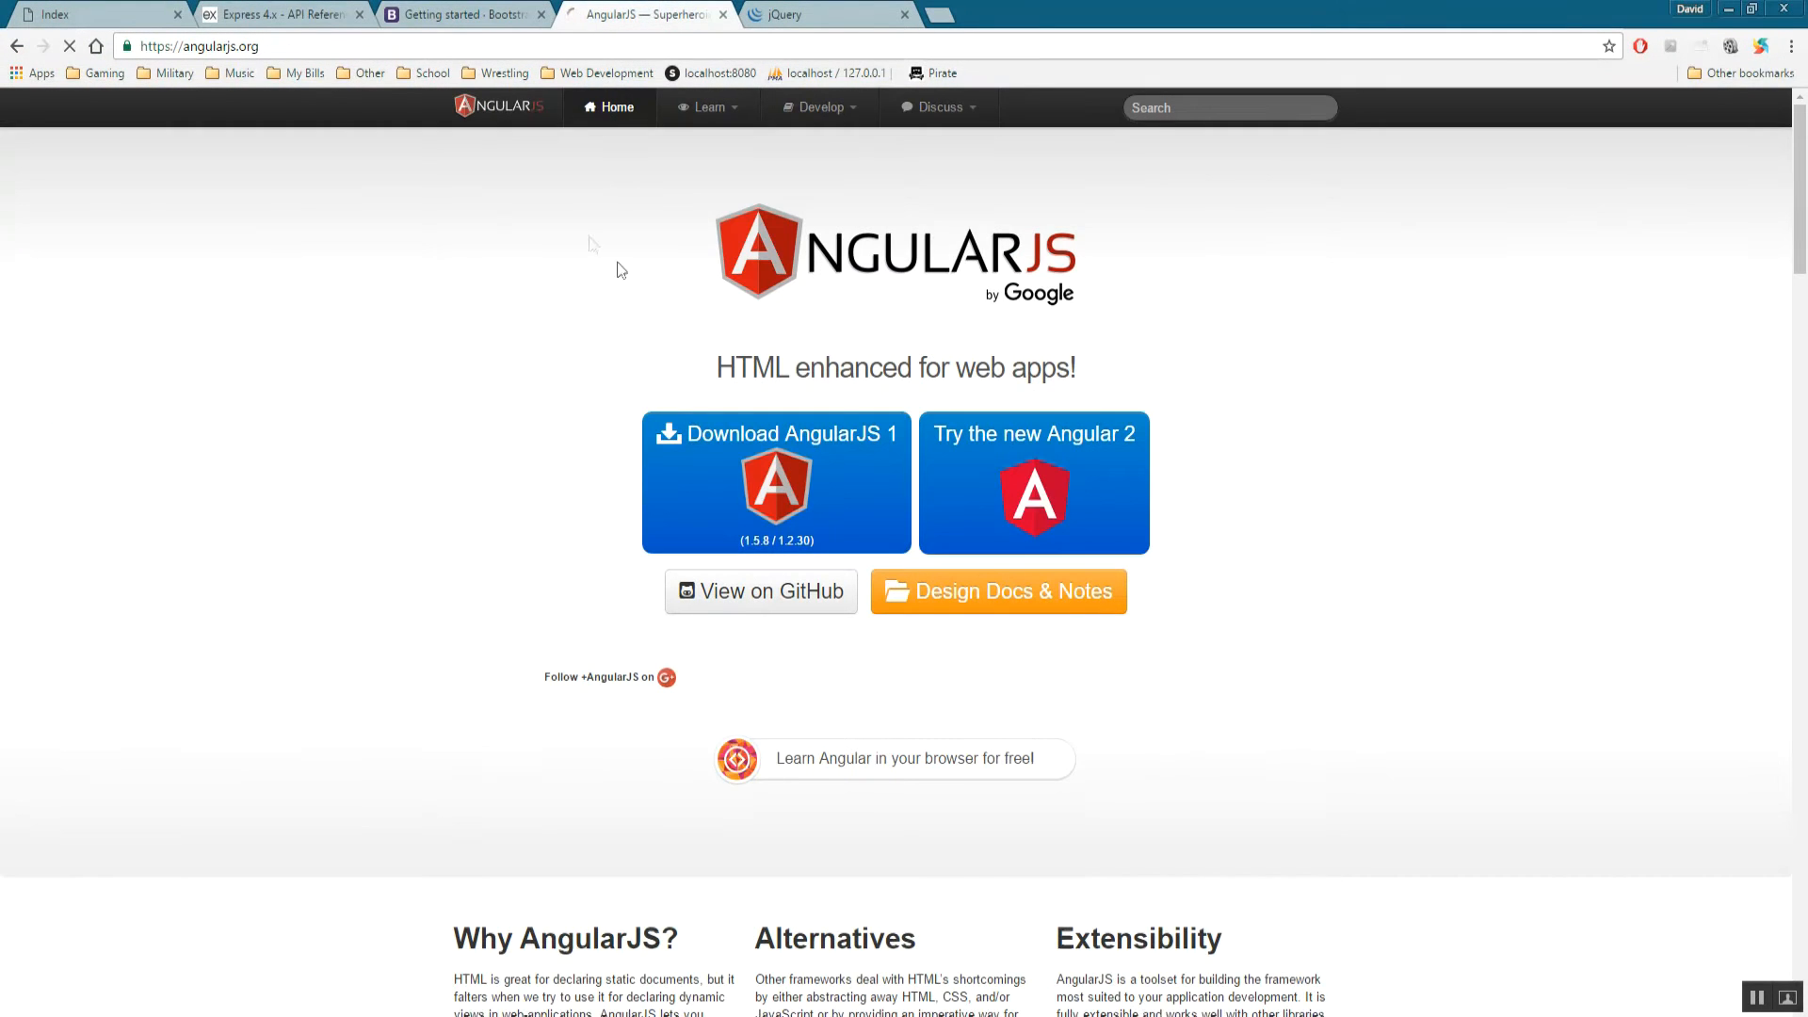
pyautogui.click(795, 13)
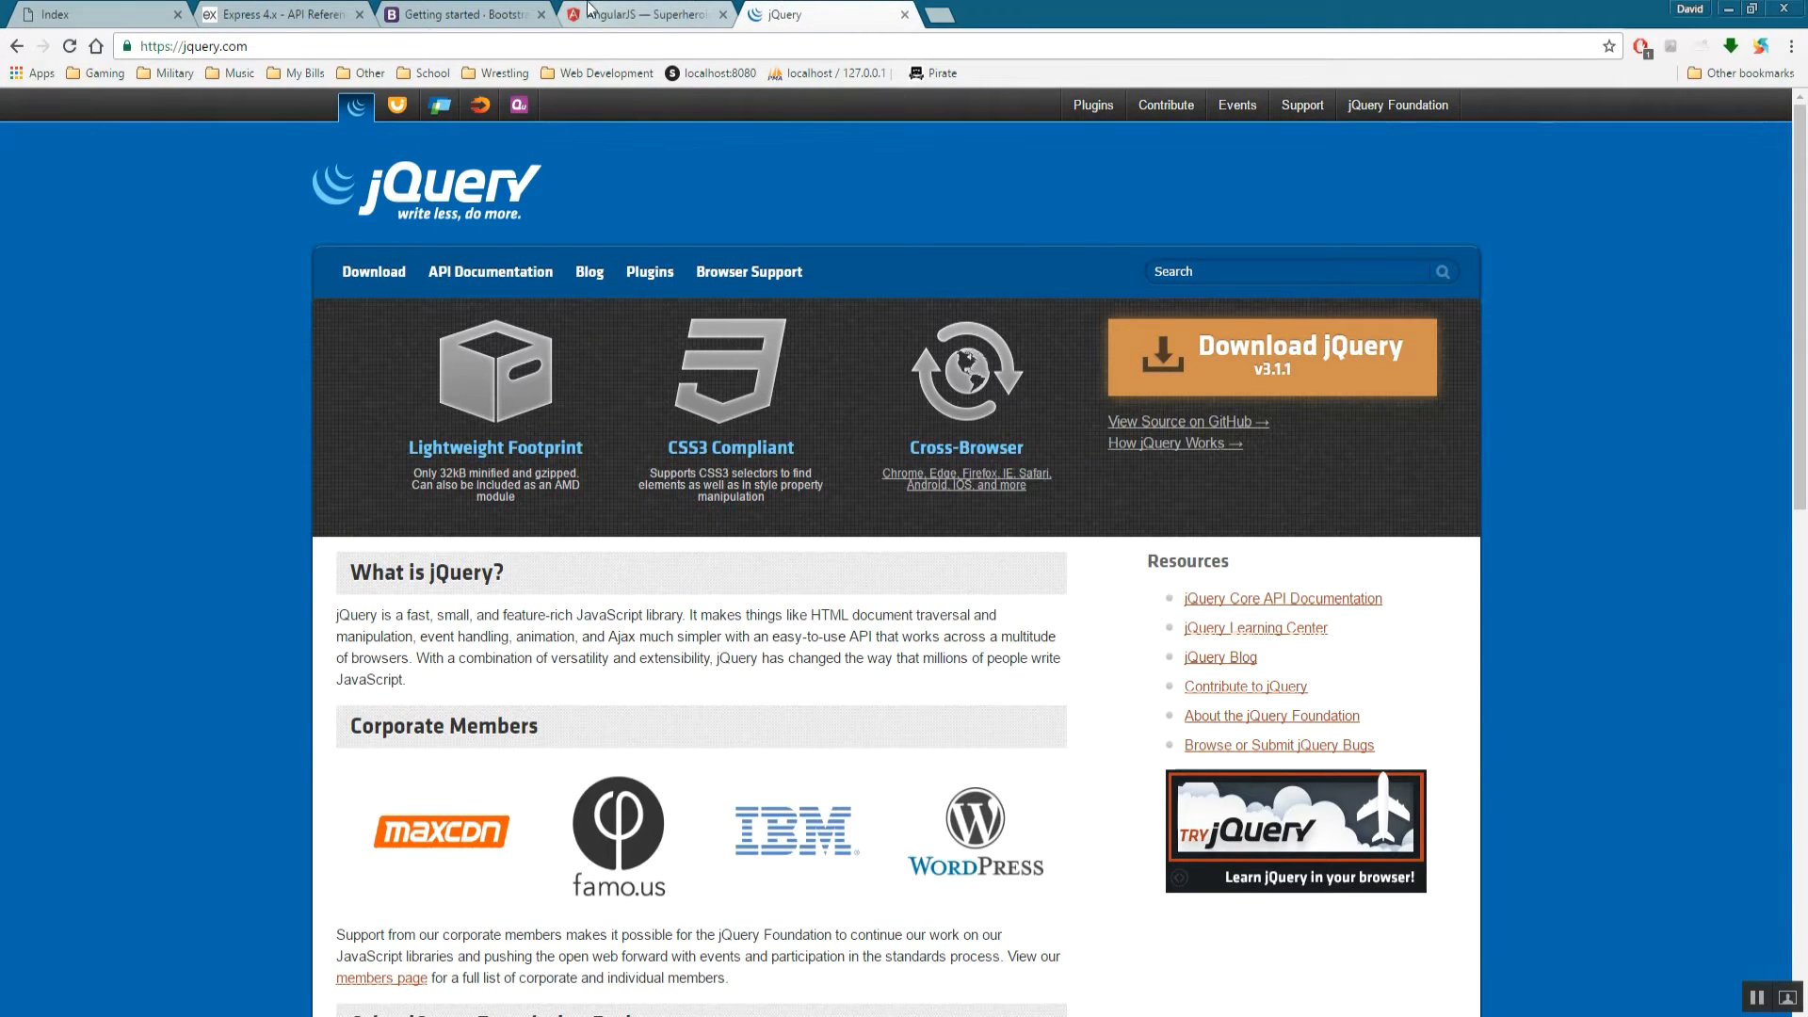
pyautogui.moveTo(1189, 420)
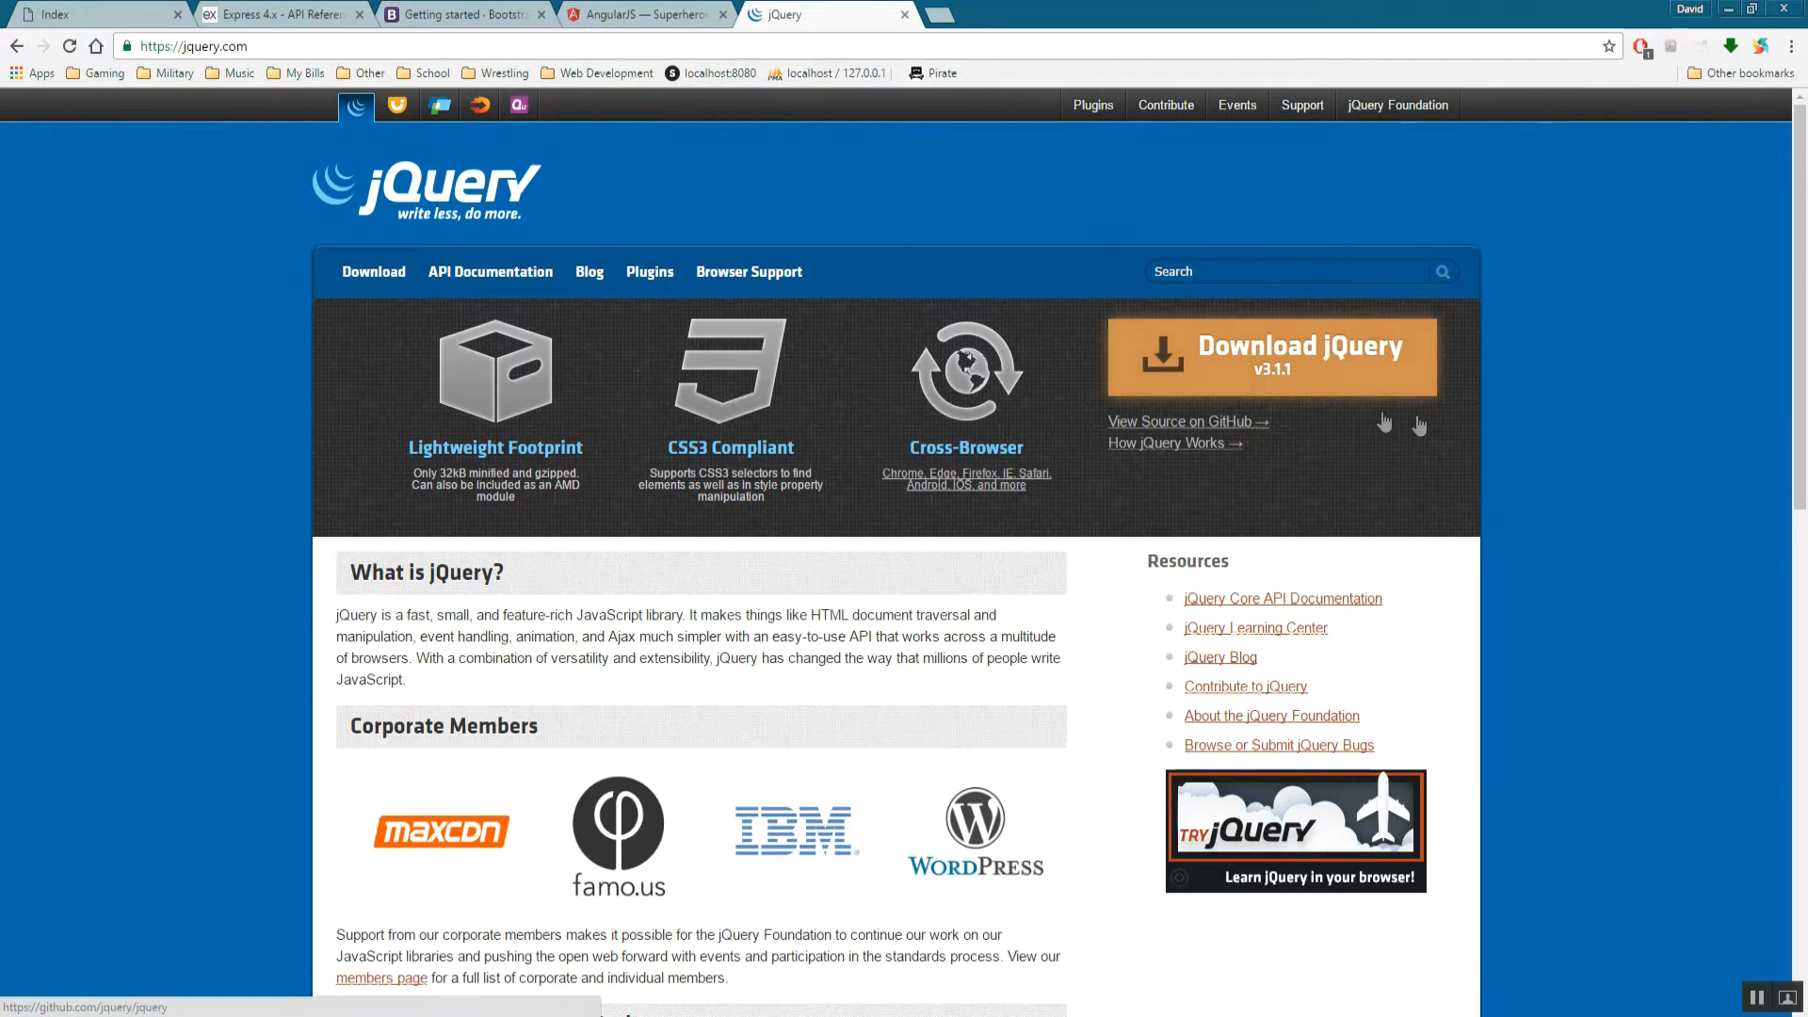
pyautogui.click(644, 14)
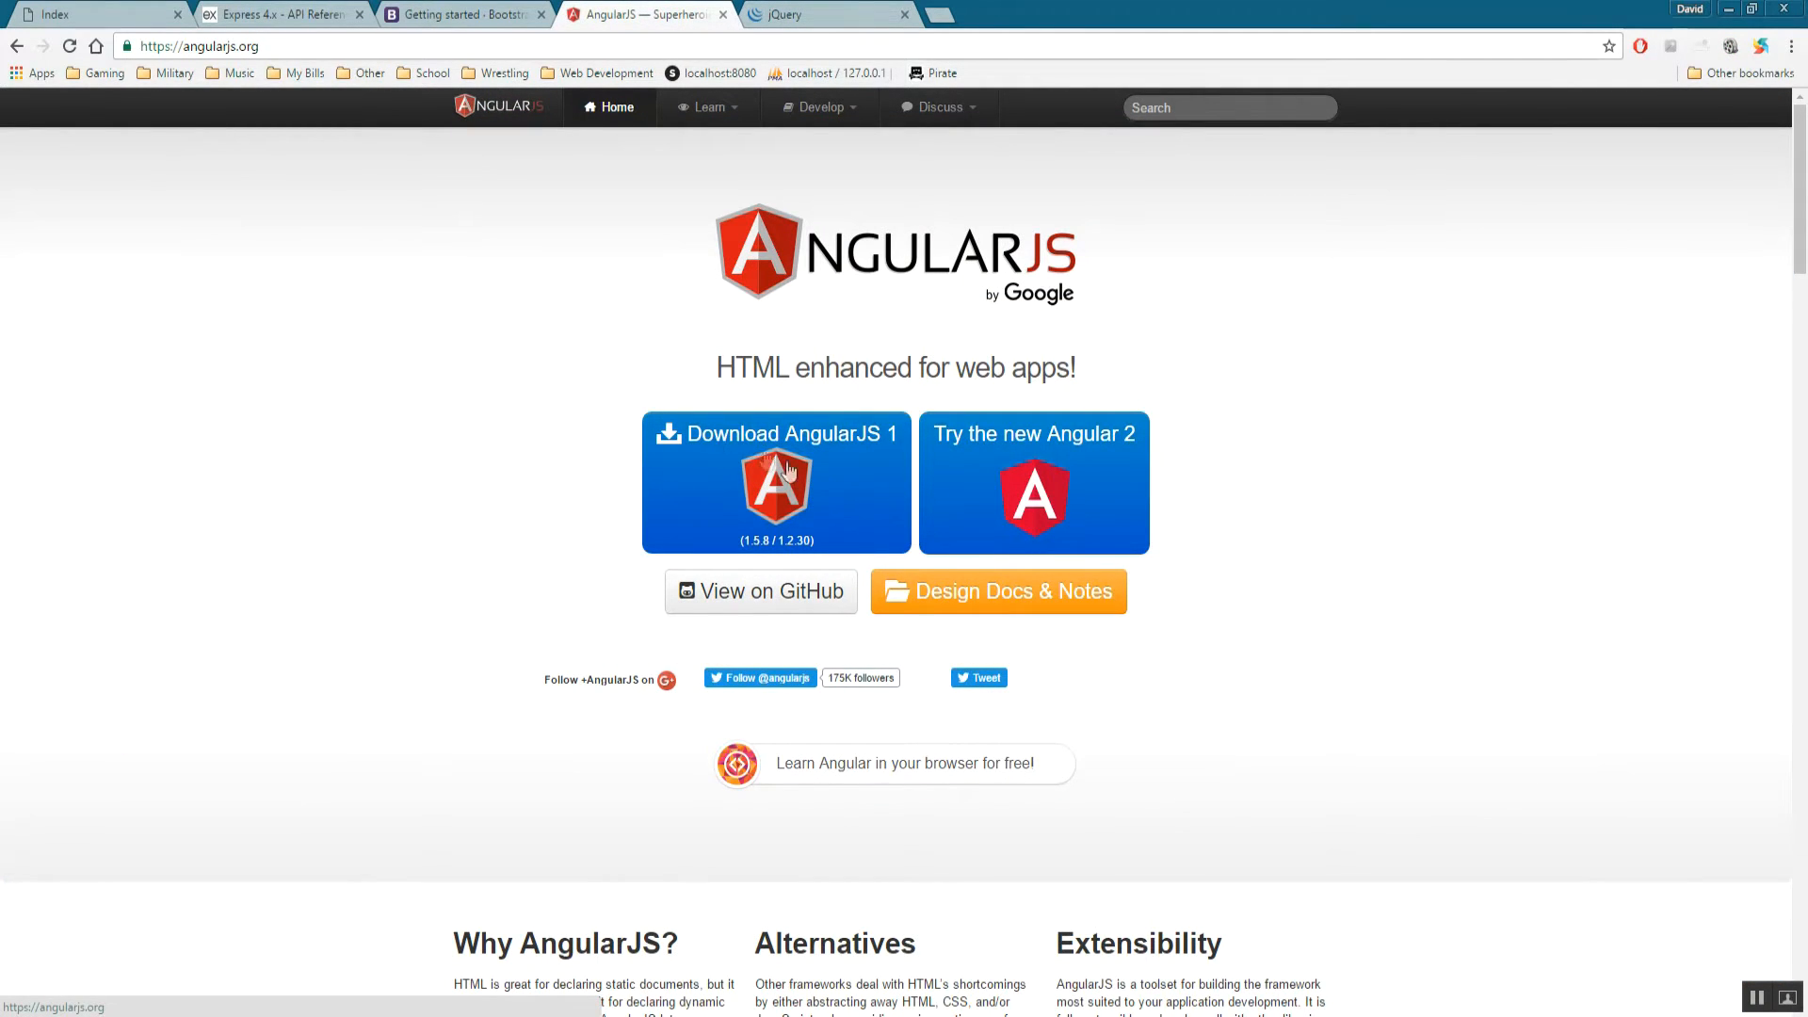
pyautogui.moveTo(1520, 266)
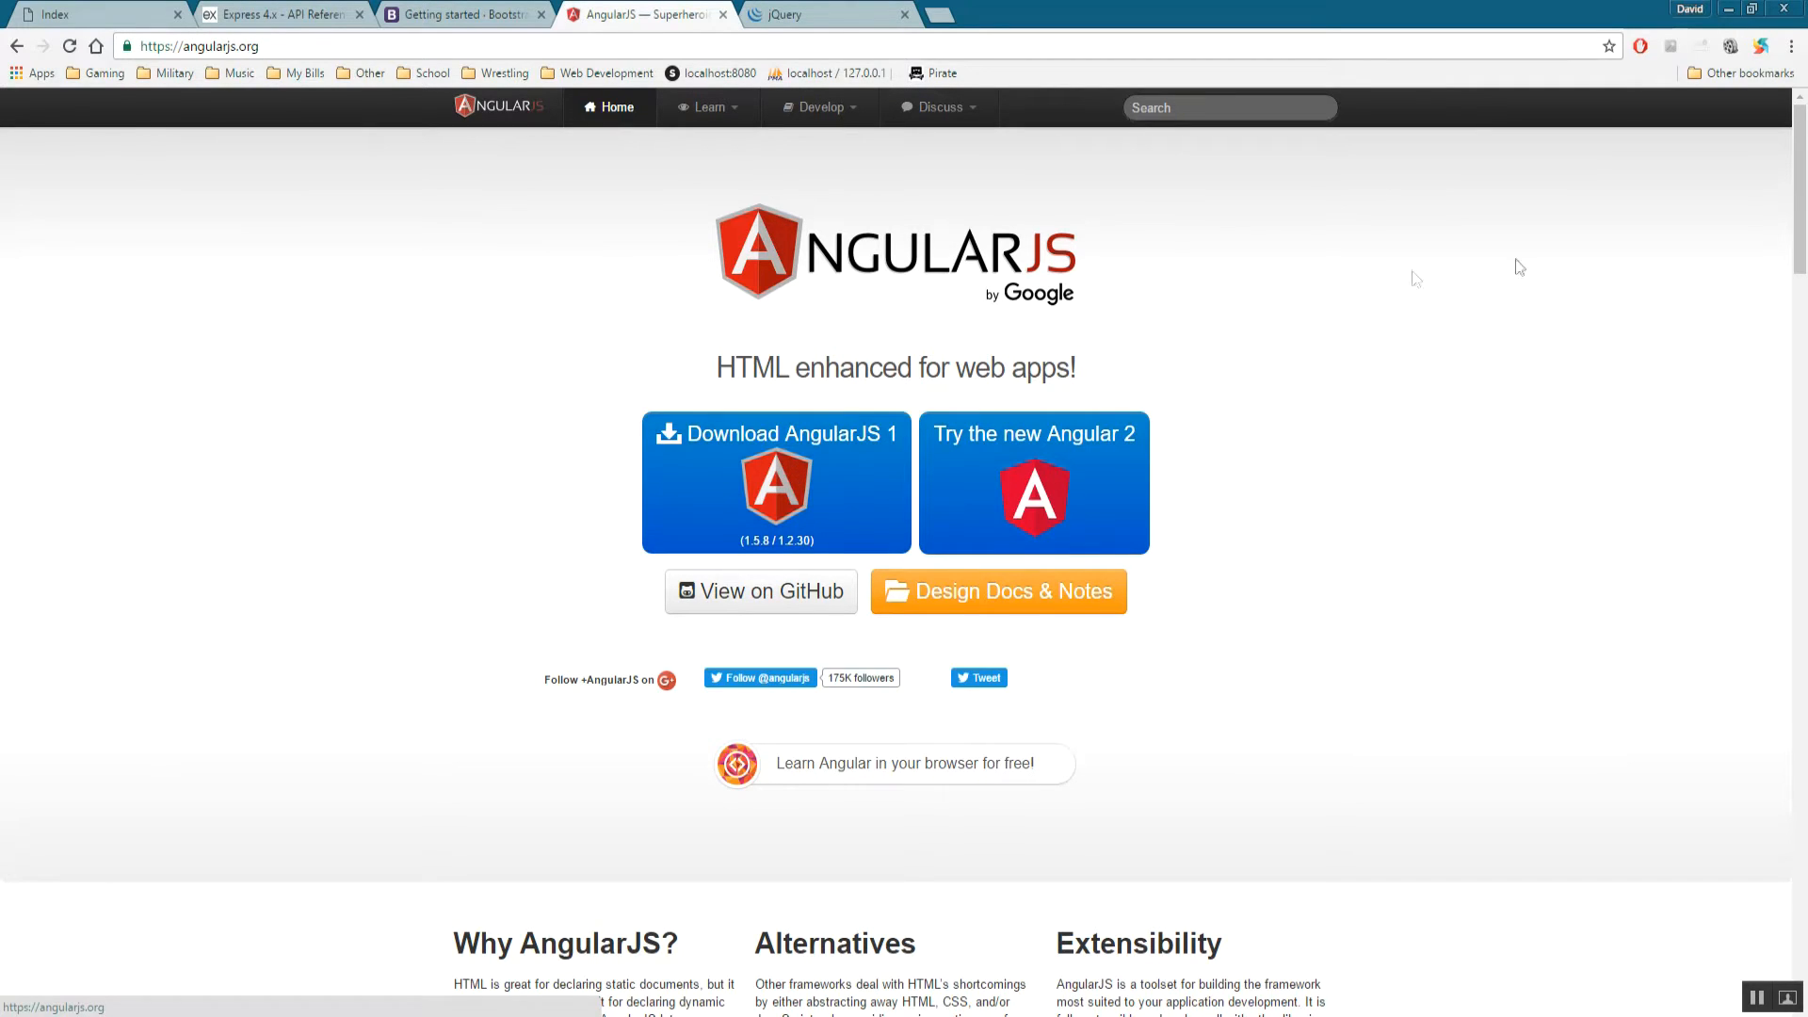
pyautogui.moveTo(632, 763)
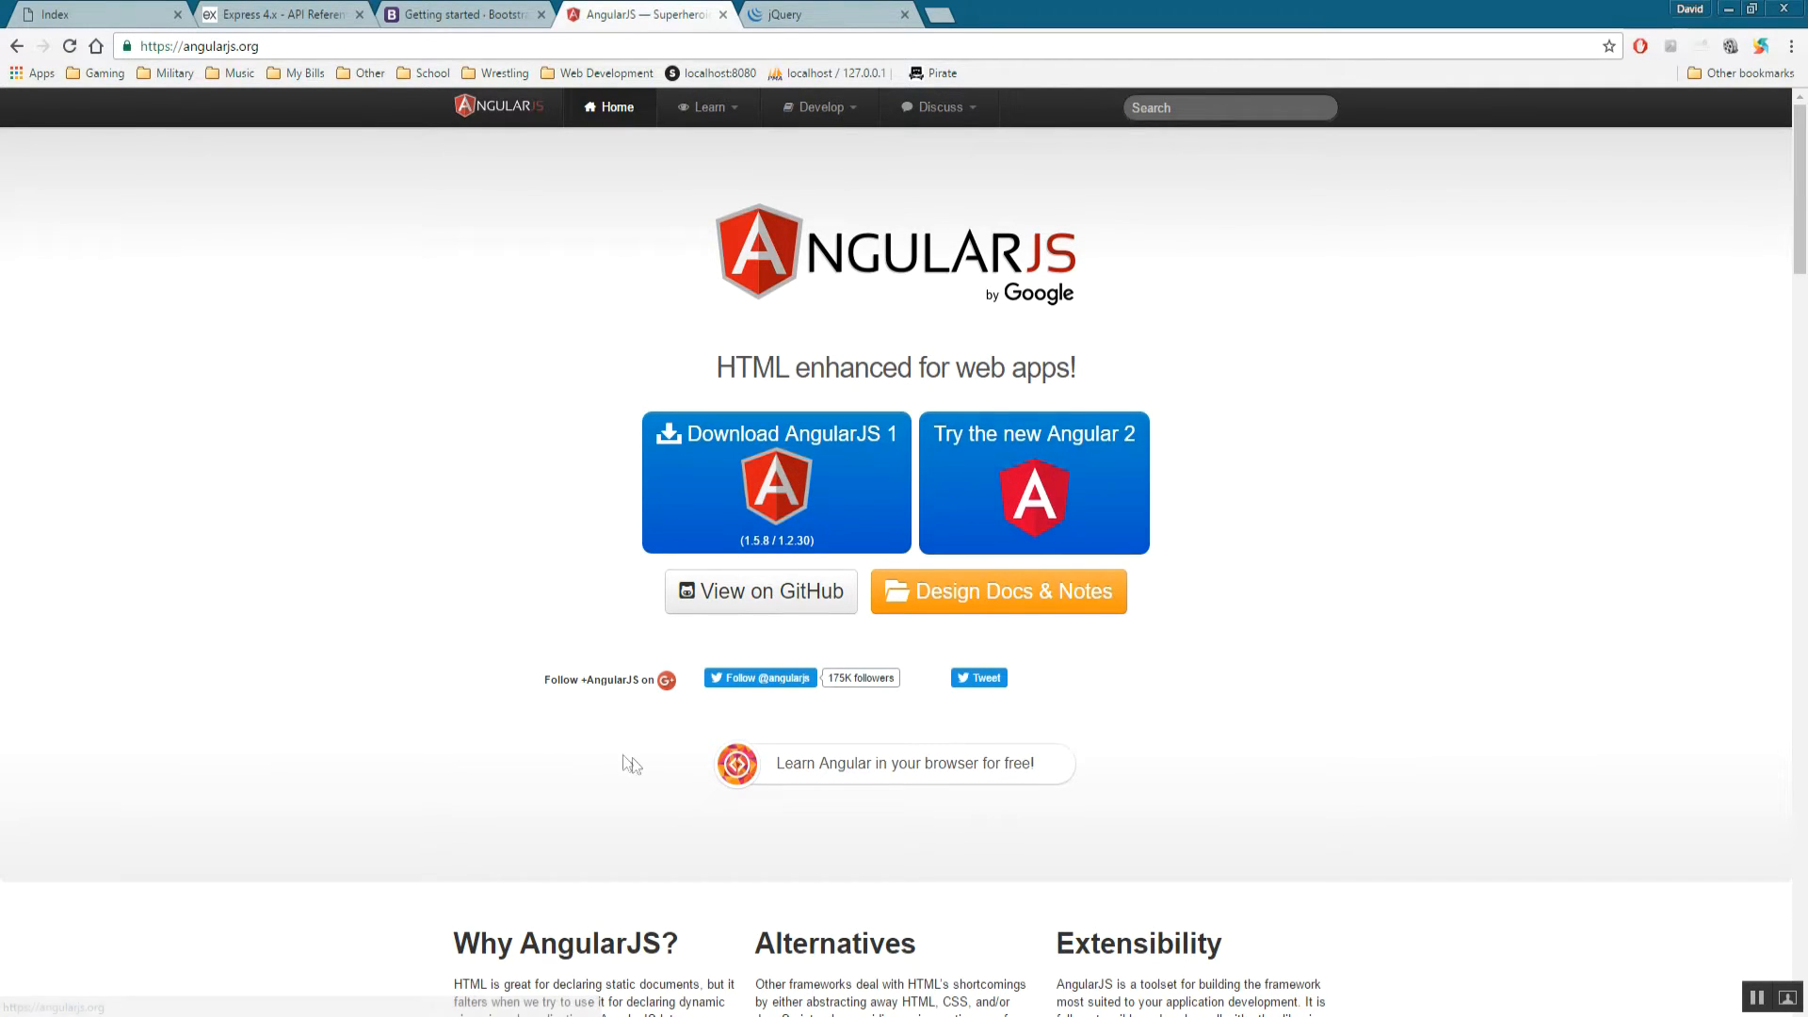
pyautogui.moveTo(802, 540)
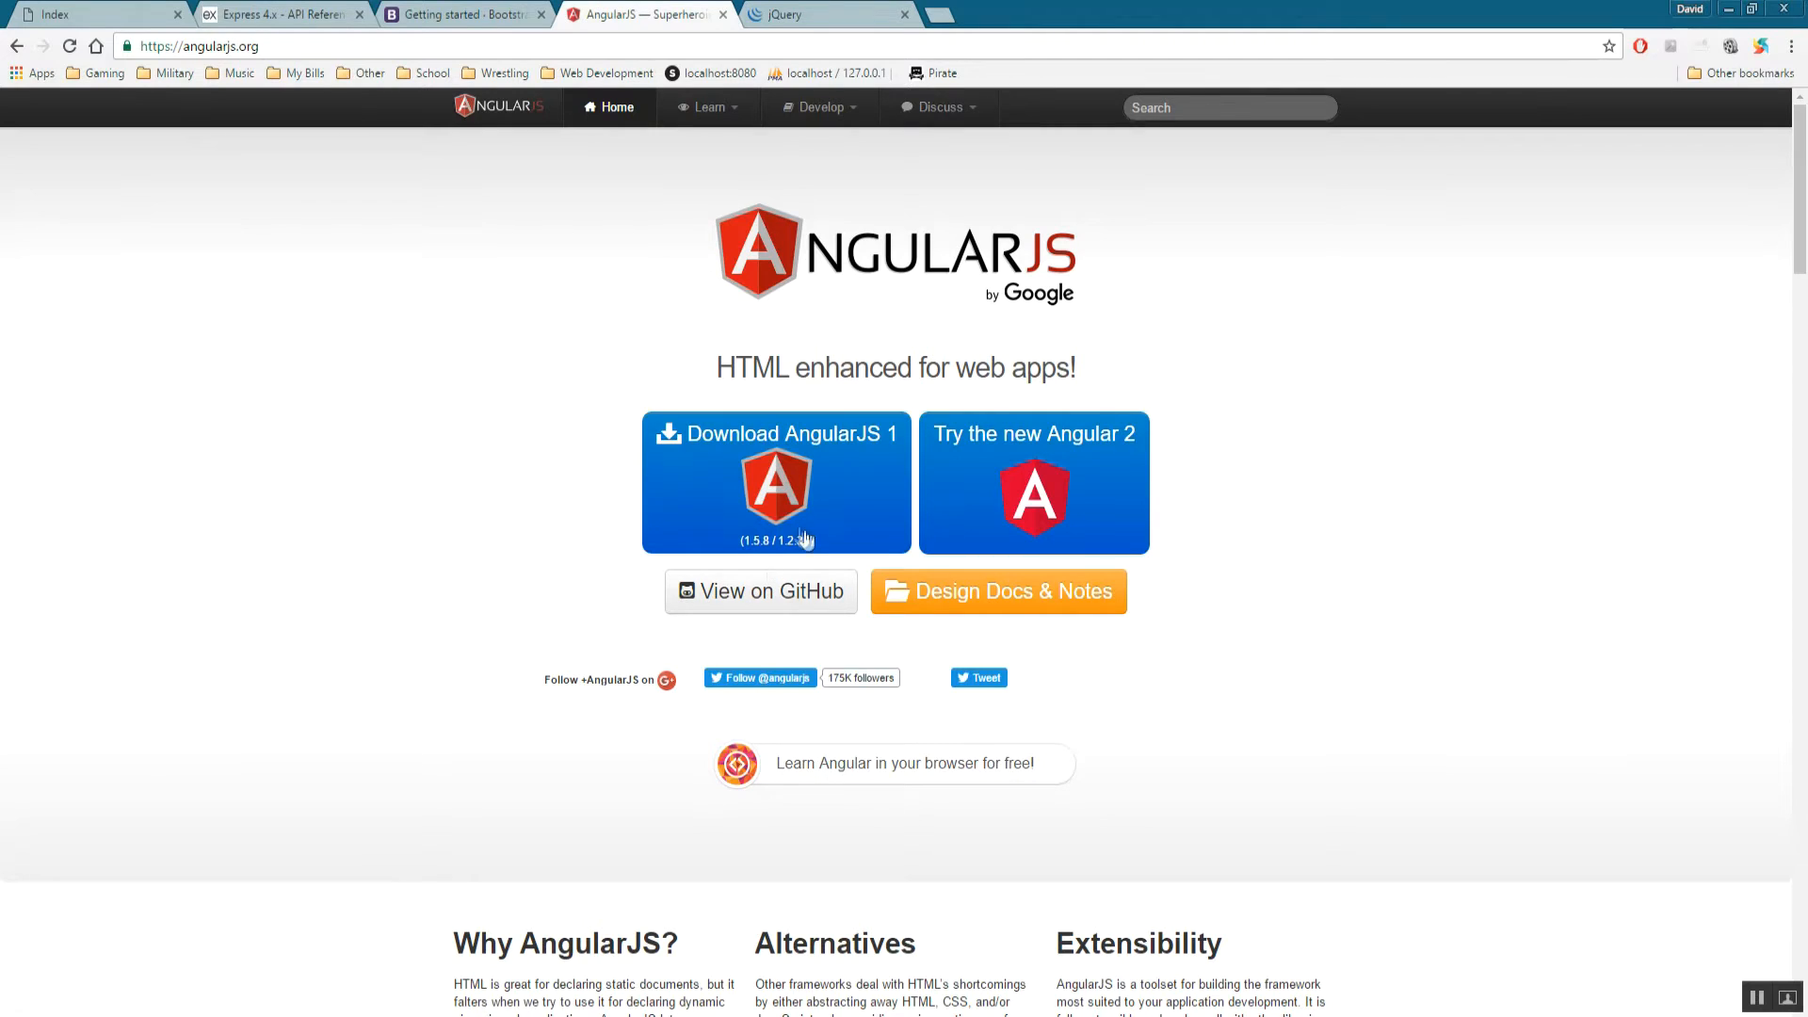
pyautogui.click(776, 482)
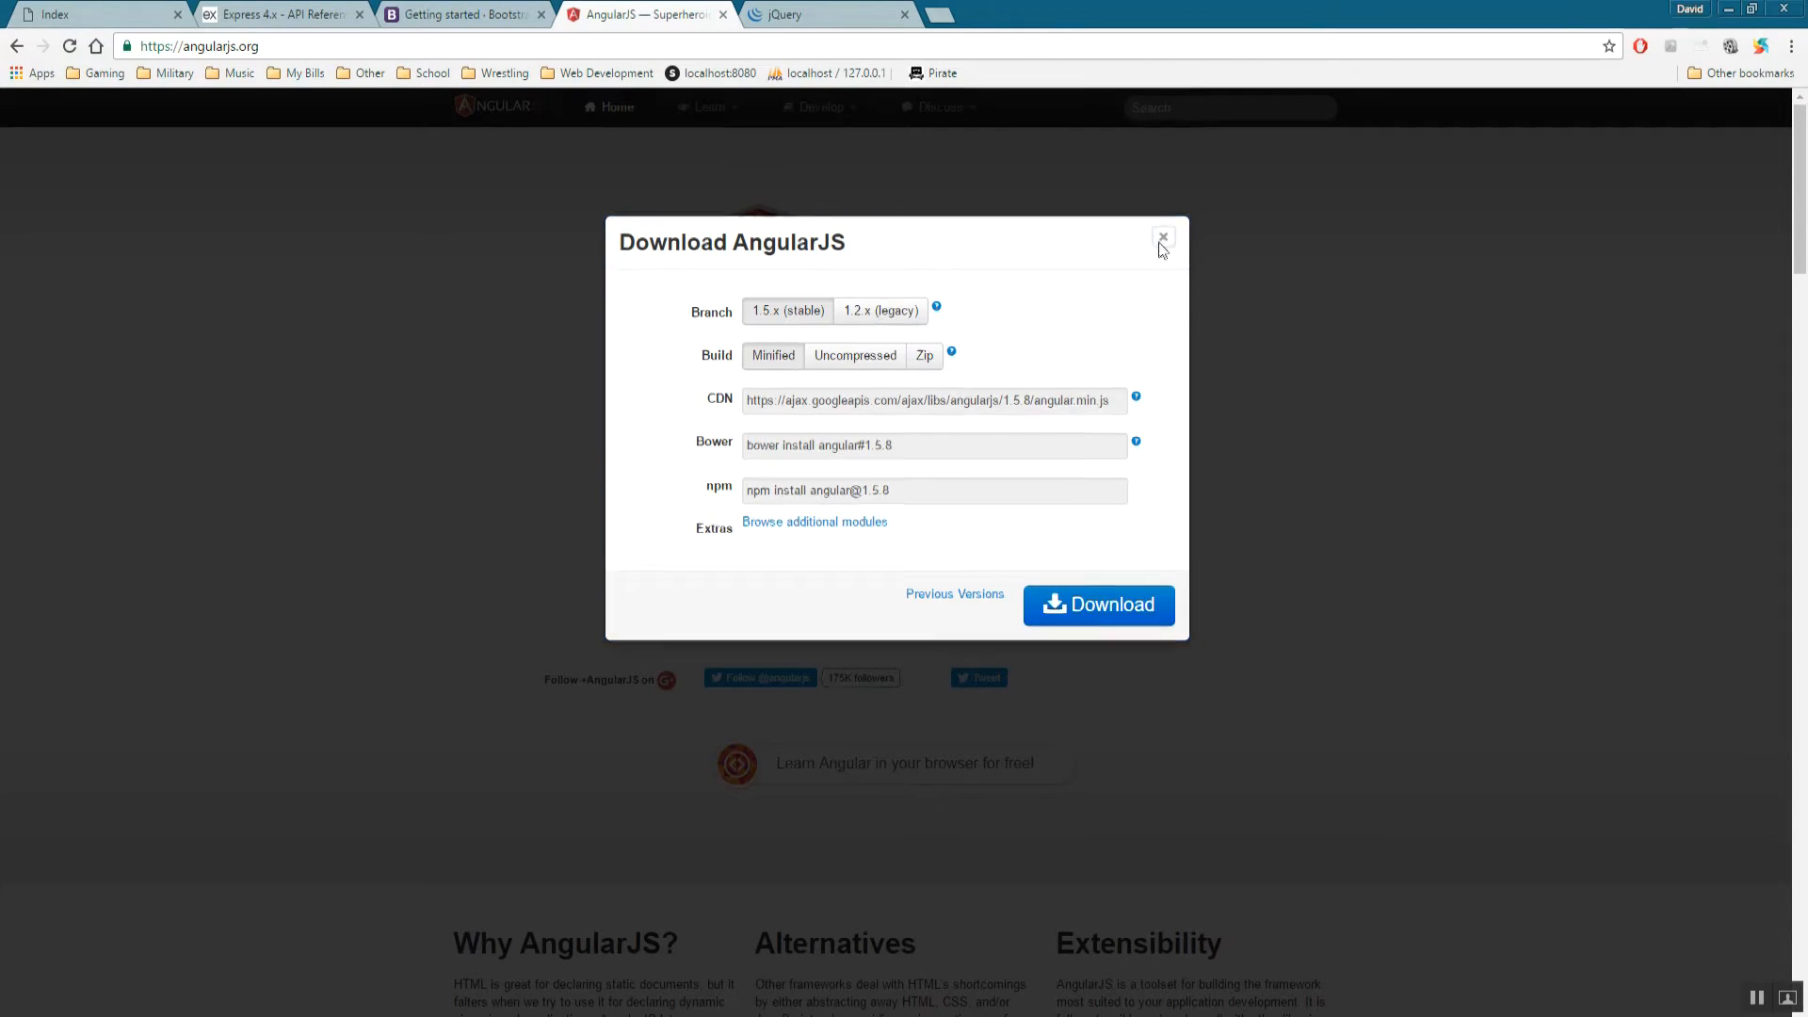
pyautogui.click(1164, 237)
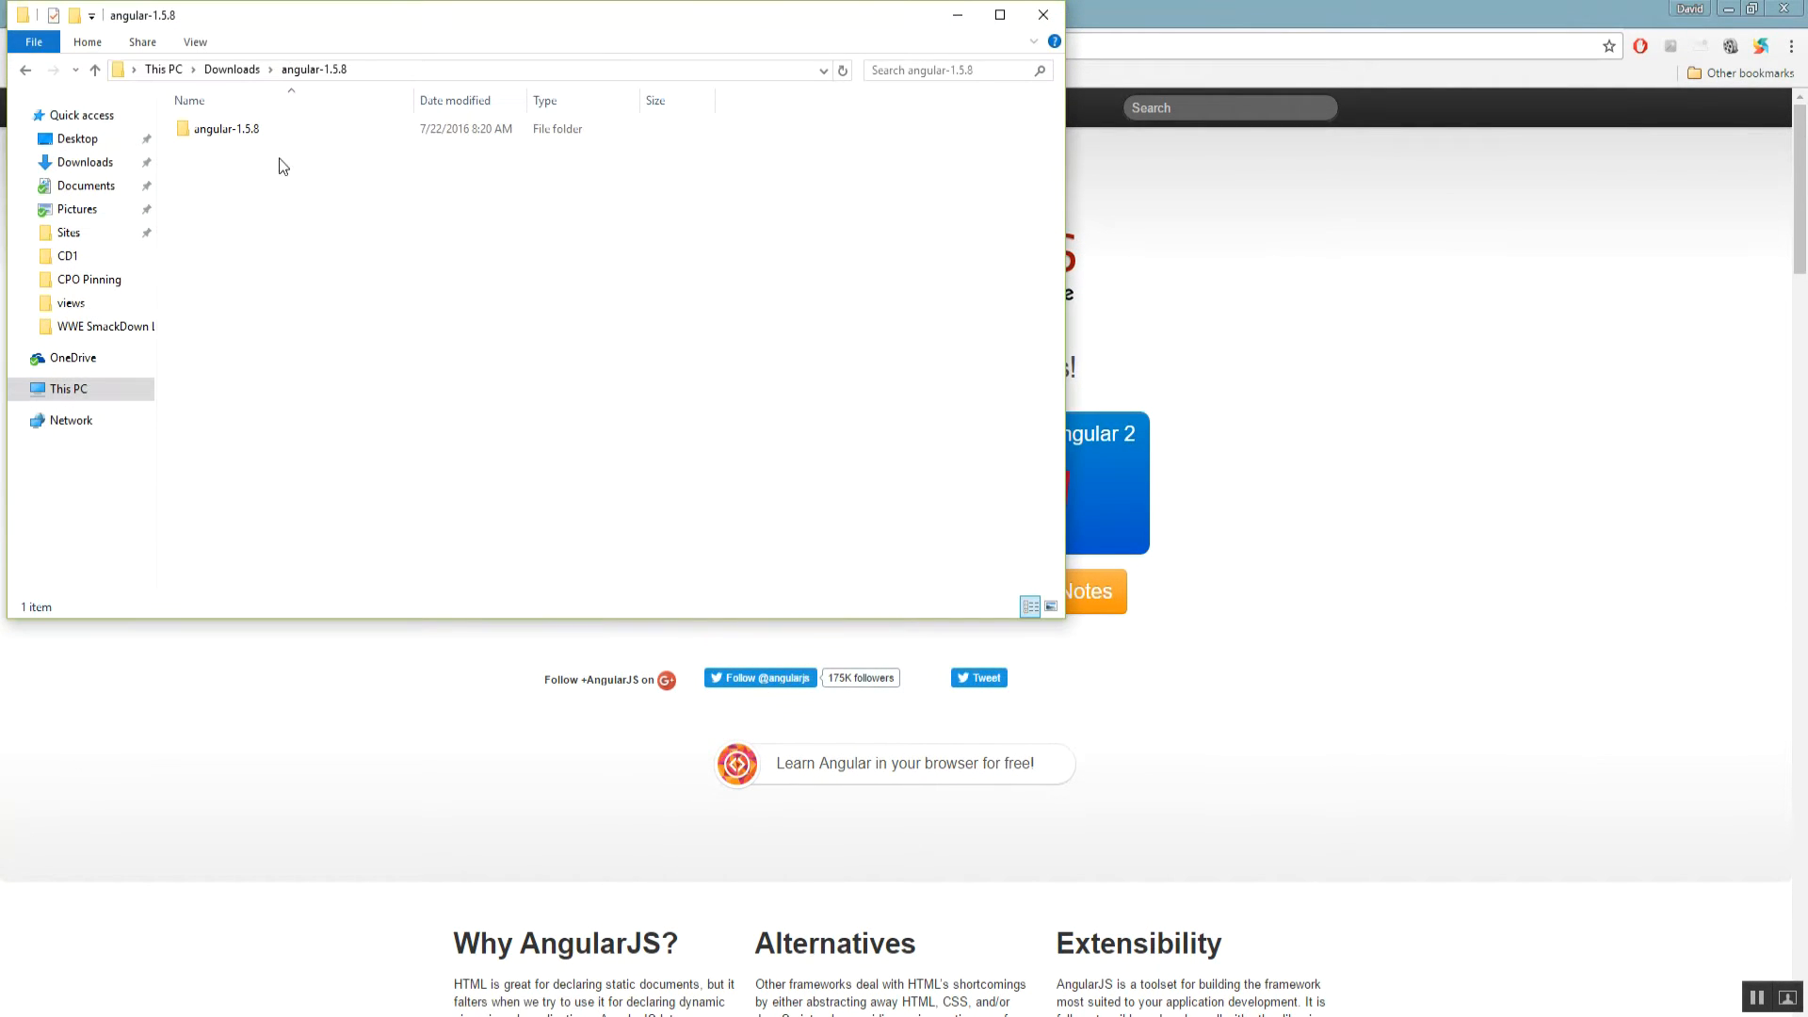
# Select angular, angular-animate and angular-route files in angular-1.5.8 and head to public/assets.
pyautogui.doubleClick(226, 128)
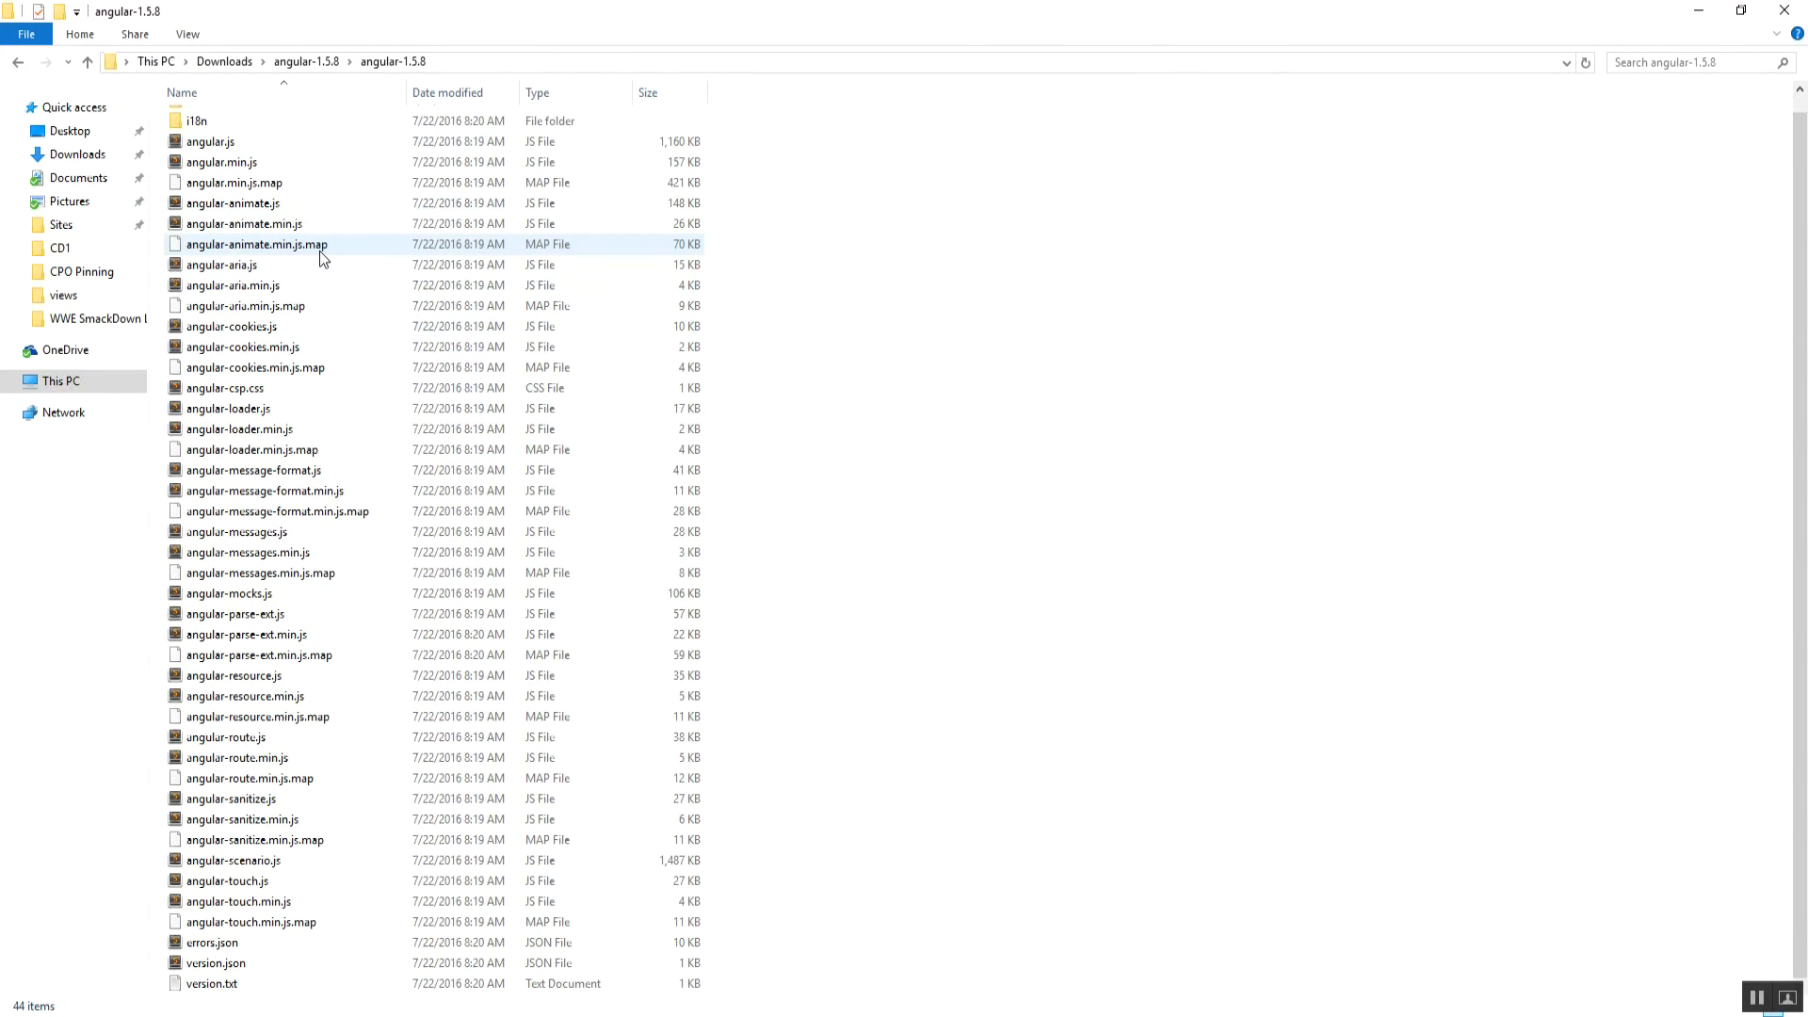
pyautogui.click(228, 593)
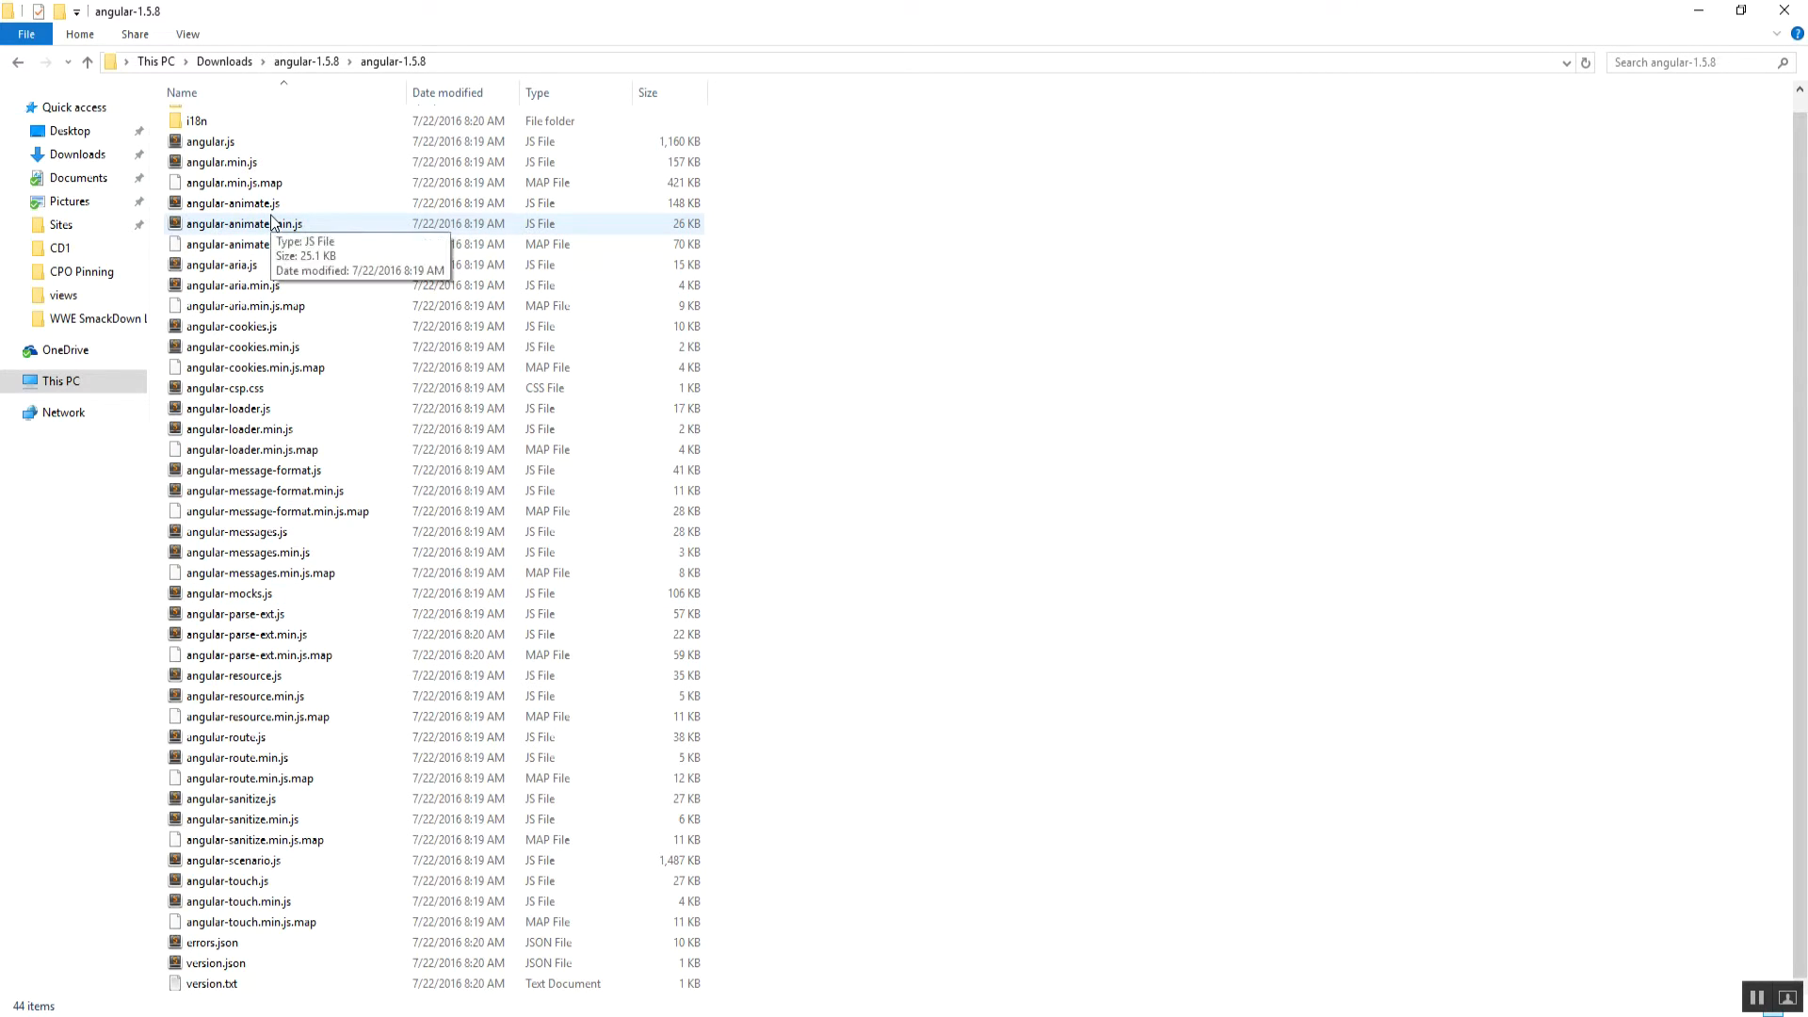
pyautogui.click(209, 141)
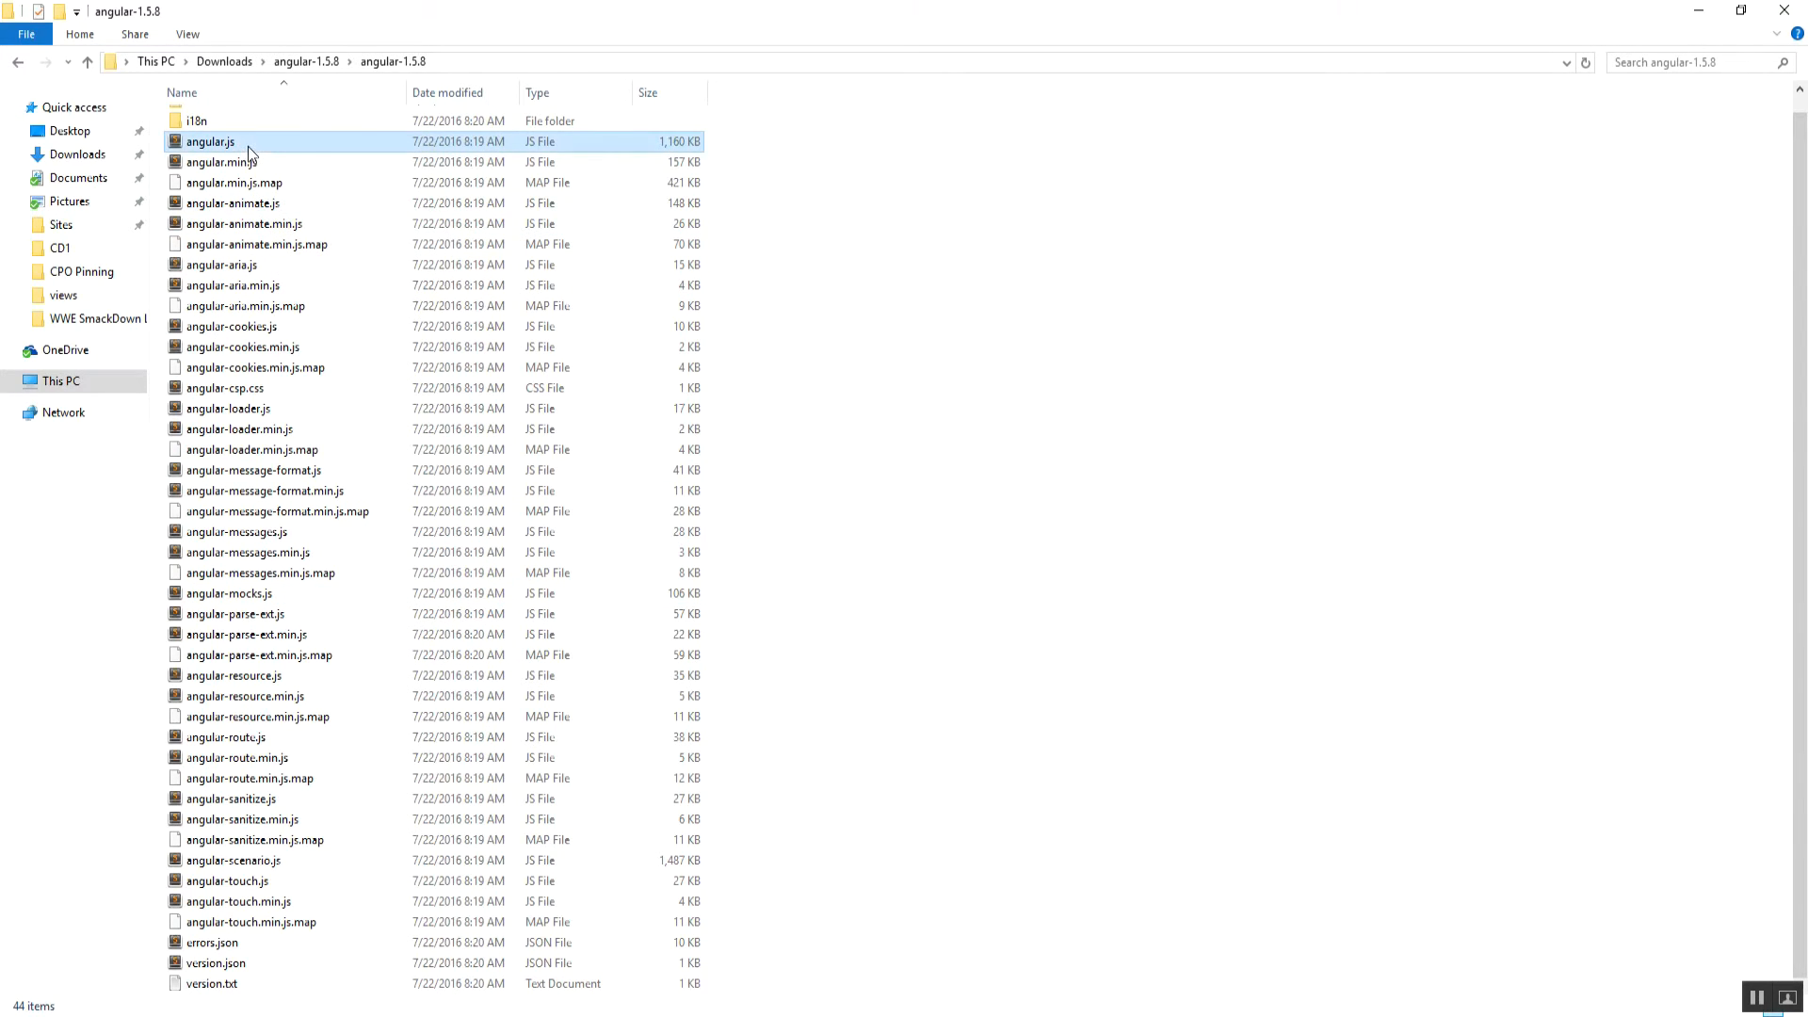
pyautogui.click(209, 141)
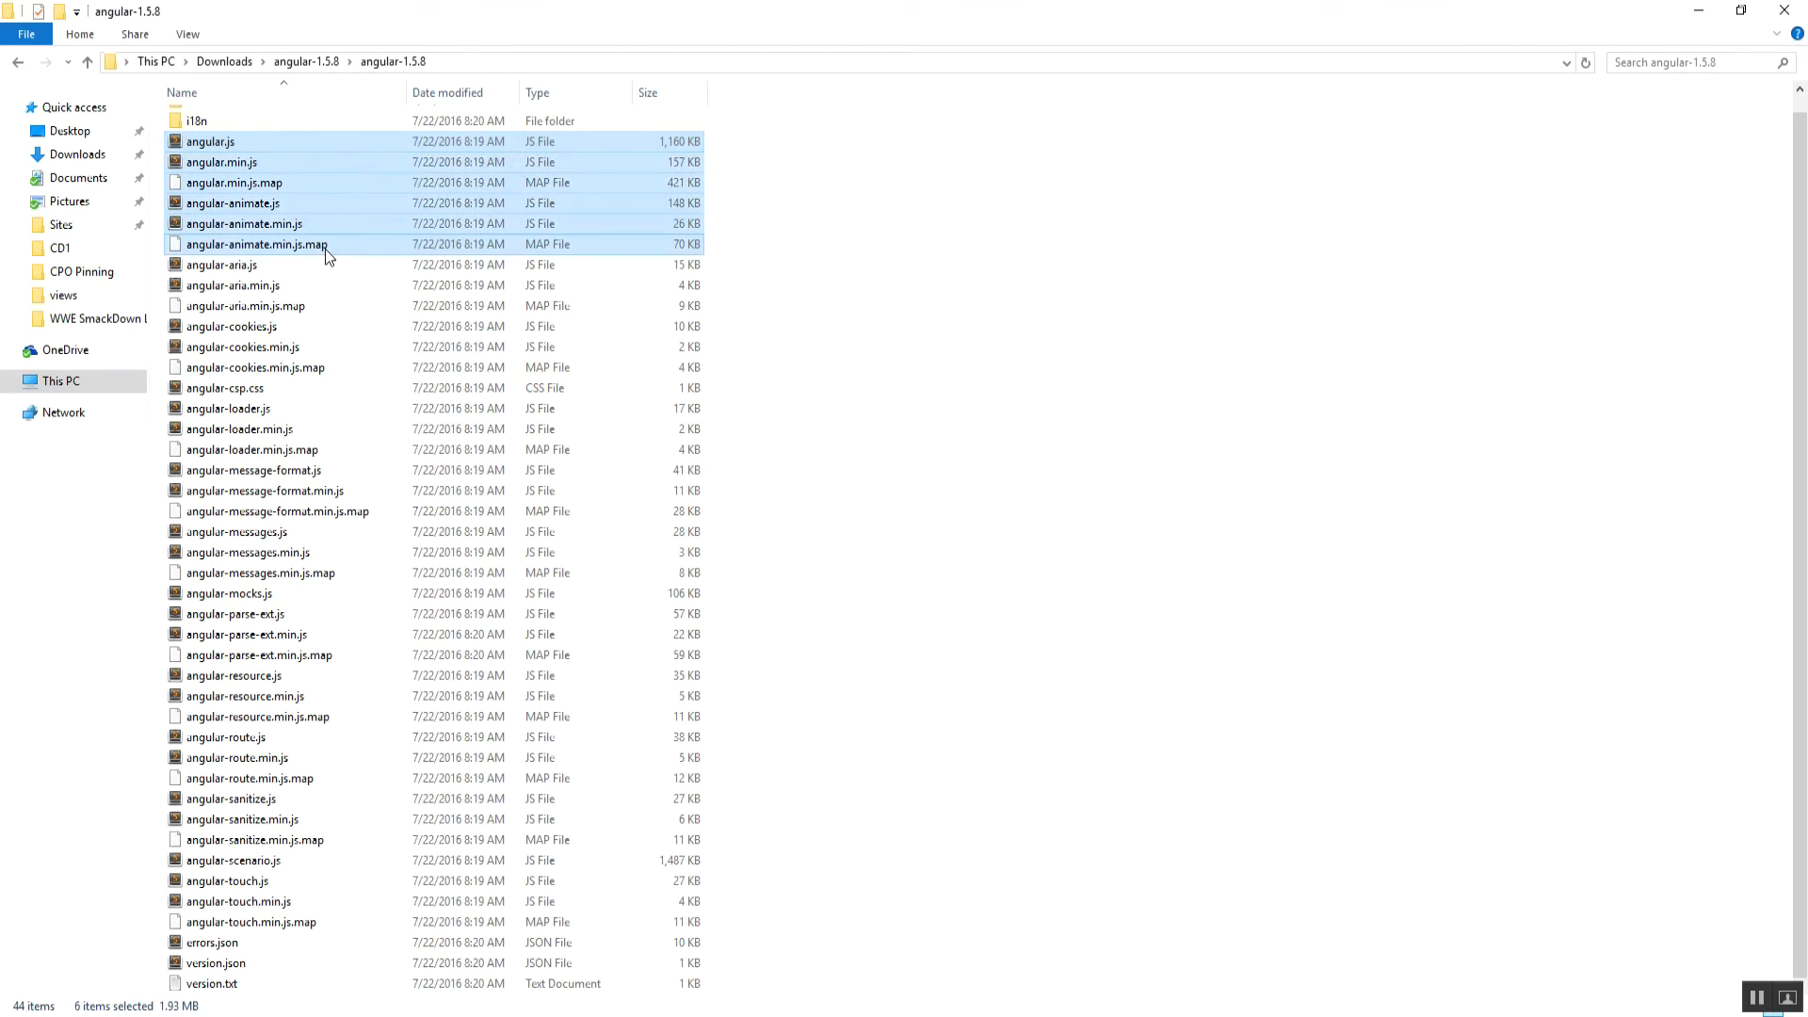
pyautogui.moveTo(293, 450)
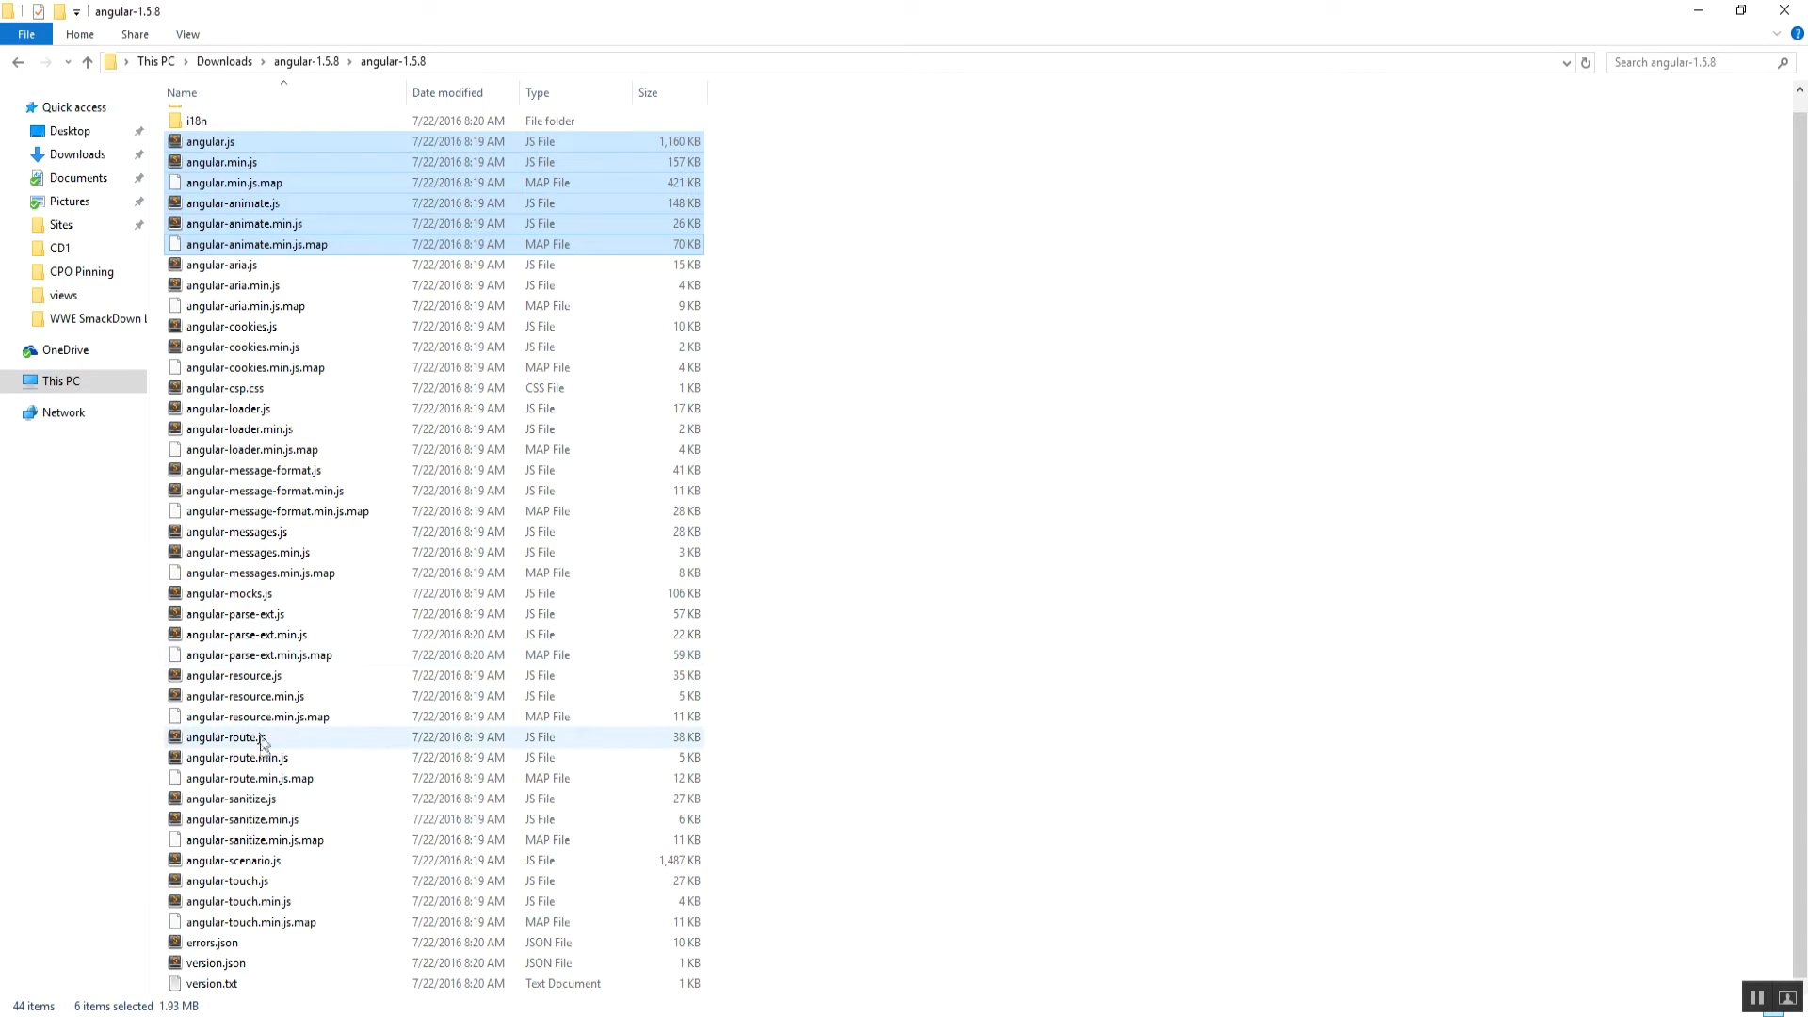
pyautogui.click(249, 778)
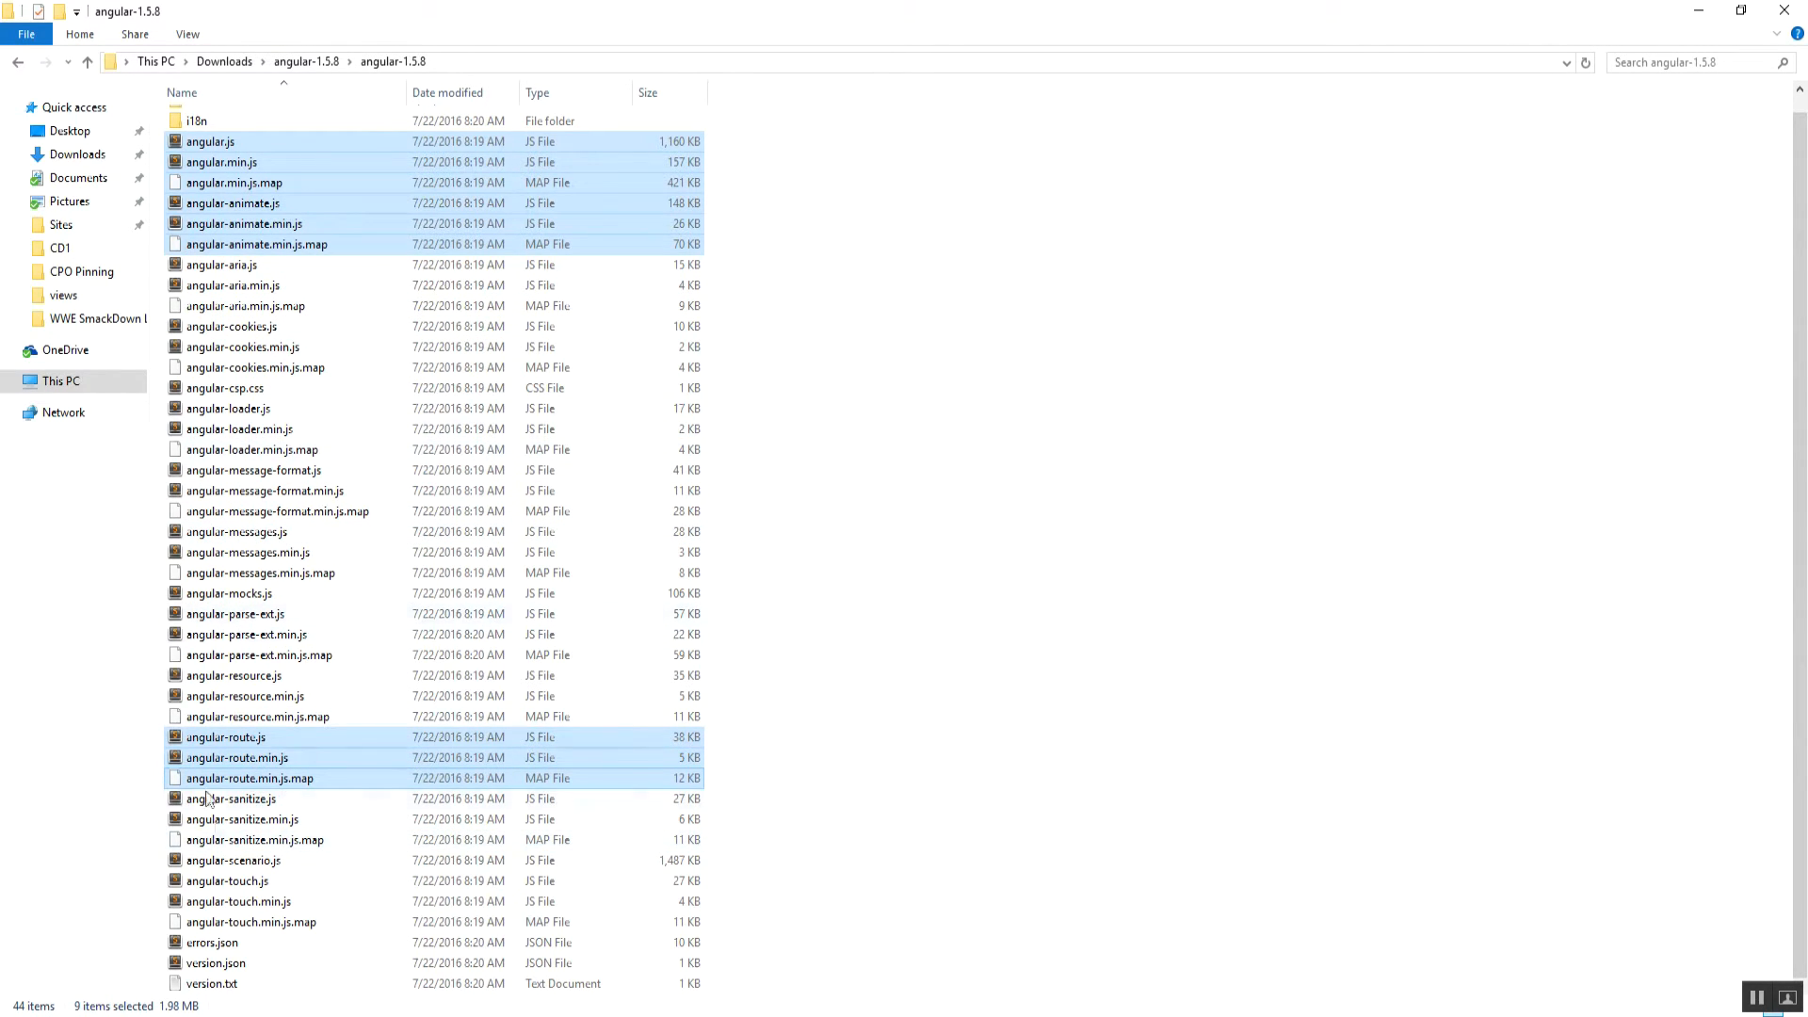
pyautogui.moveTo(439, 614)
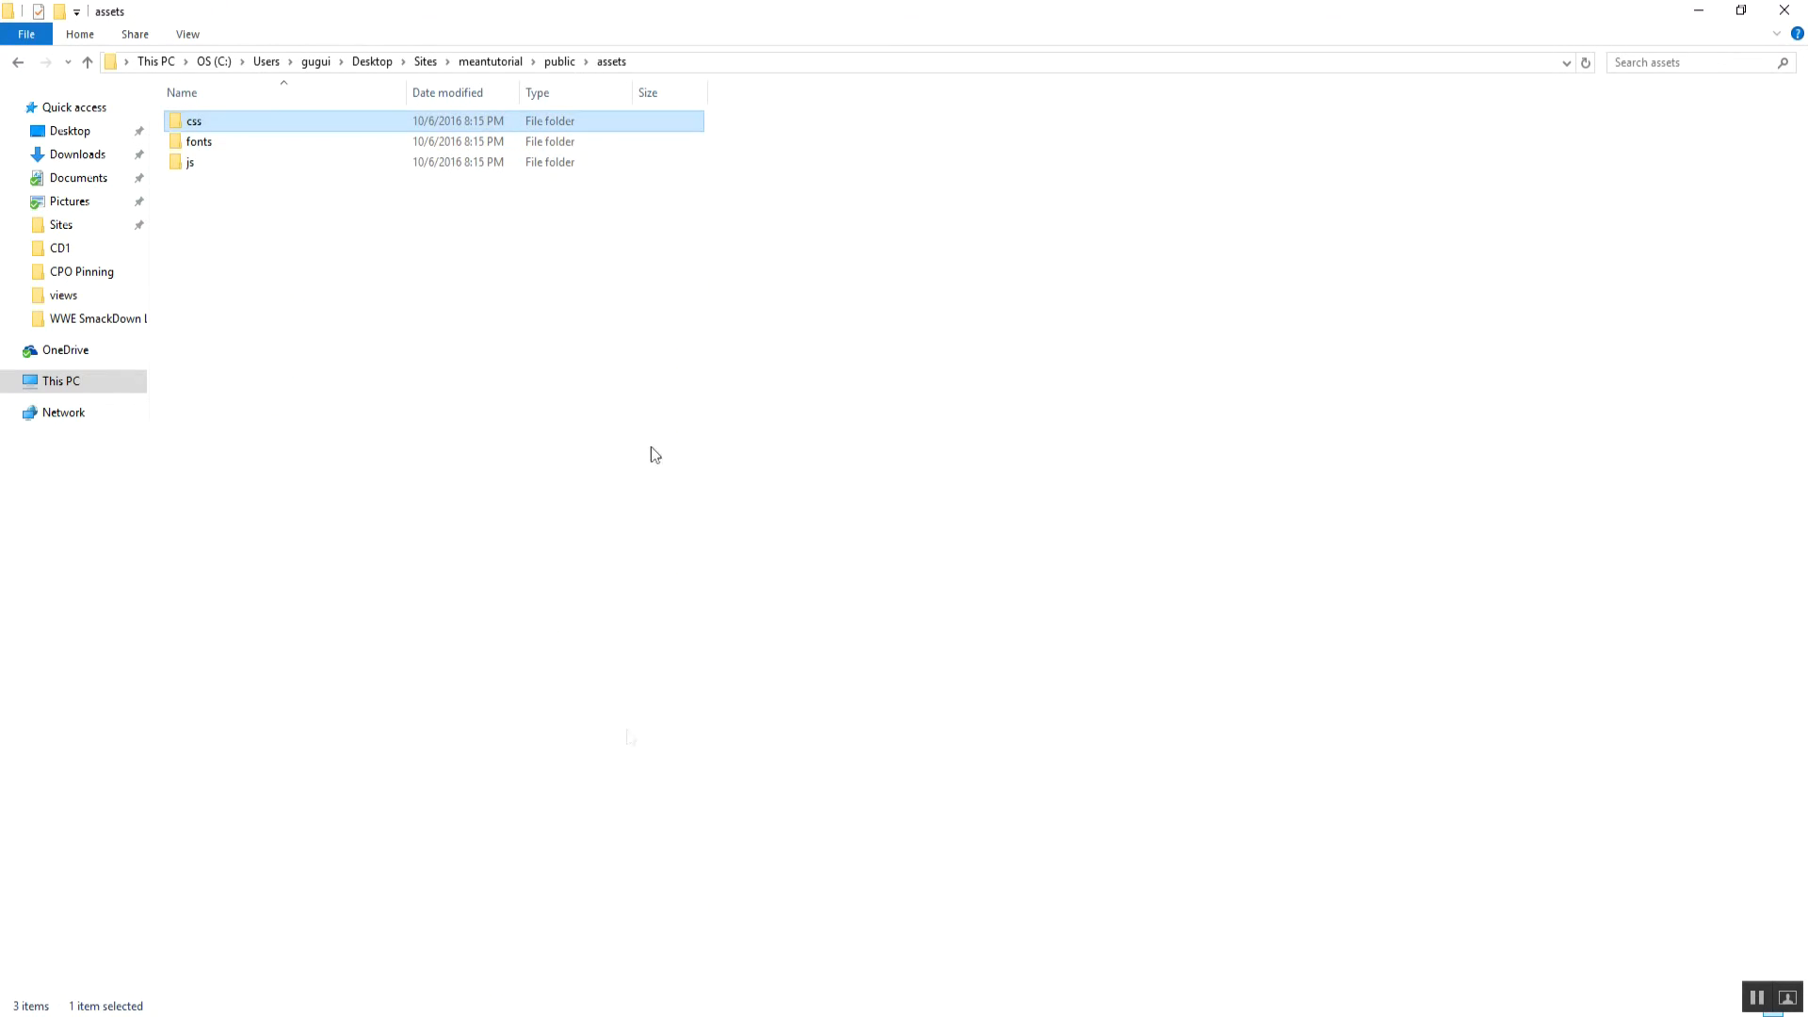
pyautogui.doubleClick(189, 162)
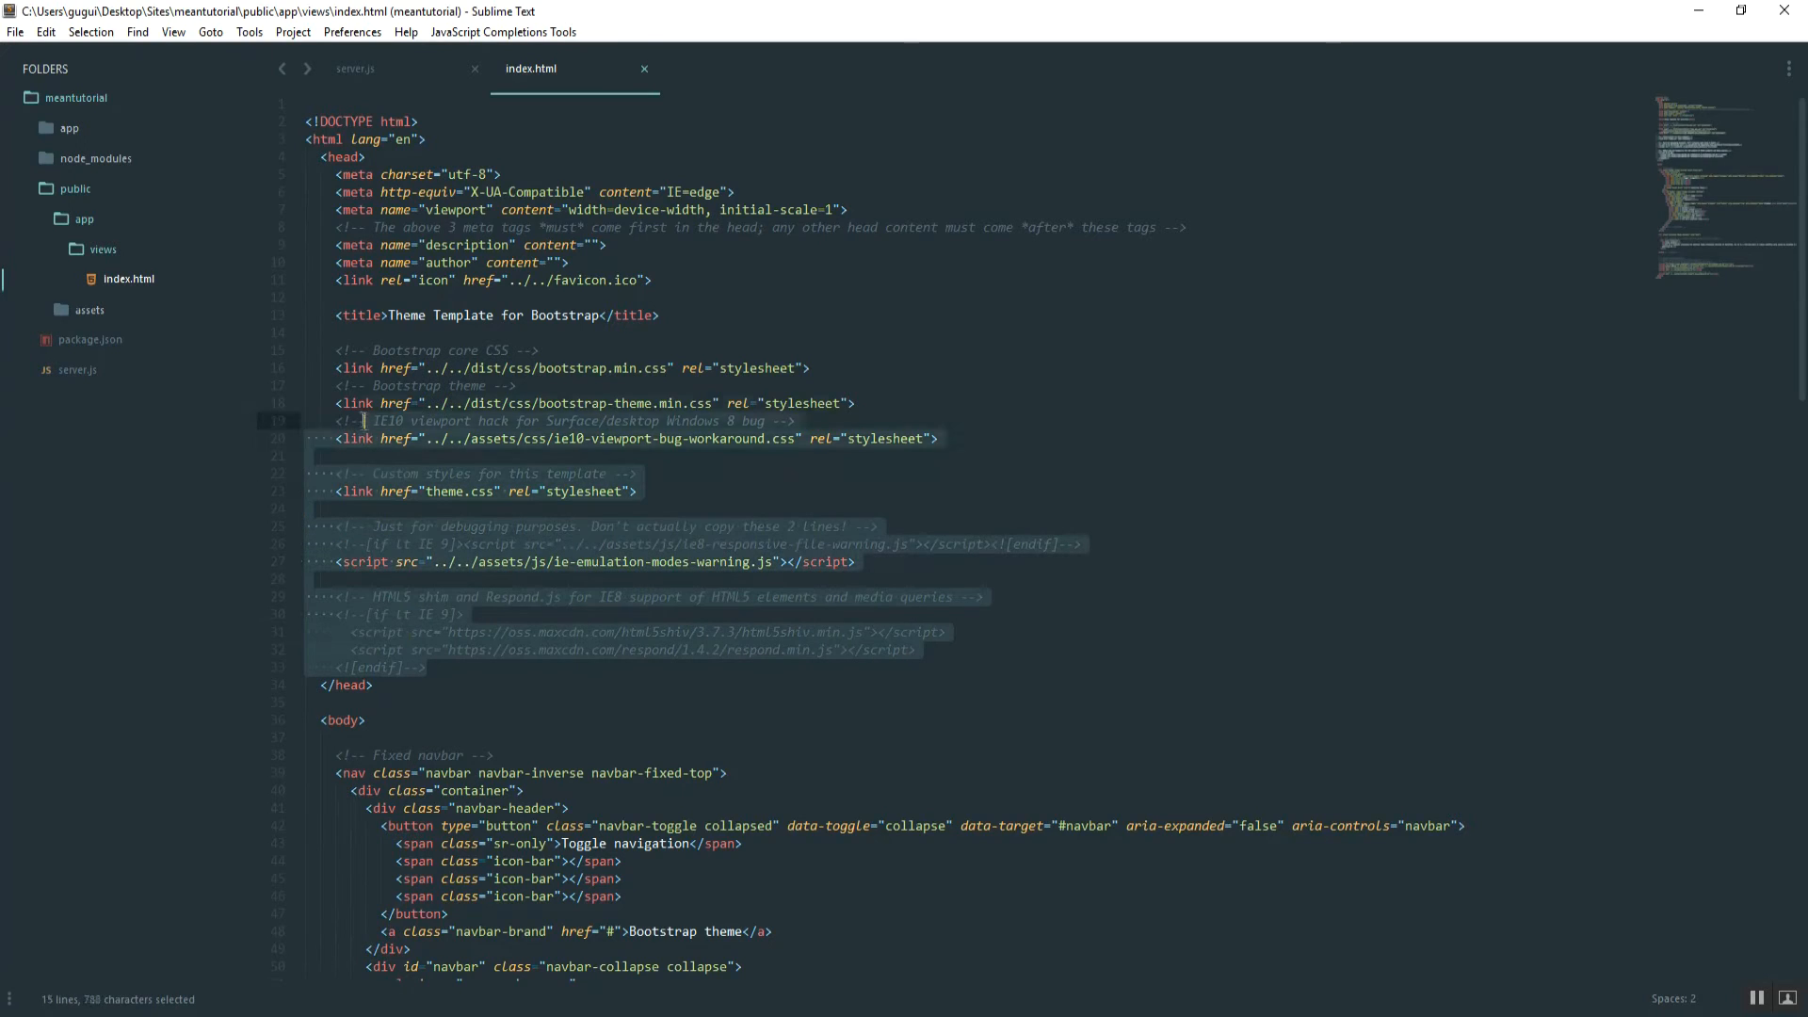
# Delete the template's stylesheet links, IE scripts and comments from index.html's head.
pyautogui.press('Delete')
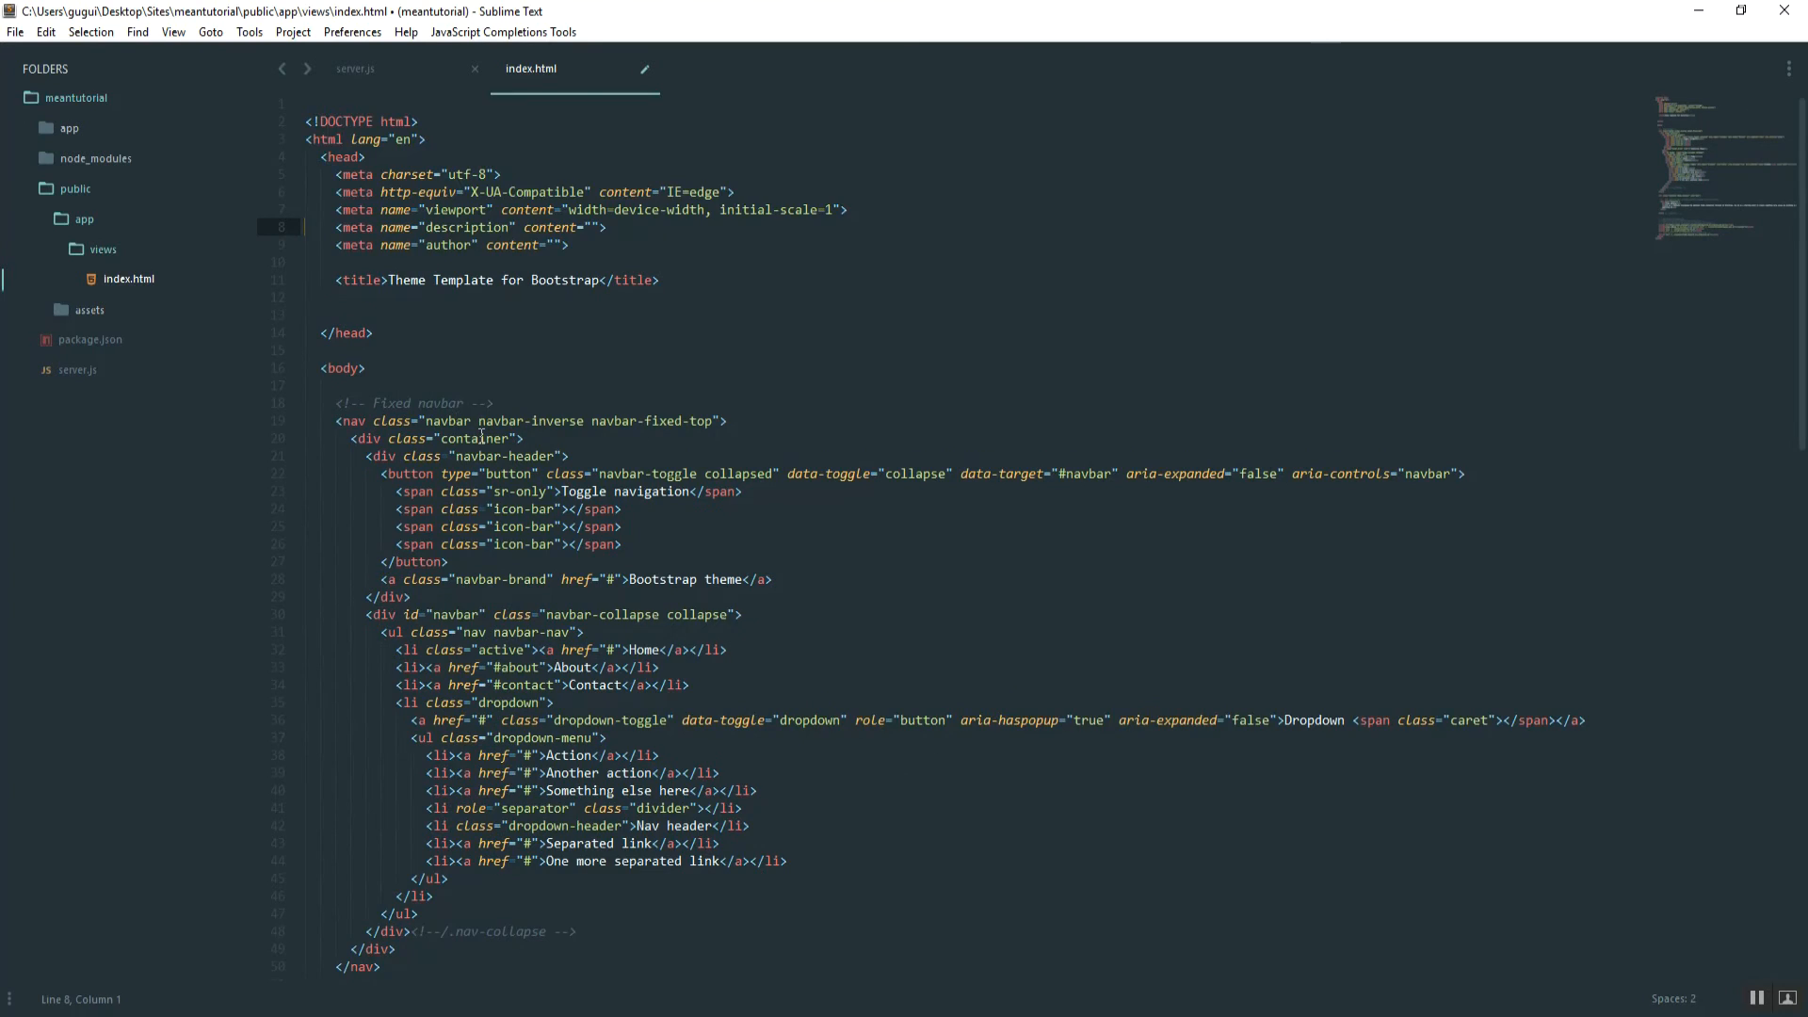
pyautogui.scroll(-3)
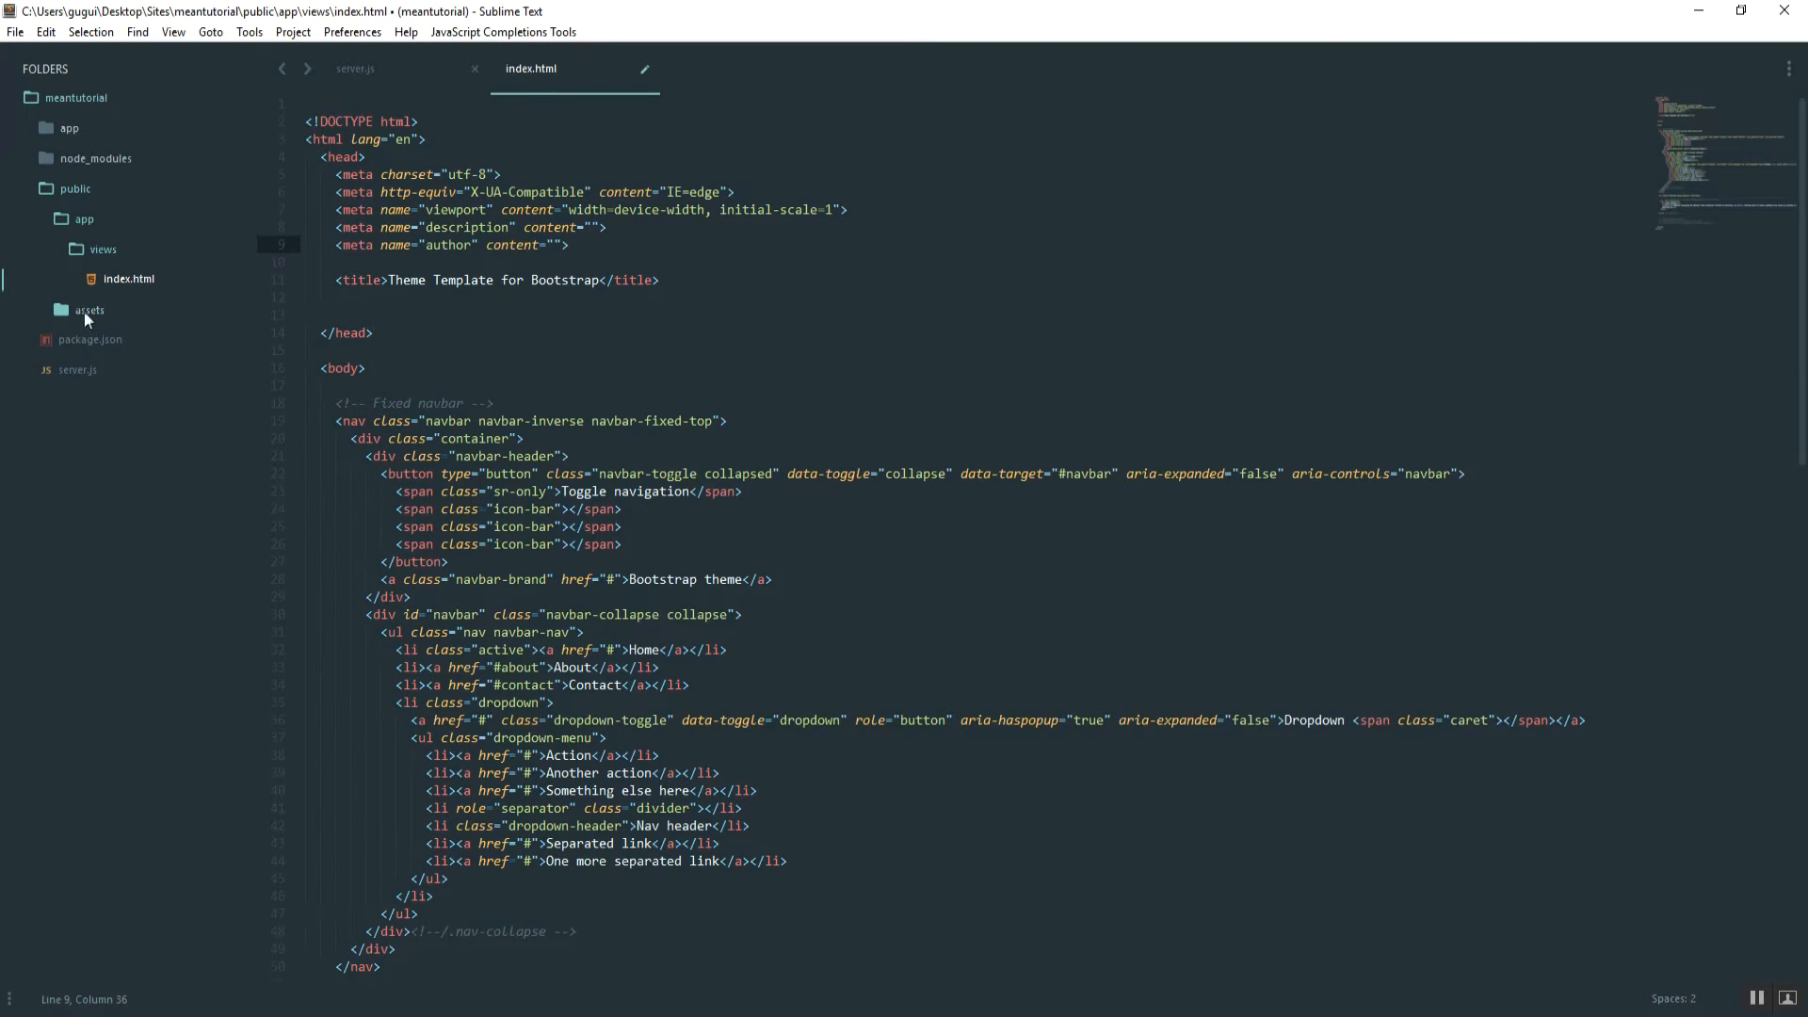
# Add an empty stylesheet link tag in index.html's head, with assets/css listed, then check server.js's static path.
pyautogui.click(89, 309)
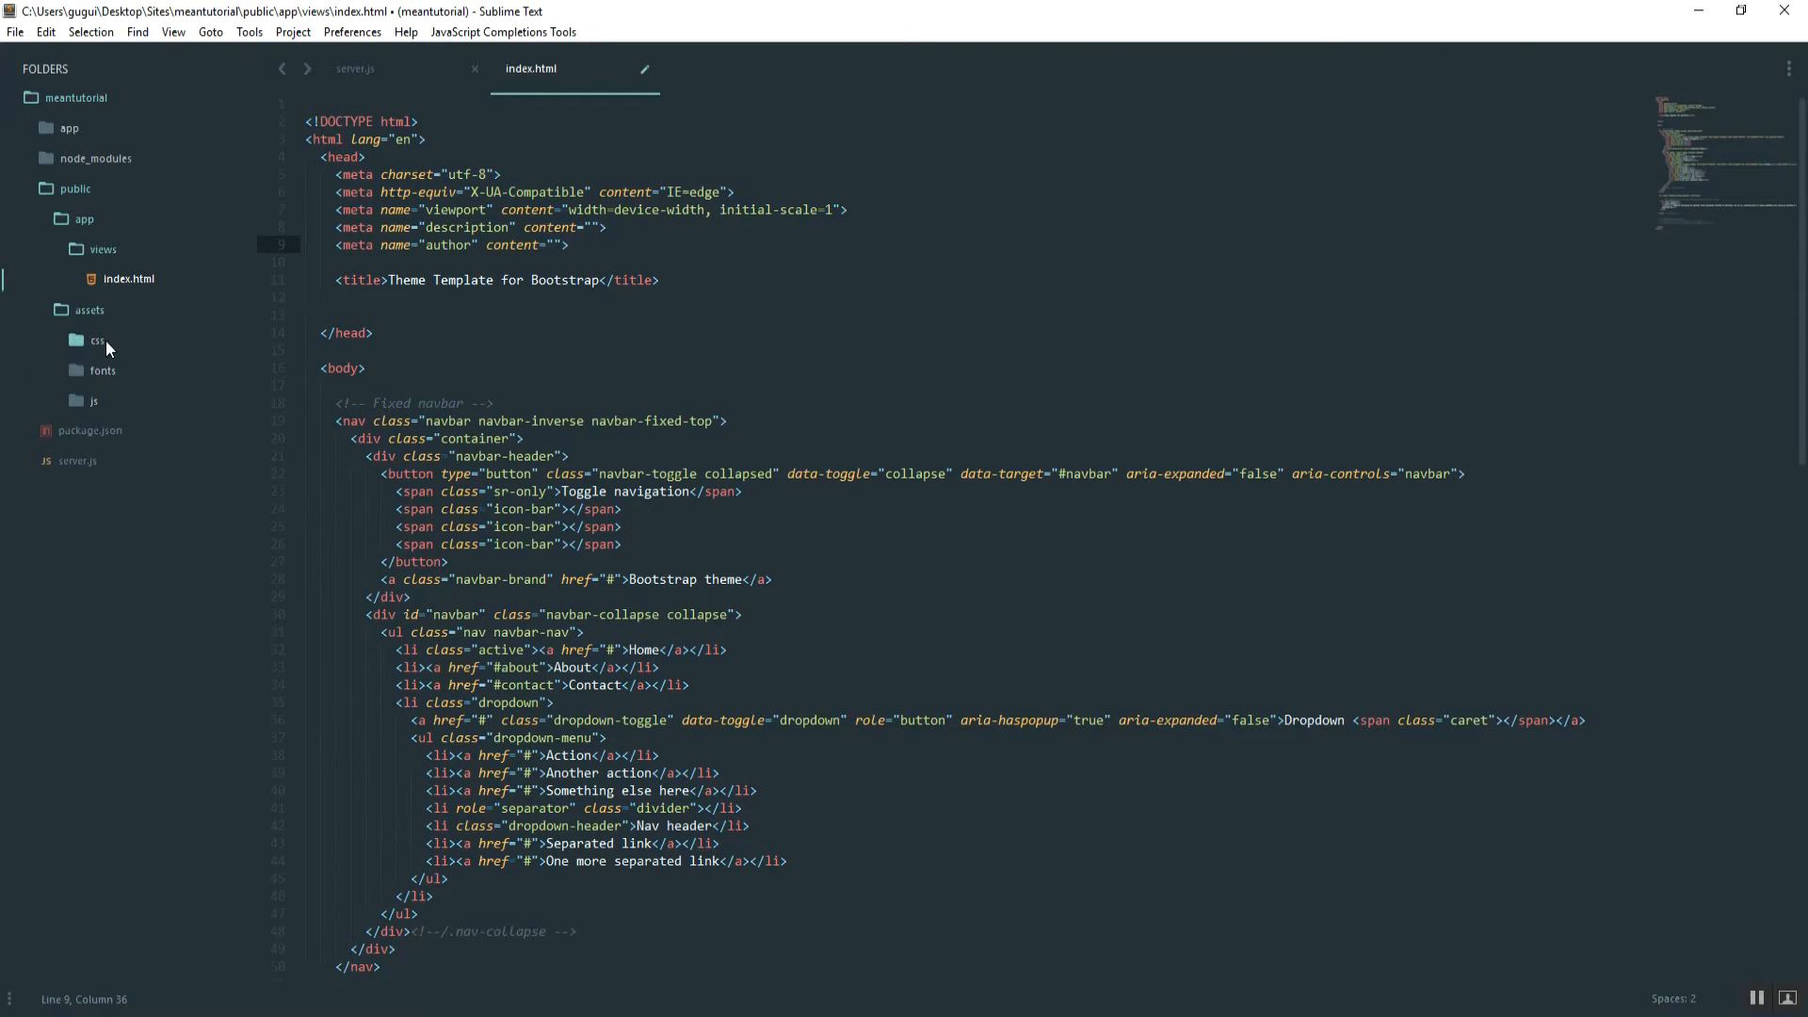
pyautogui.click(95, 341)
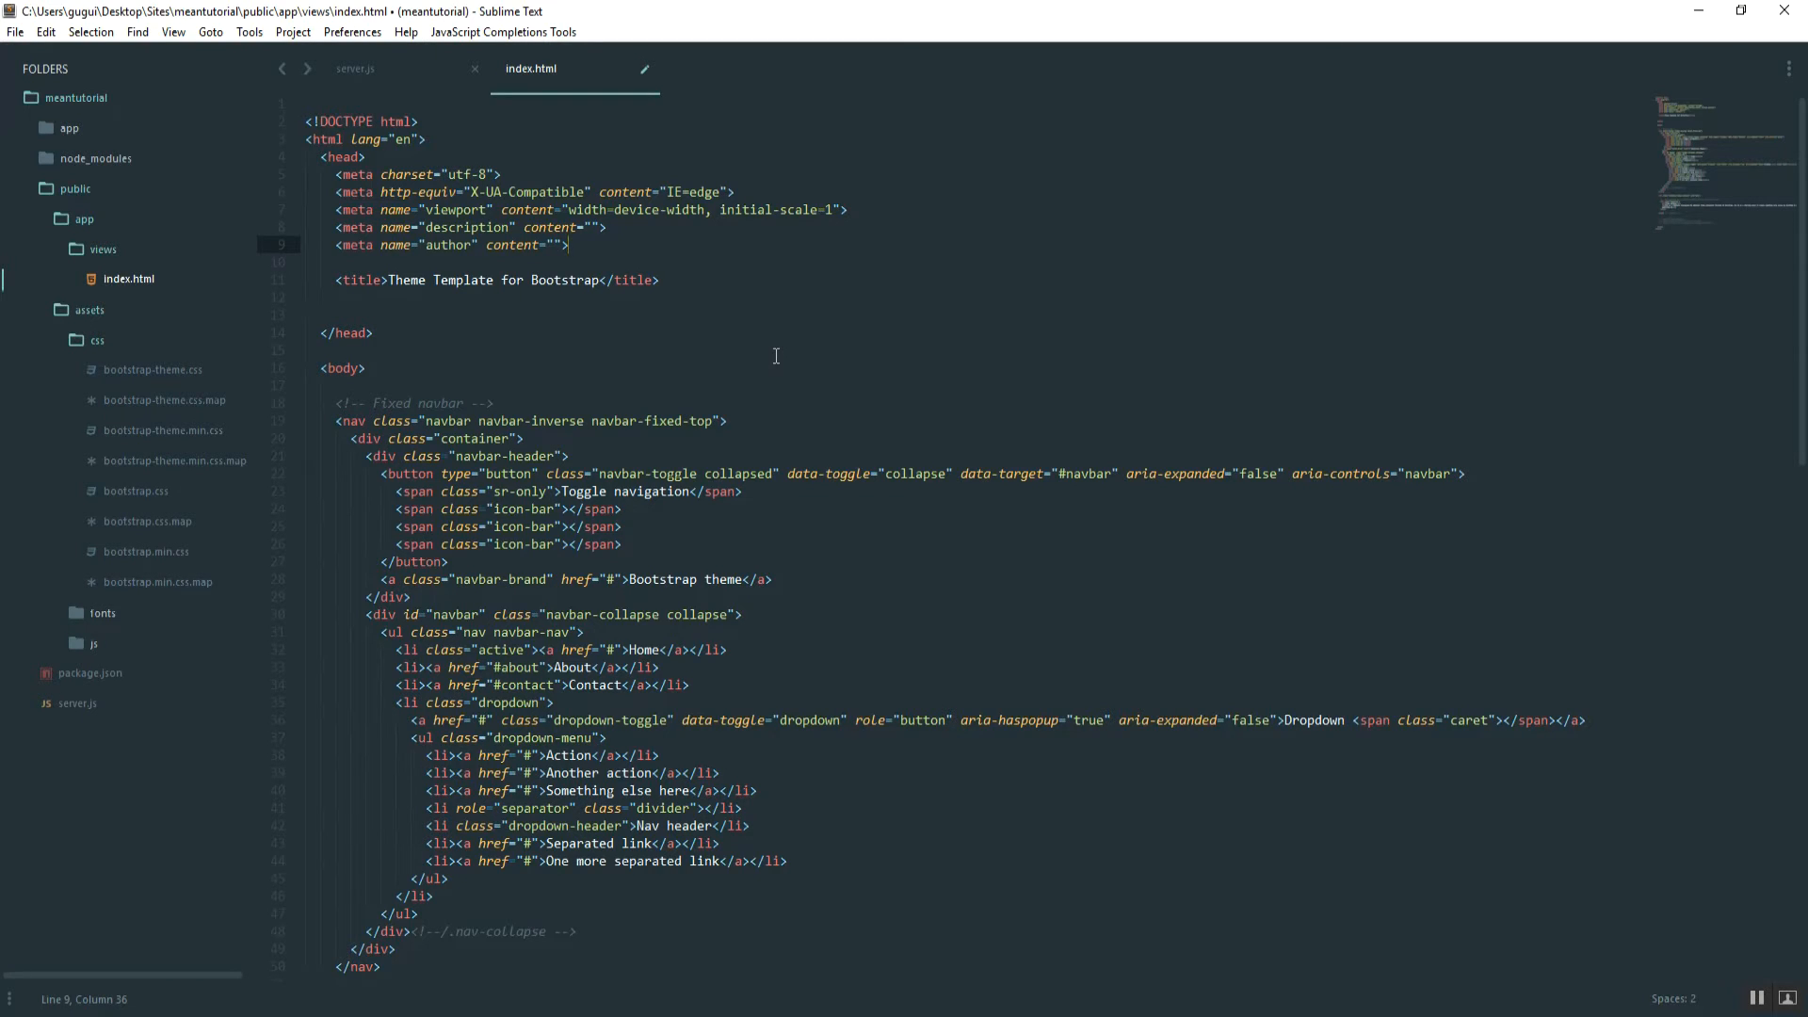
pyautogui.write('<link')
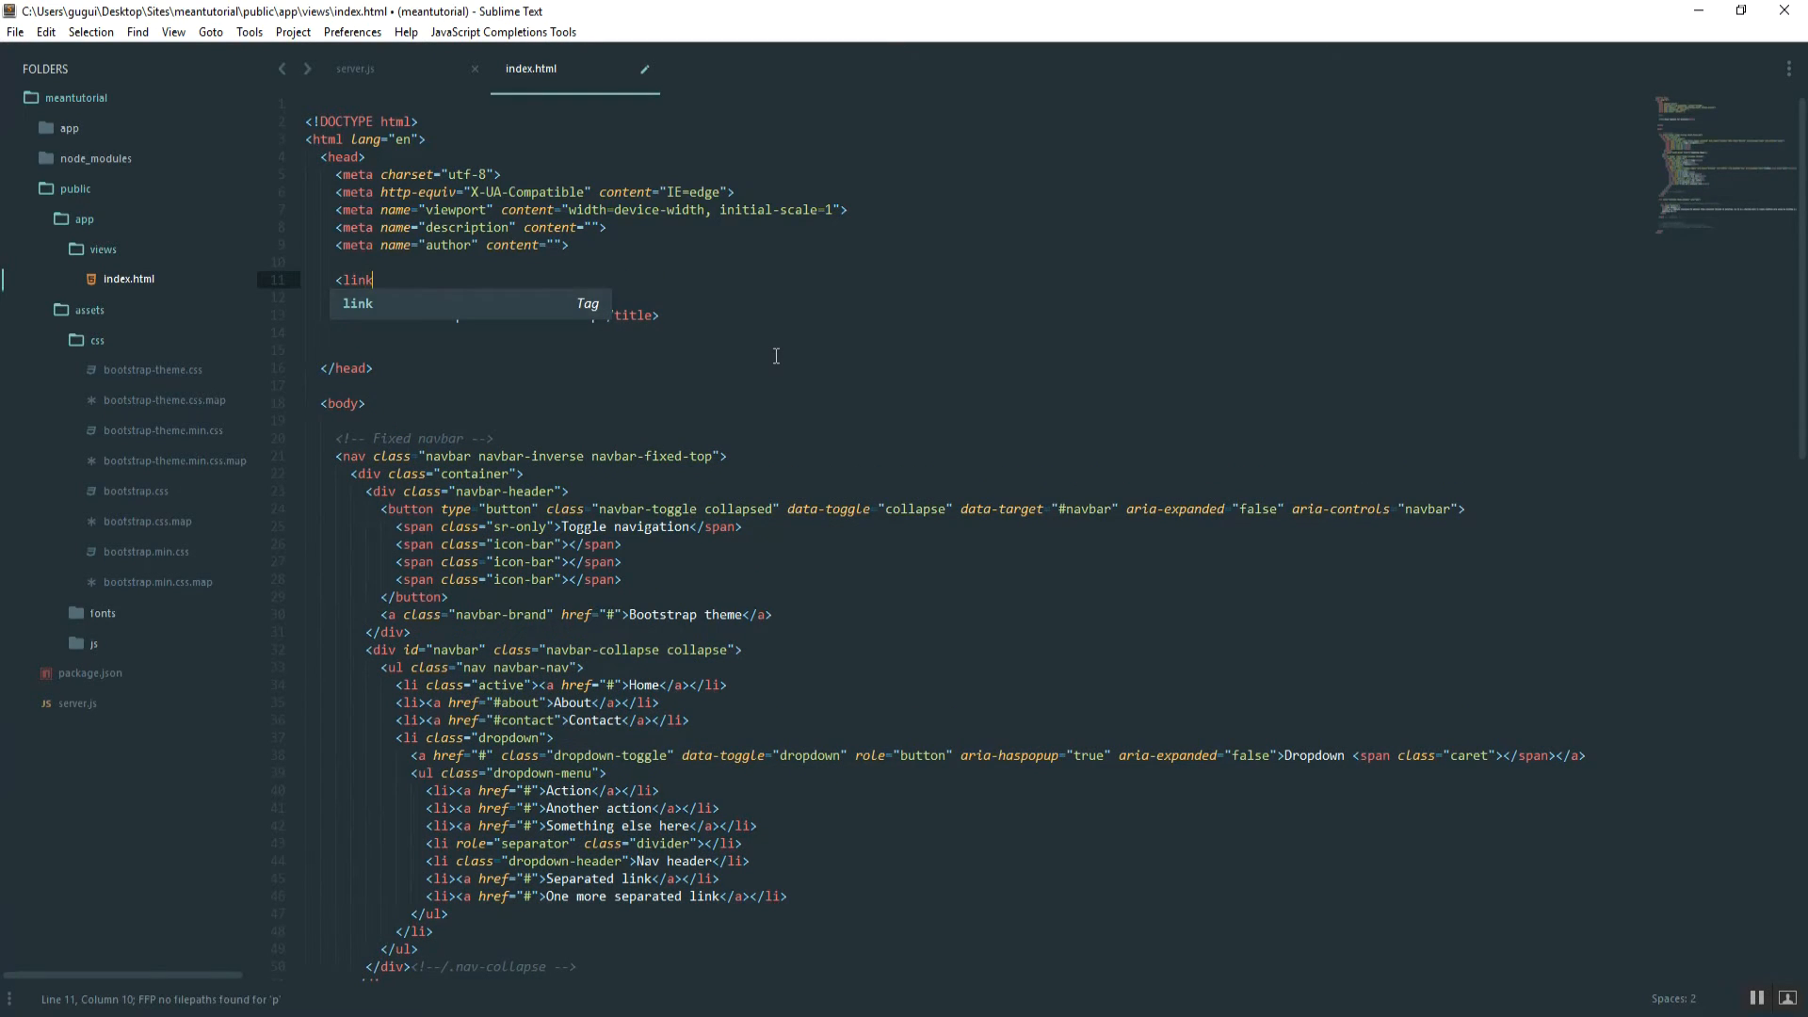
pyautogui.press('Tab')
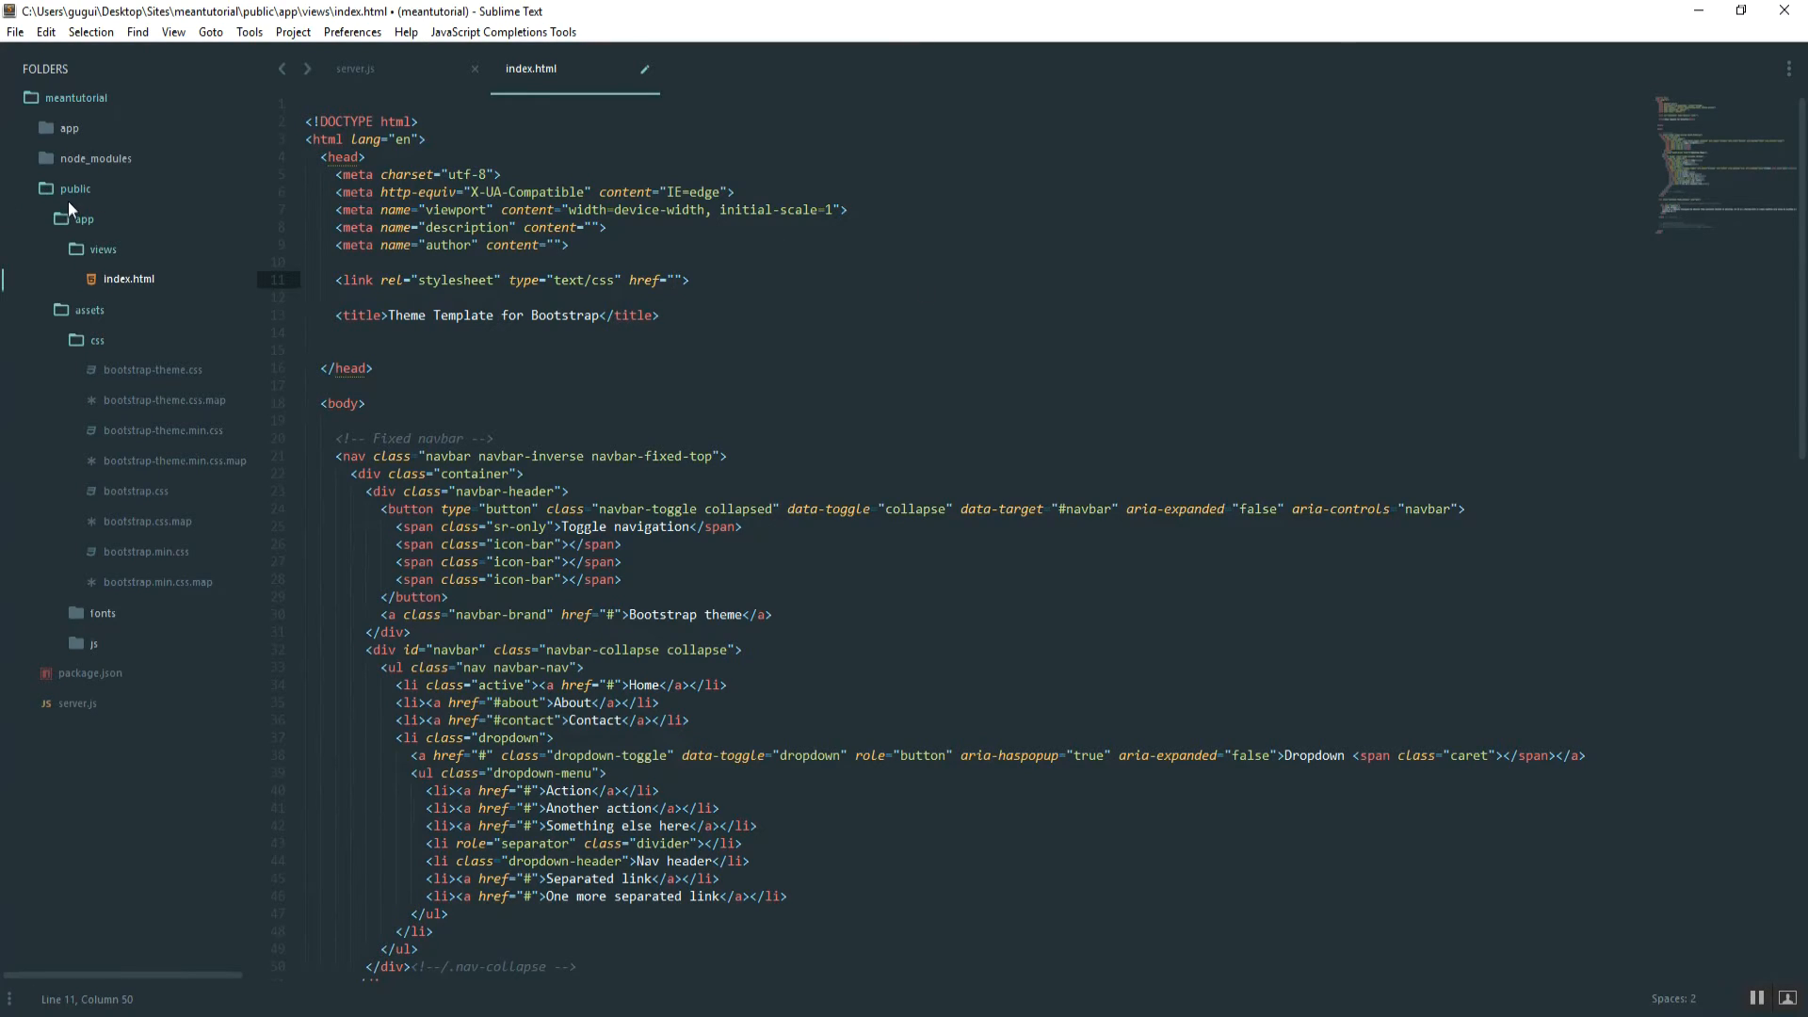
pyautogui.moveTo(71, 201)
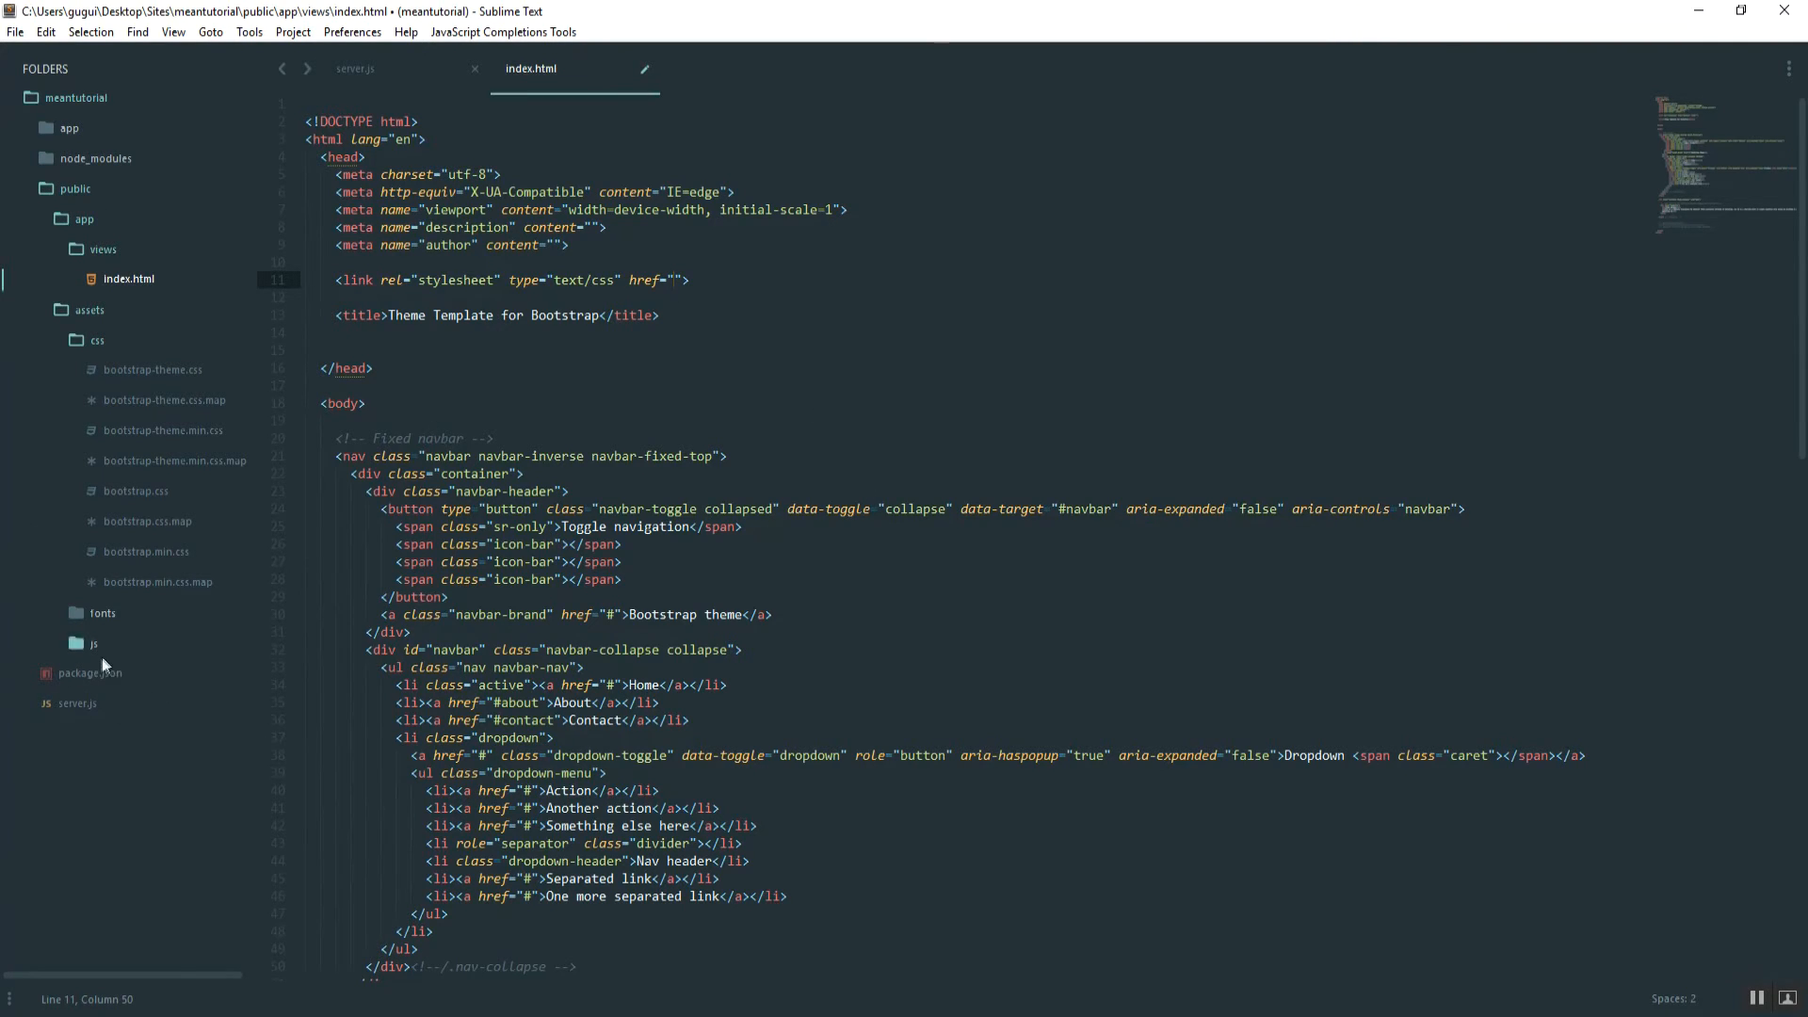
pyautogui.click(356, 68)
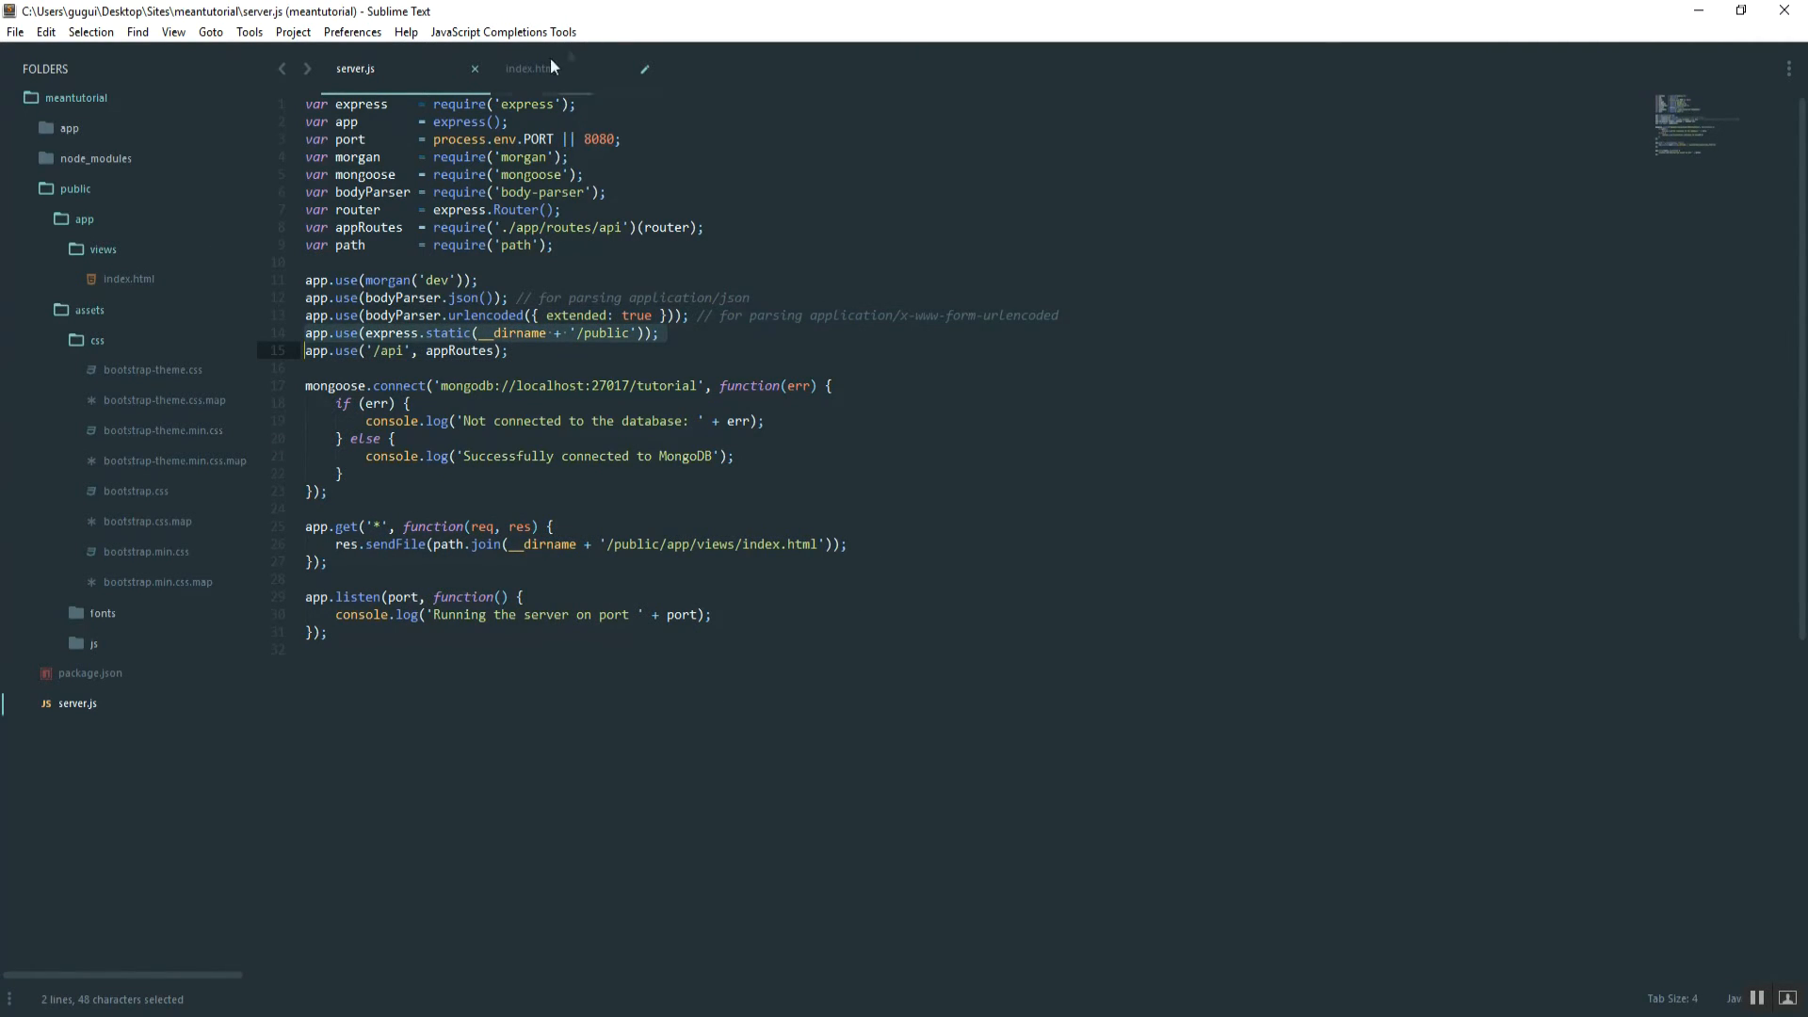
# Point the new link's href to assets/css/bootstrap.css in index.html.
pyautogui.click(531, 68)
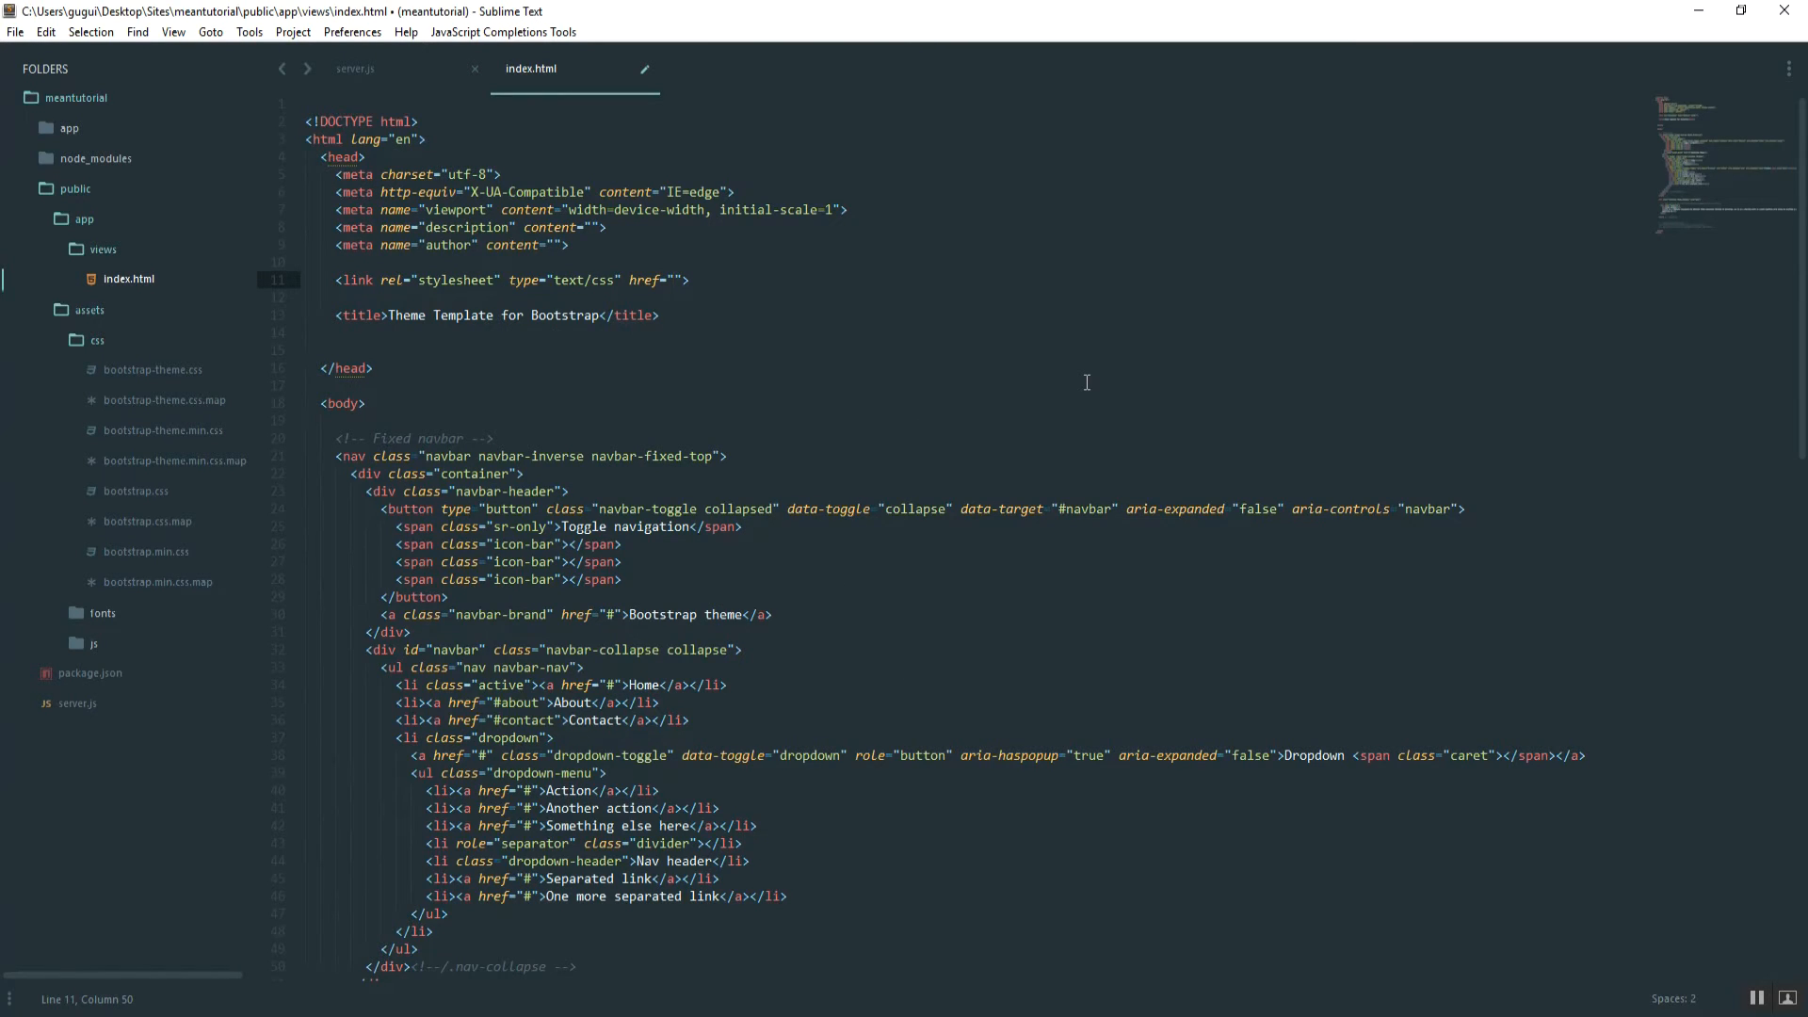
pyautogui.moveTo(71, 258)
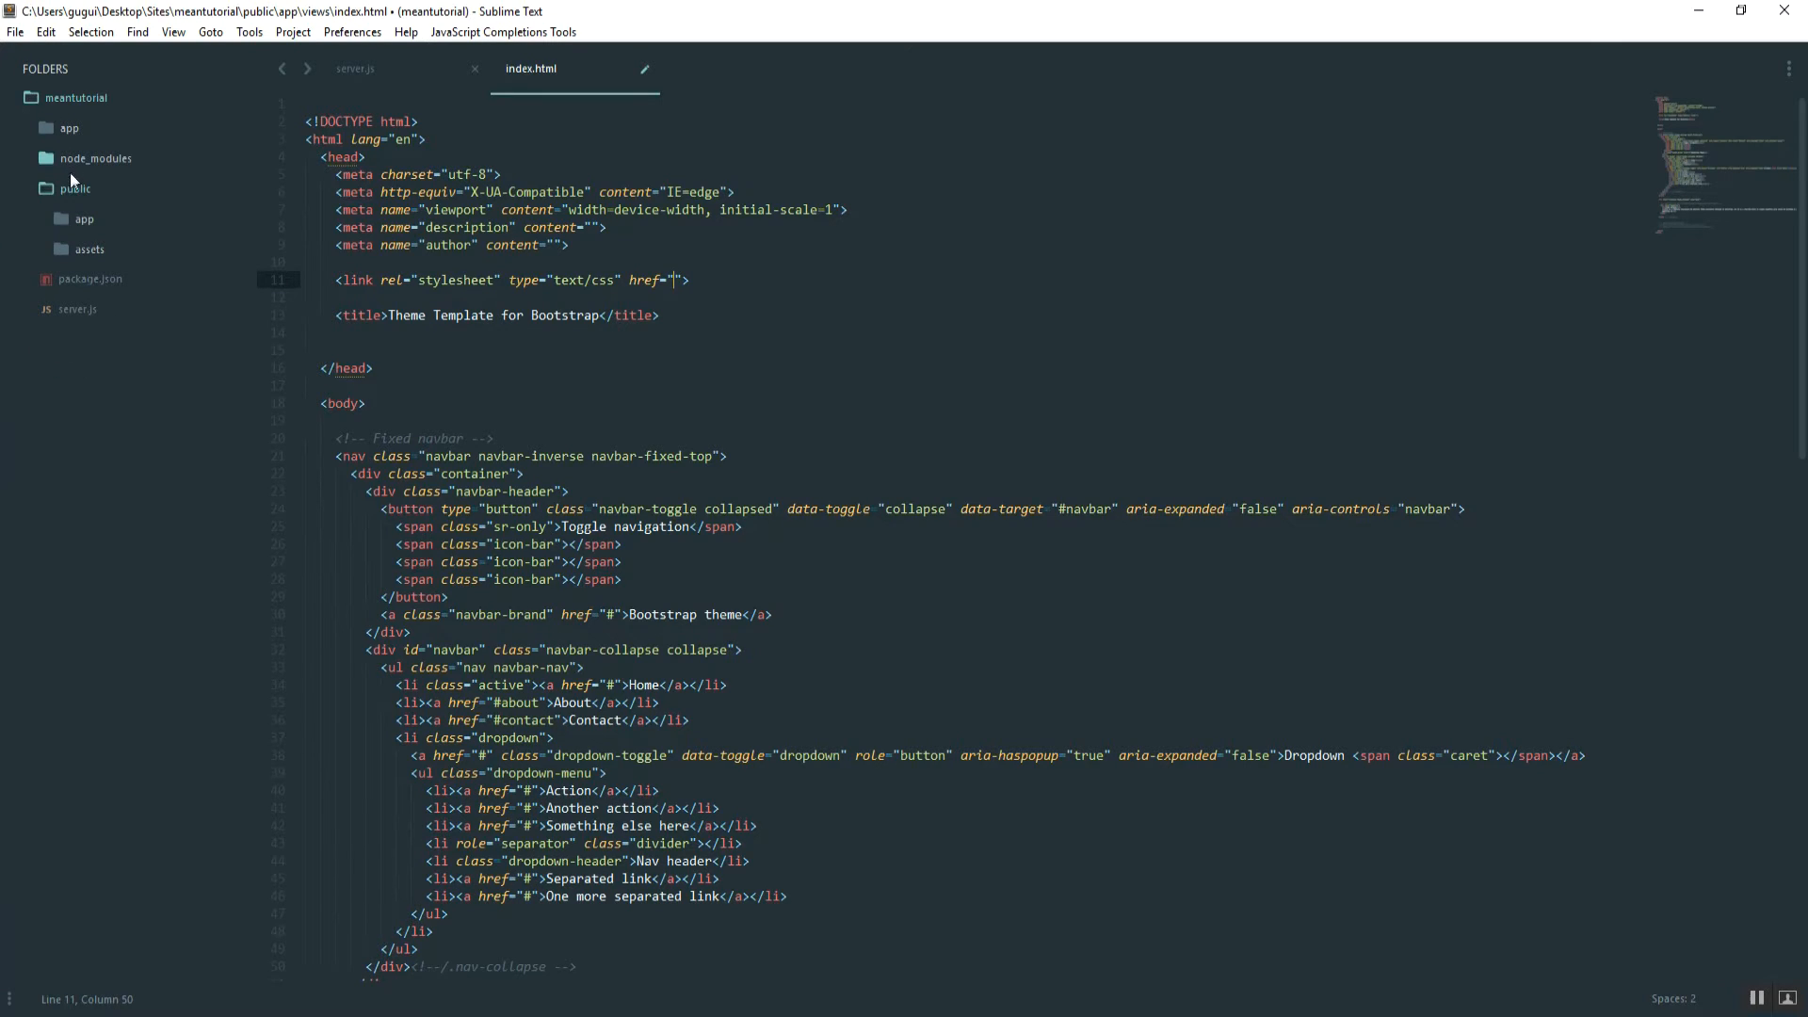
pyautogui.moveTo(917, 384)
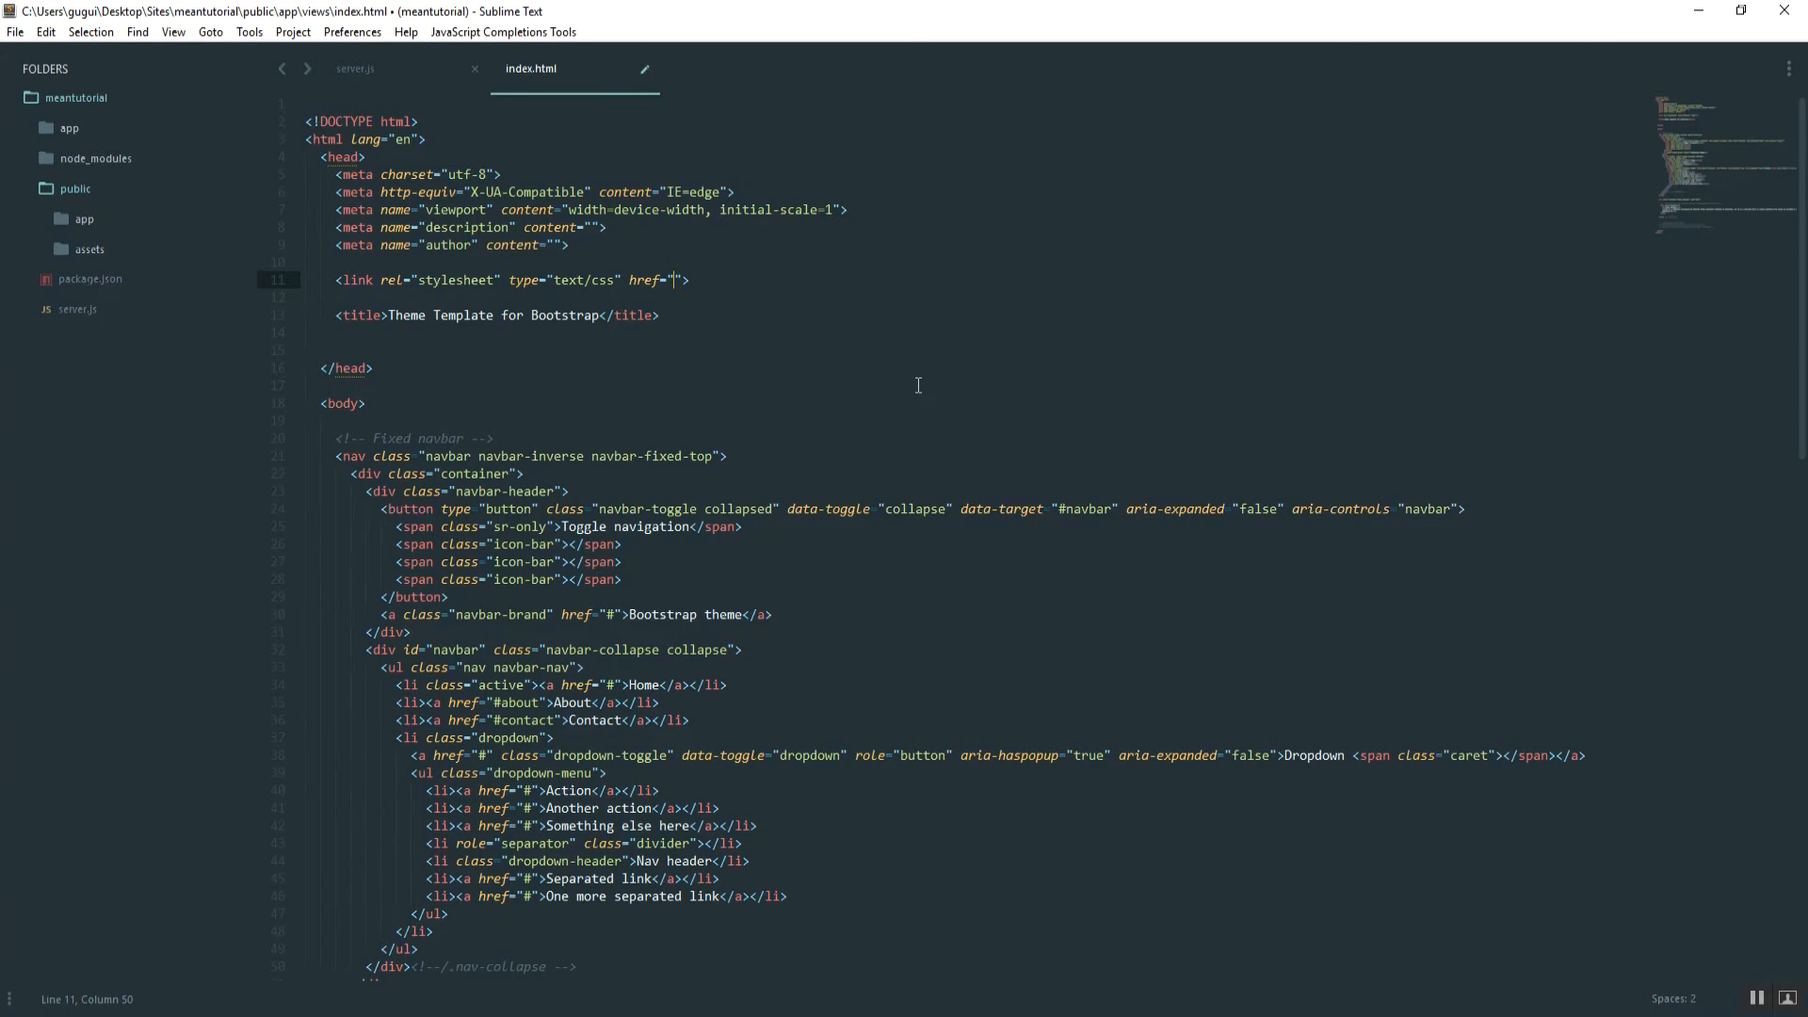
pyautogui.write('as')
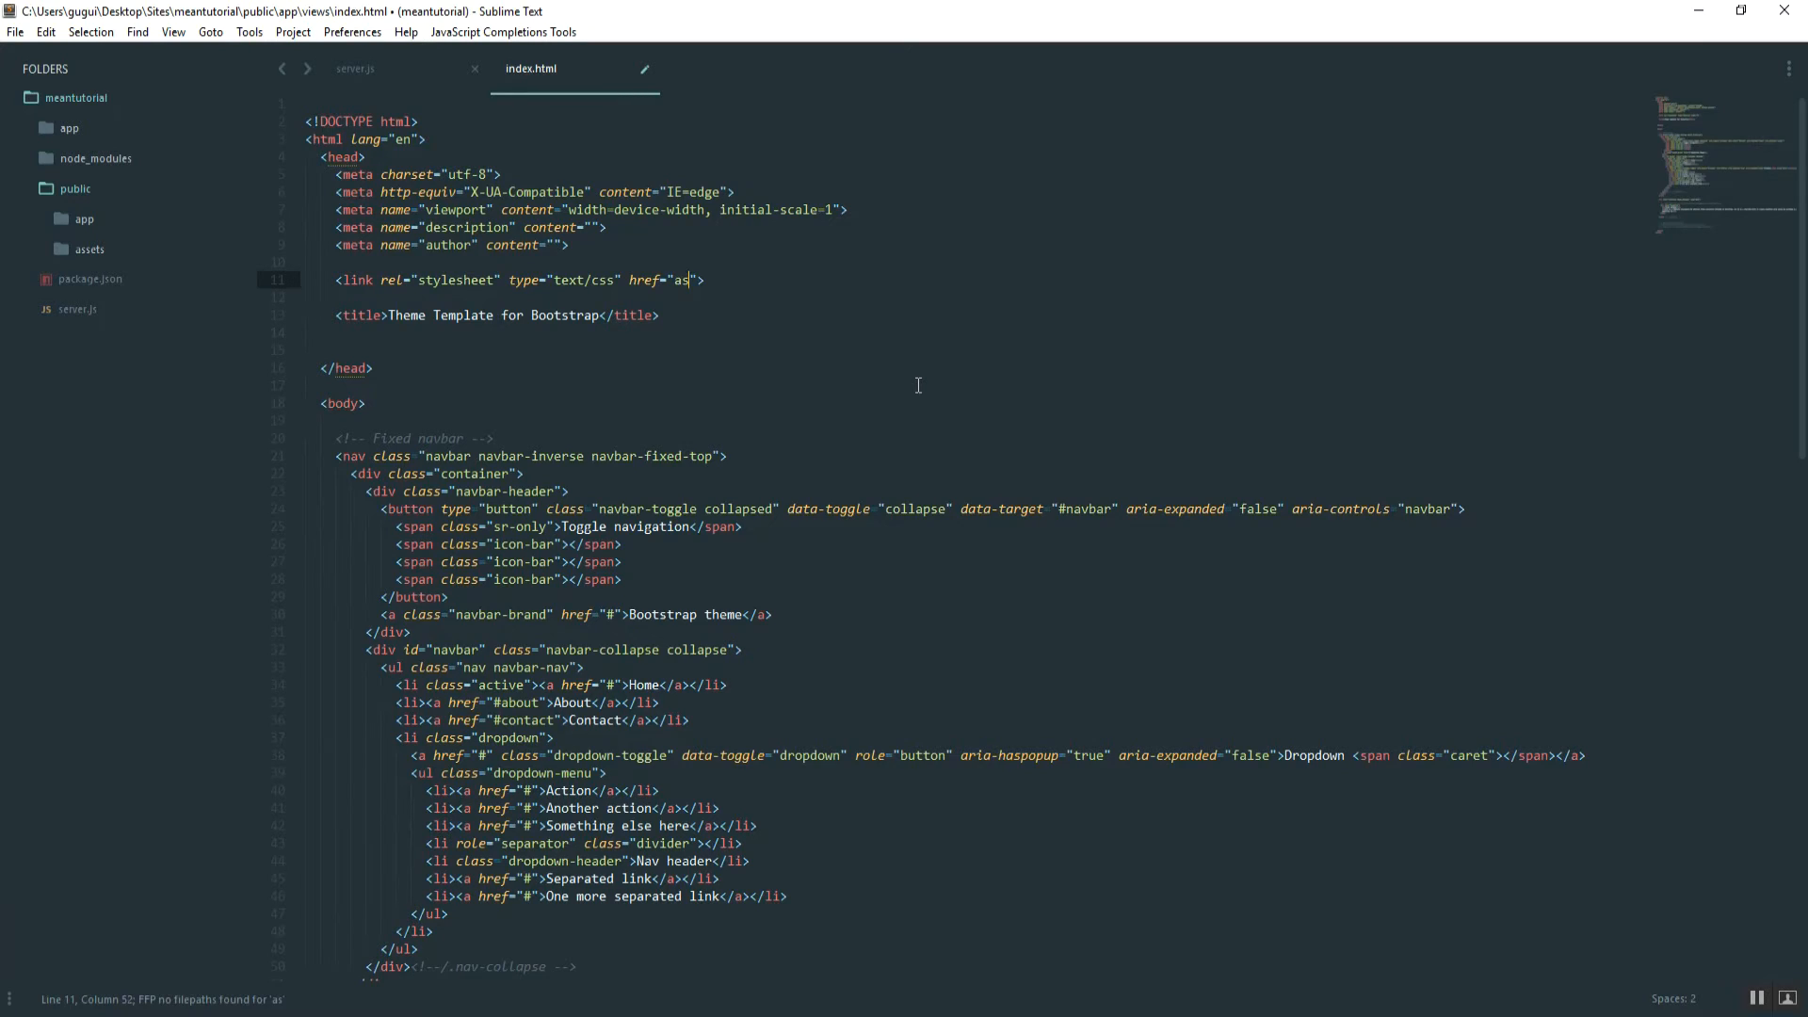
pyautogui.write('sets/css/')
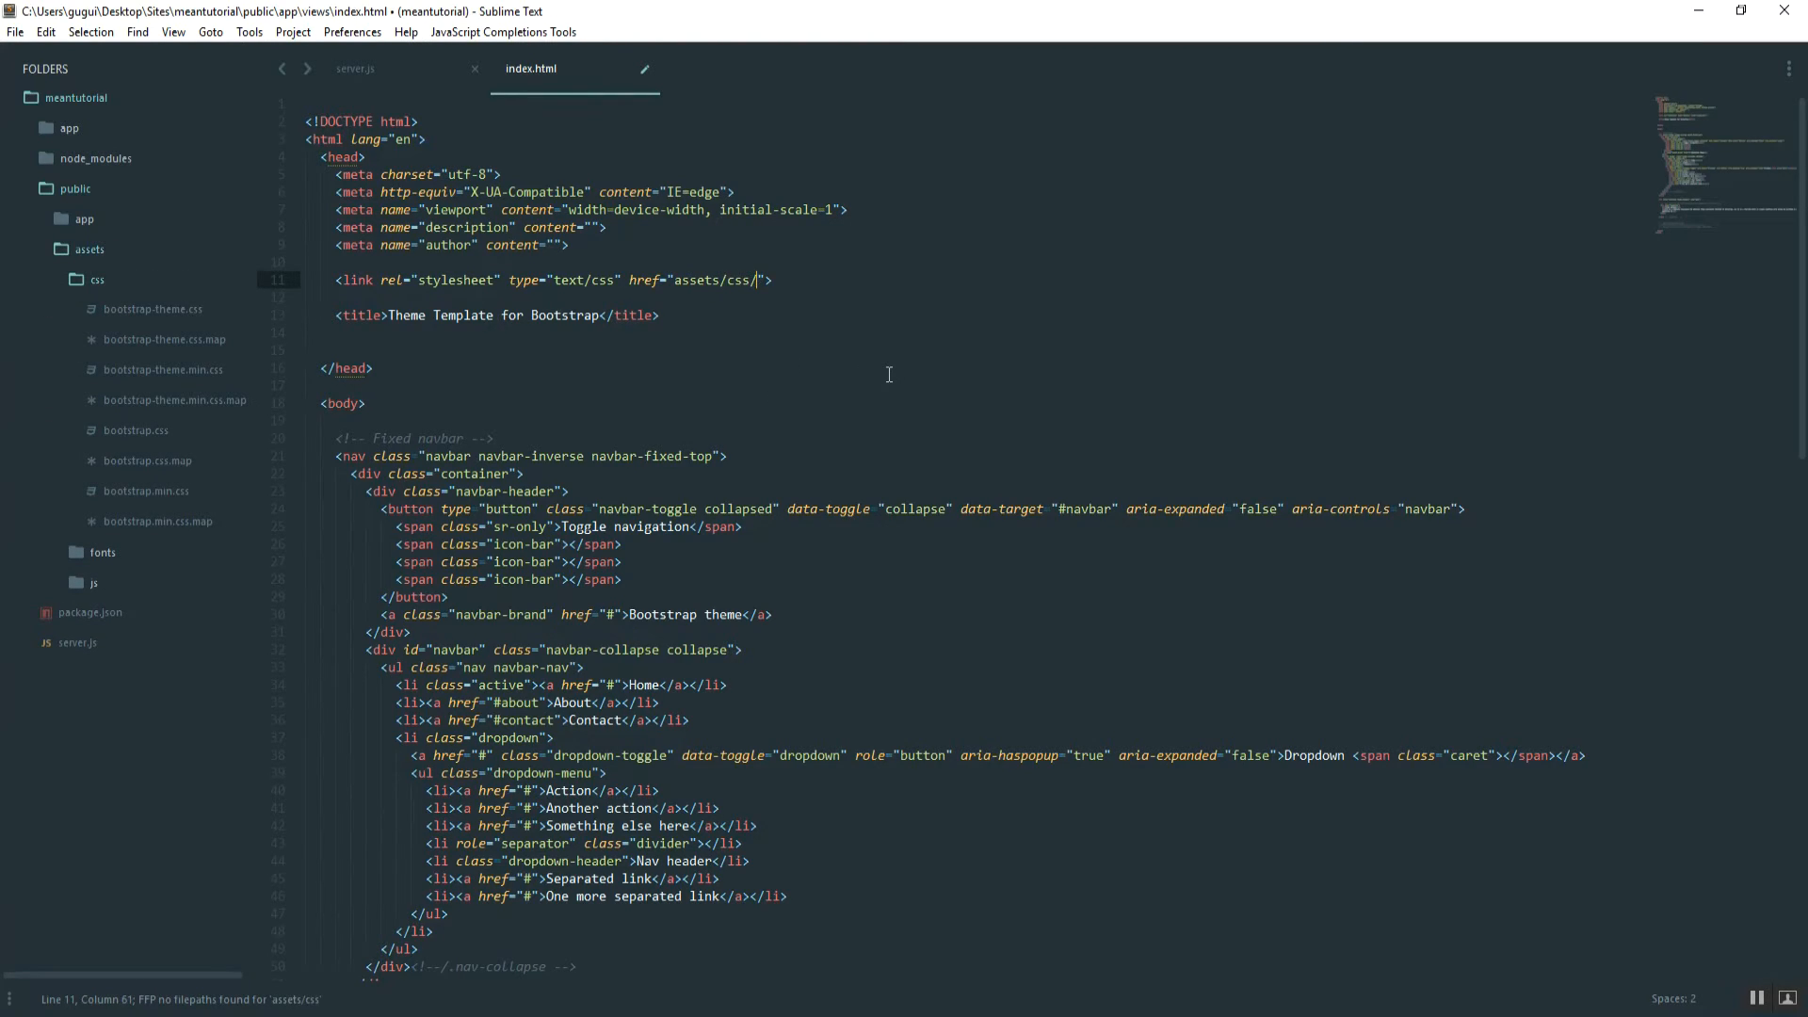
pyautogui.write('bootstrap.css')
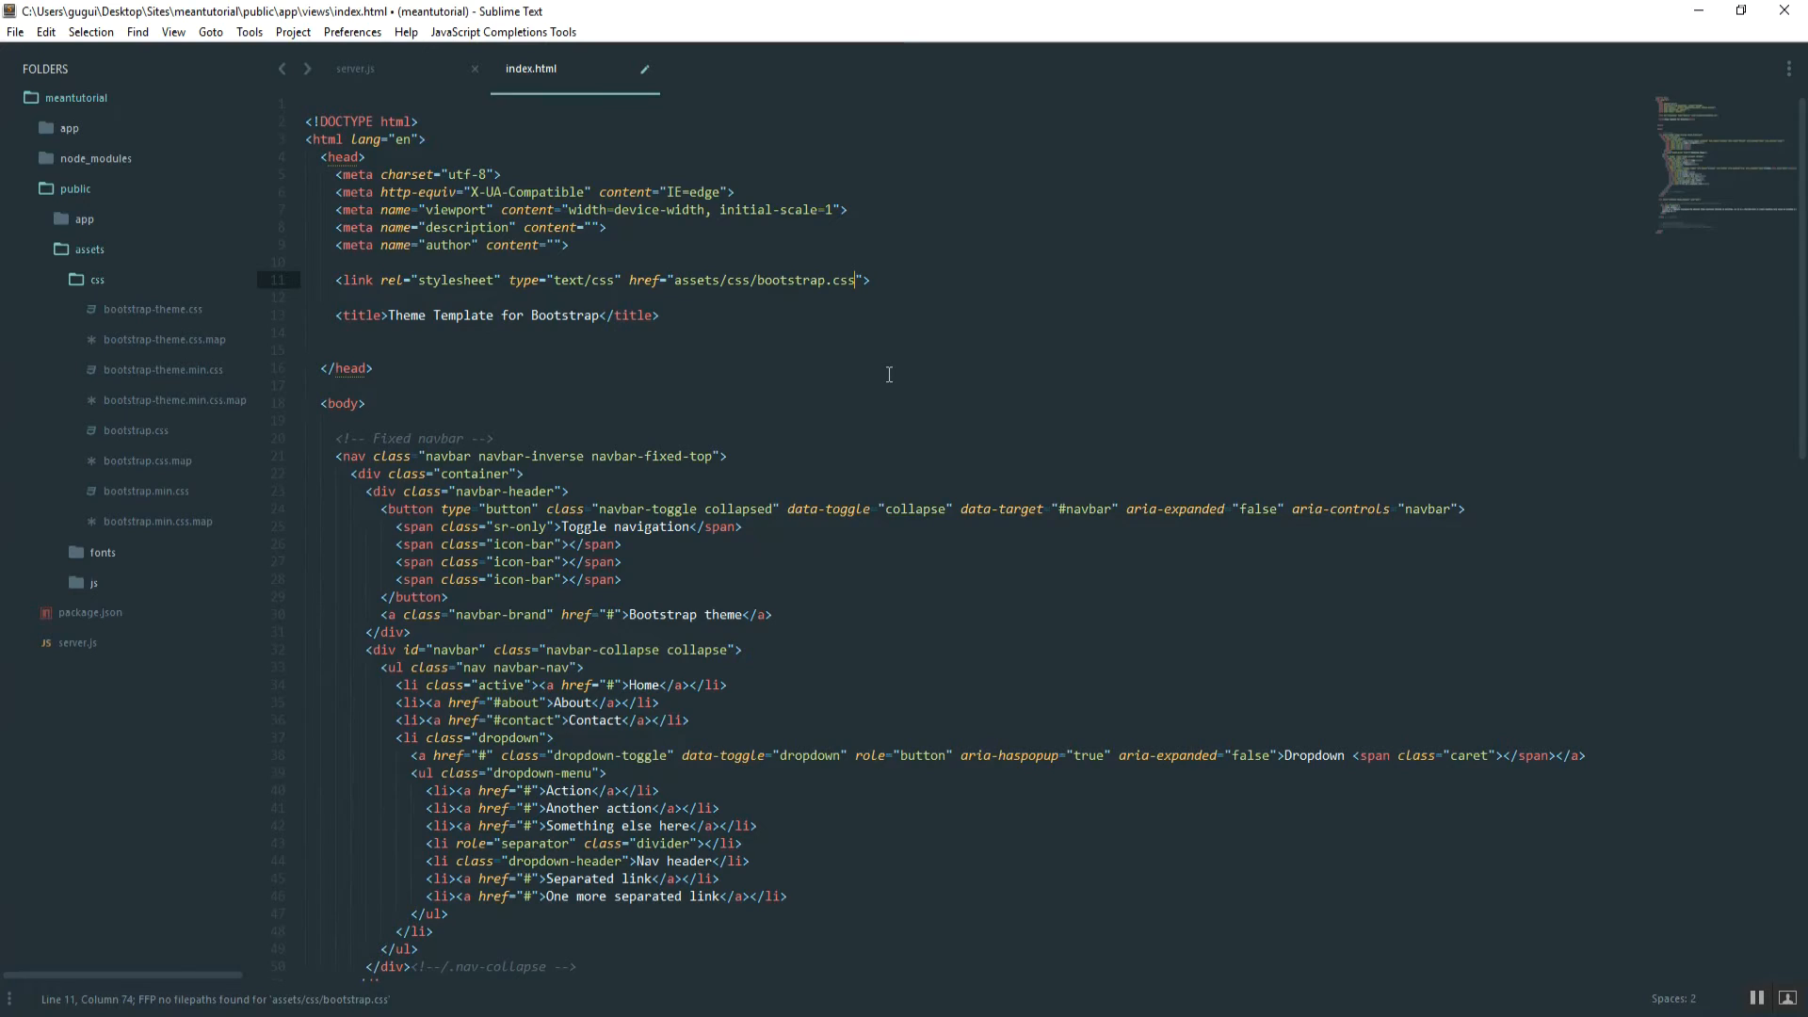
# Save index.html with the bootstrap.css link and list the assets/js files in the sidebar.
pyautogui.press('ctrl+s')
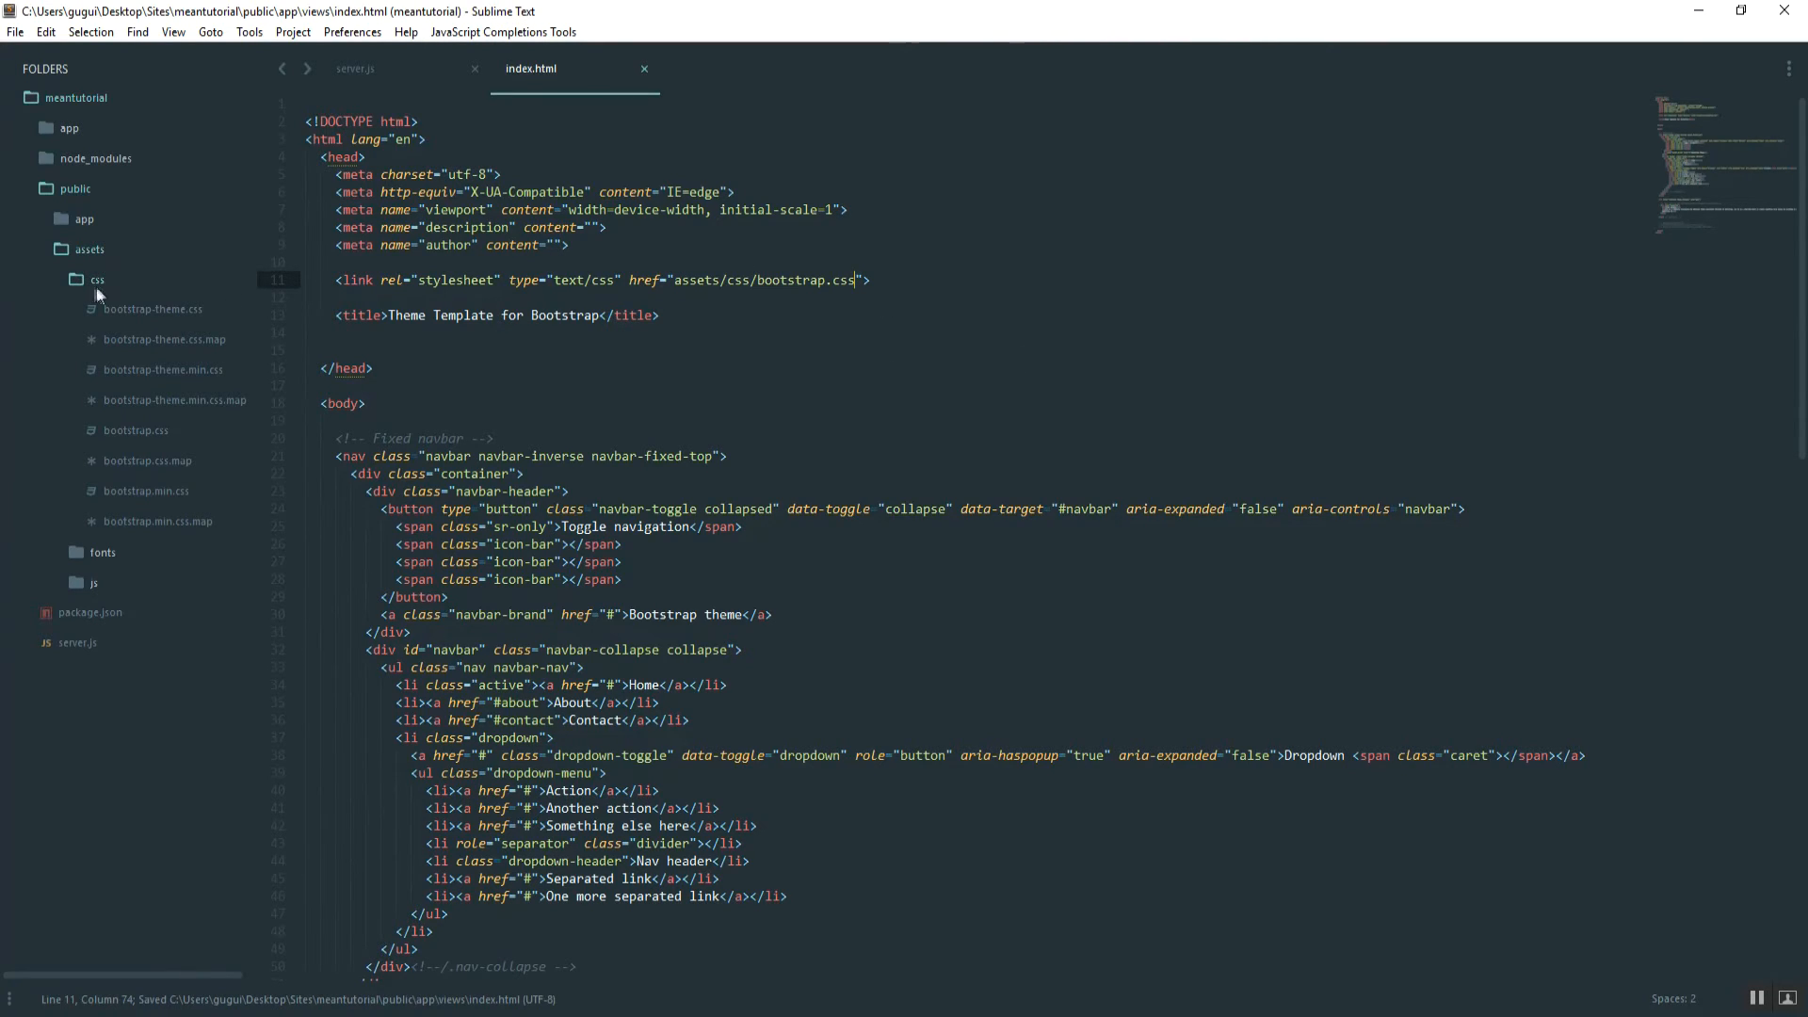
pyautogui.click(96, 279)
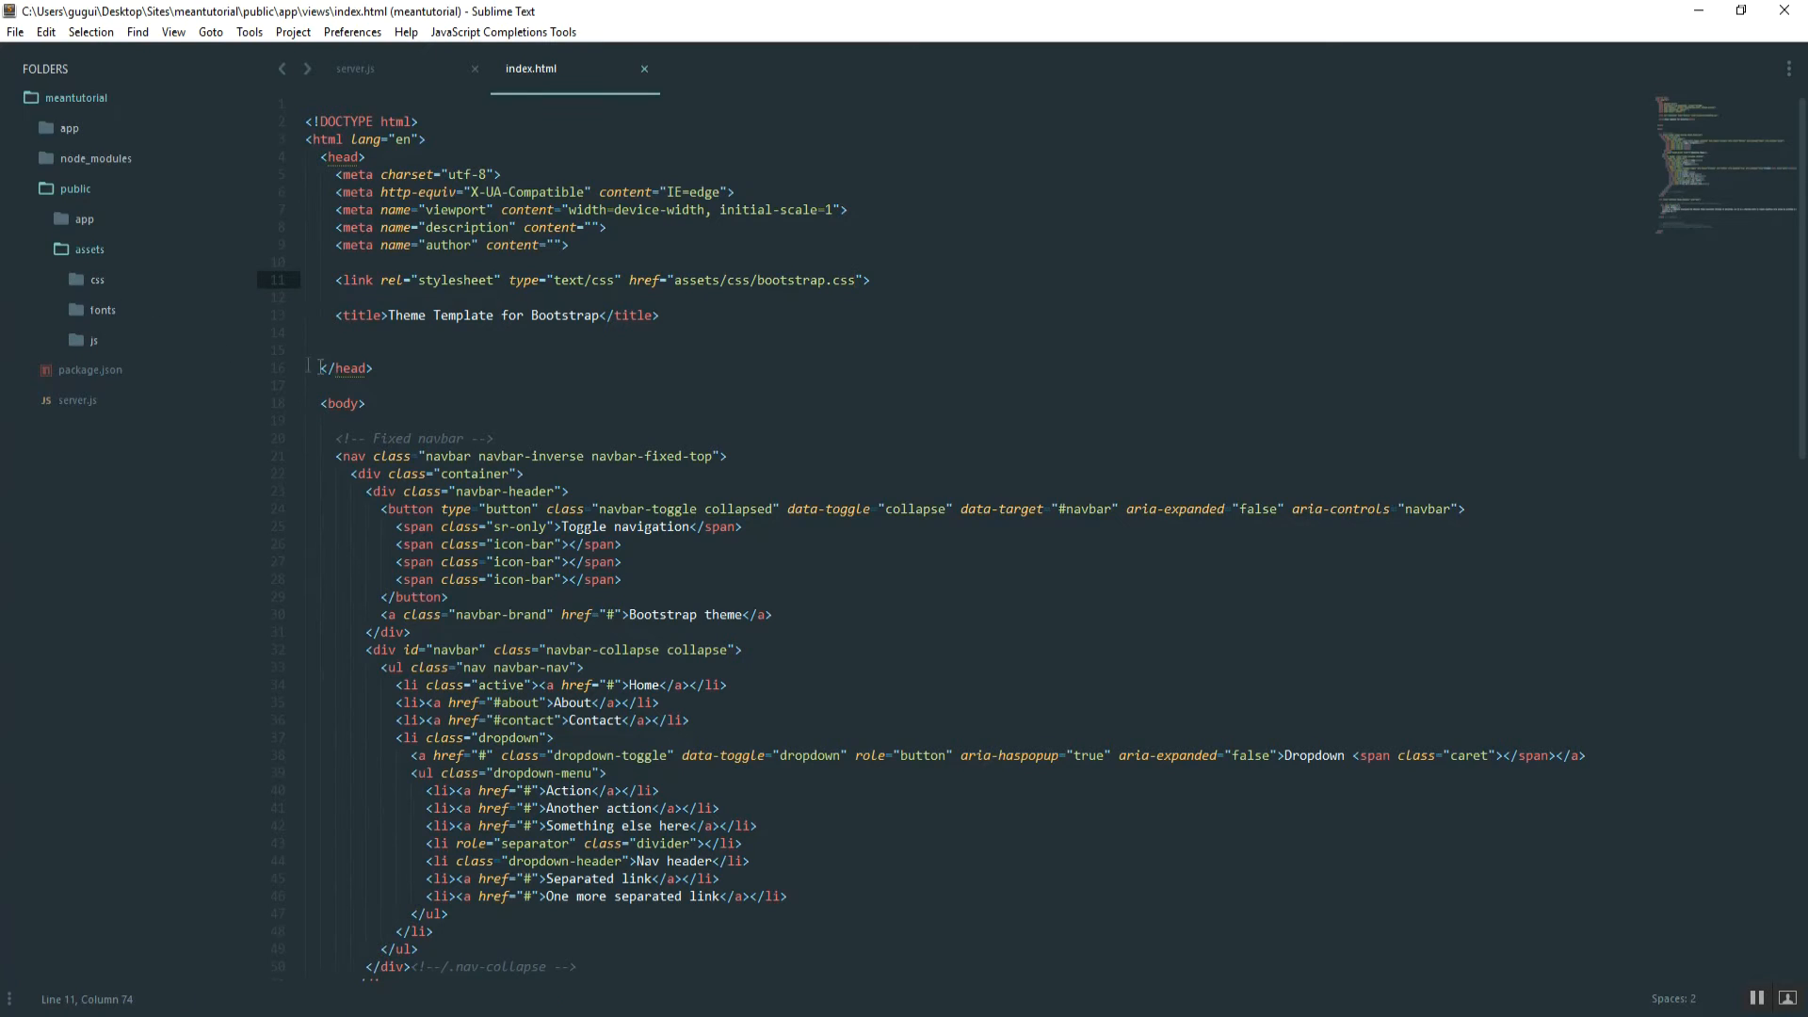
pyautogui.click(94, 341)
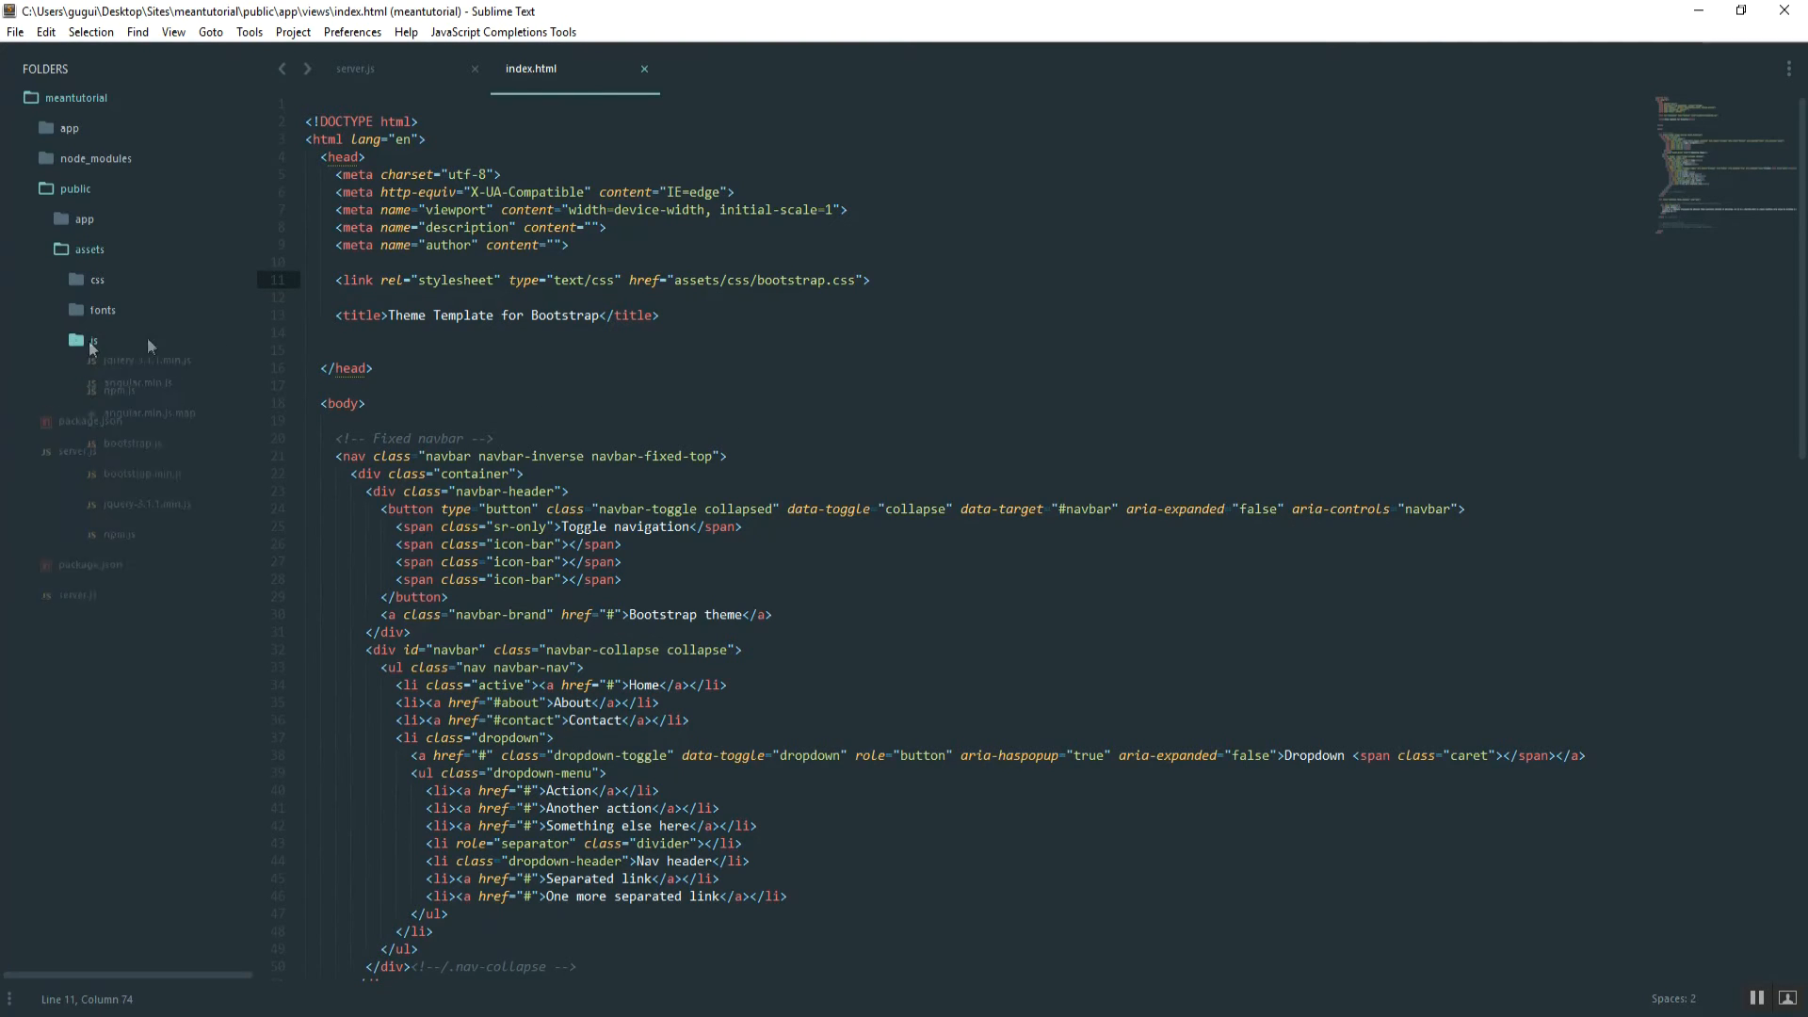
pyautogui.scroll(-3)
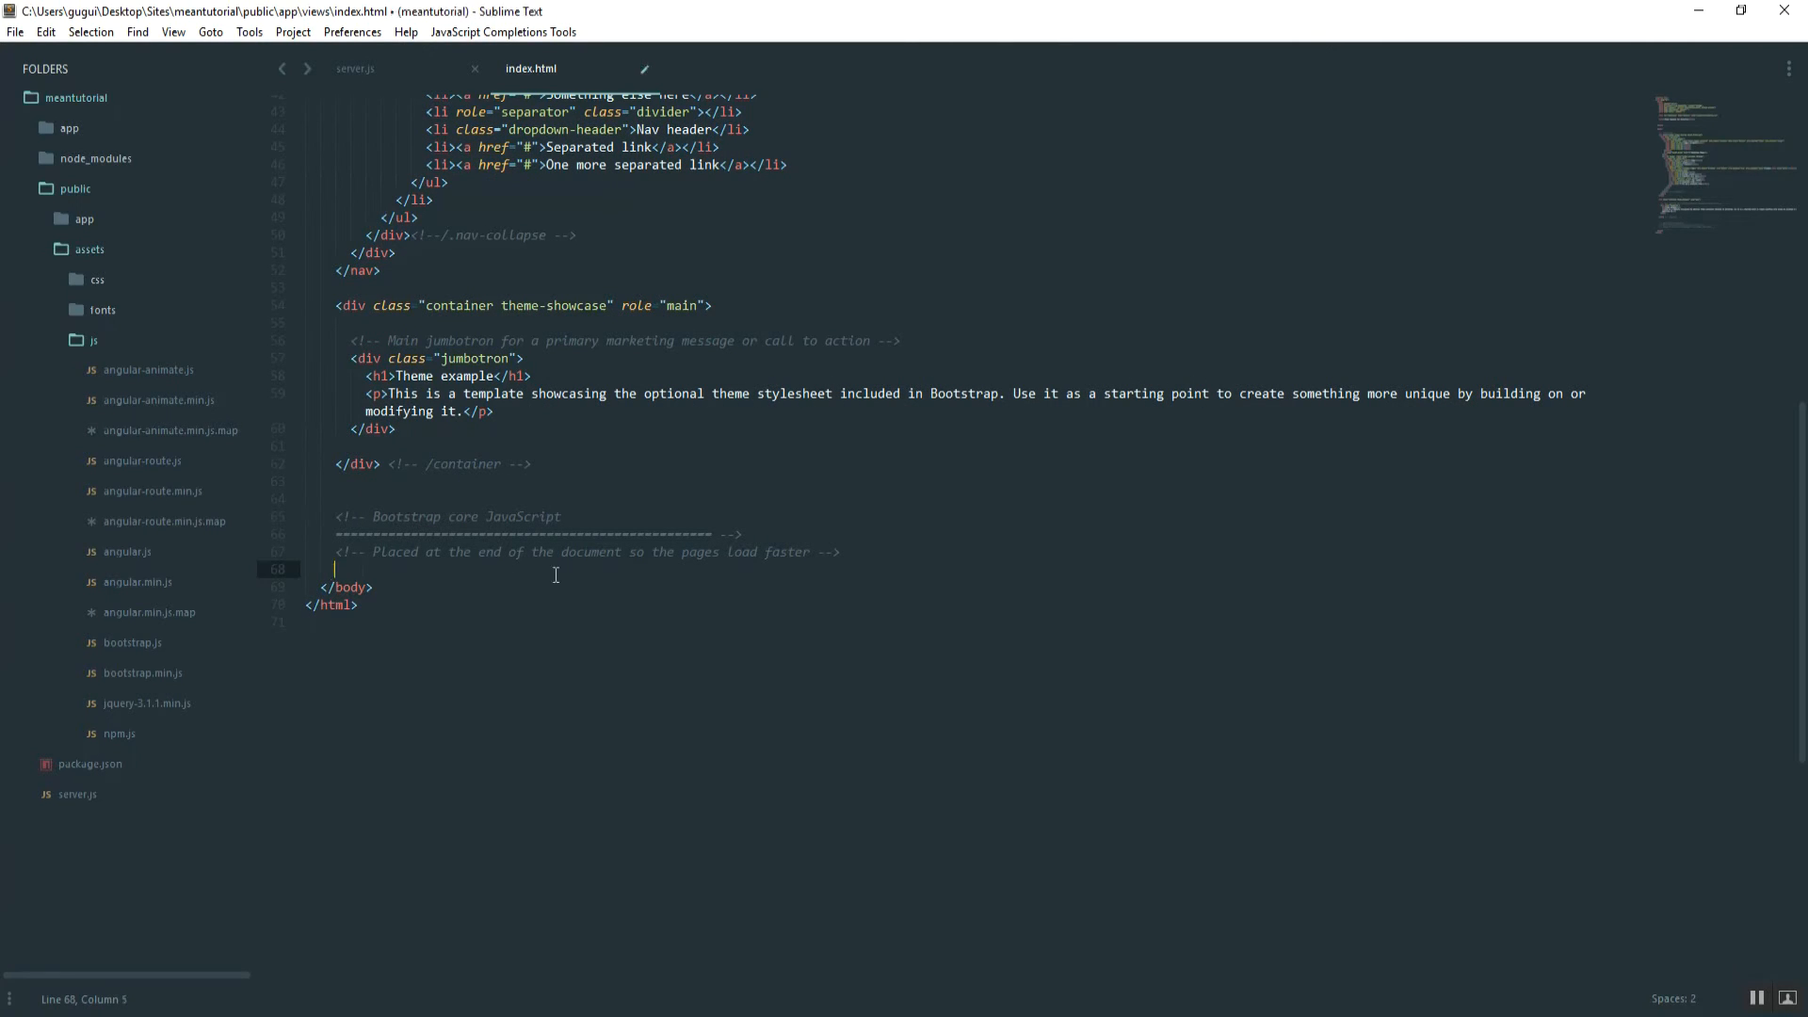
# Add a script tag with src assets/js/bootstrap before the closing body tag.
pyautogui.write('<script t></script>')
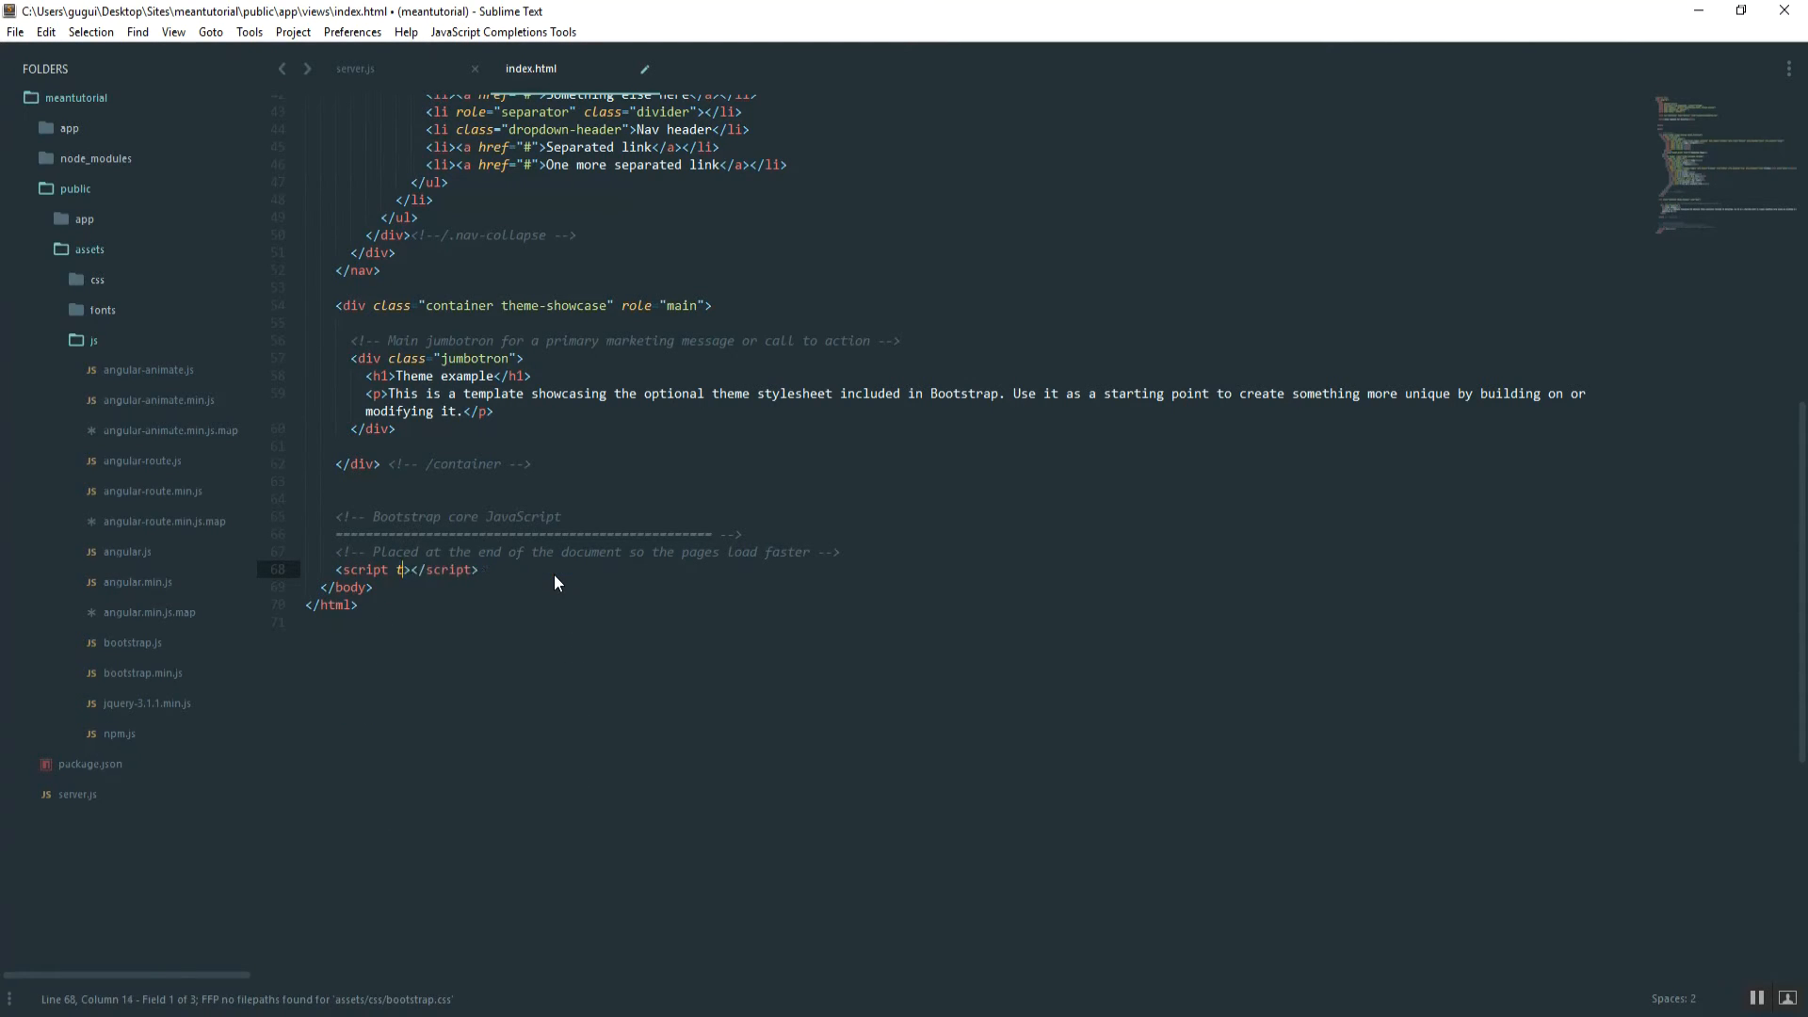
pyautogui.write('src=""')
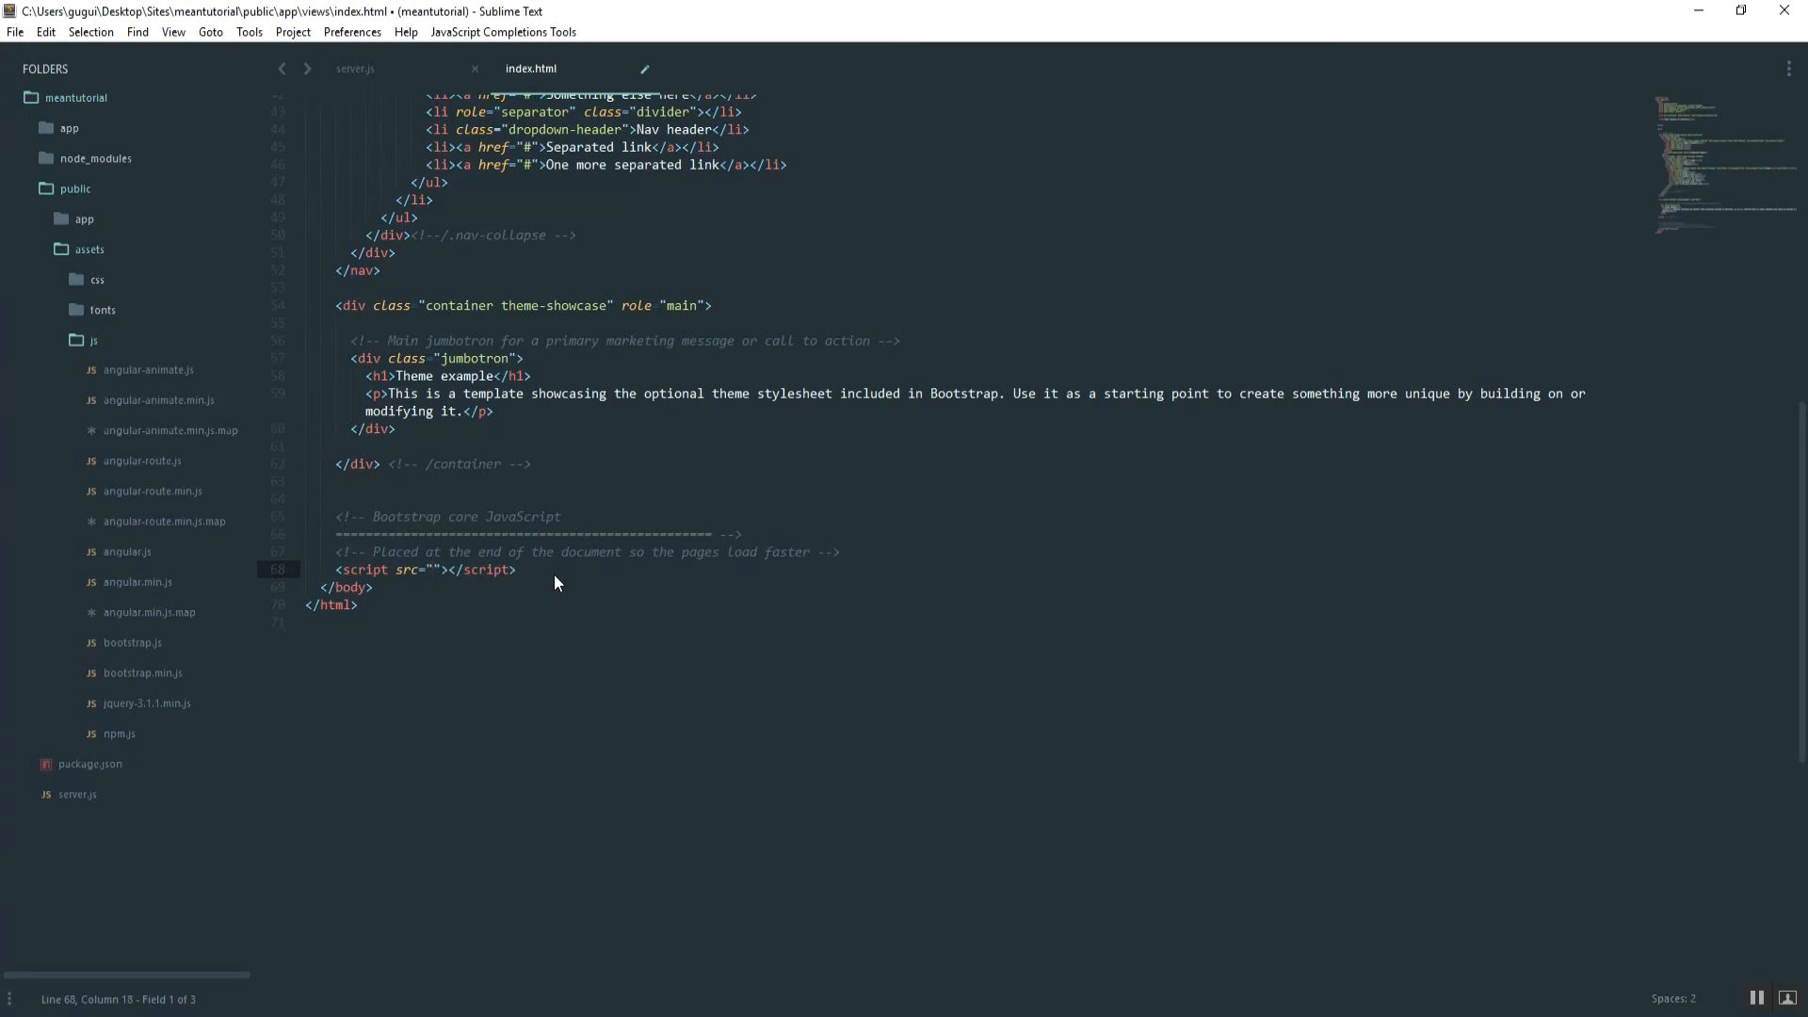
pyautogui.write('assets/js/')
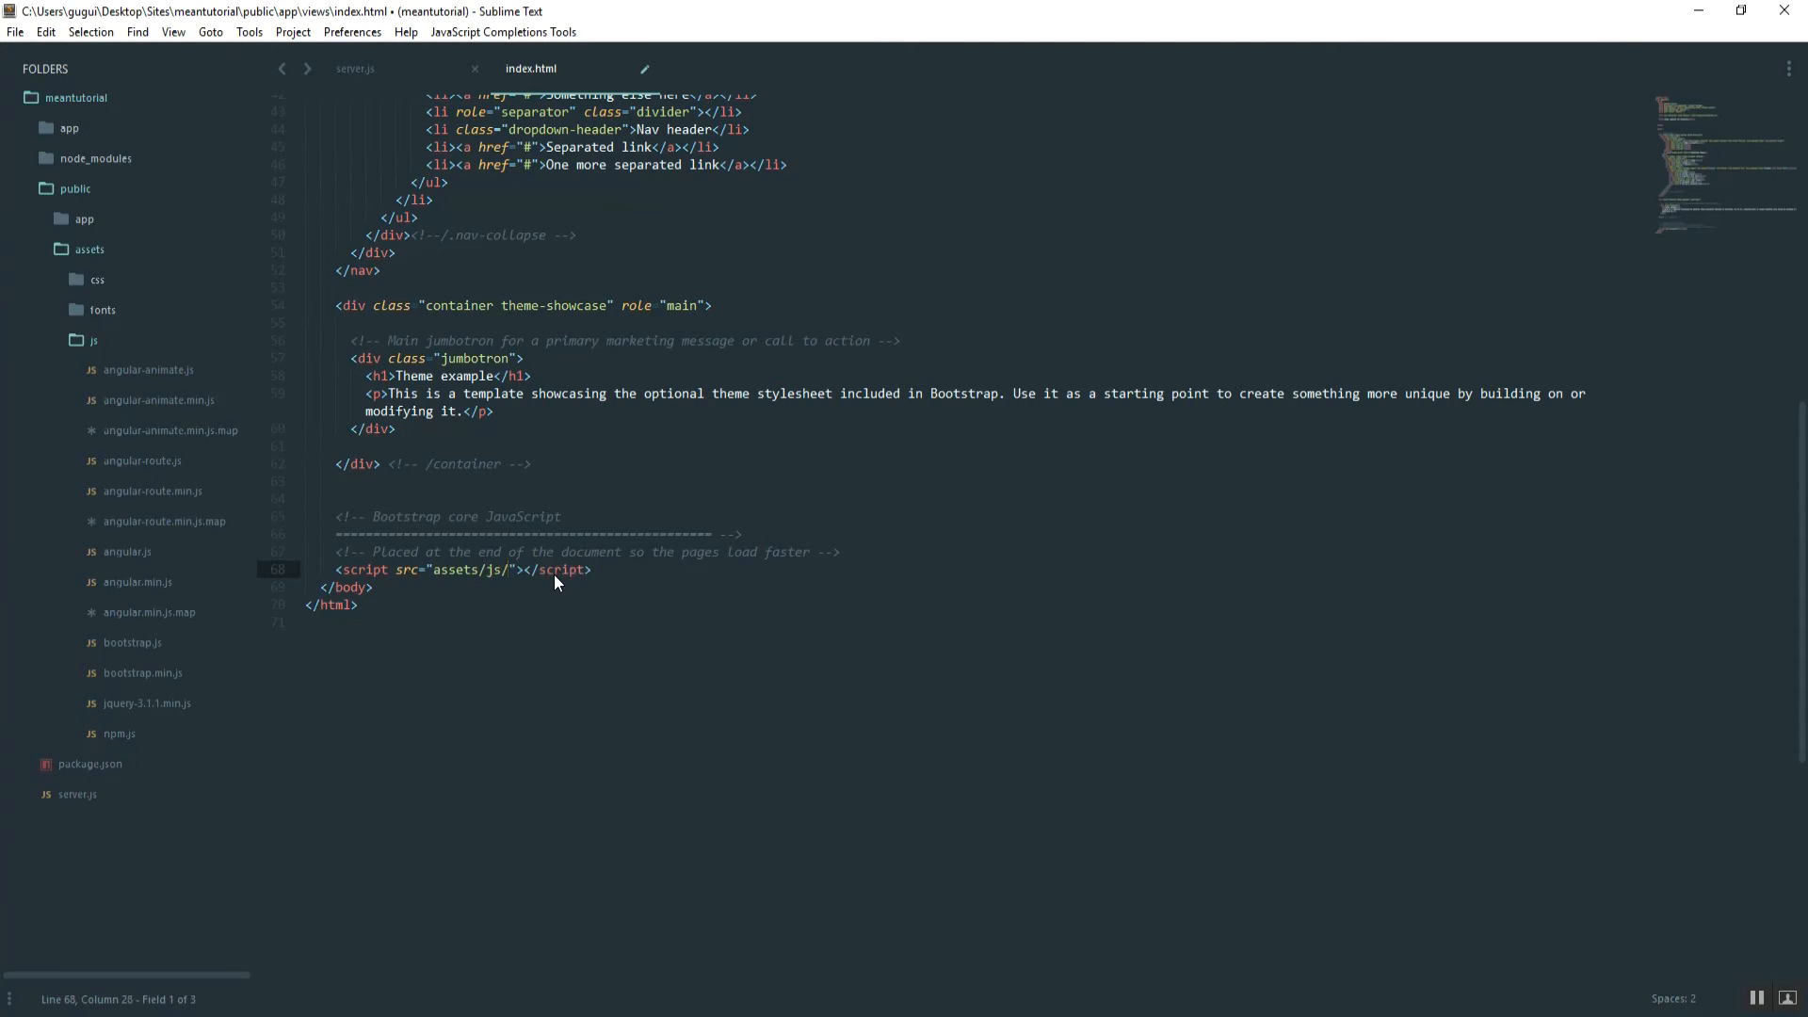
pyautogui.write('bootstrap')
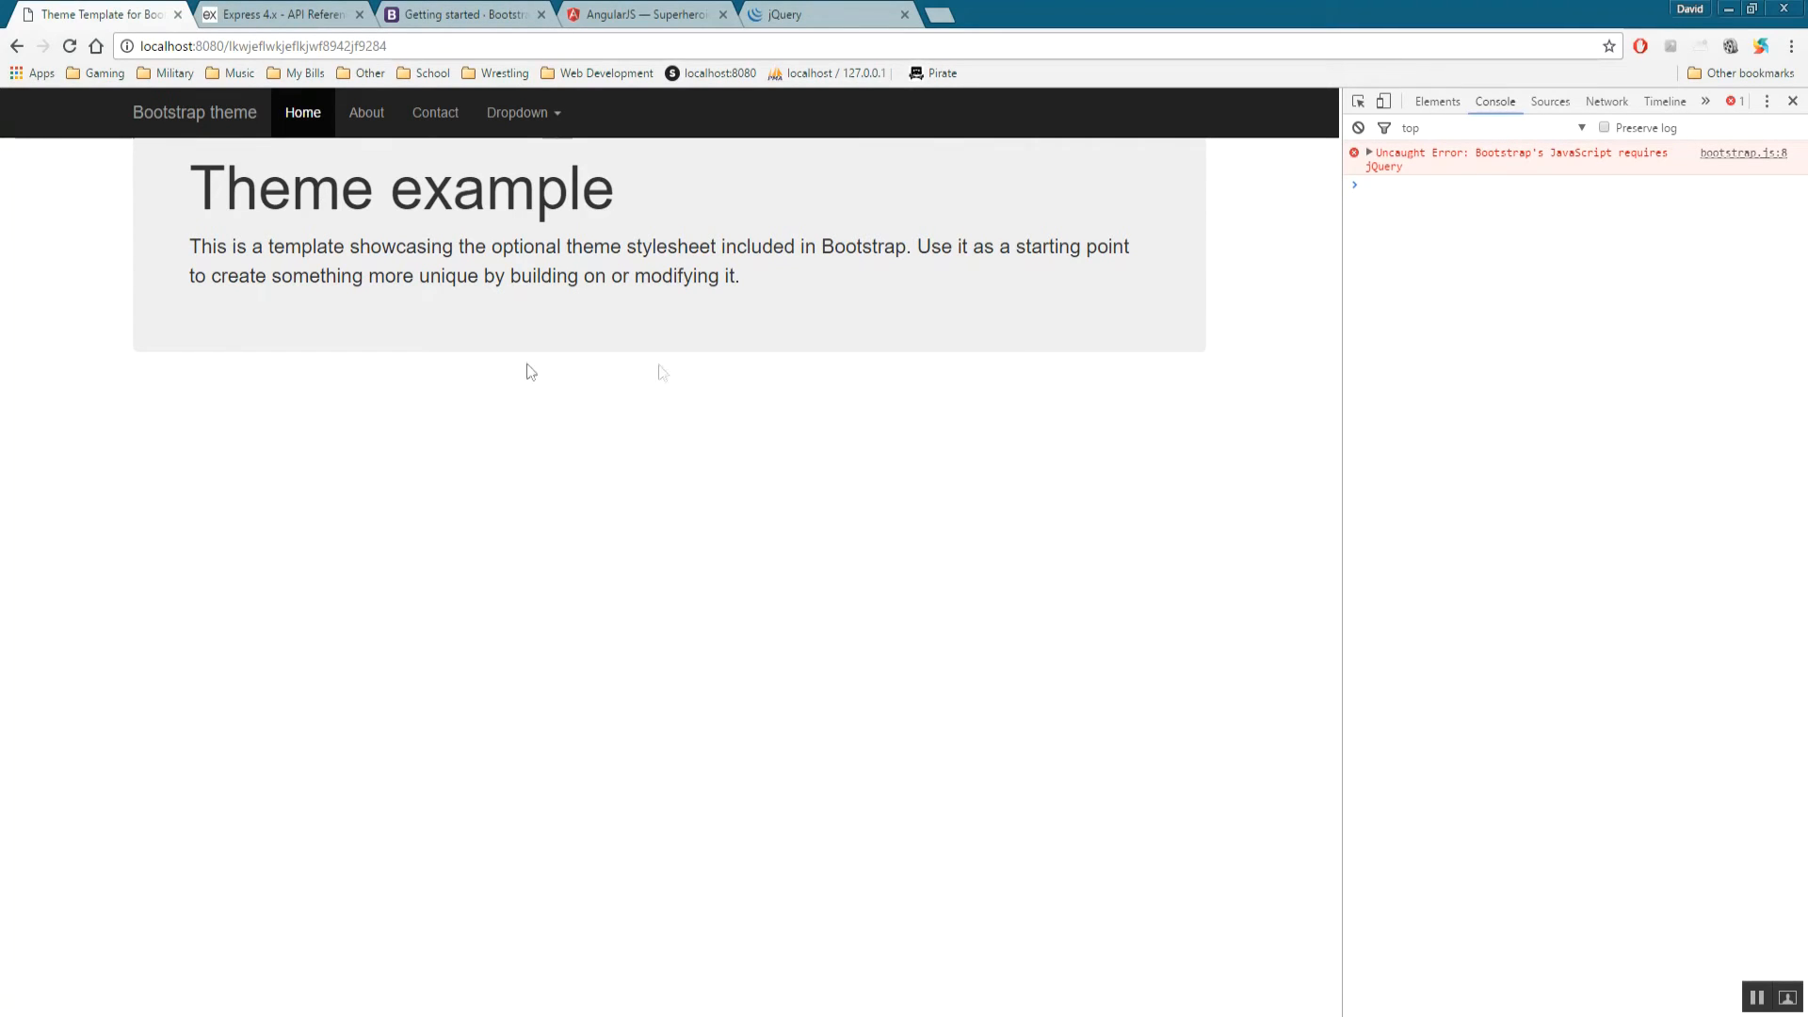
# Reload localhost:8080 and read the console error that Bootstrap requires jQuery.
pyautogui.click(516, 111)
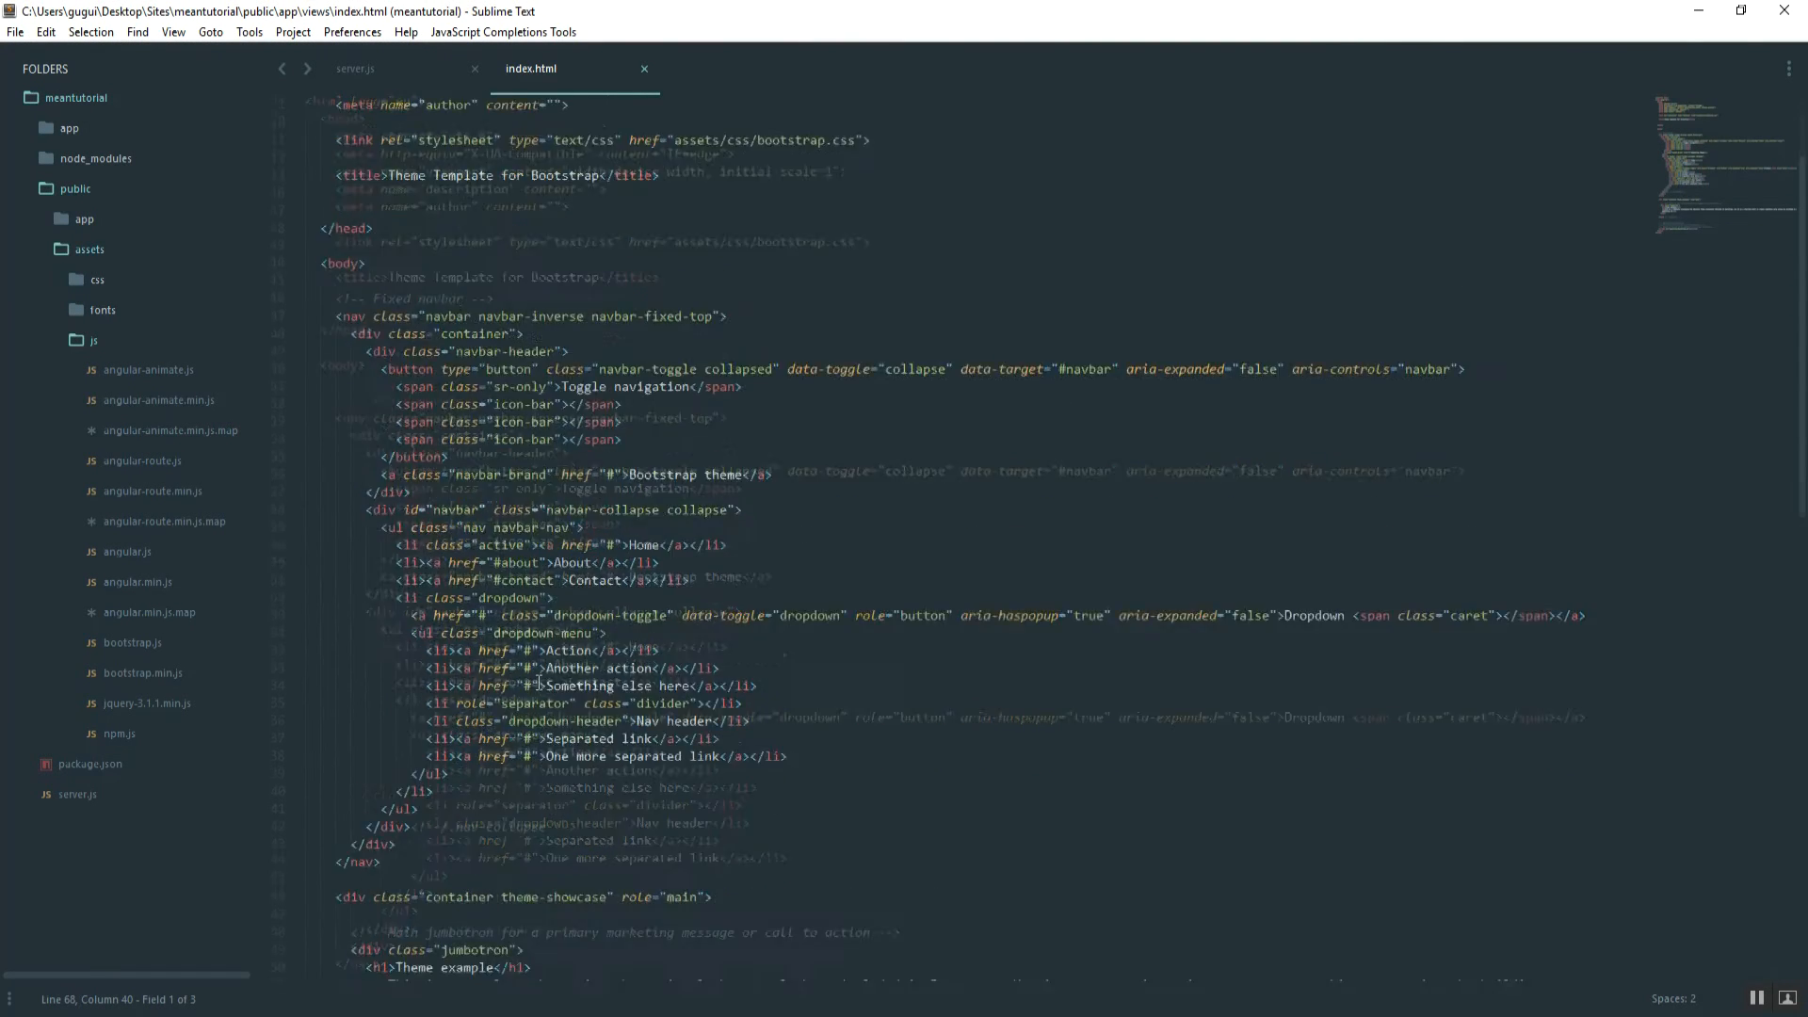
# Load assets/js/jquery-3.1.1.min.js just before bootstrap.js at the body end and save index.html.
pyautogui.scroll(-3)
pyautogui.write('<script type=""></script>')
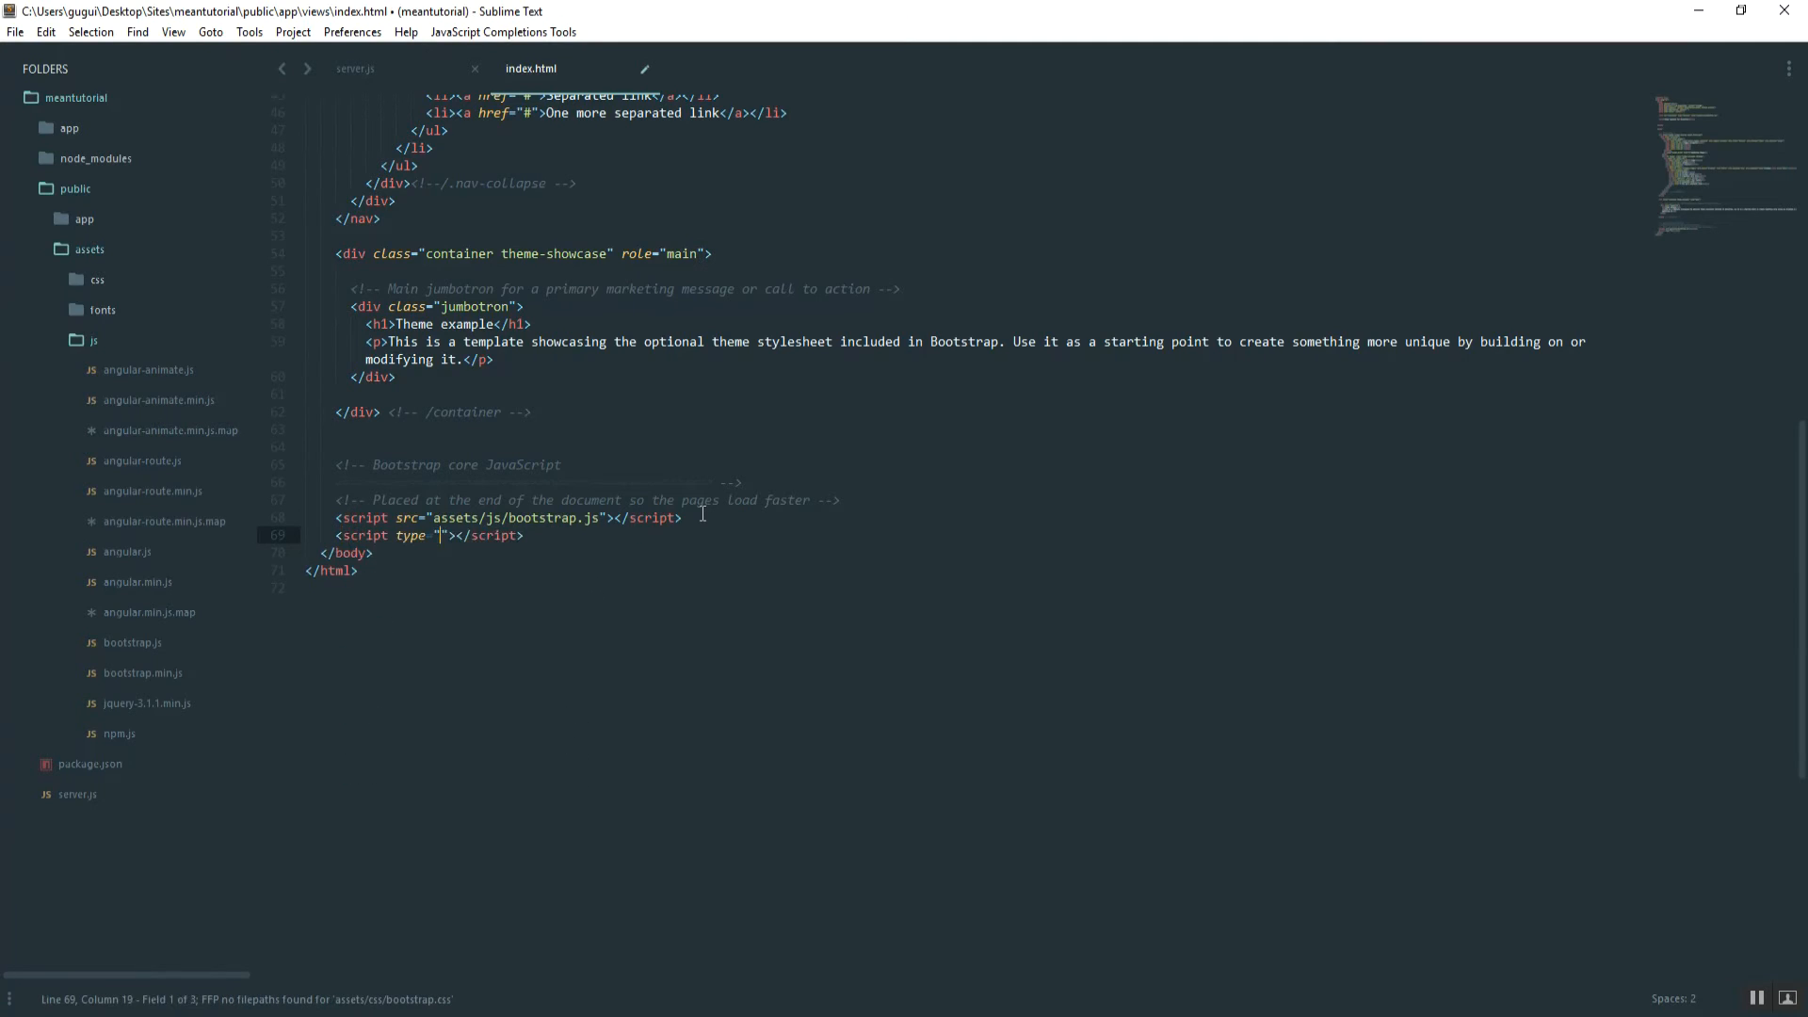
pyautogui.write('src')
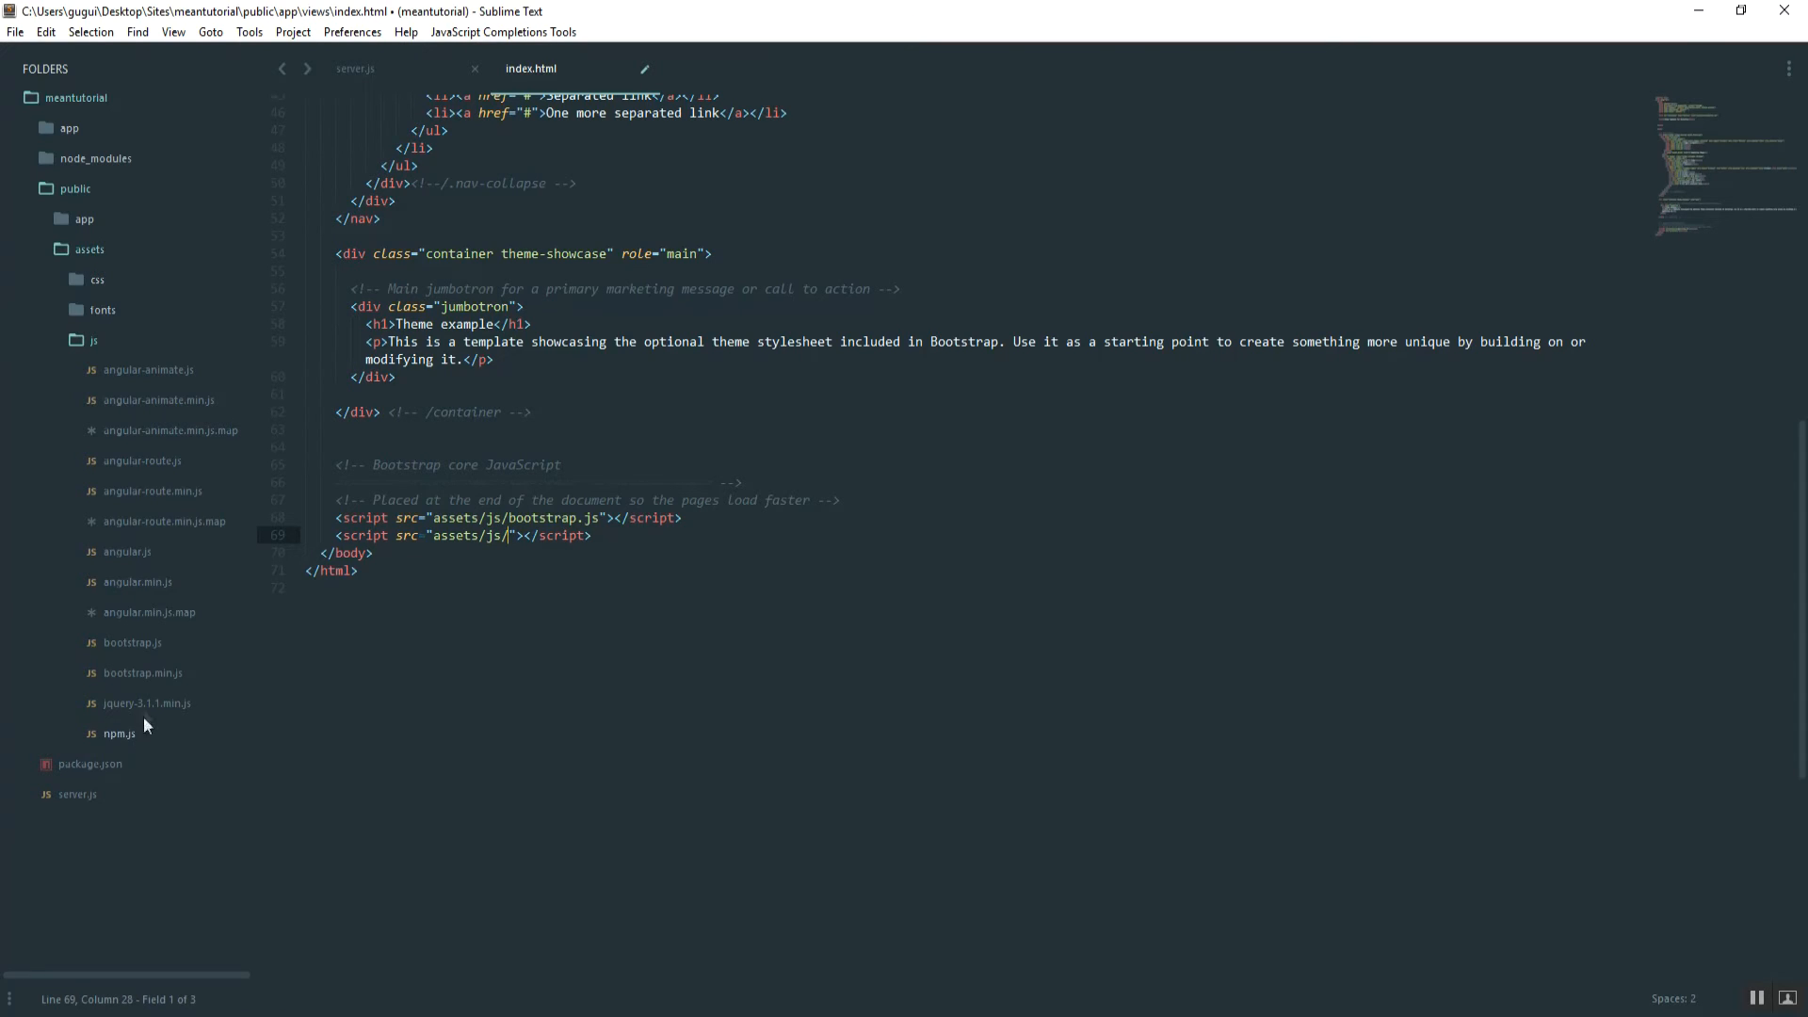
pyautogui.write('jquery-3.1.1.min.js')
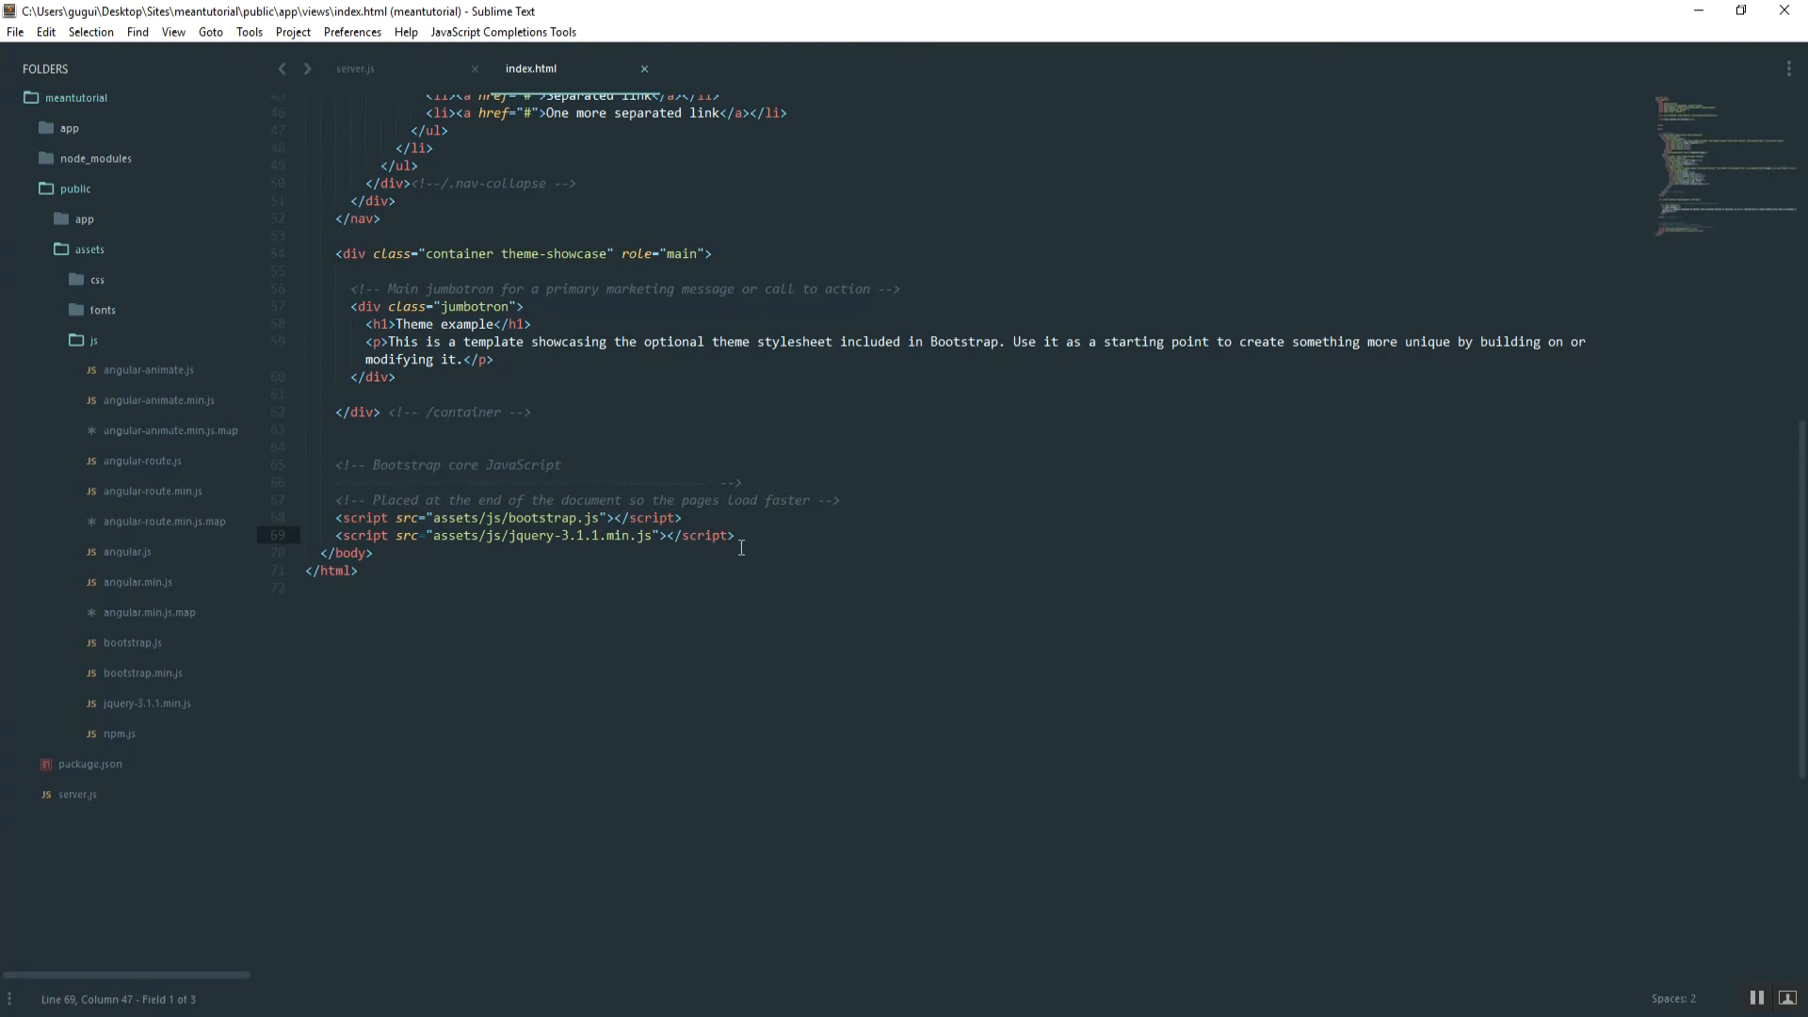
pyautogui.press('ctrl+x')
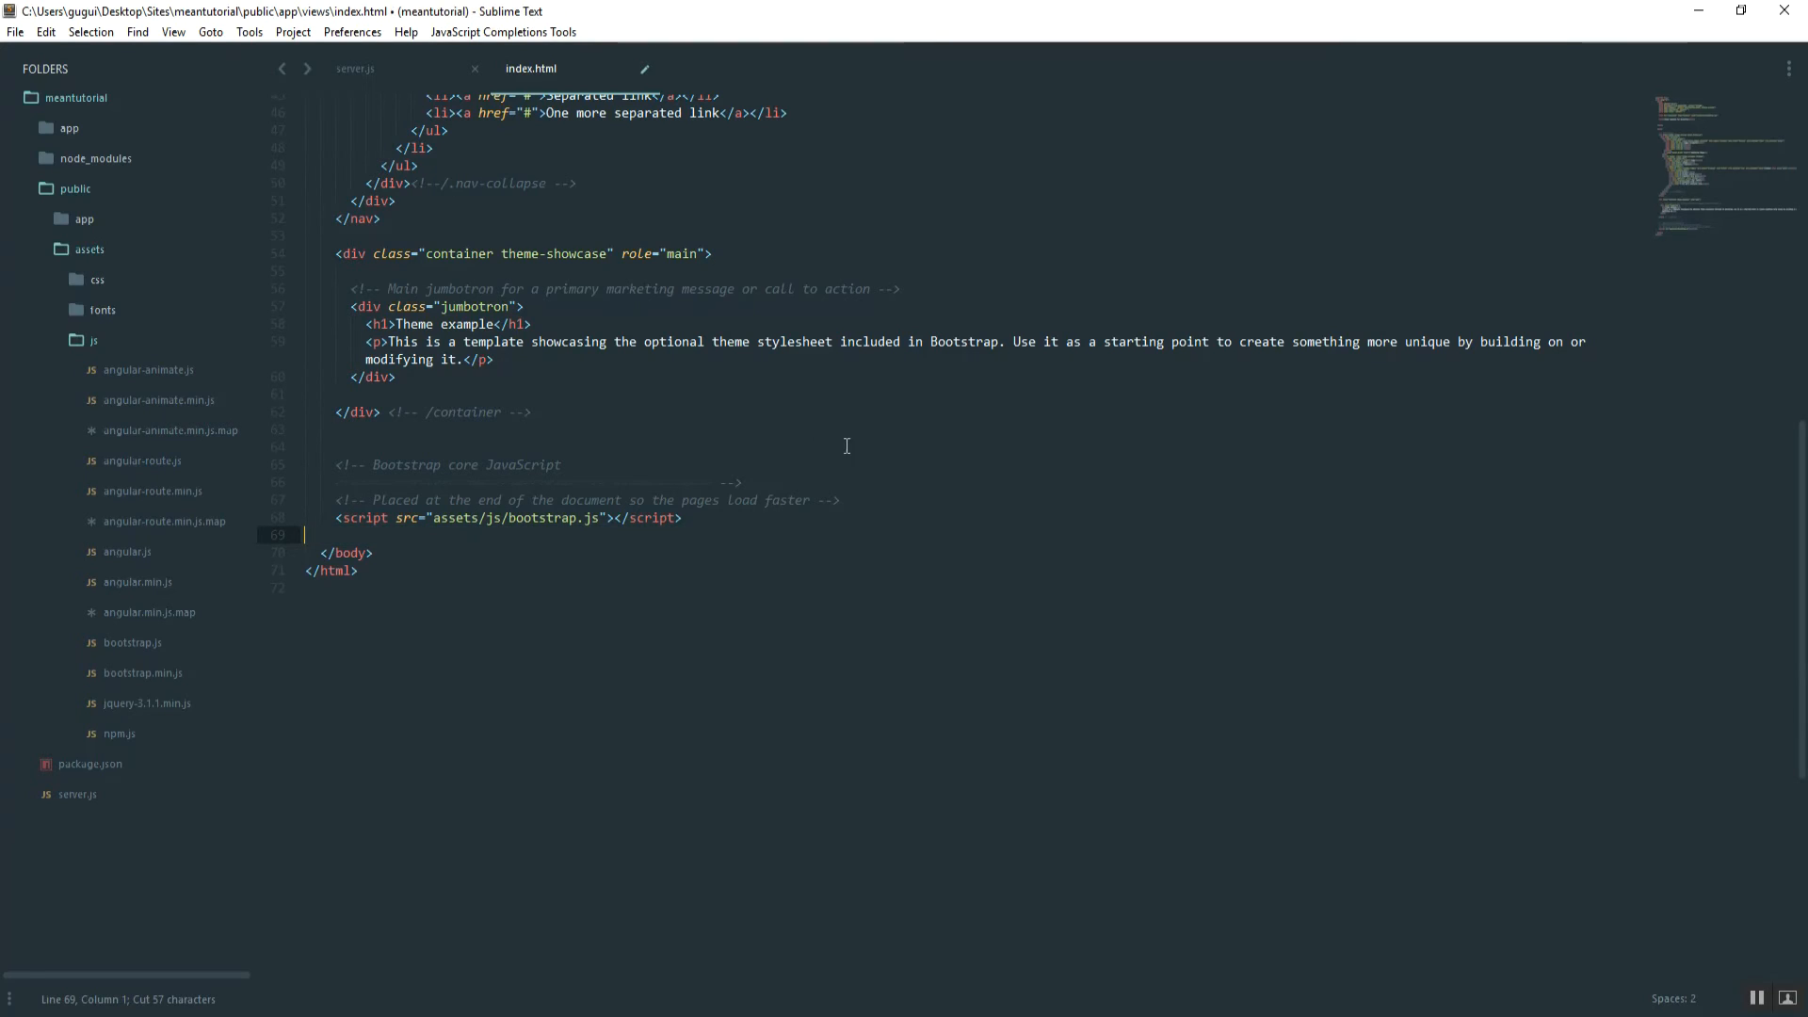
pyautogui.write('<script src="assets/js/jquery-3.1.1.min.js"></script>')
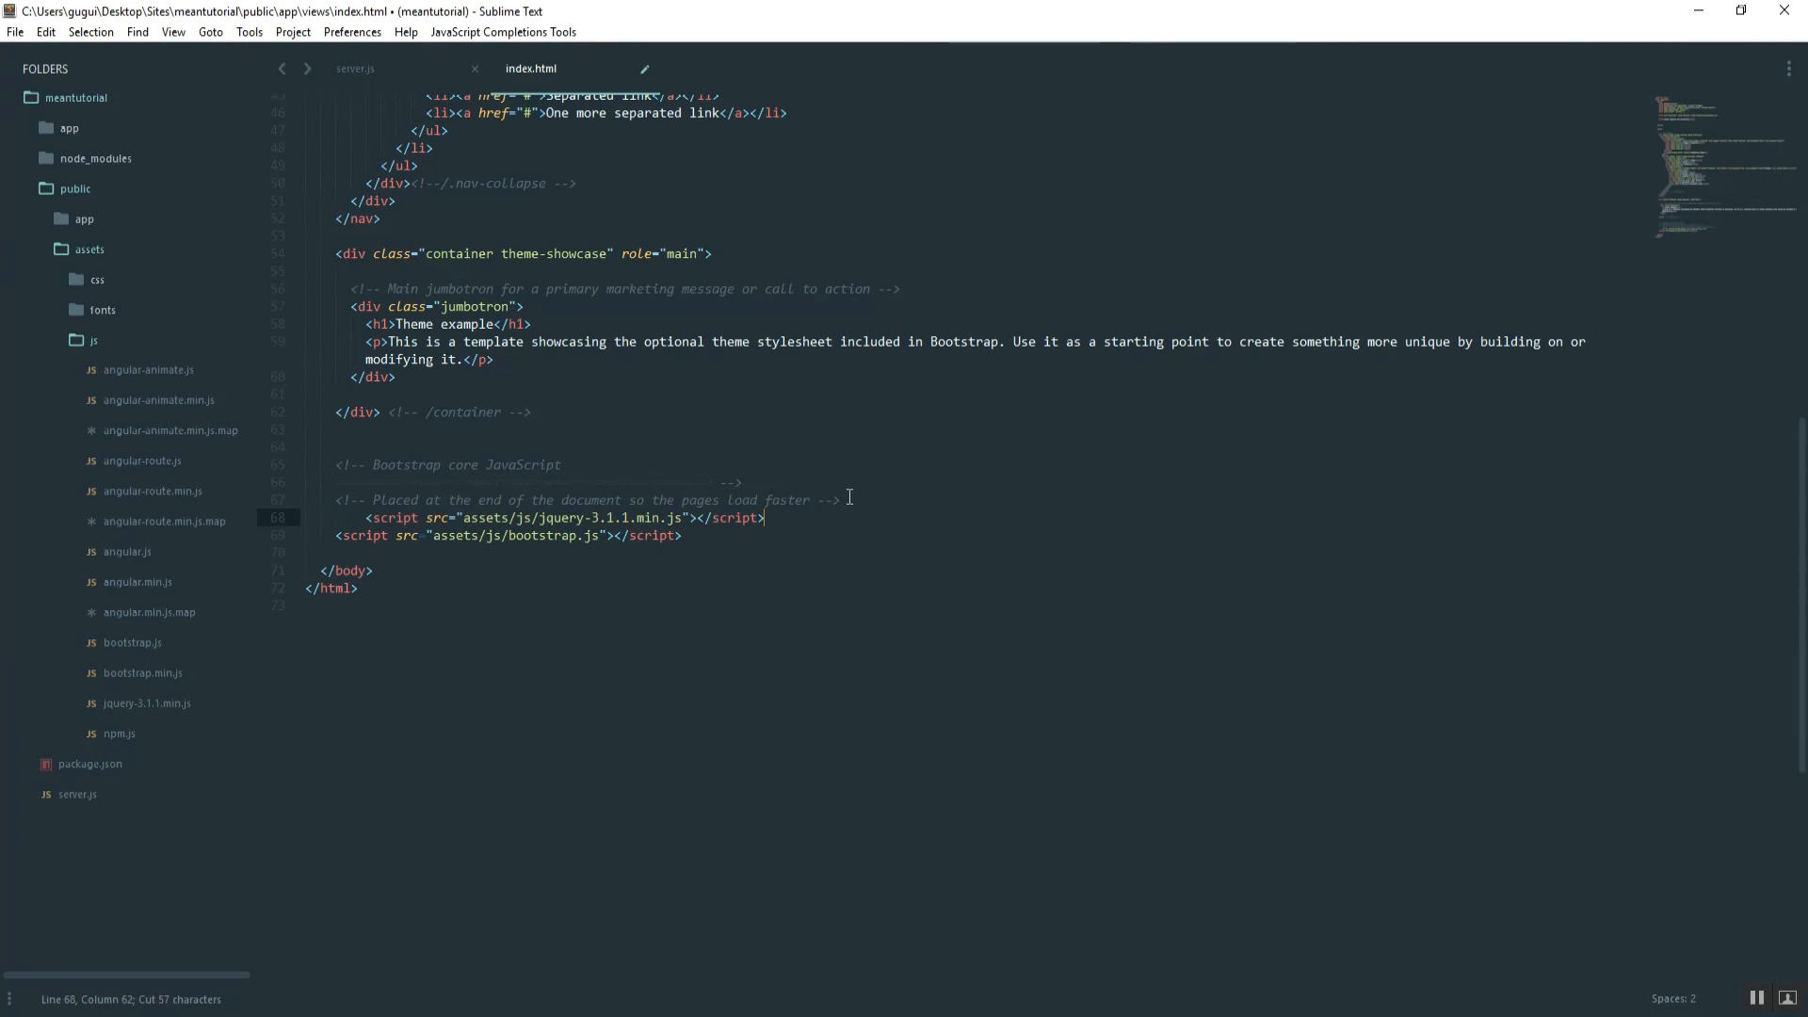
pyautogui.press('Down')
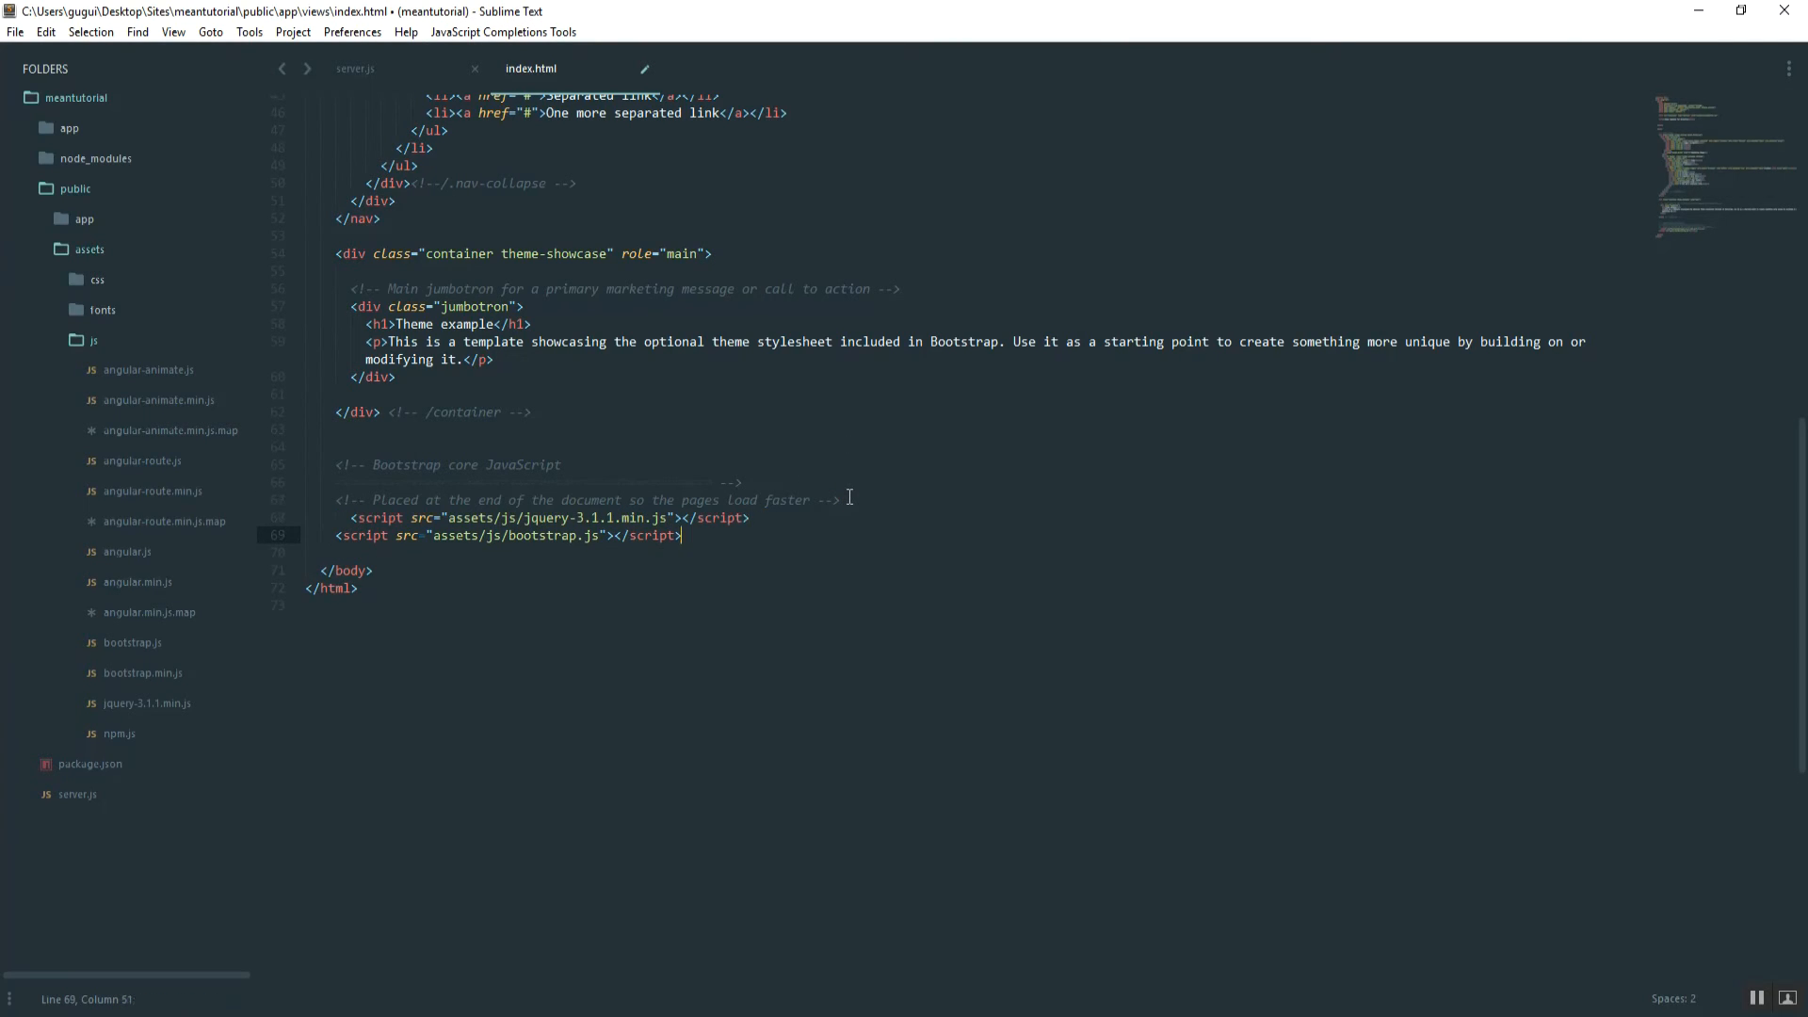
pyautogui.press('ctrl+s')
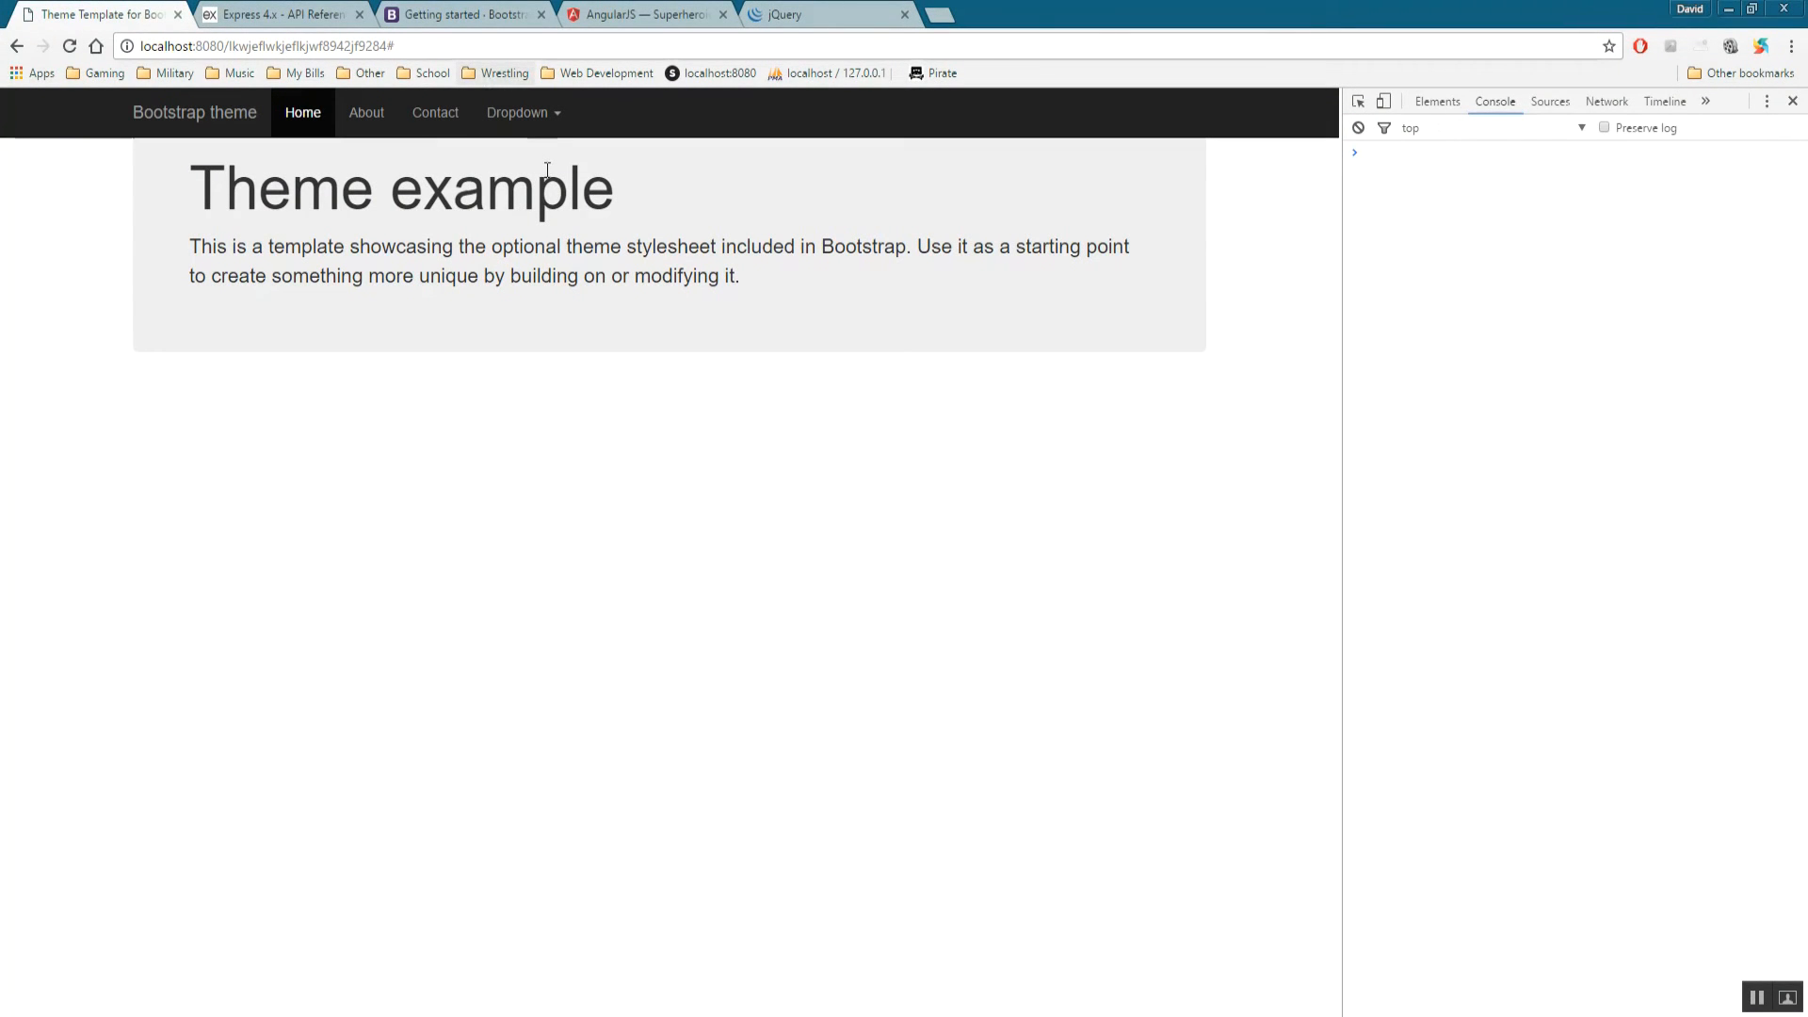
# Refresh the theme page and confirm the navbar Dropdown responds with a clear console.
pyautogui.click(516, 111)
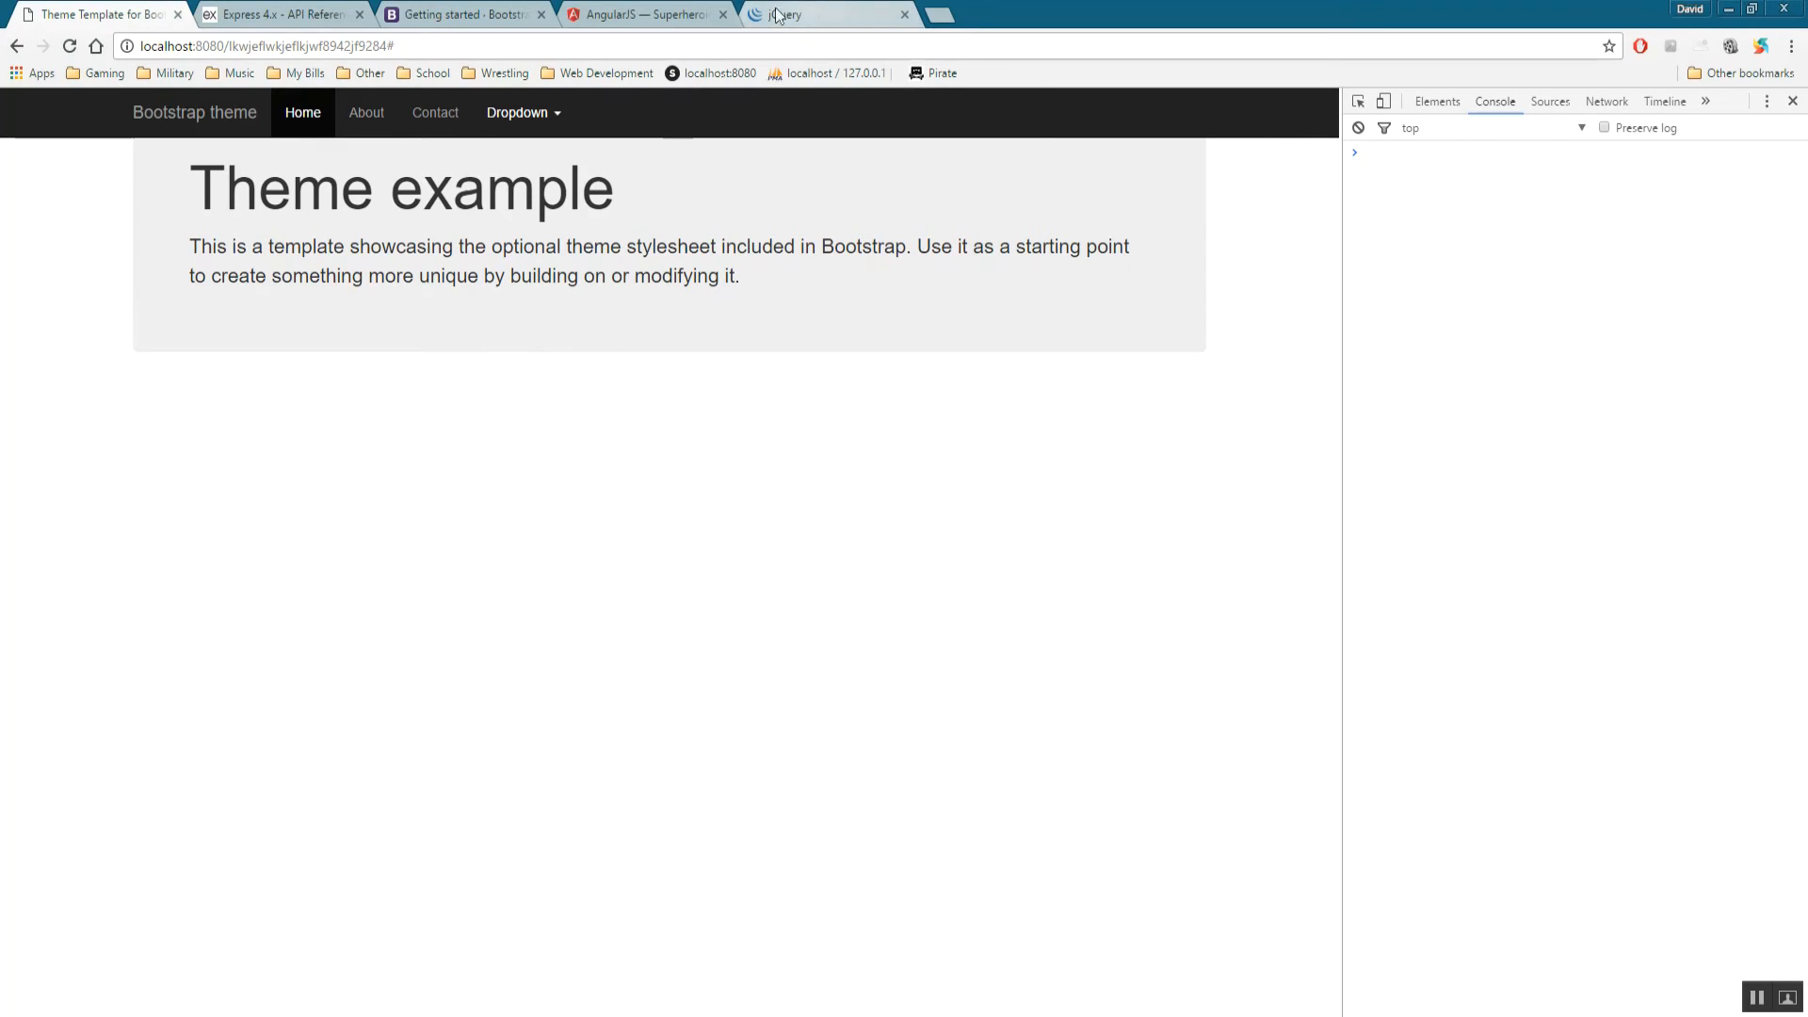
pyautogui.moveTo(723, 13)
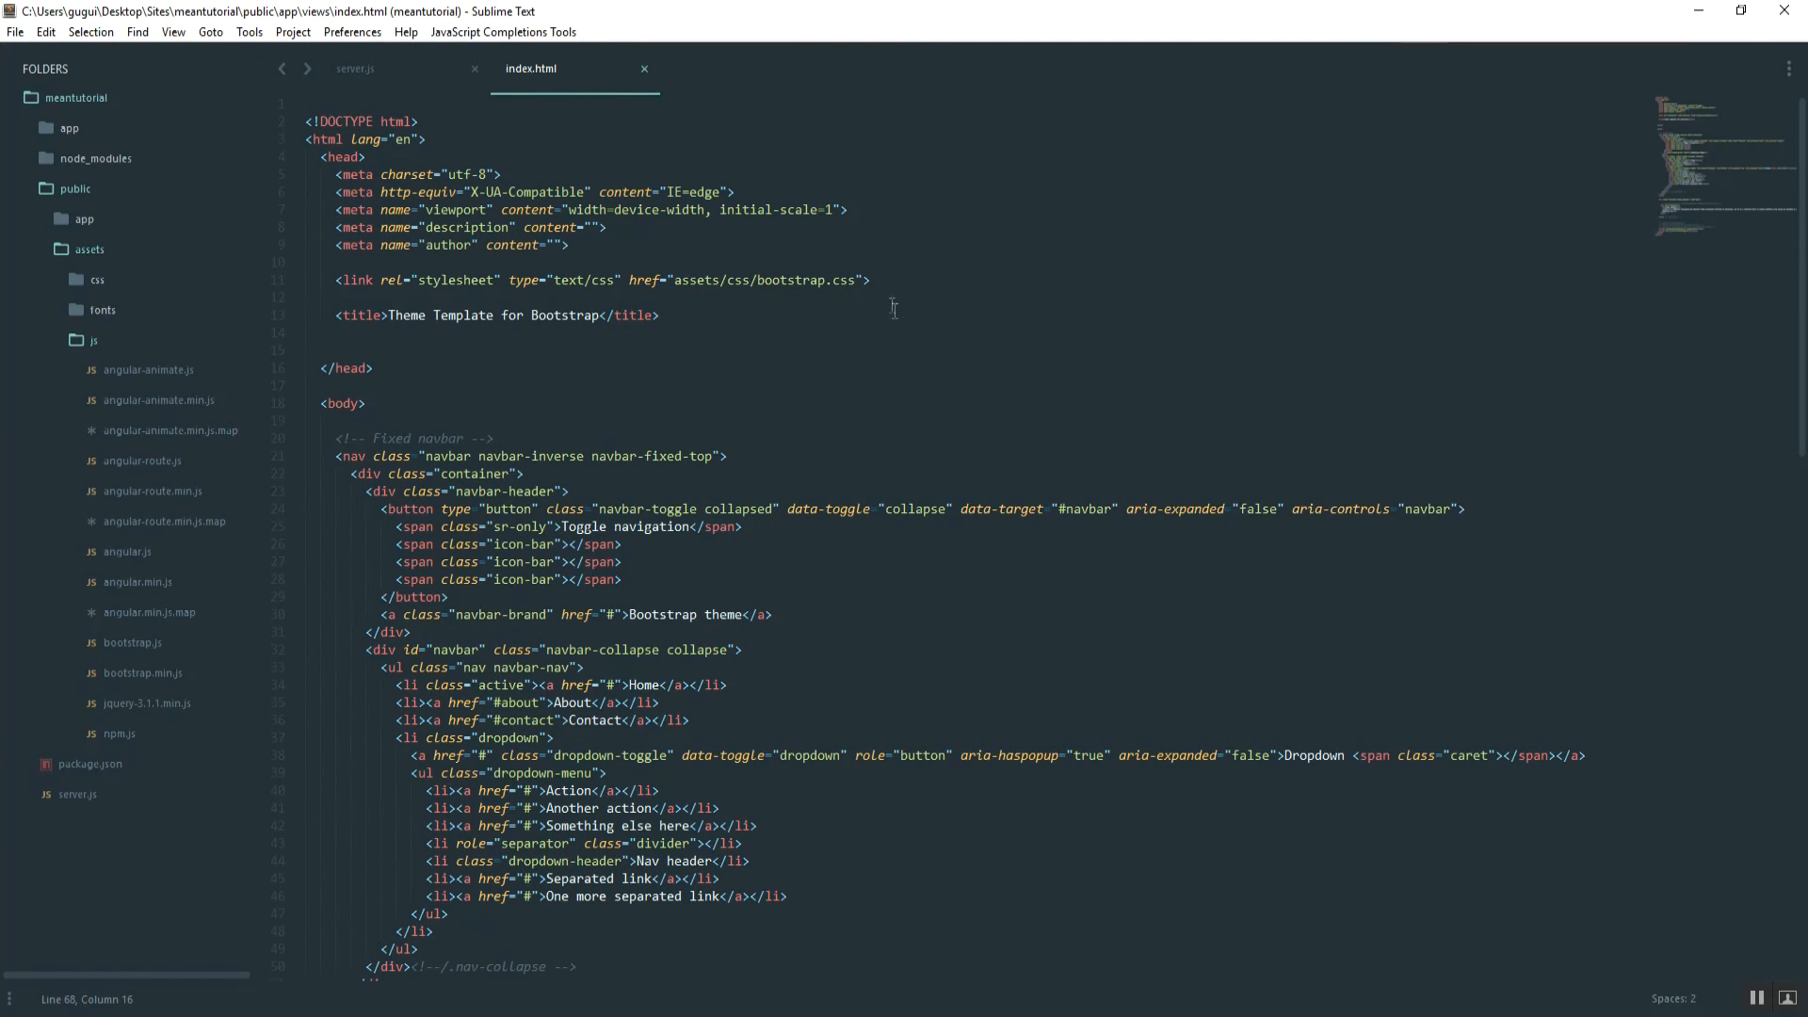
# Add head script tags for assets/js/angular.js and assets/js/angular-route.js.
pyautogui.scroll(-3)
pyautogui.write('<script src=""></script>')
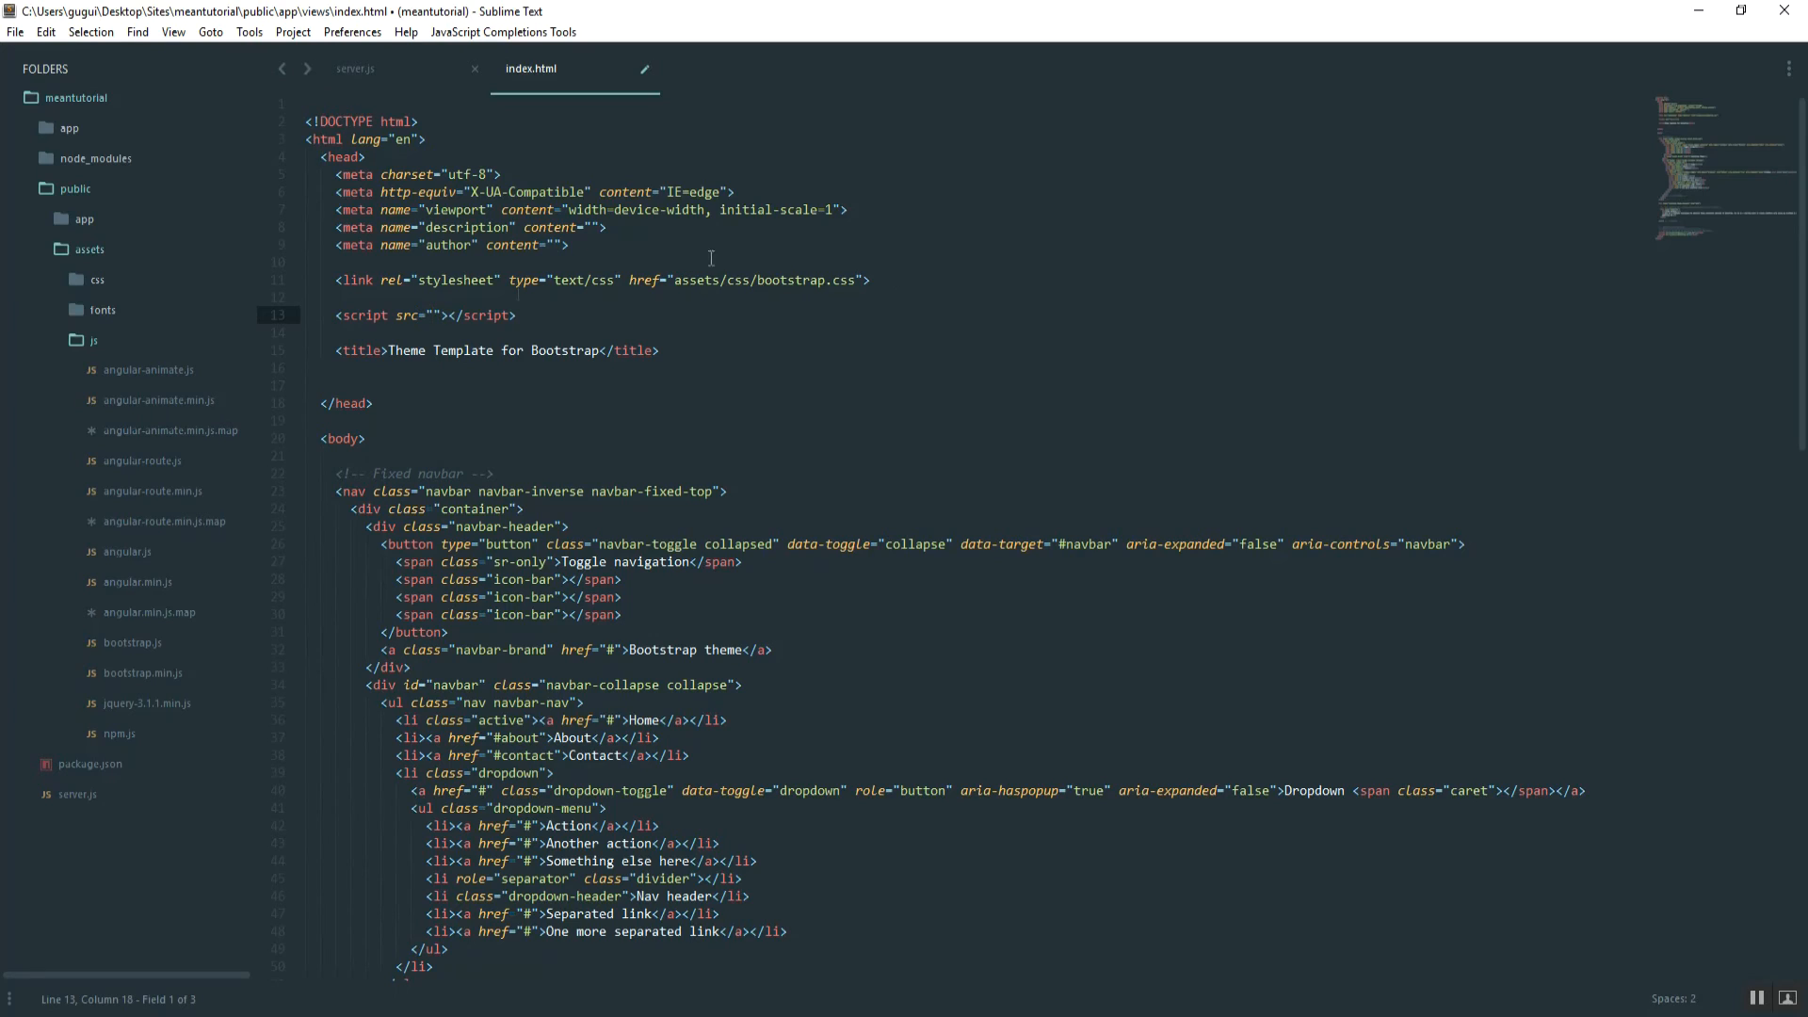
pyautogui.tripleClick(424, 315)
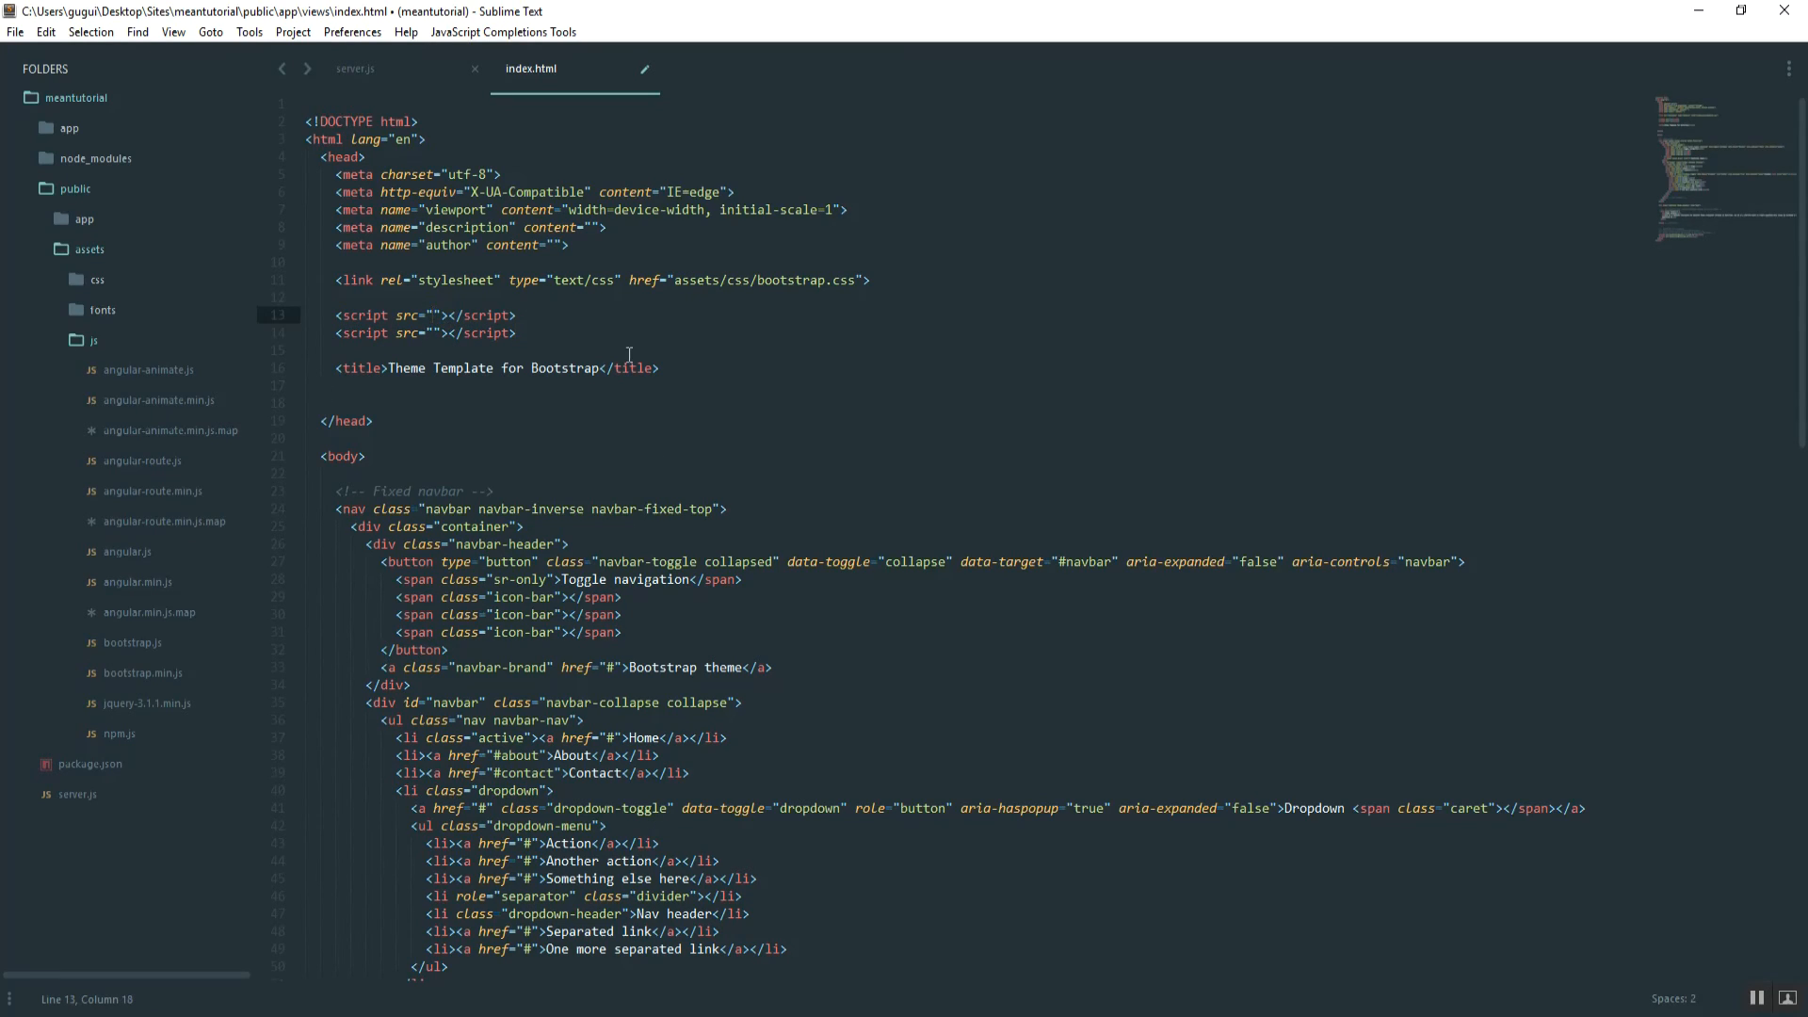
pyautogui.write('assets/js/a')
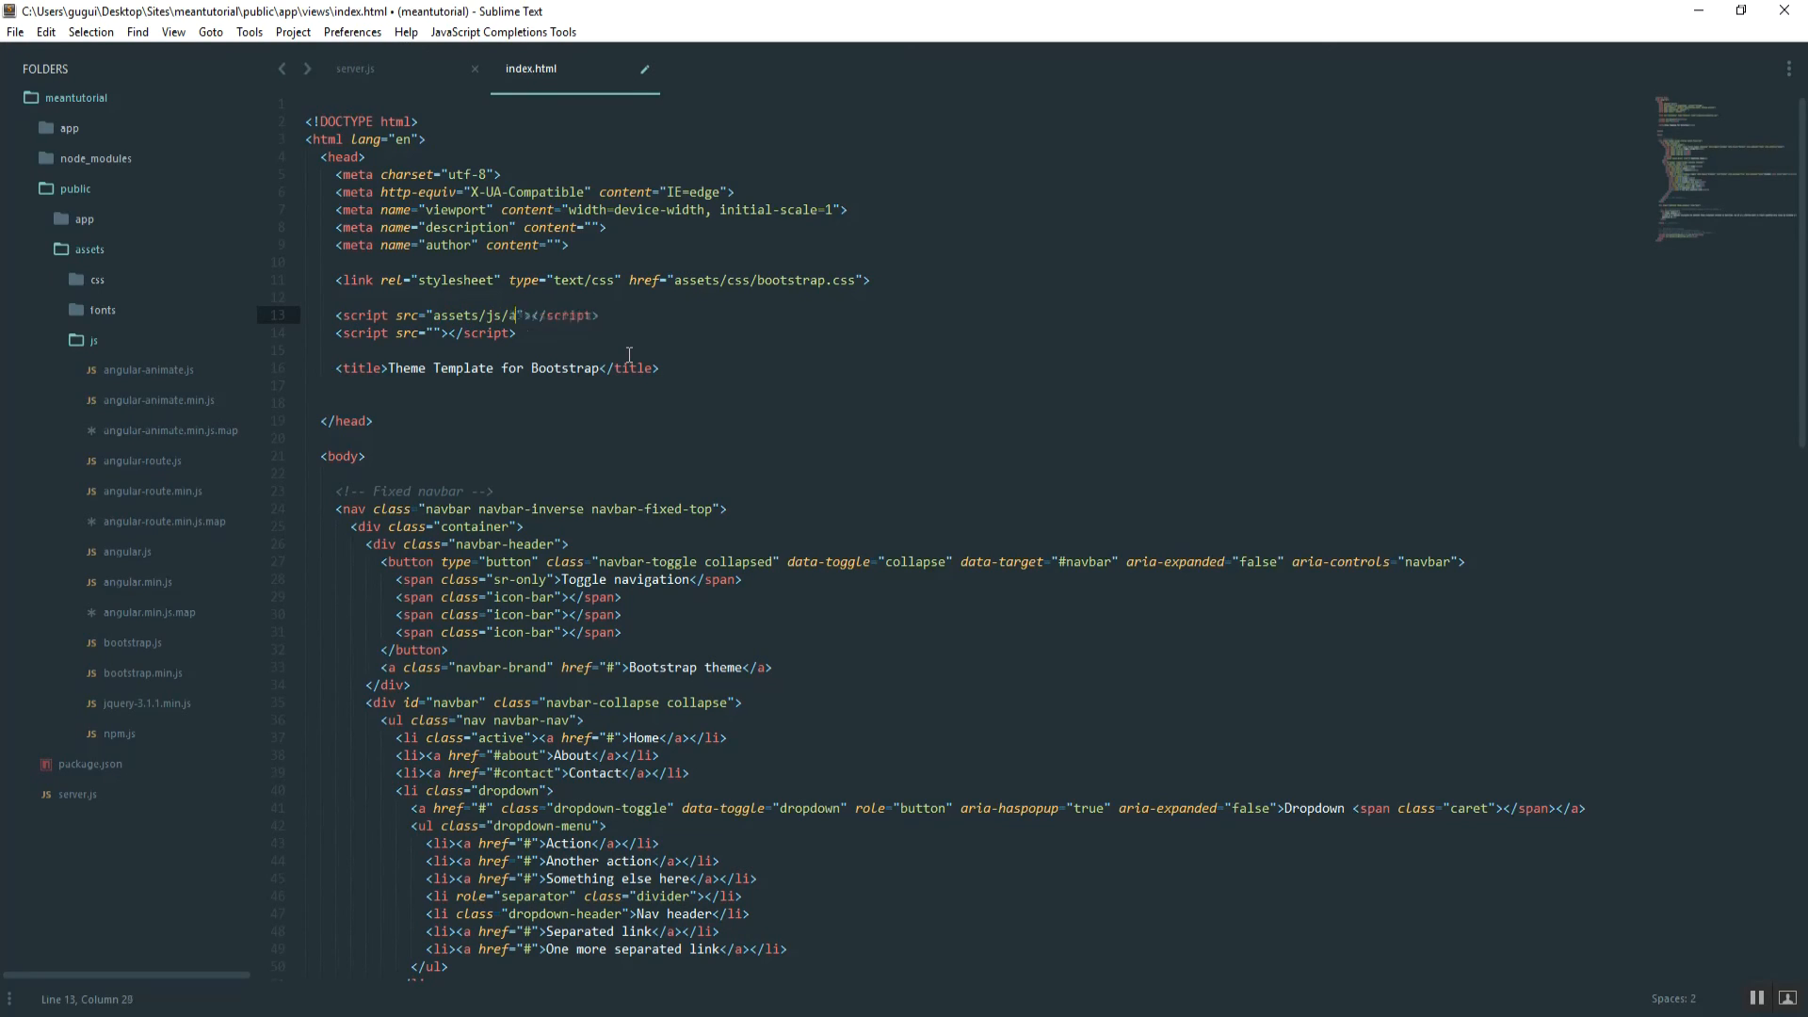
pyautogui.write('ngular.js')
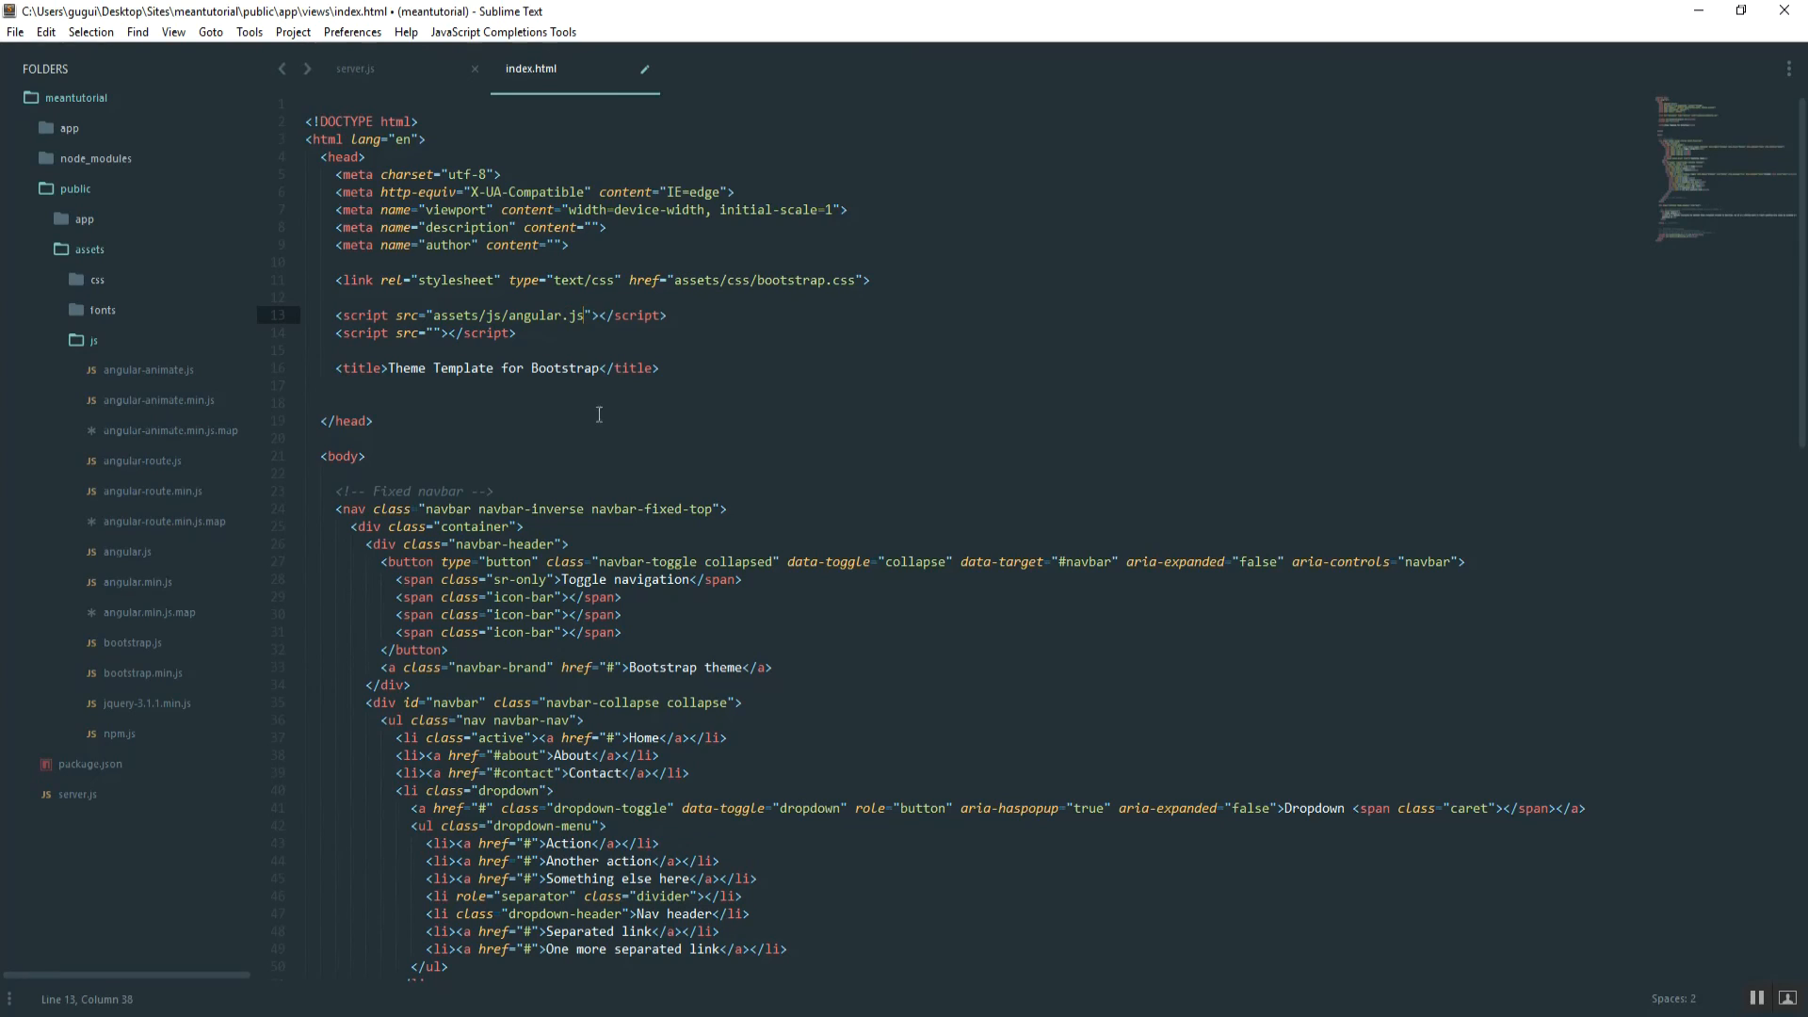
pyautogui.click(427, 334)
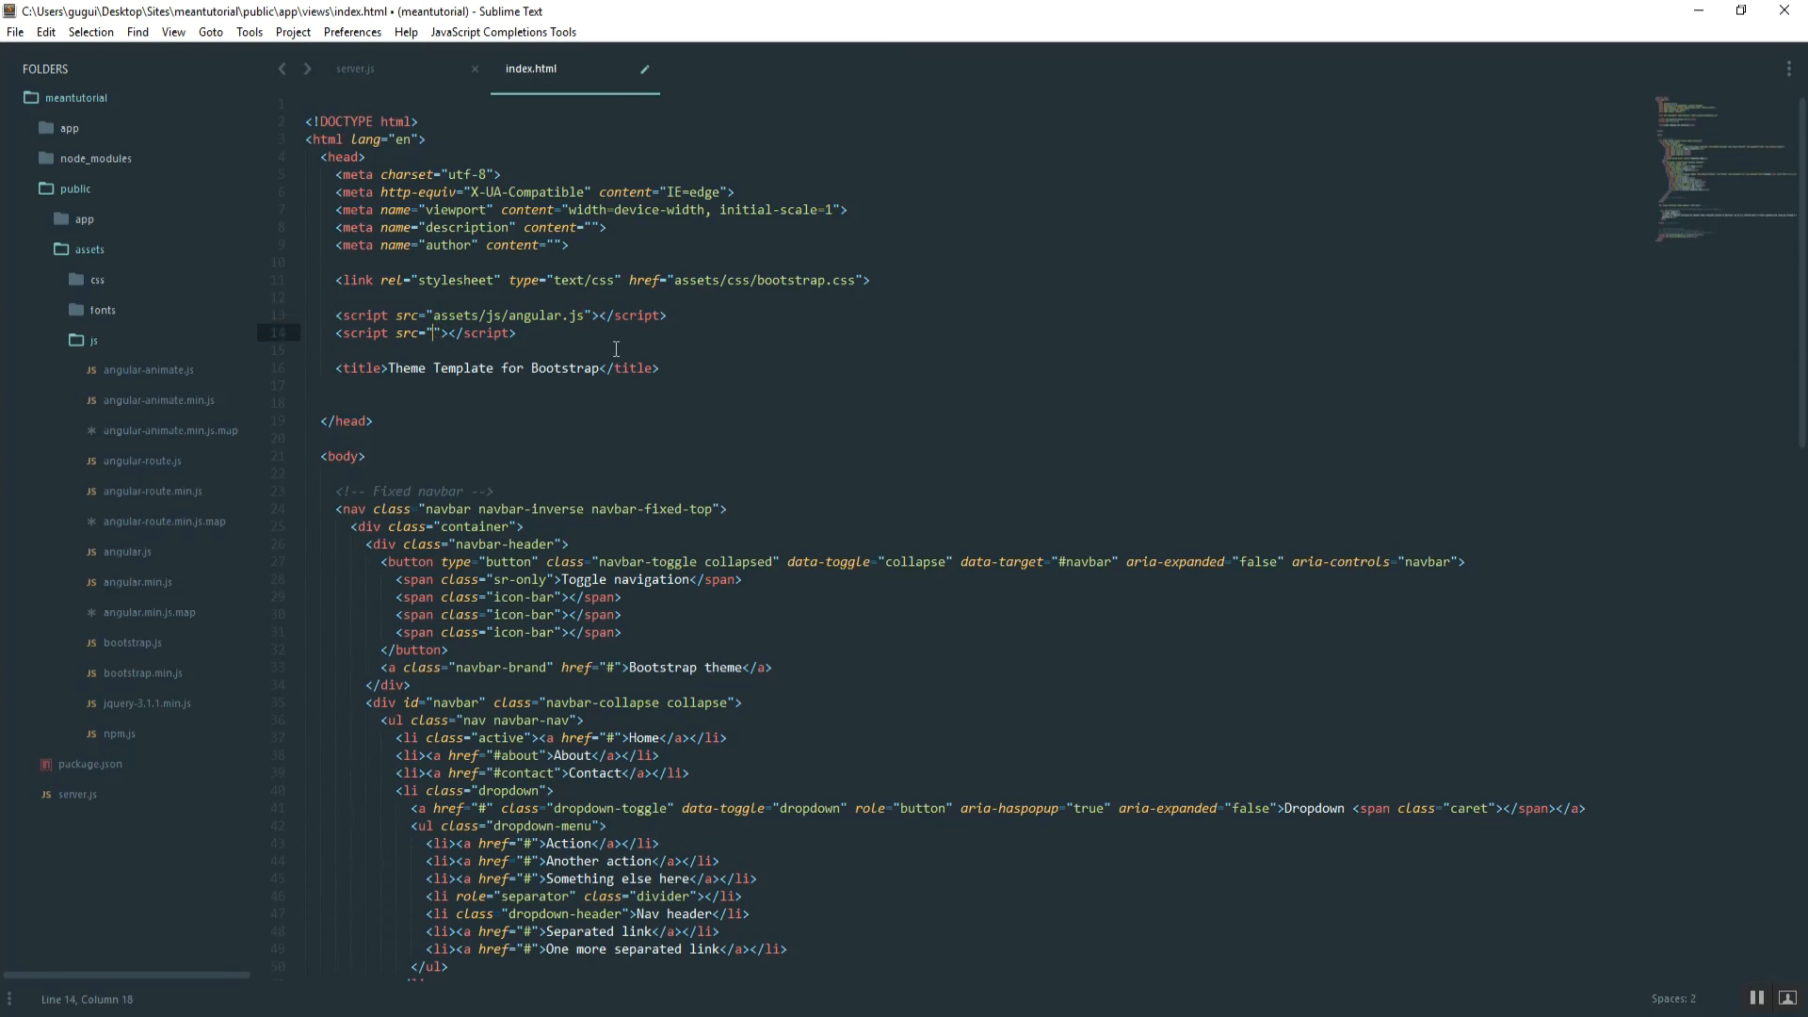
pyautogui.write('assets/js/')
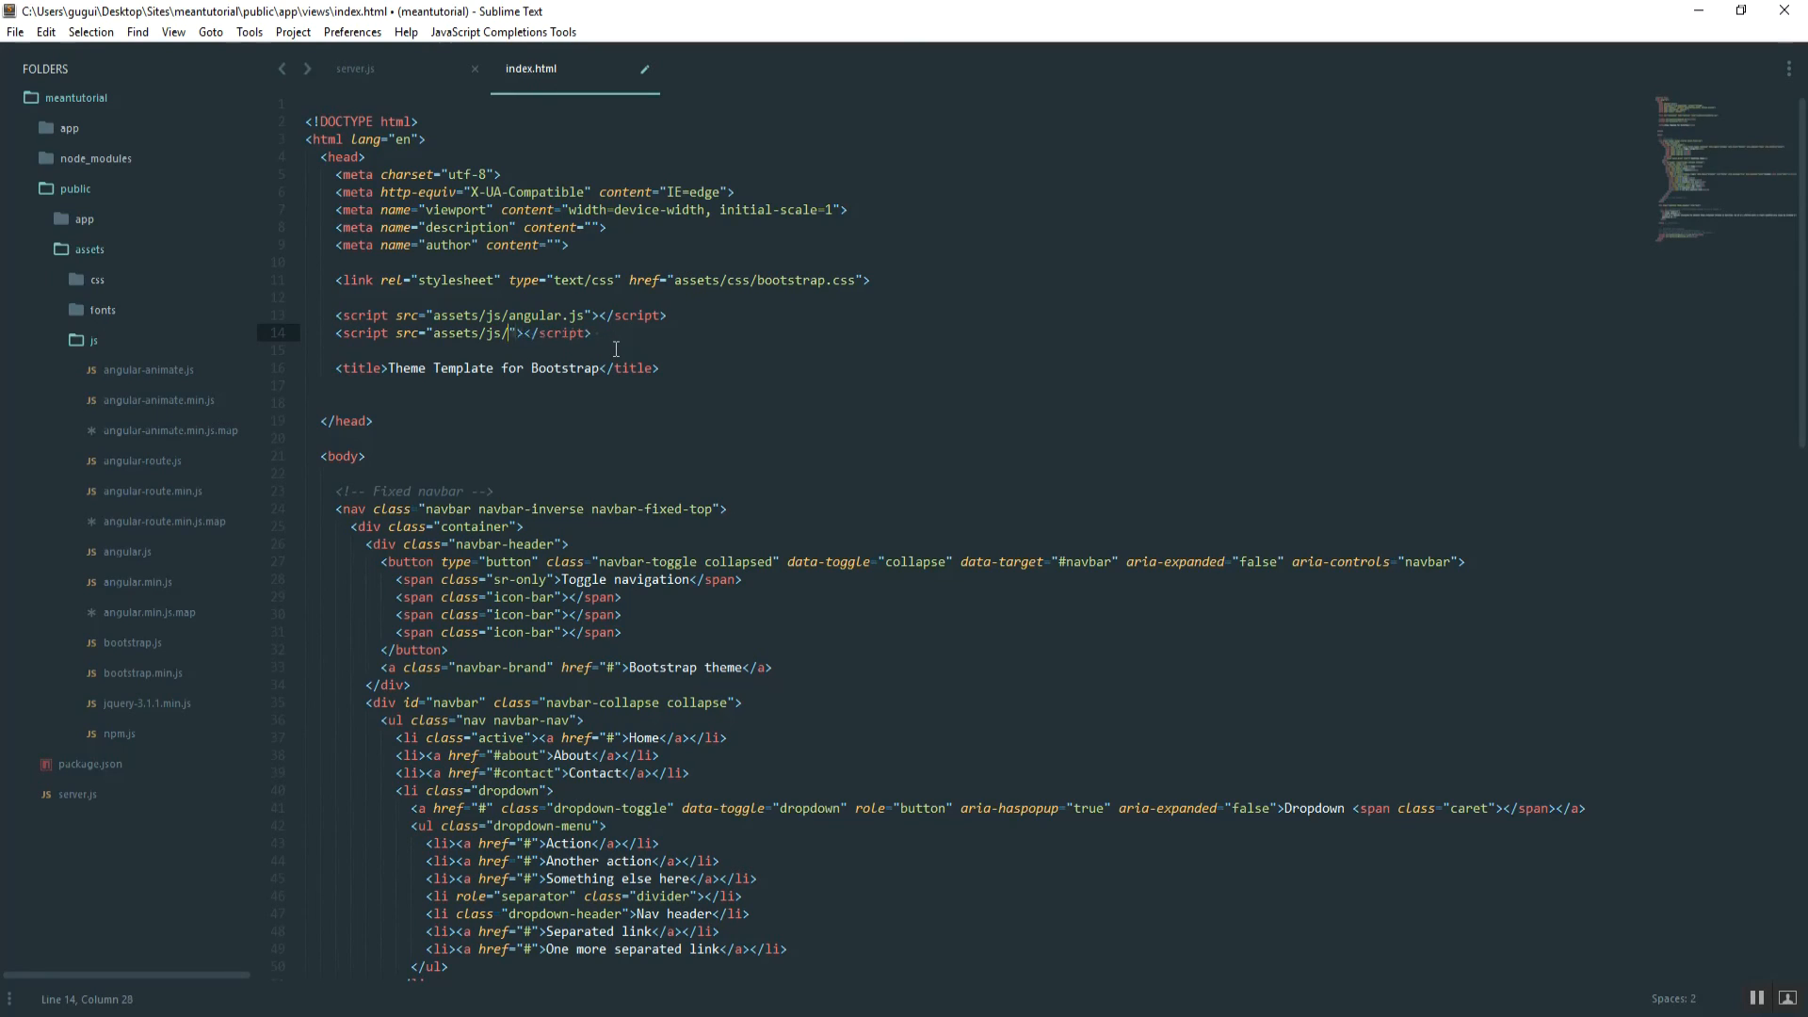
pyautogui.write('angular-route.js')
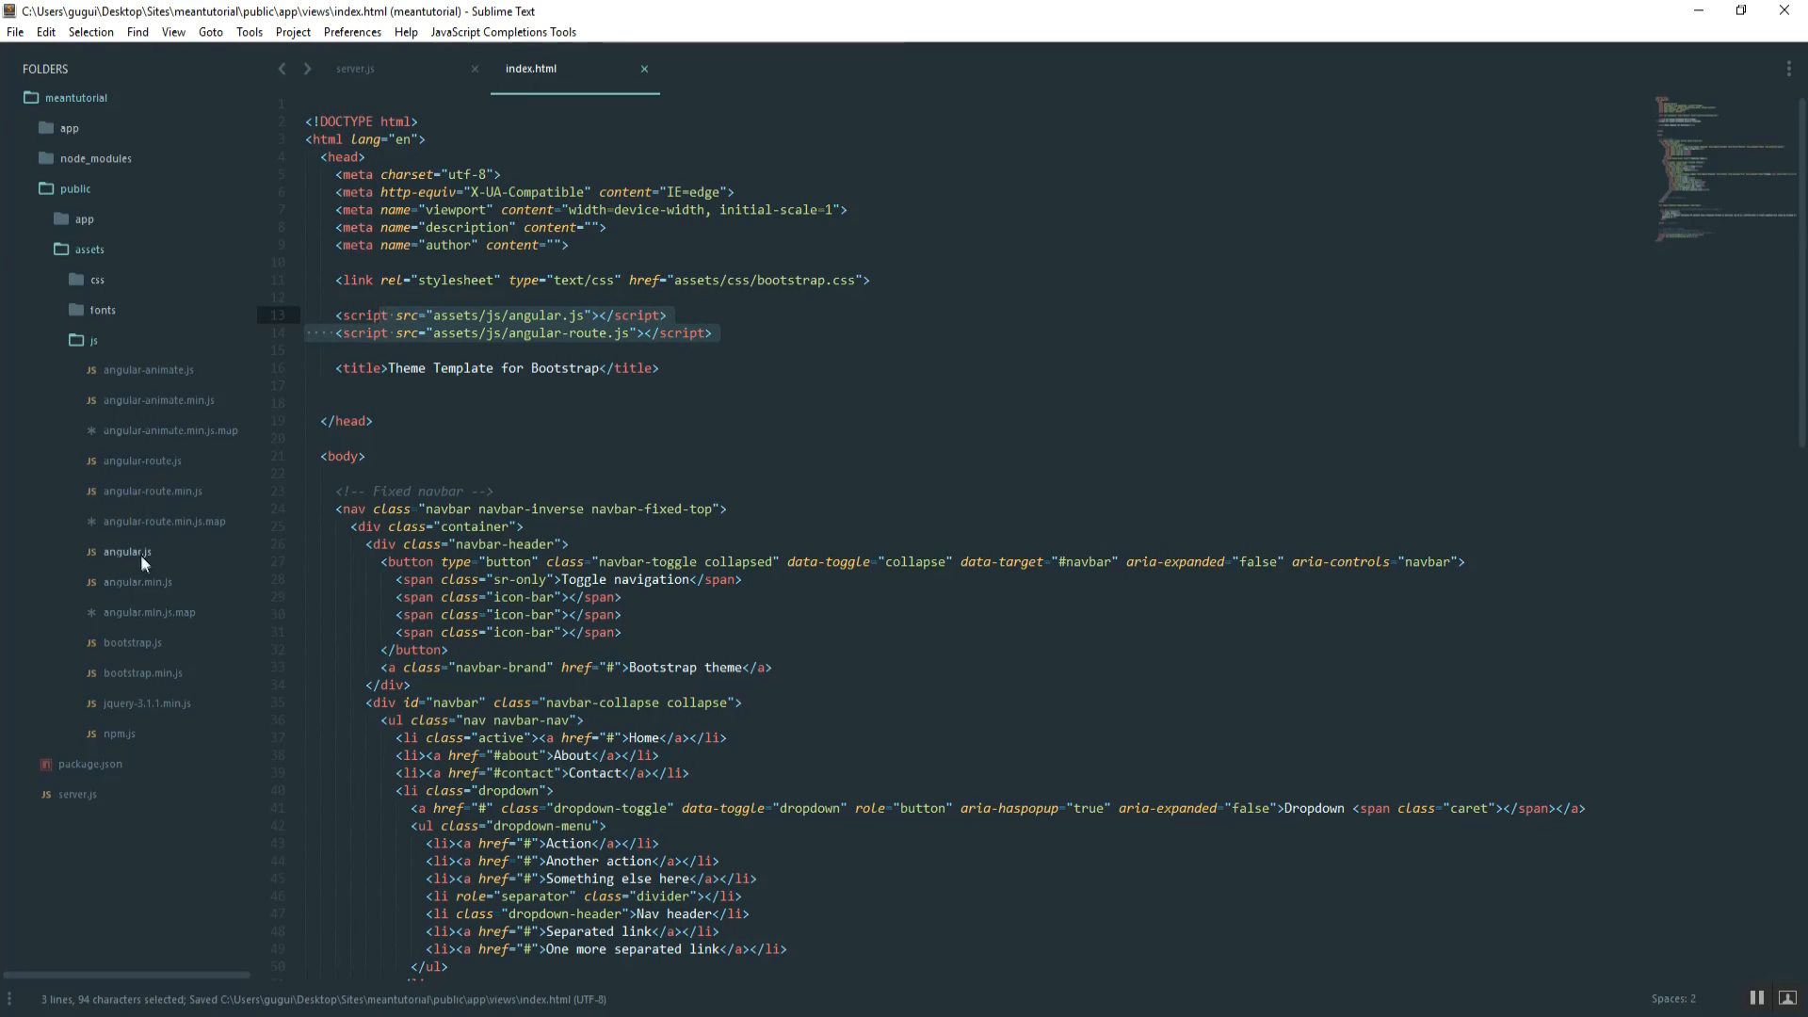
pyautogui.moveTo(179, 638)
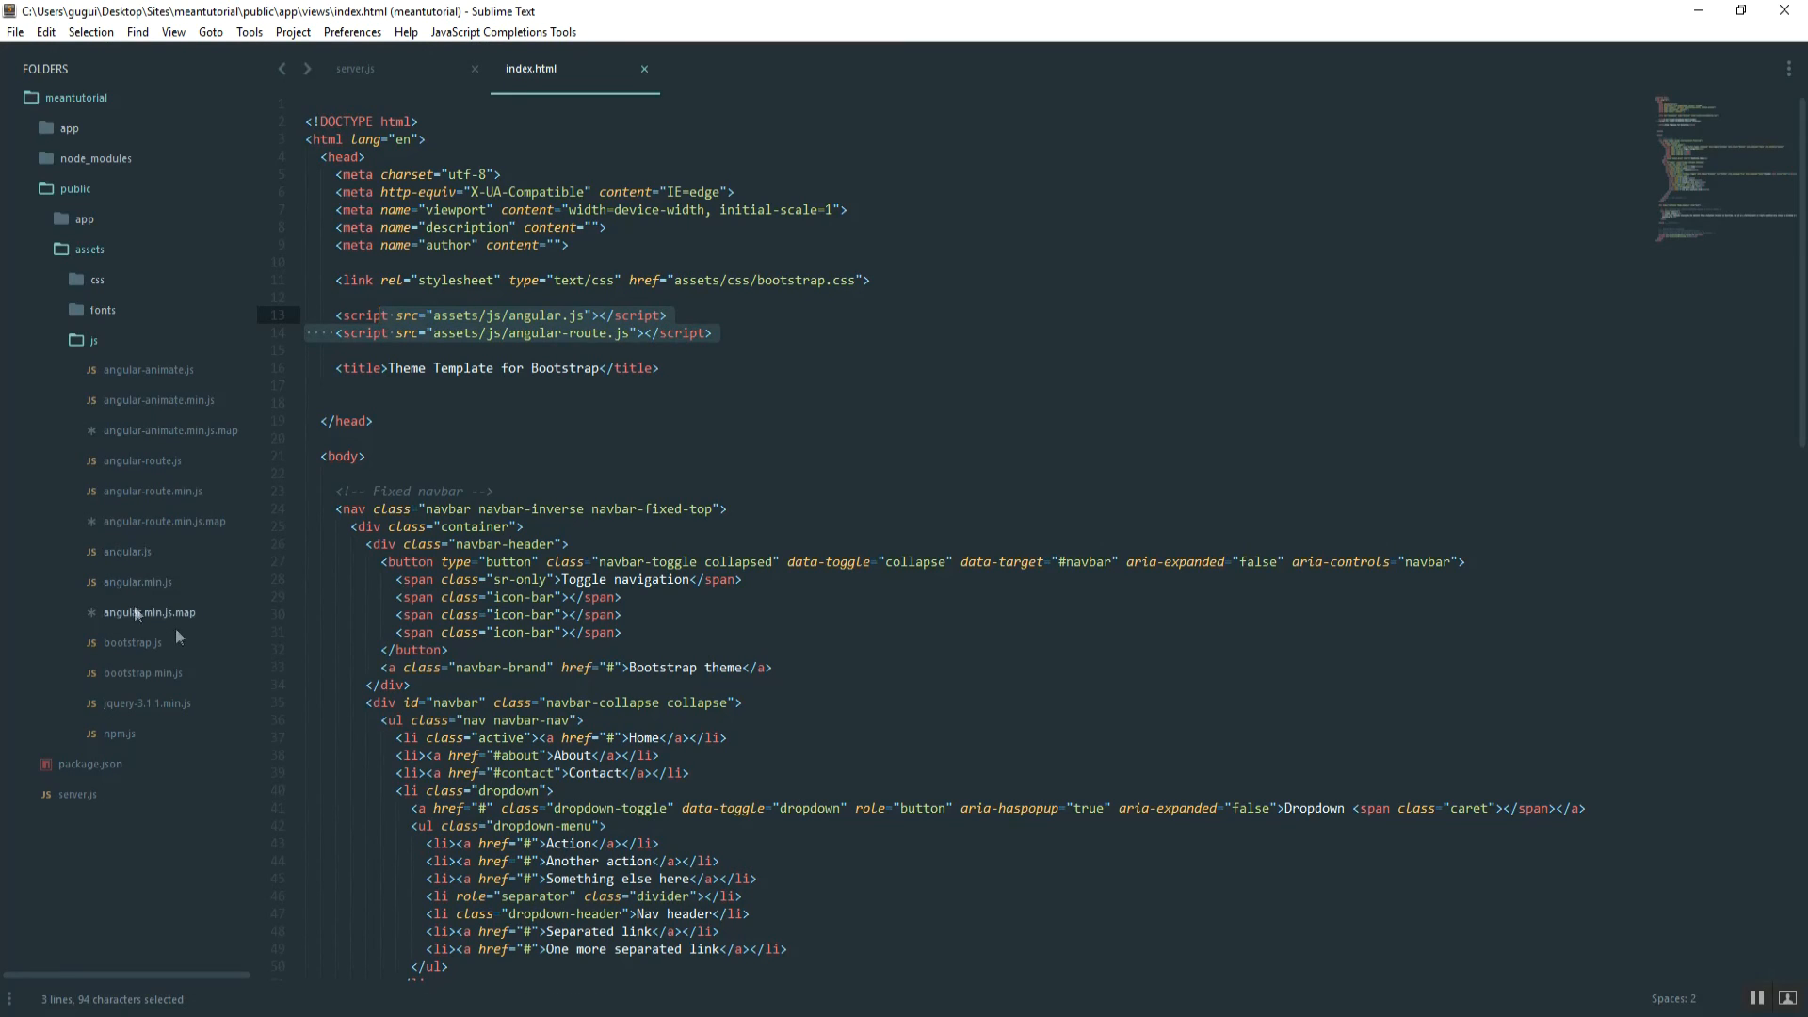
pyautogui.moveTo(676, 350)
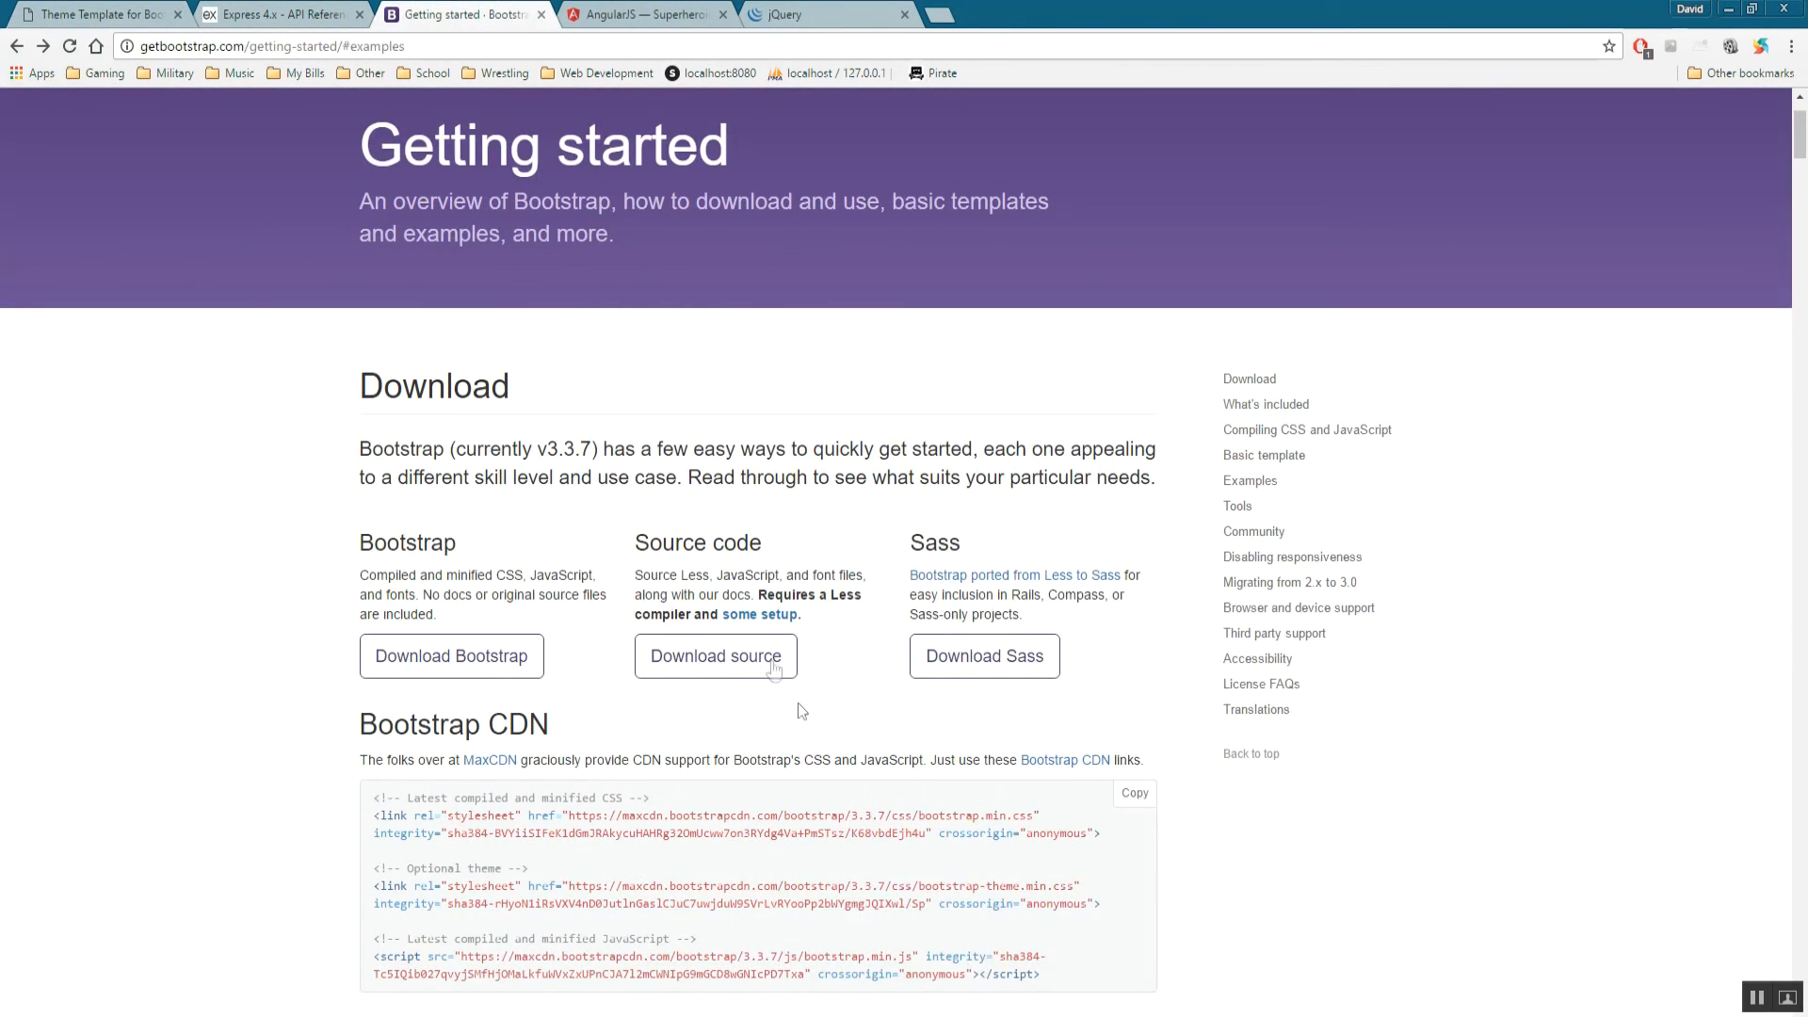
# View the AngularJS 1 download options and select the 1.5.8 angular.min.js CDN address.
pyautogui.scroll(-3)
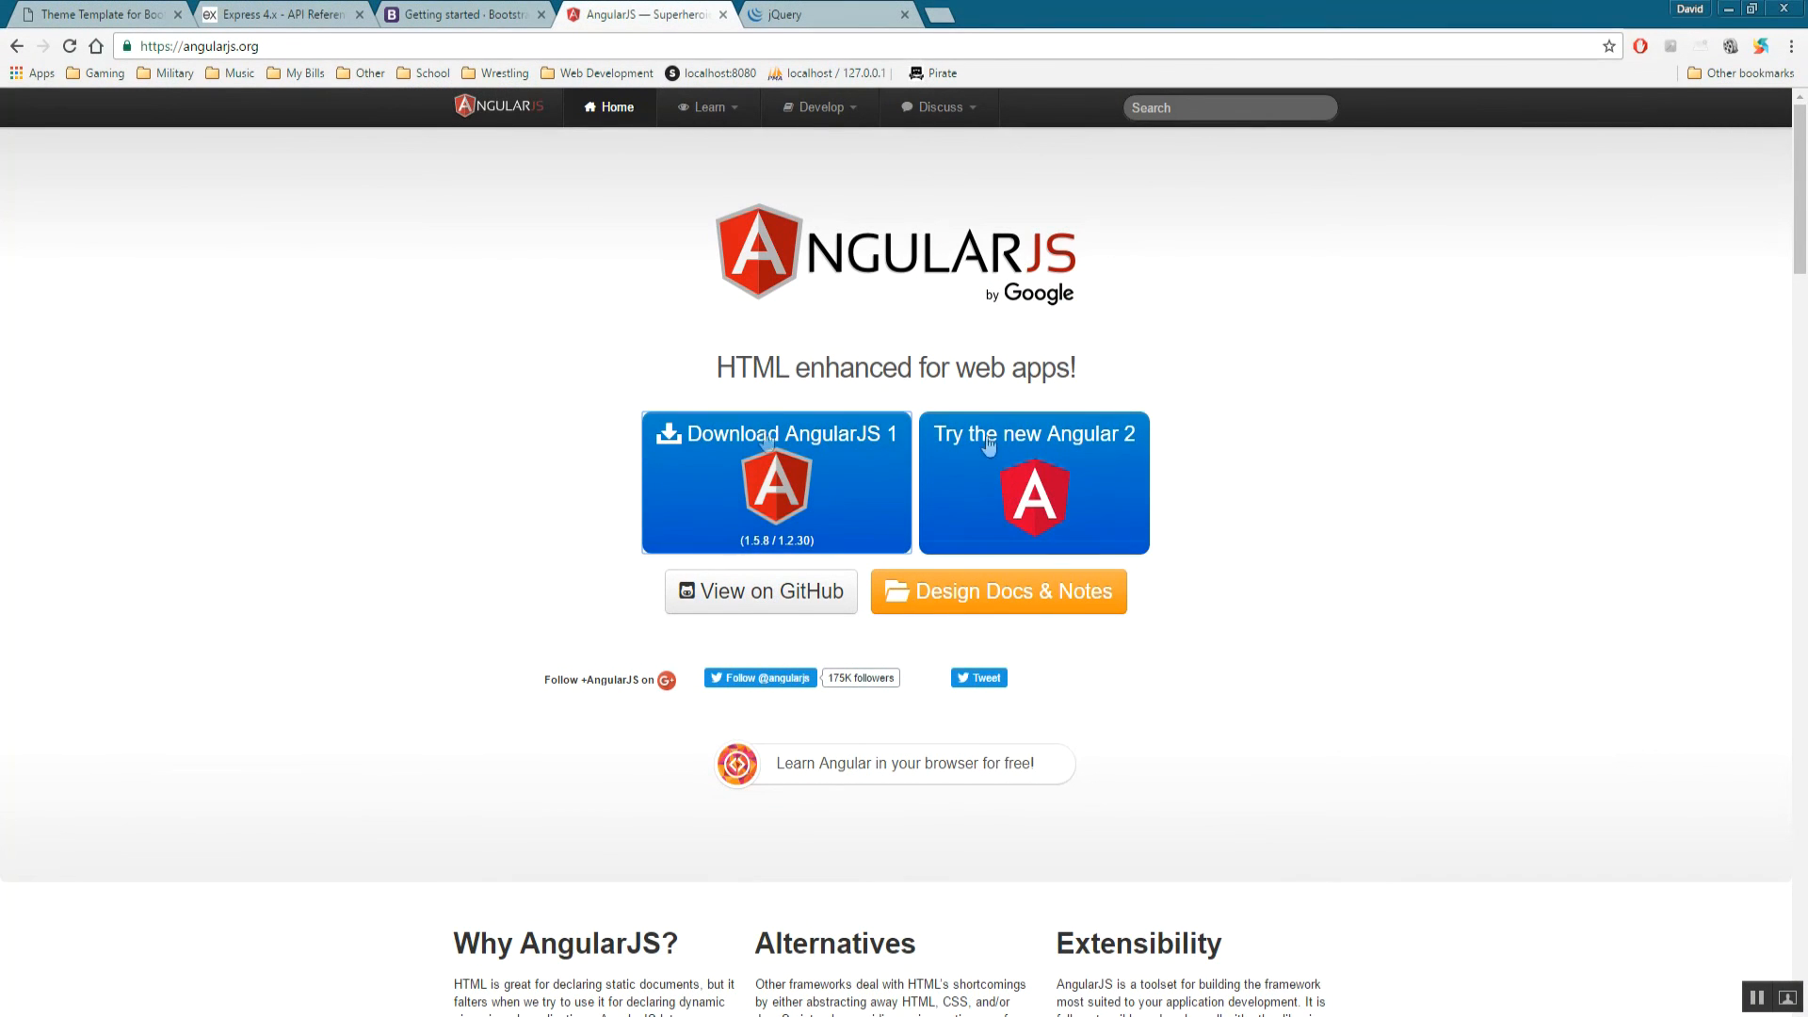
pyautogui.click(774, 433)
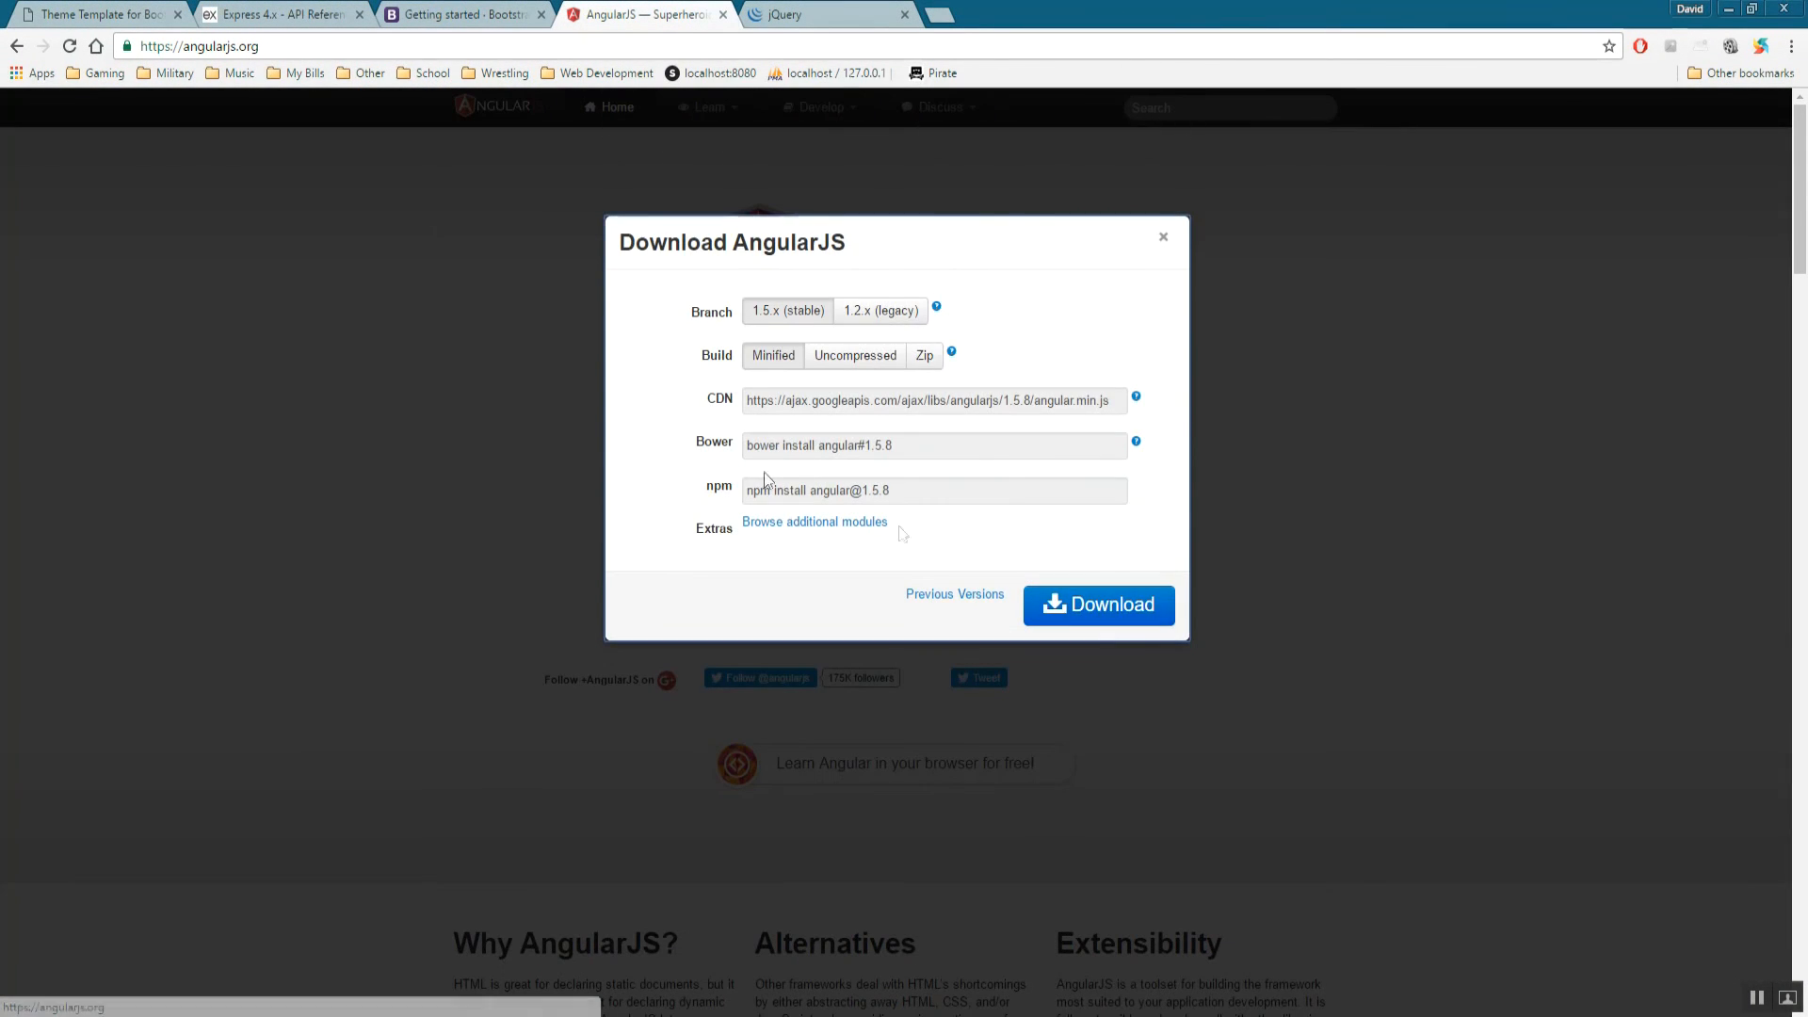
pyautogui.tripleClick(929, 399)
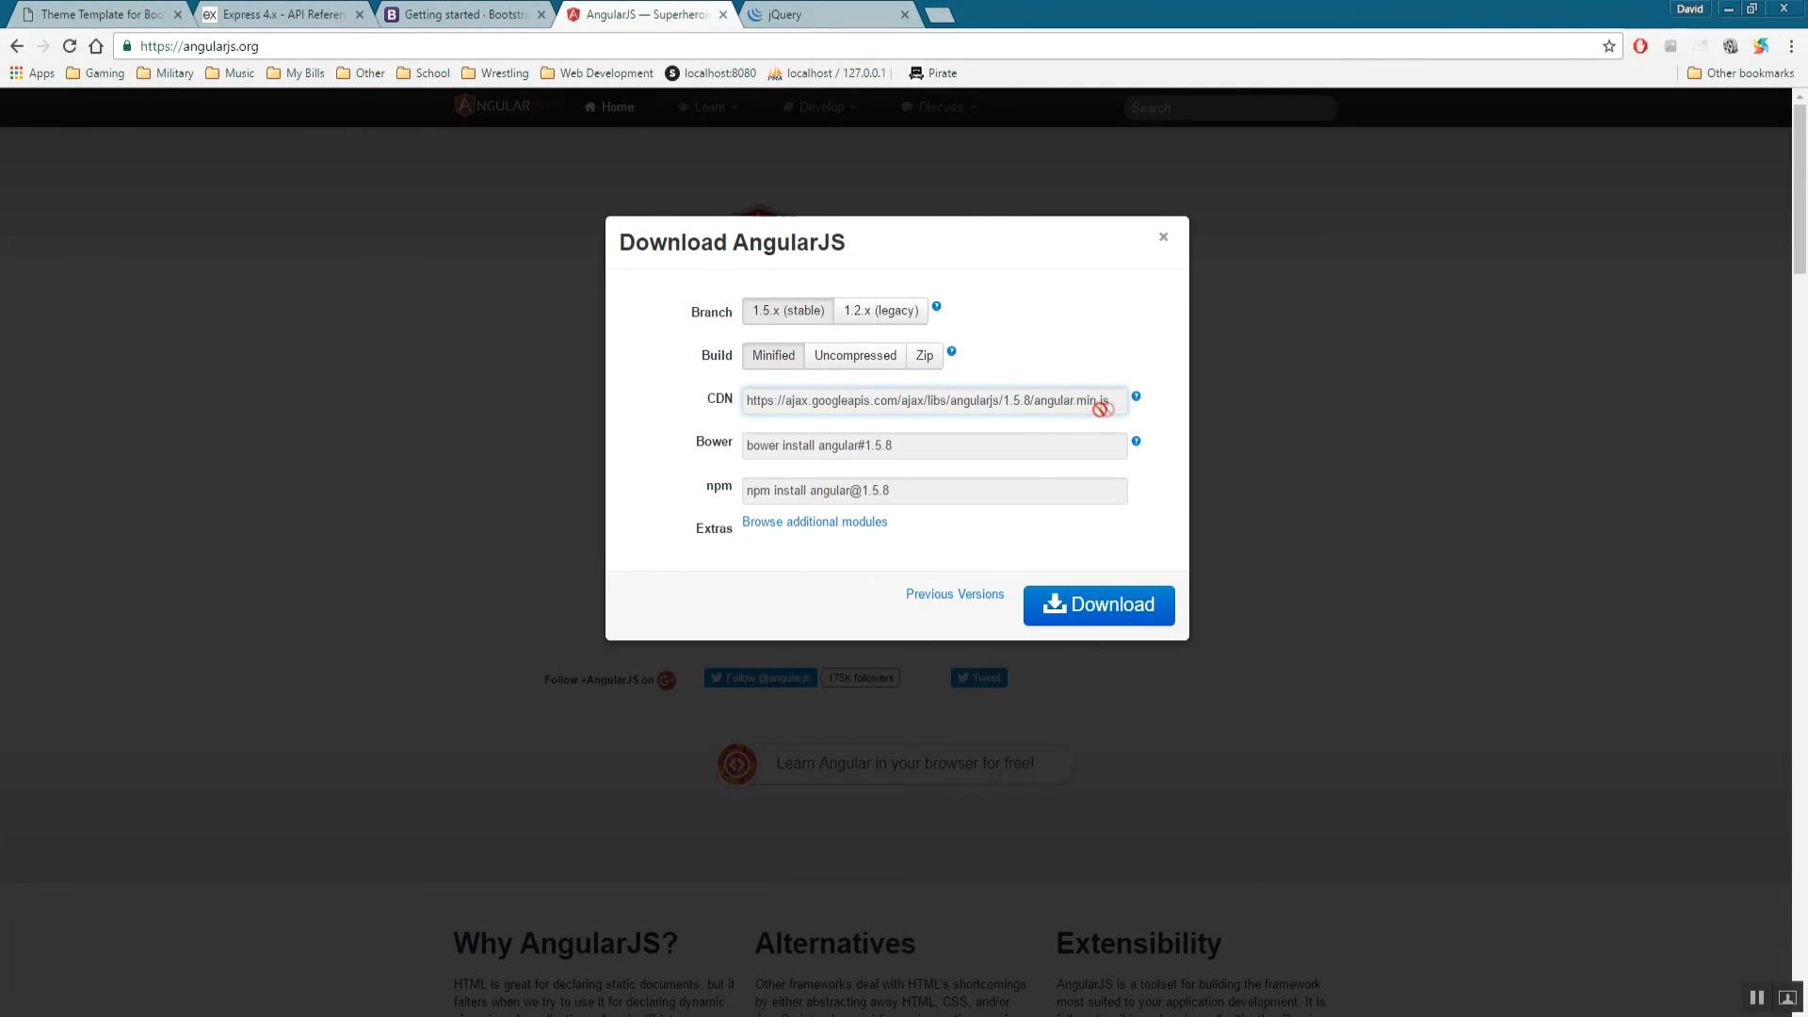
pyautogui.moveTo(1071, 411)
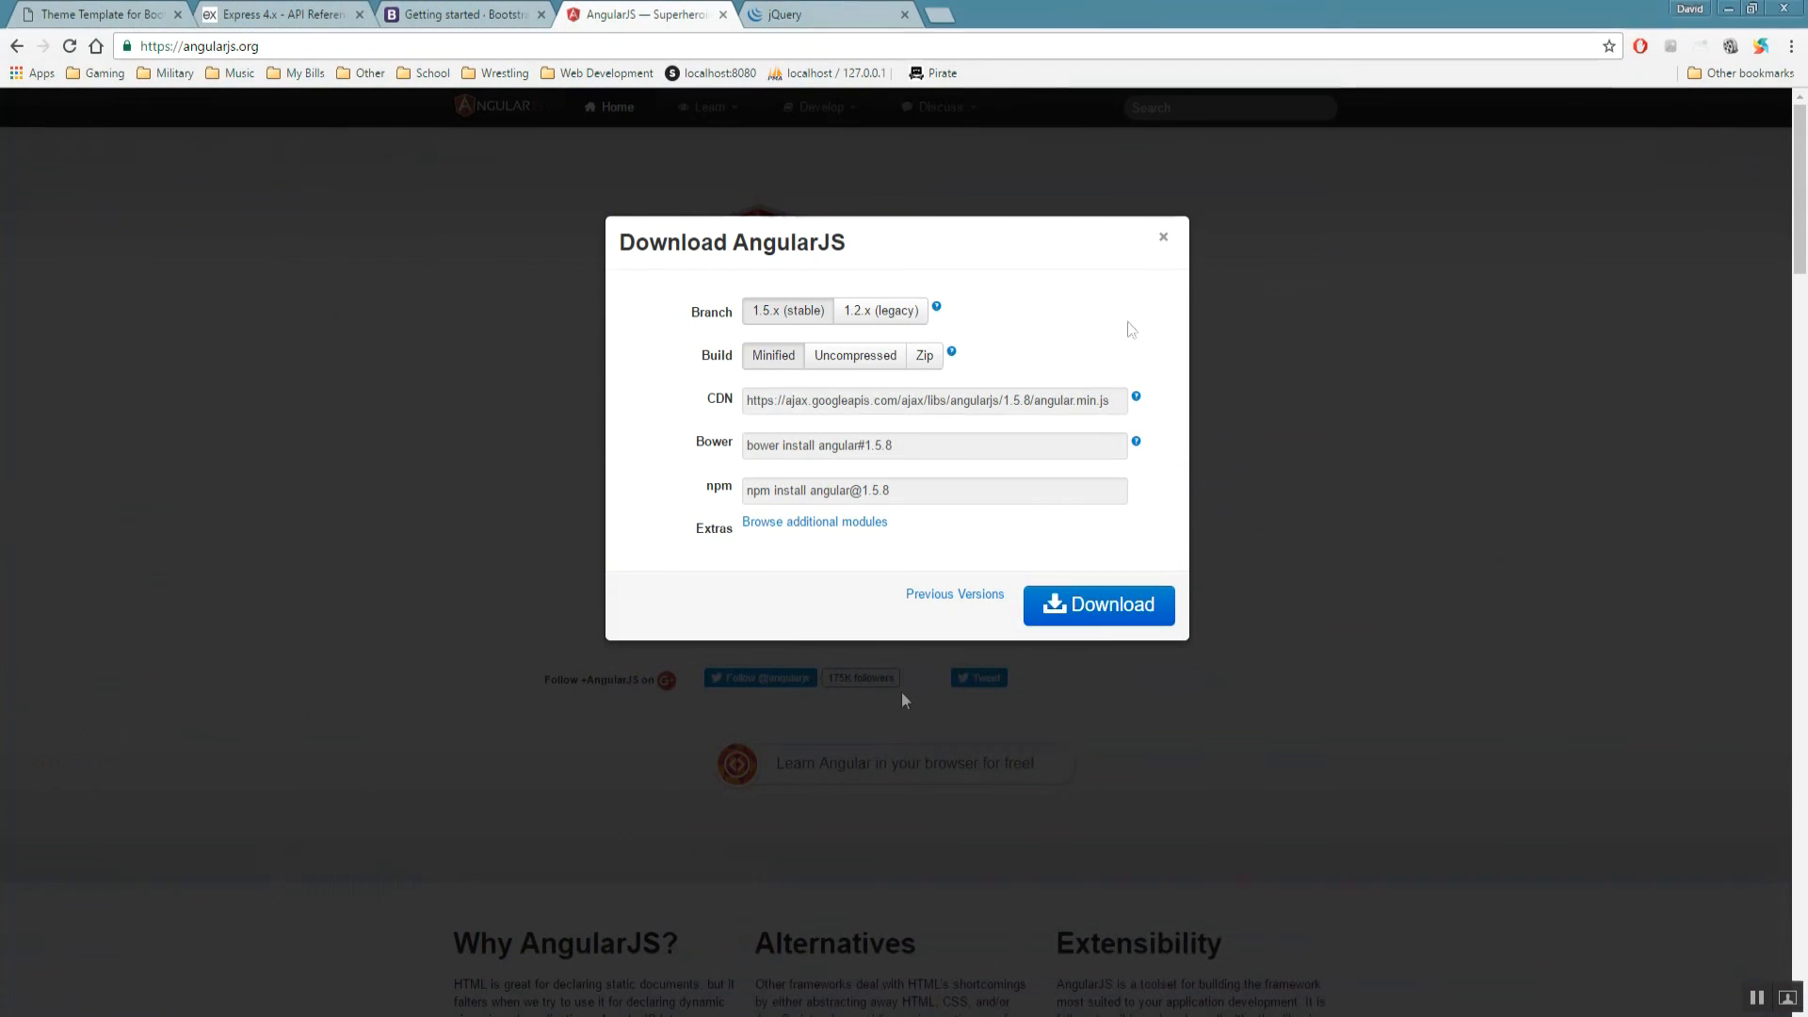
pyautogui.click(1162, 237)
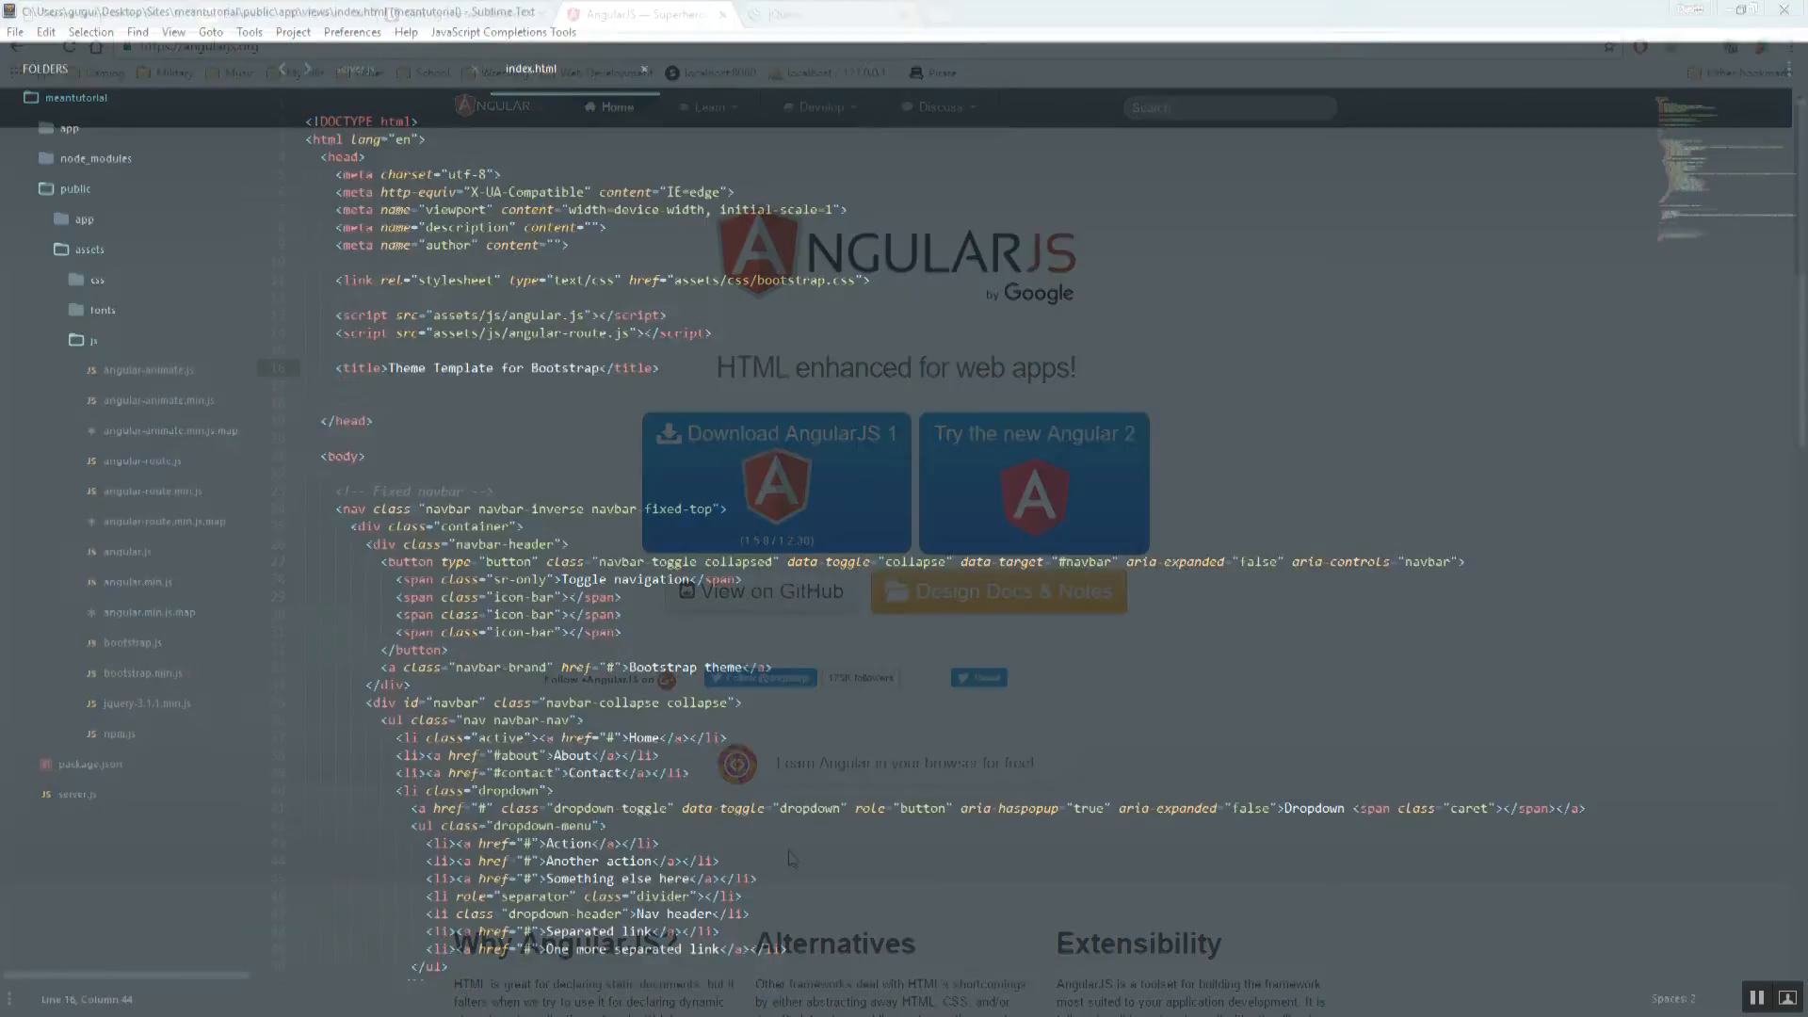
# Check the jQuery homepage, then save index.html again with the Angular scripts in its head.
pyautogui.click(794, 13)
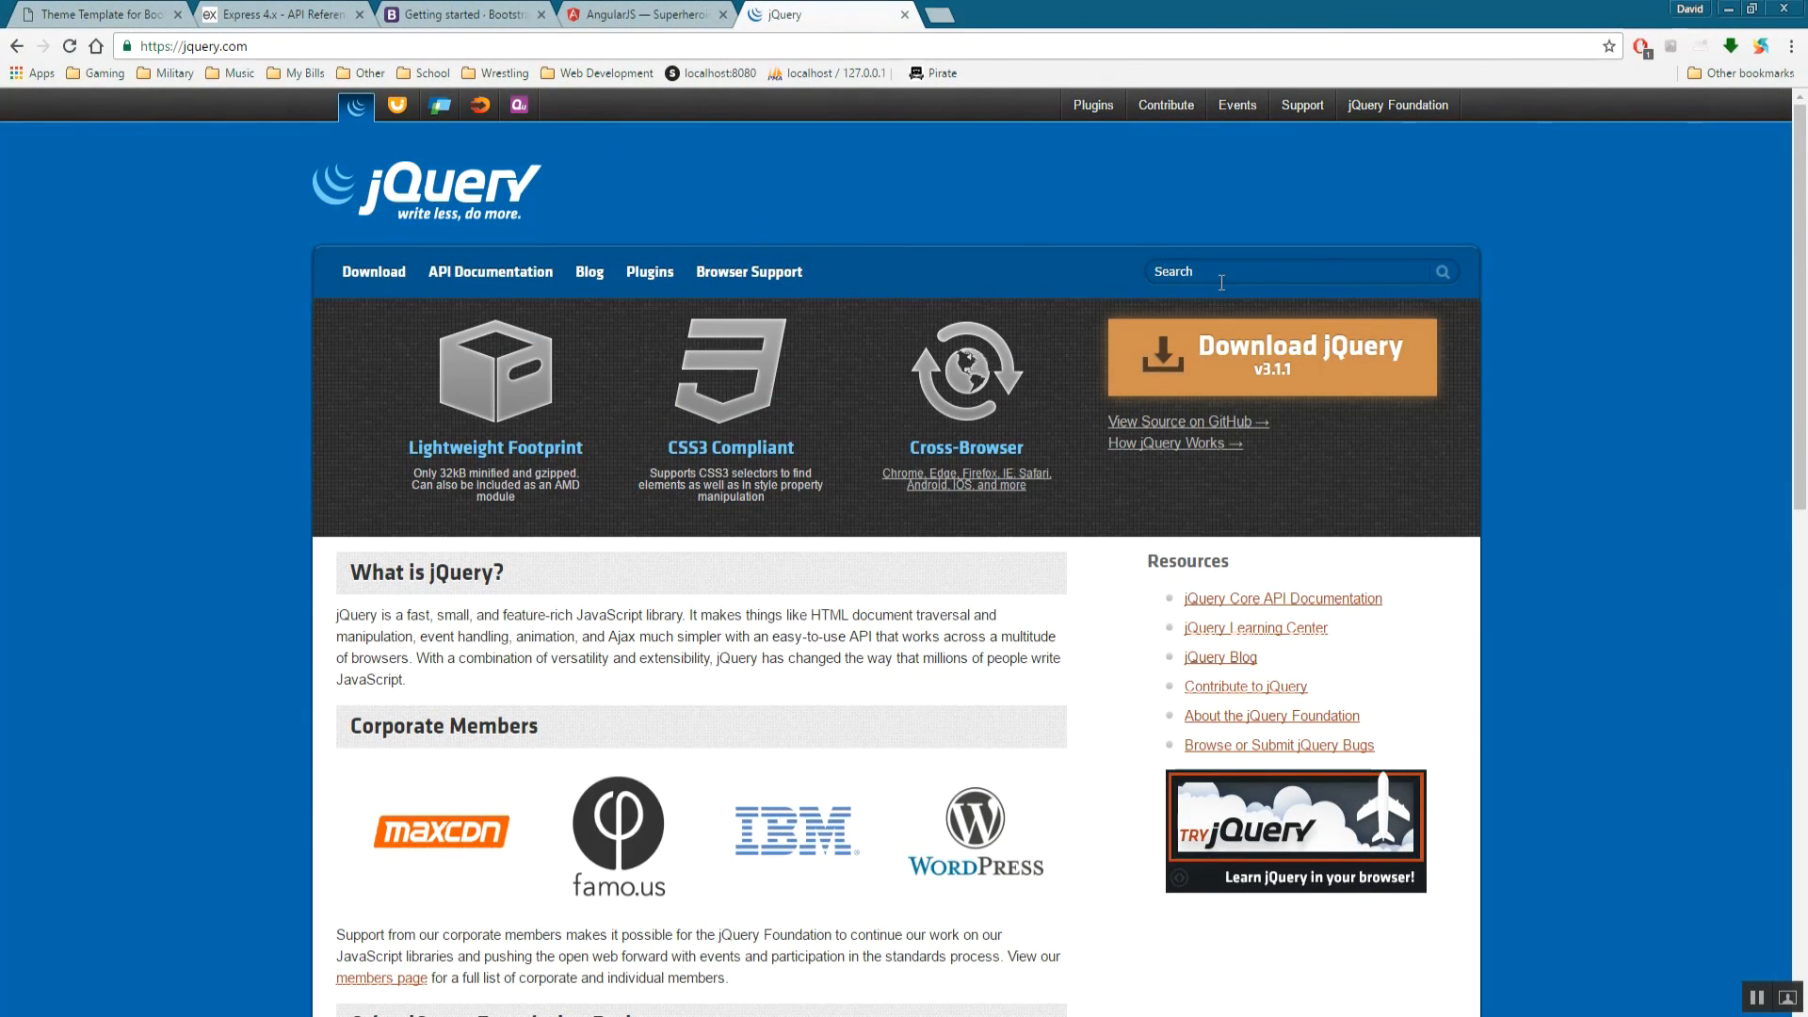
pyautogui.scroll(-3)
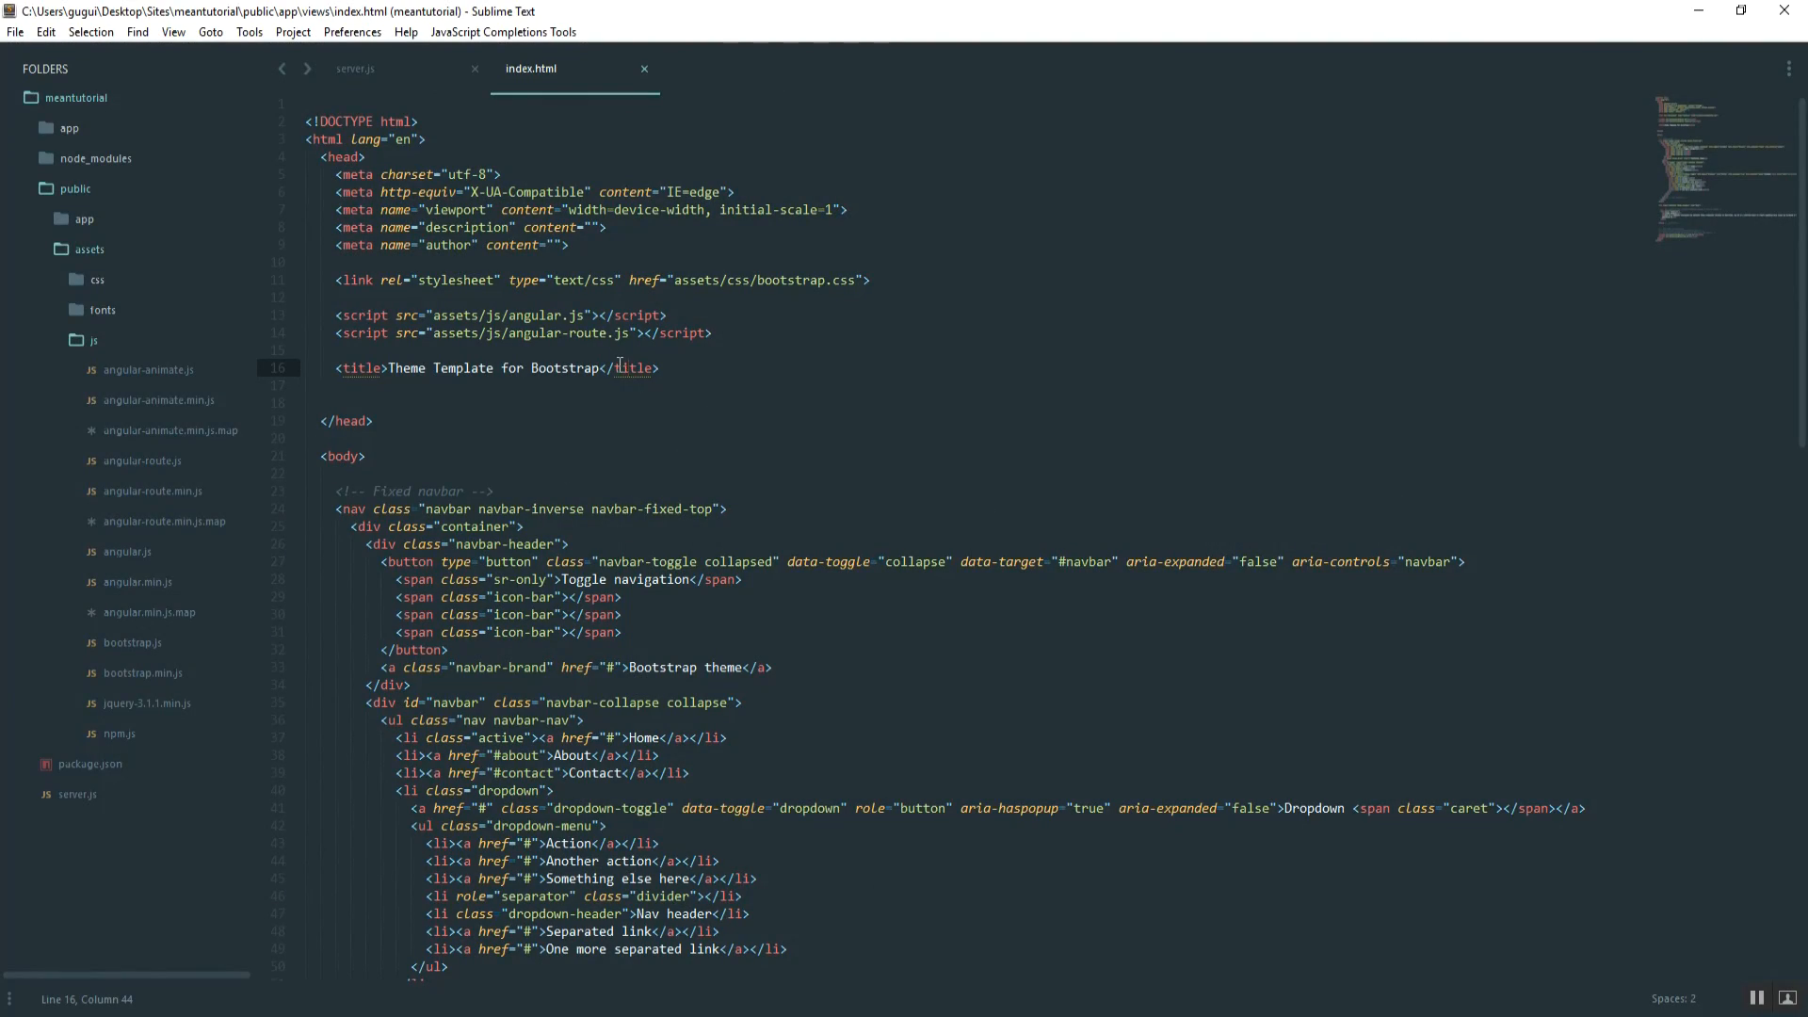
pyautogui.press('ctrl+s')
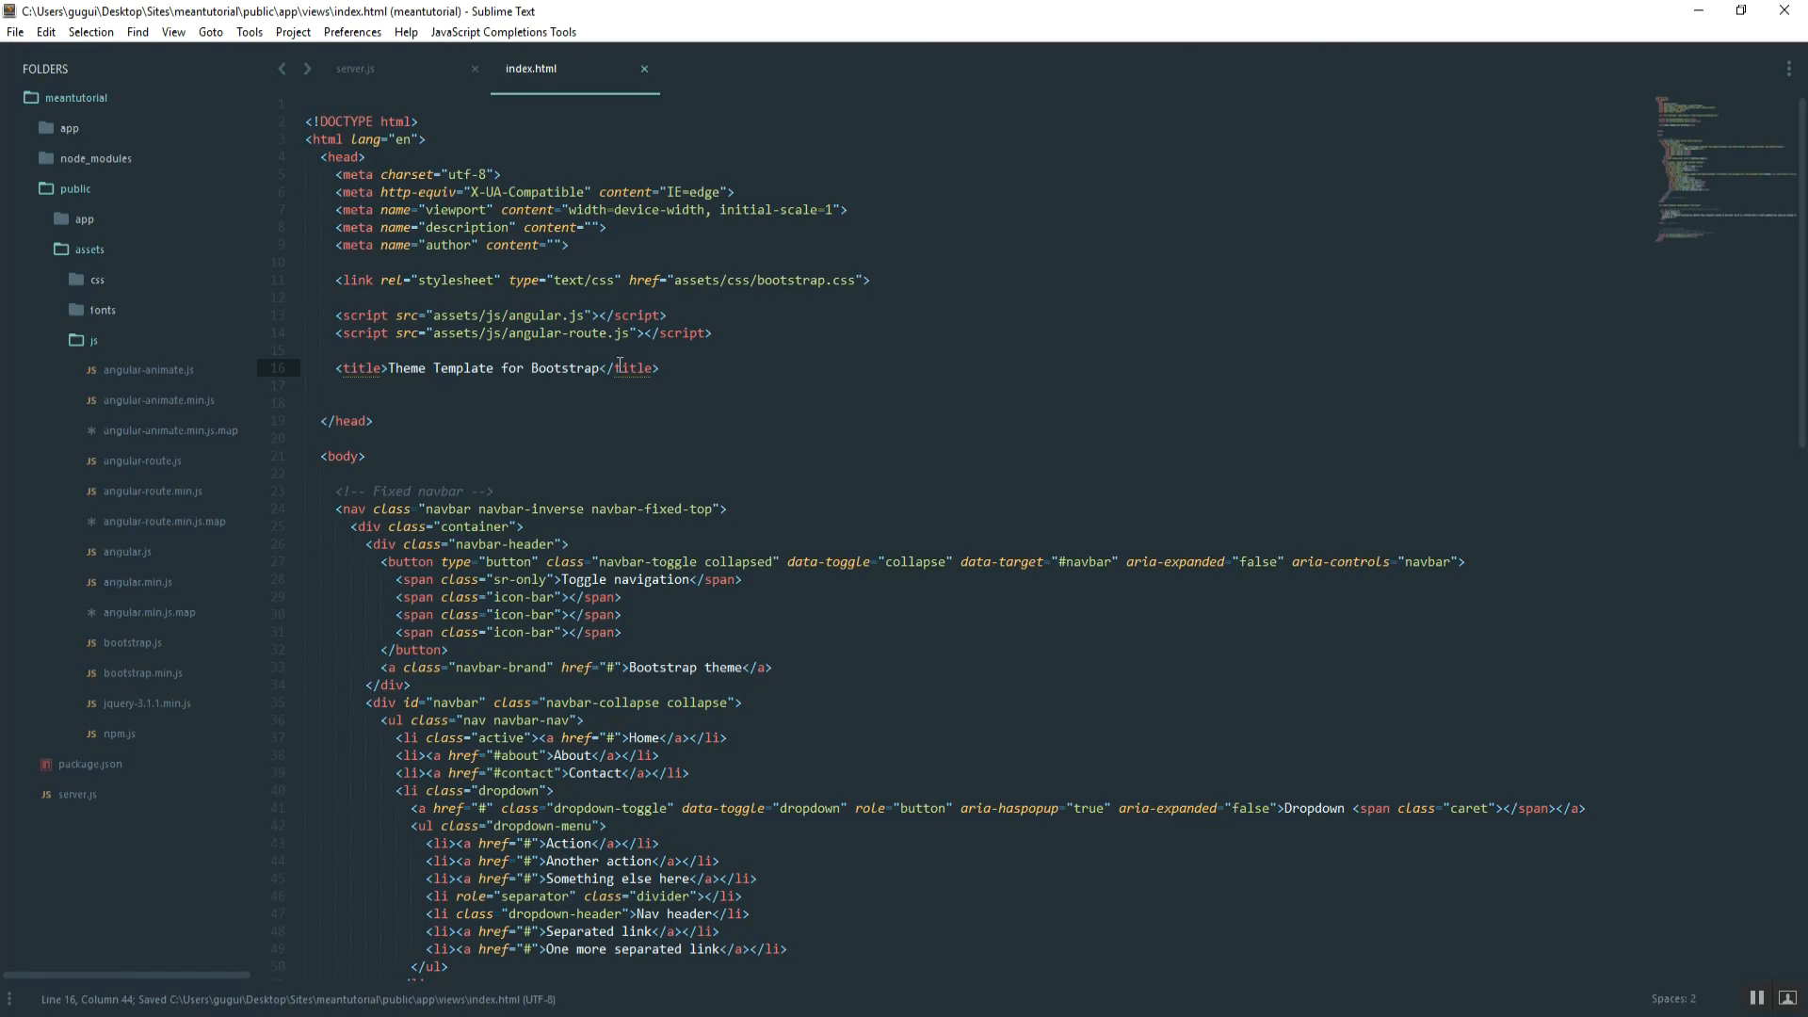